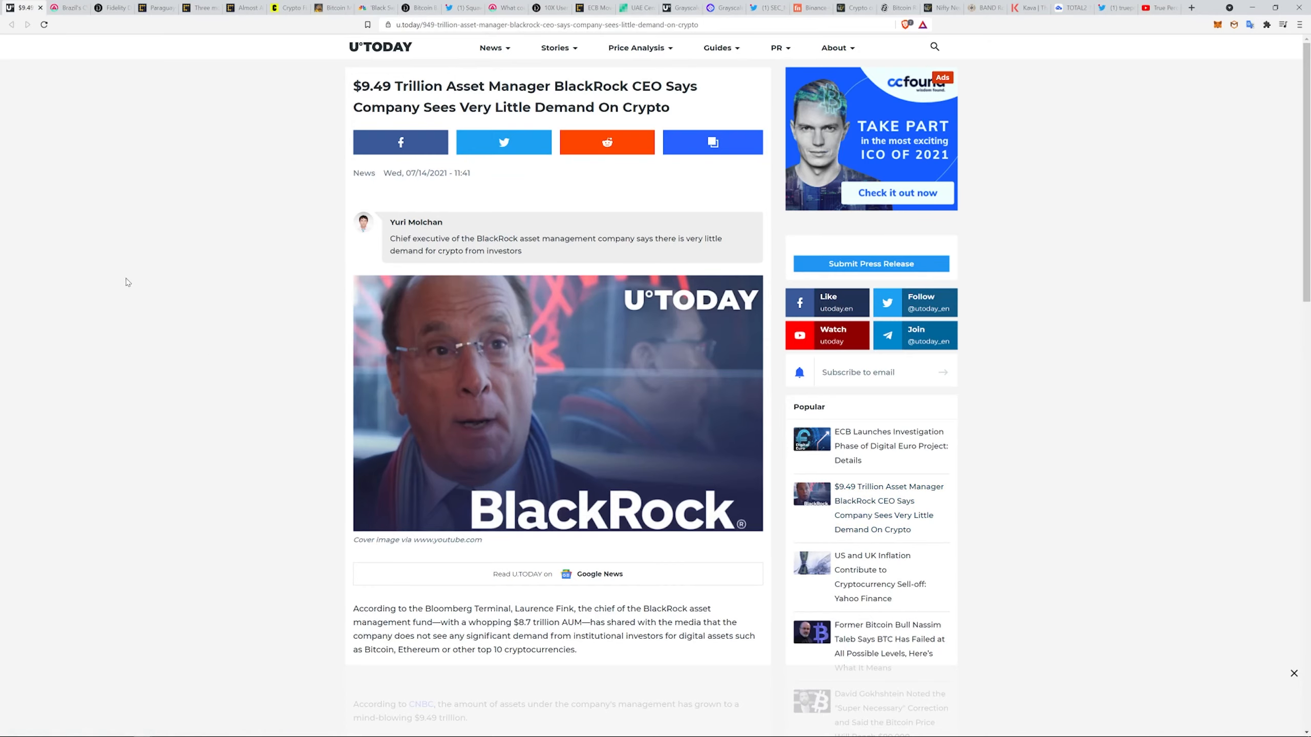
{"action": "mouse_move", "coordinate": [127, 283]}
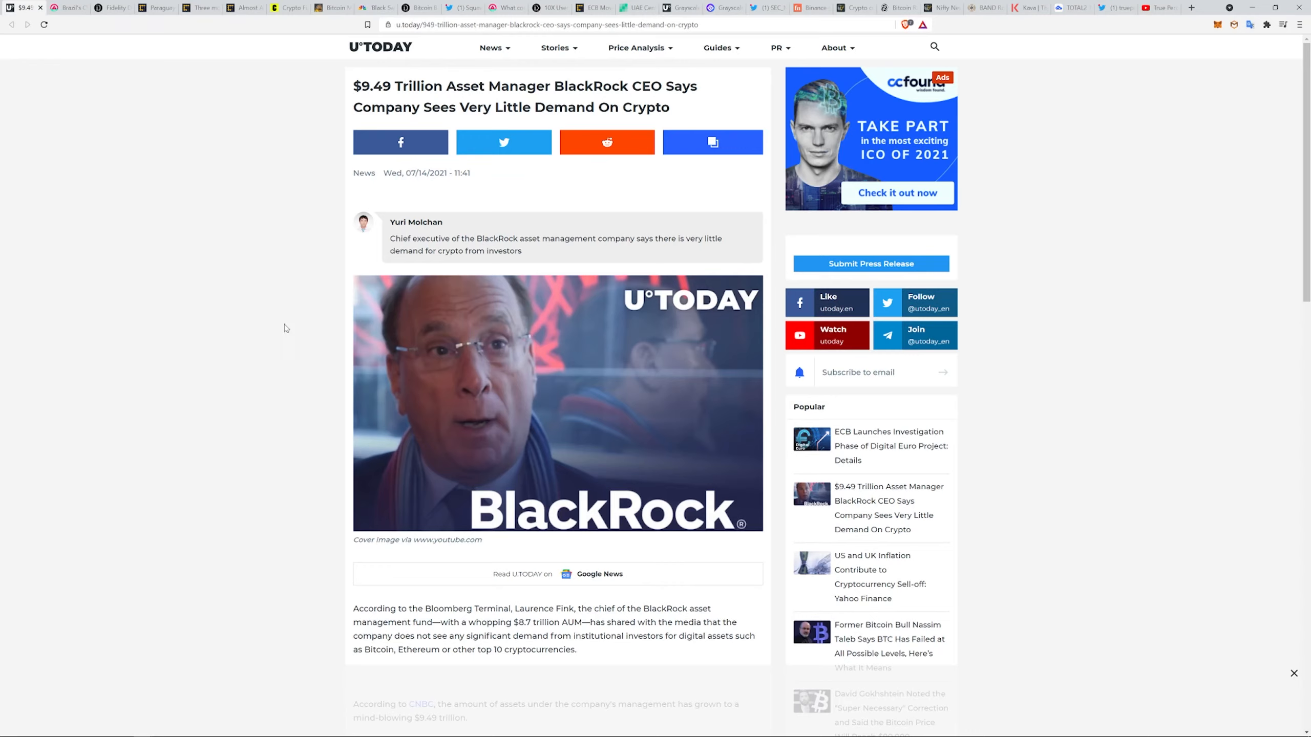
{"action": "mouse_move", "coordinate": [591, 249]}
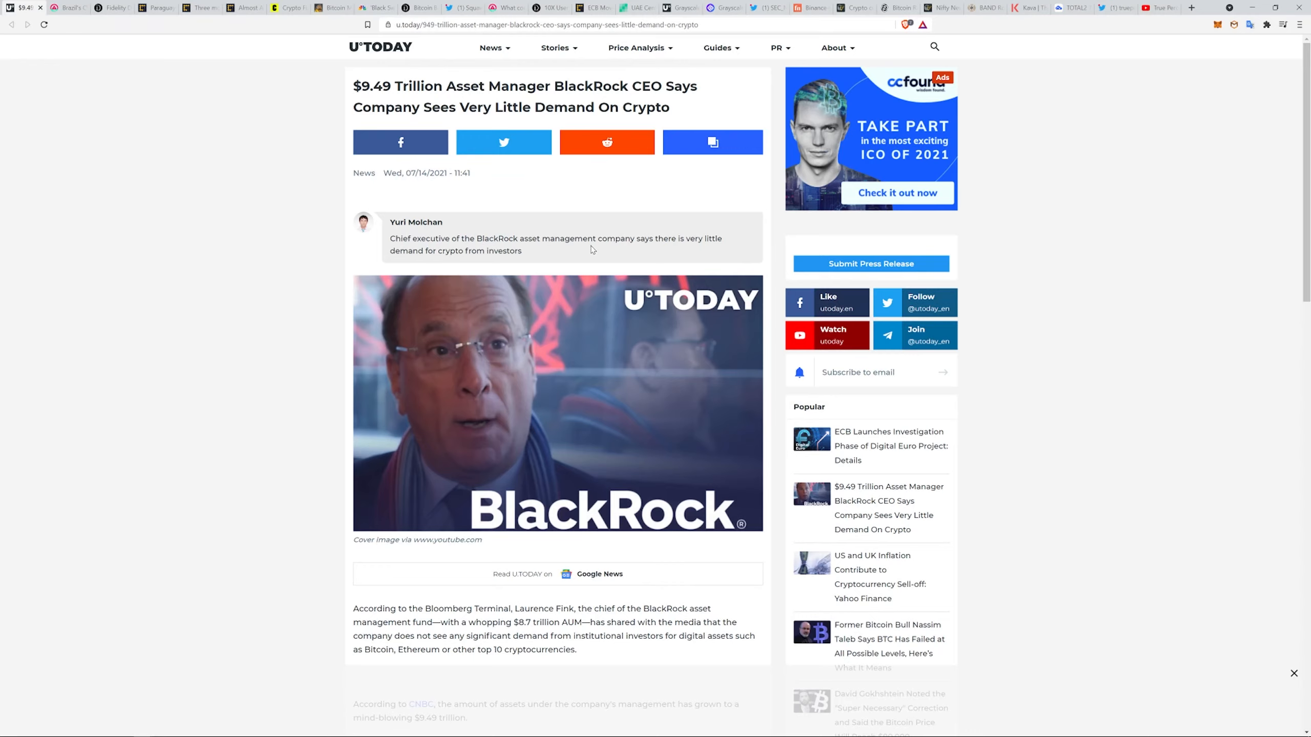
{"action": "mouse_move", "coordinate": [586, 252]}
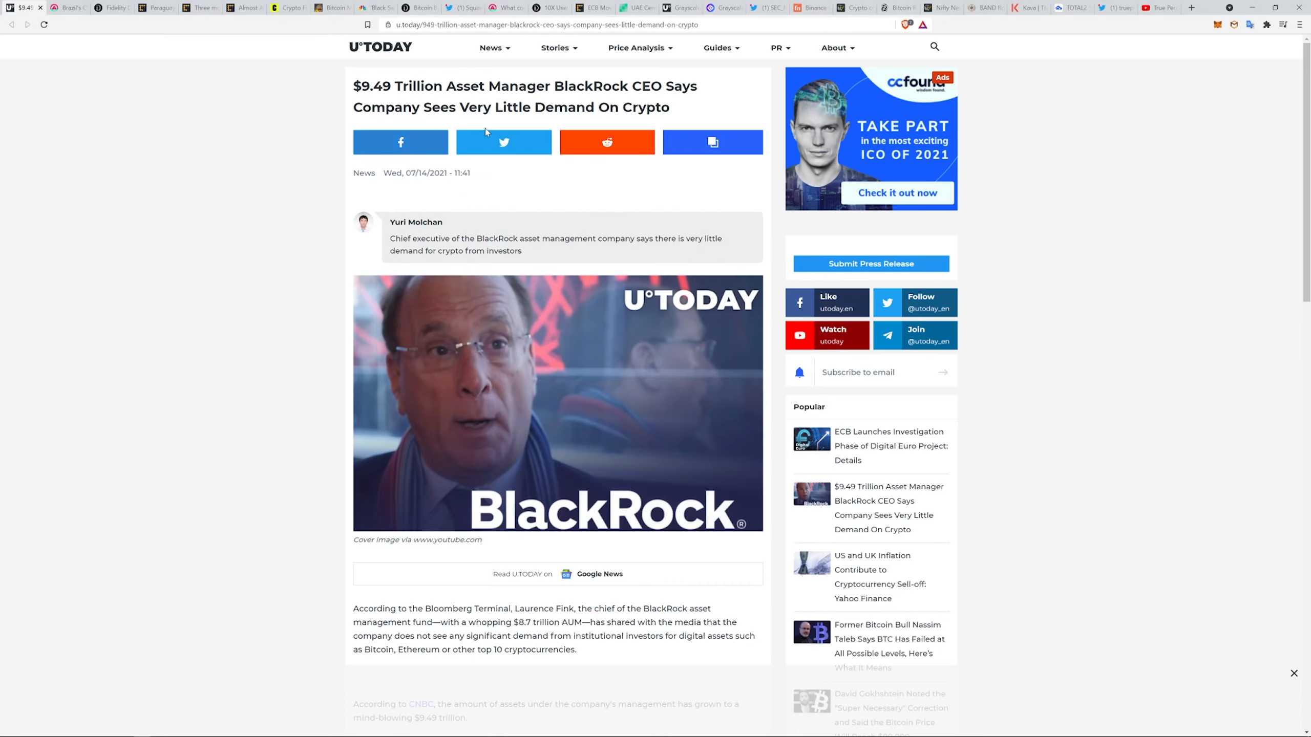
Switch to AMBCrypto's Brazil CVM Ethereum ETF article and scroll past its opening quote.
{"action": "scroll", "scroll_direction": "down", "scroll_amount": 3}
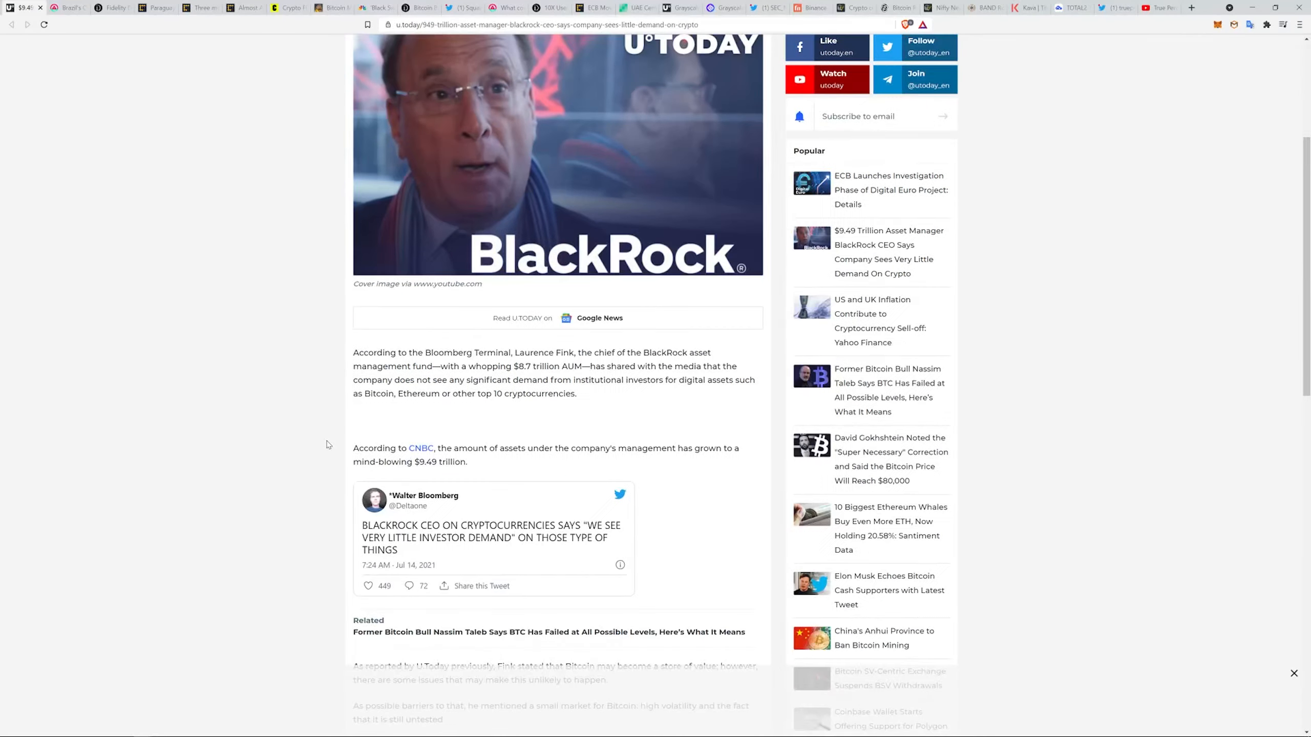
{"action": "scroll", "scroll_direction": "down", "scroll_amount": 3}
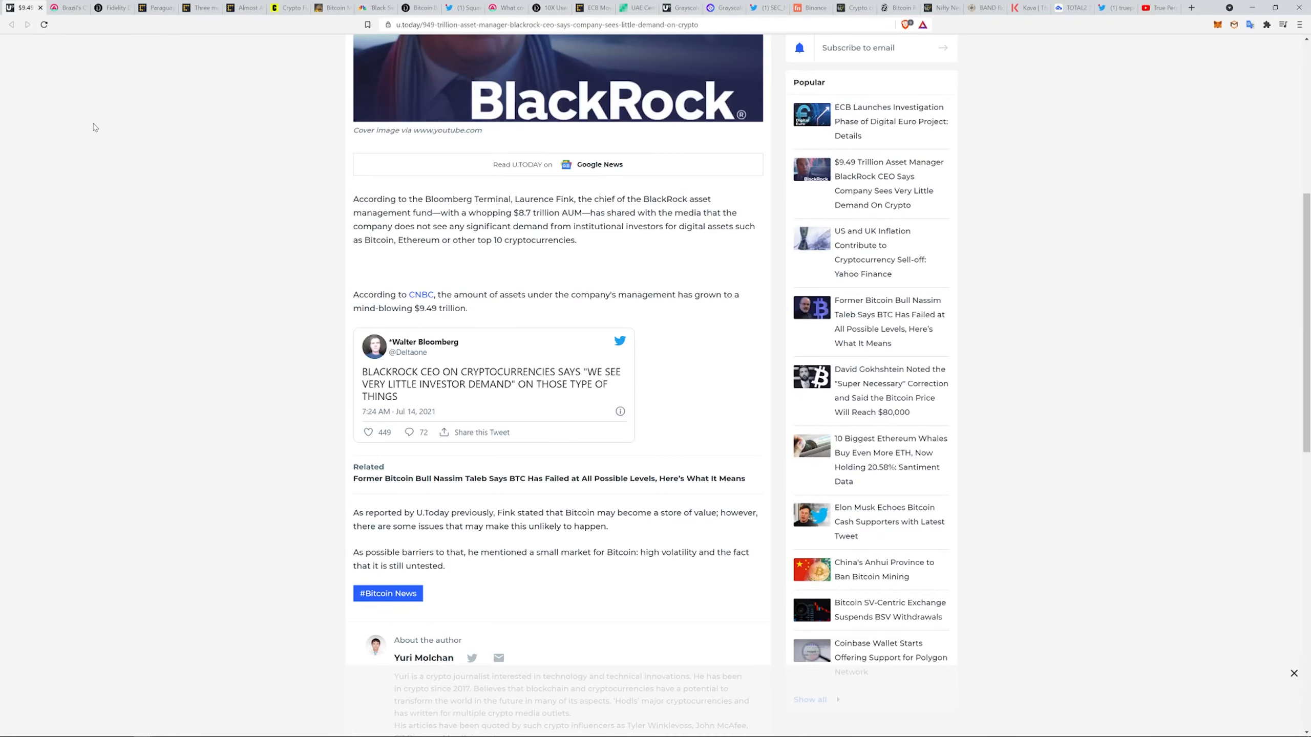
{"action": "left_click", "coordinate": [67, 8]}
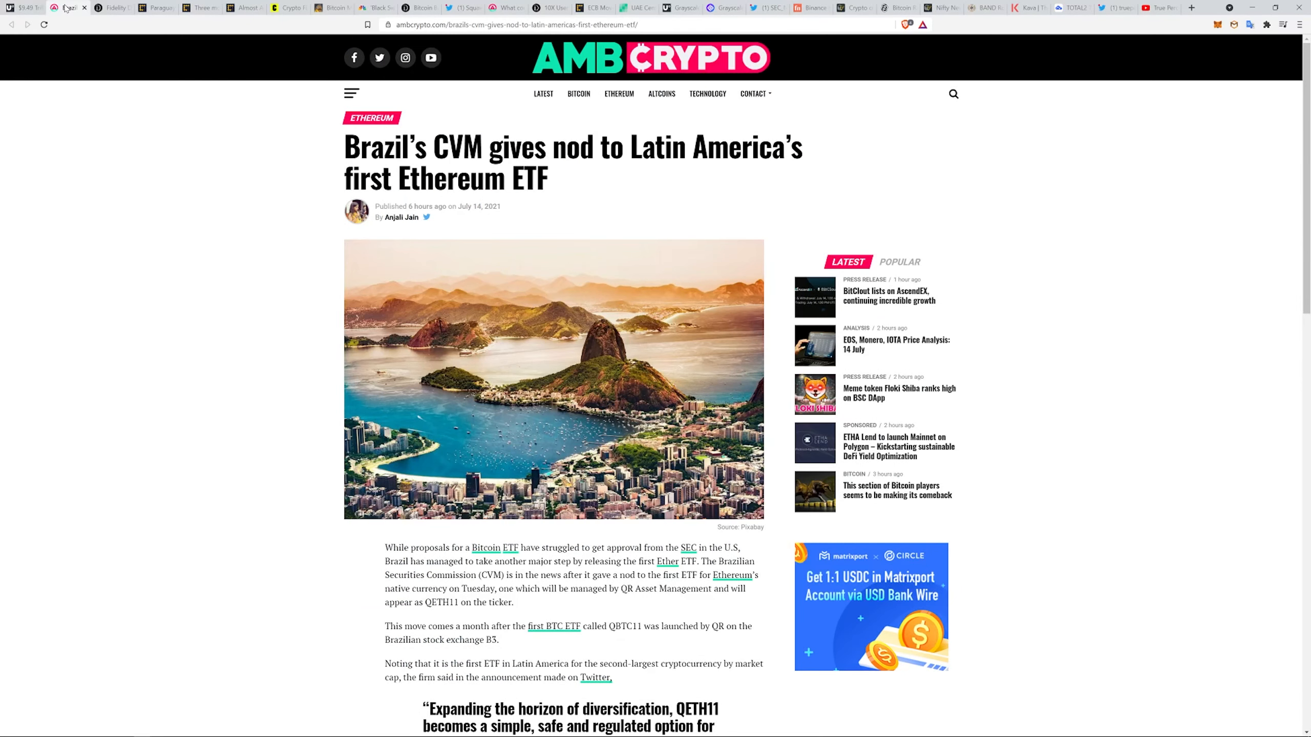
{"action": "mouse_move", "coordinate": [276, 256]}
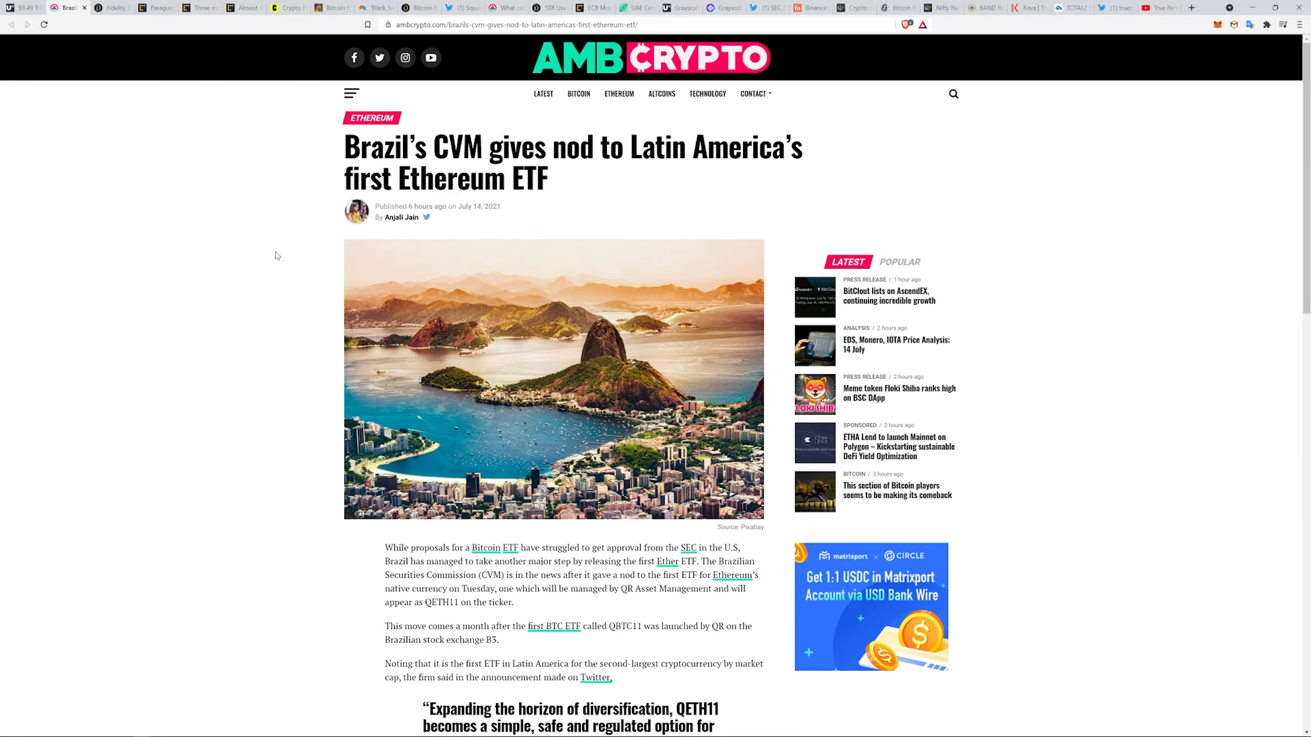
{"action": "scroll", "scroll_direction": "down", "scroll_amount": 3}
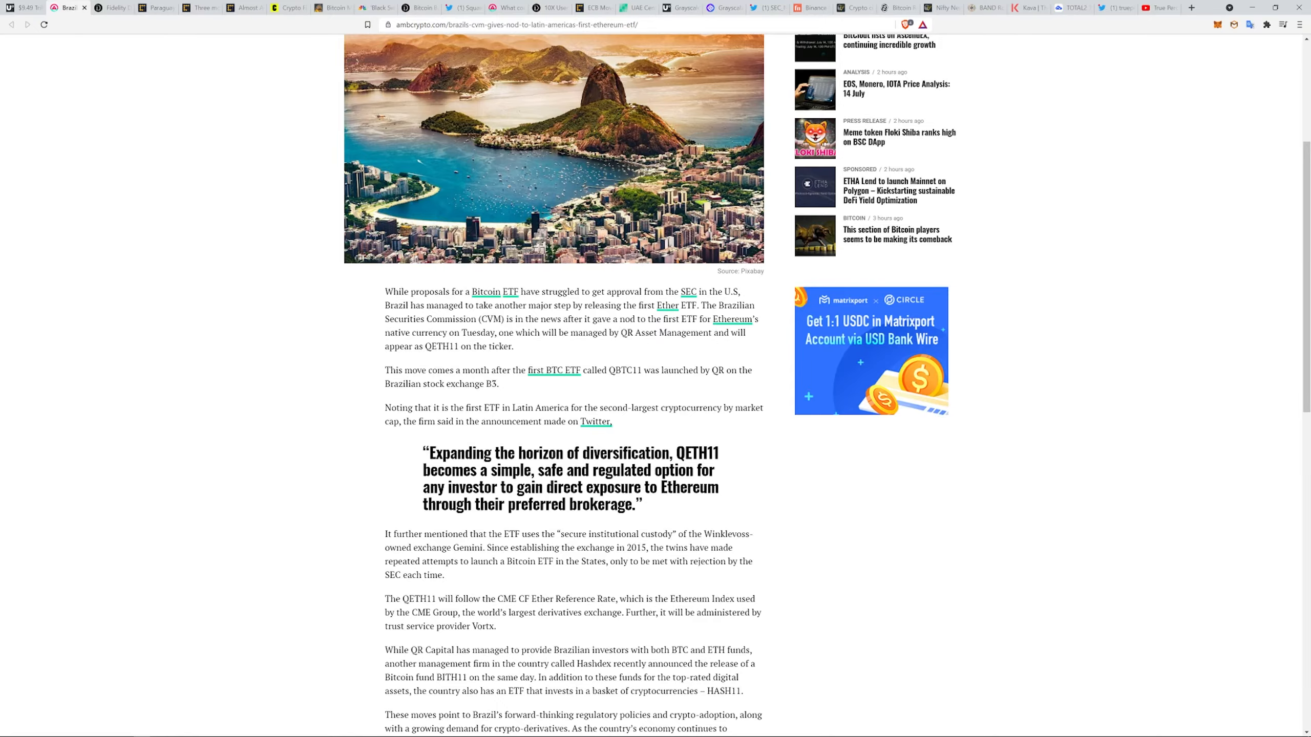
{"action": "scroll", "scroll_direction": "down", "scroll_amount": 3}
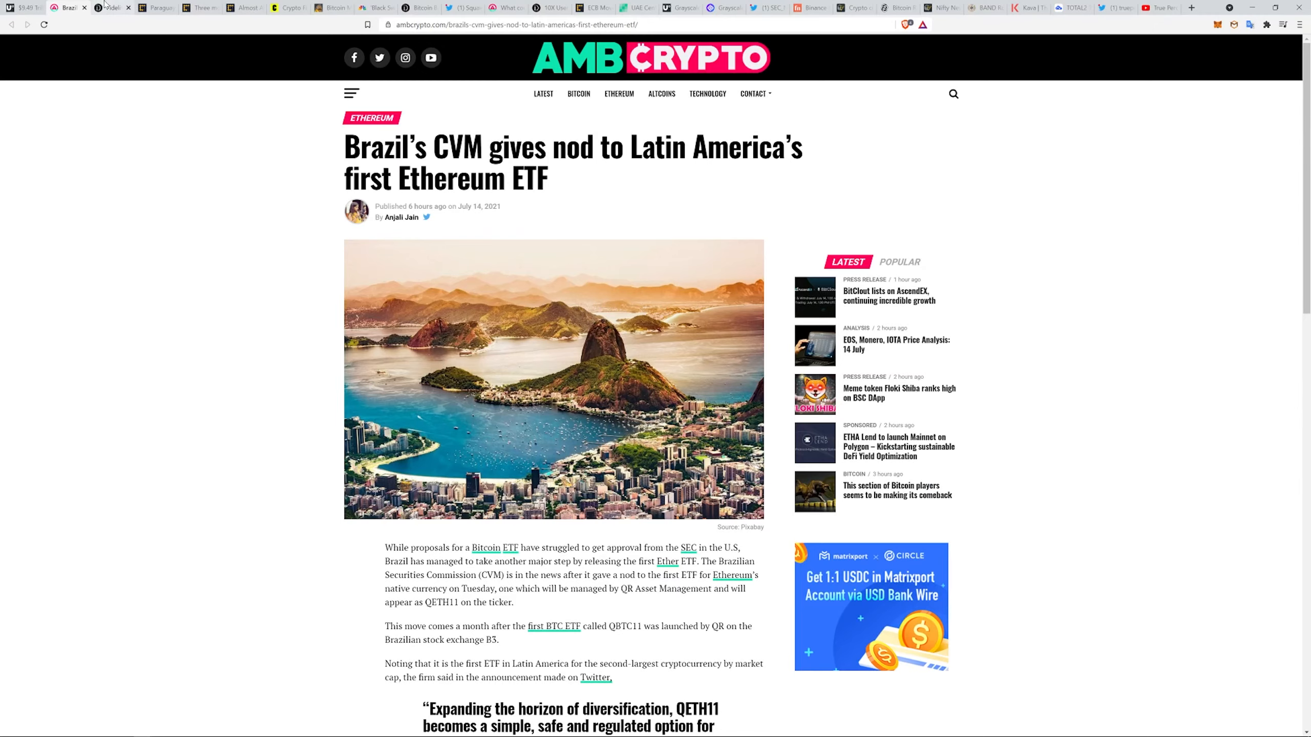
Read The Daily Hodl's Fidelity Digital Assets hiring-spree article, then scroll back up.
{"action": "left_click", "coordinate": [111, 8]}
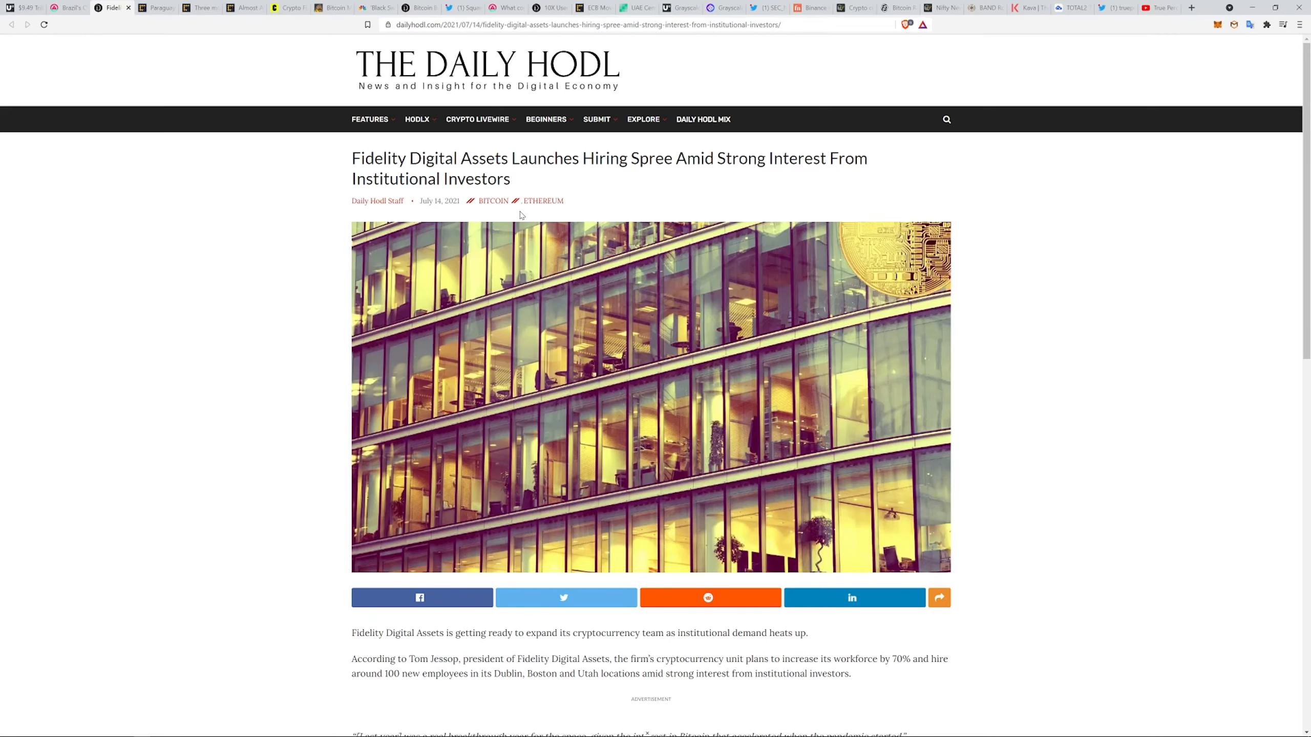
{"action": "scroll", "scroll_direction": "down", "scroll_amount": 3}
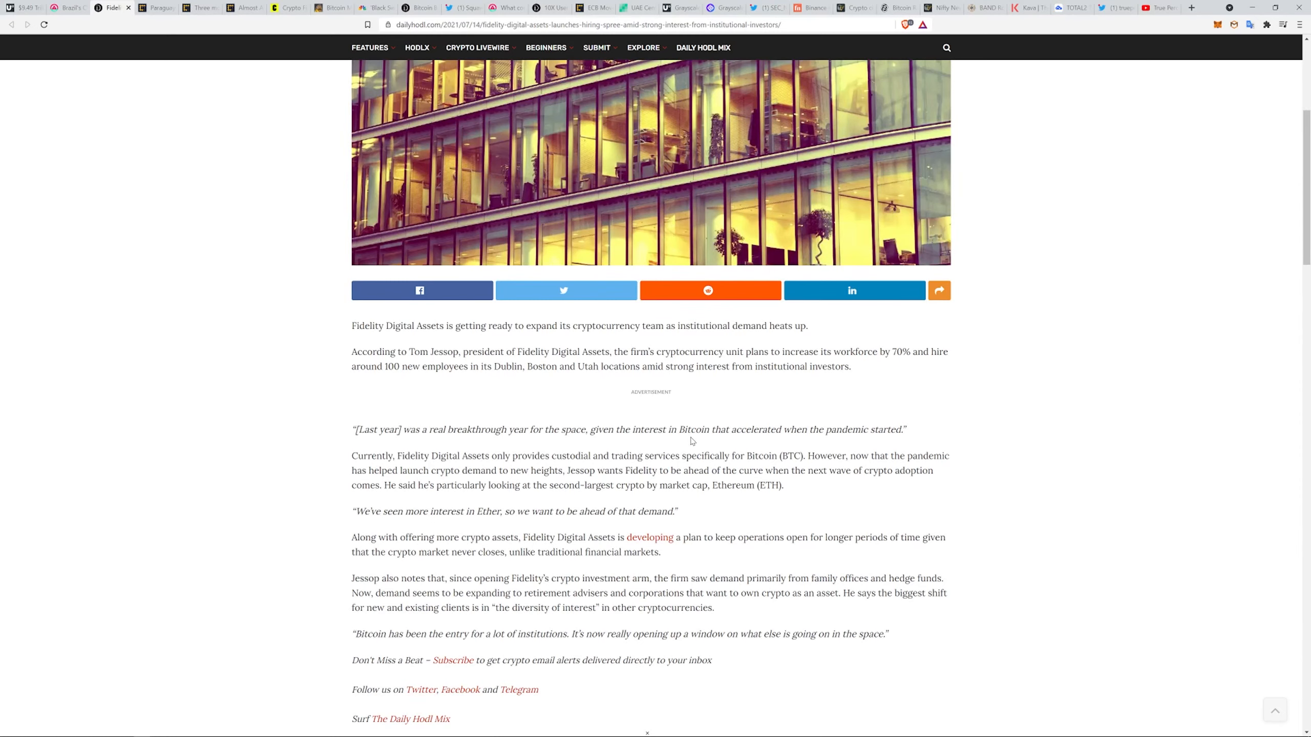
{"action": "mouse_move", "coordinate": [865, 554]}
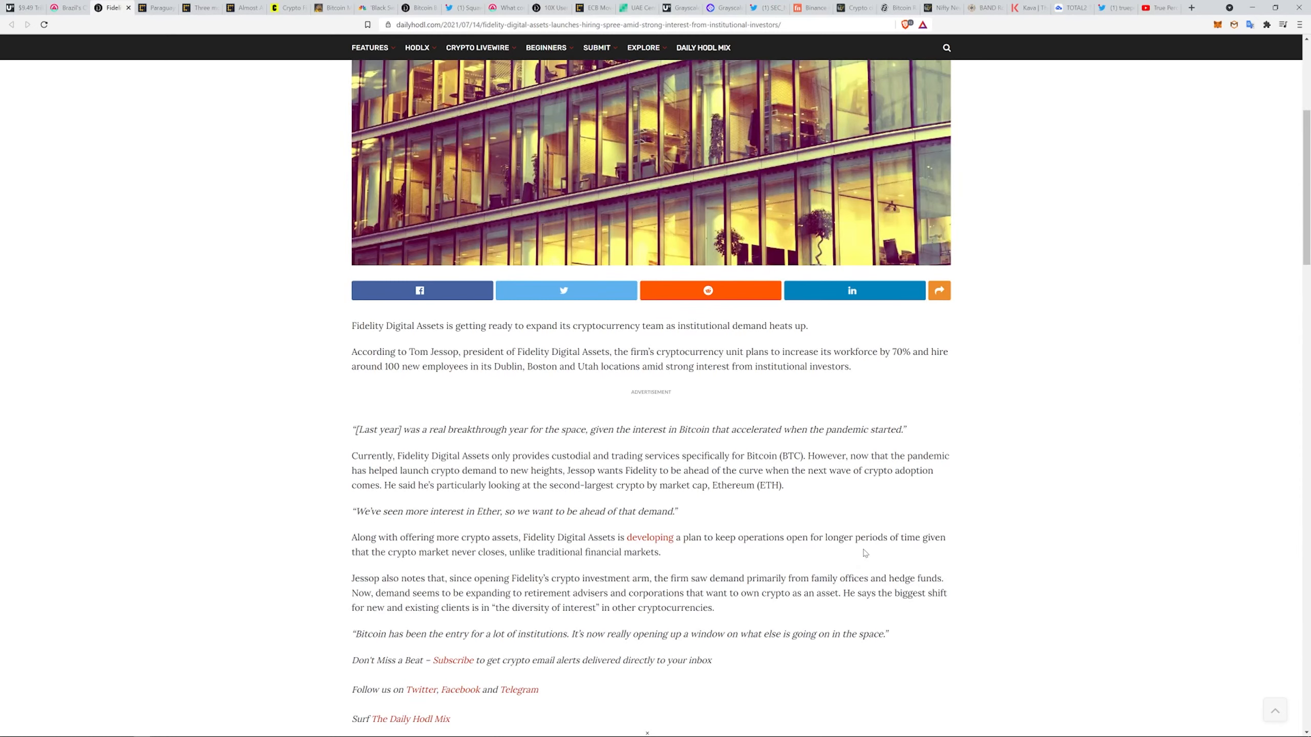
{"action": "mouse_move", "coordinate": [533, 534]}
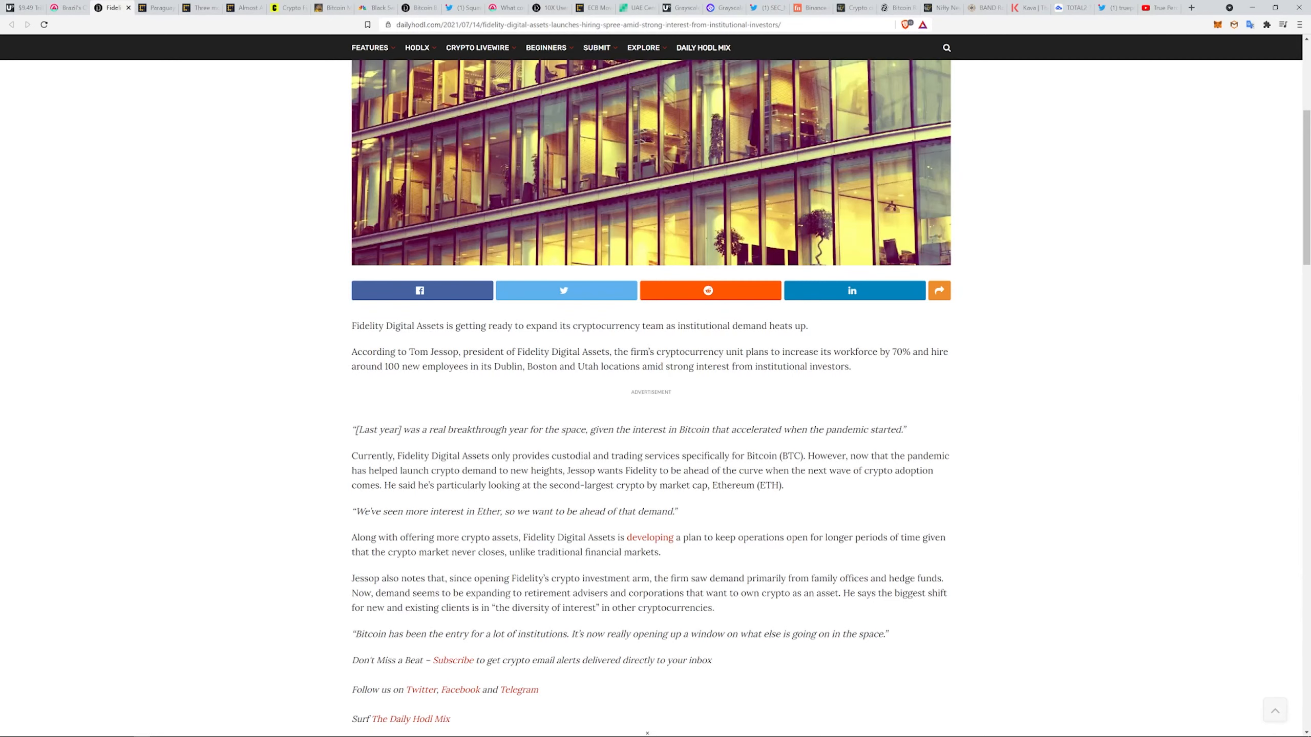
{"action": "mouse_move", "coordinate": [431, 631]}
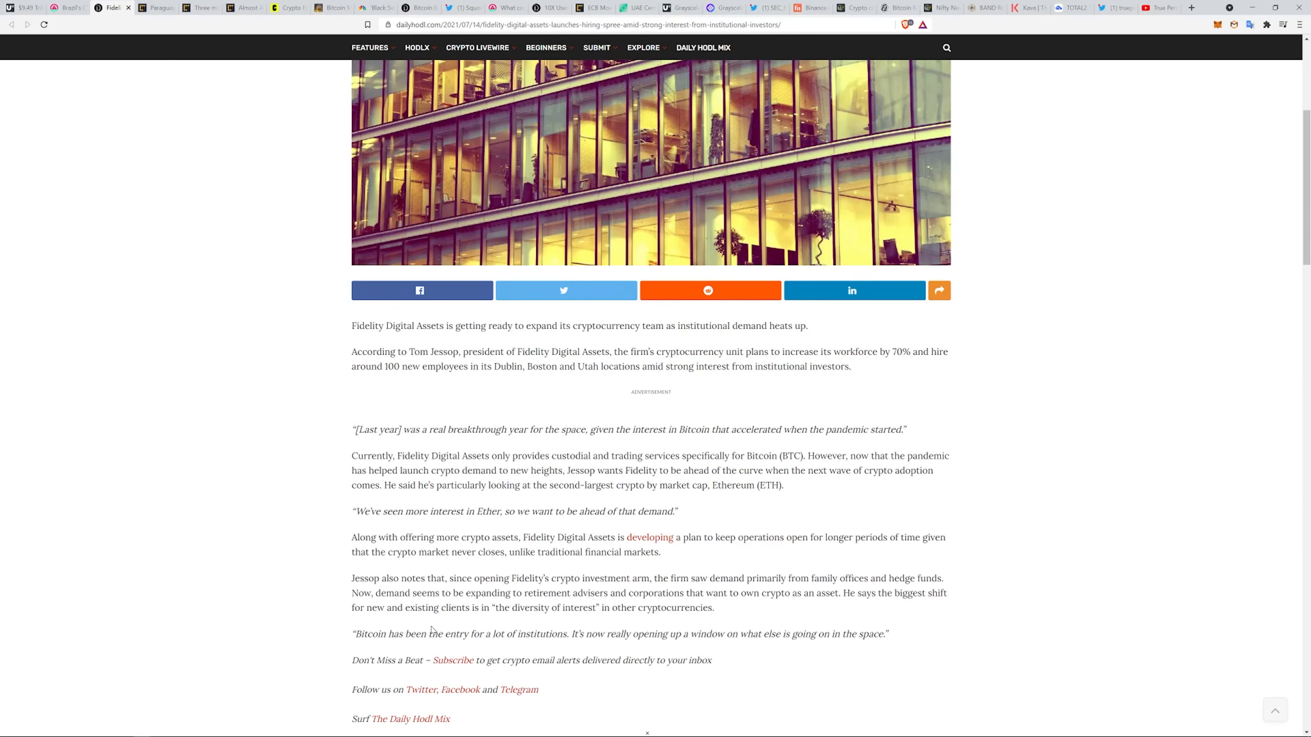
{"action": "mouse_move", "coordinate": [772, 661]}
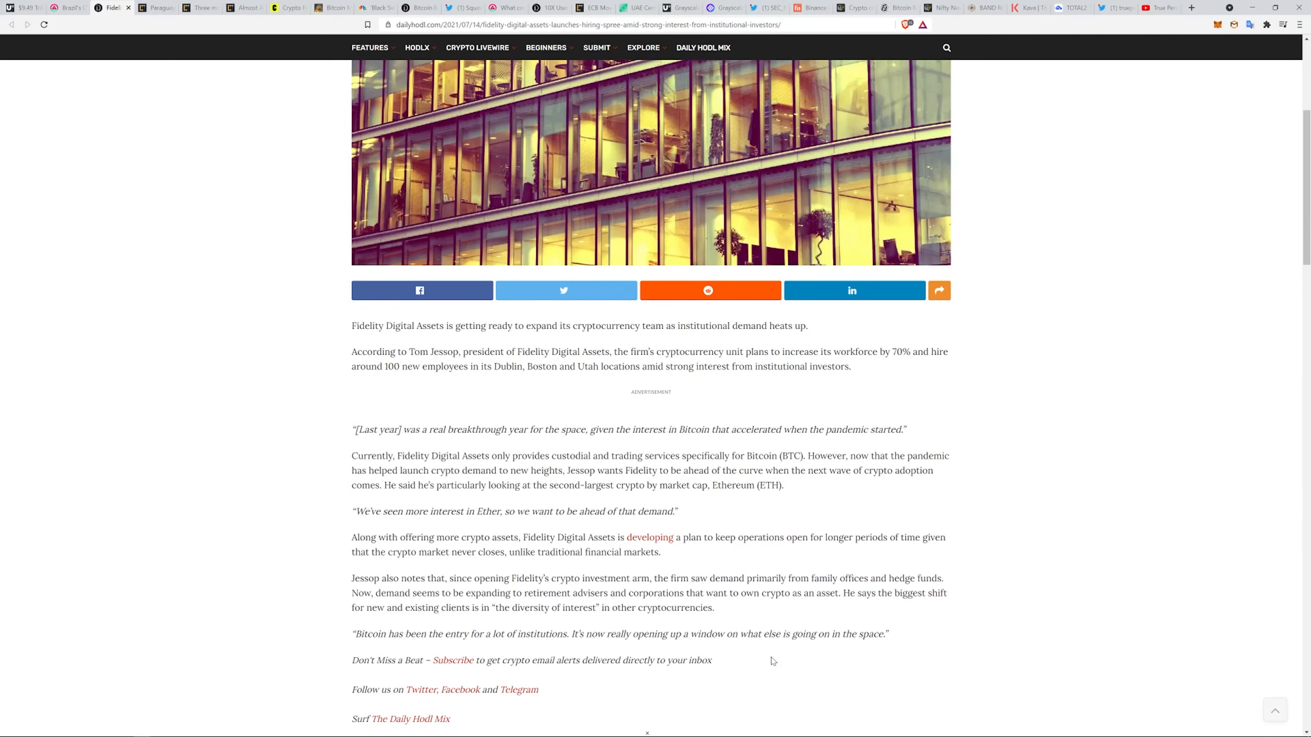
{"action": "mouse_move", "coordinate": [1017, 645]}
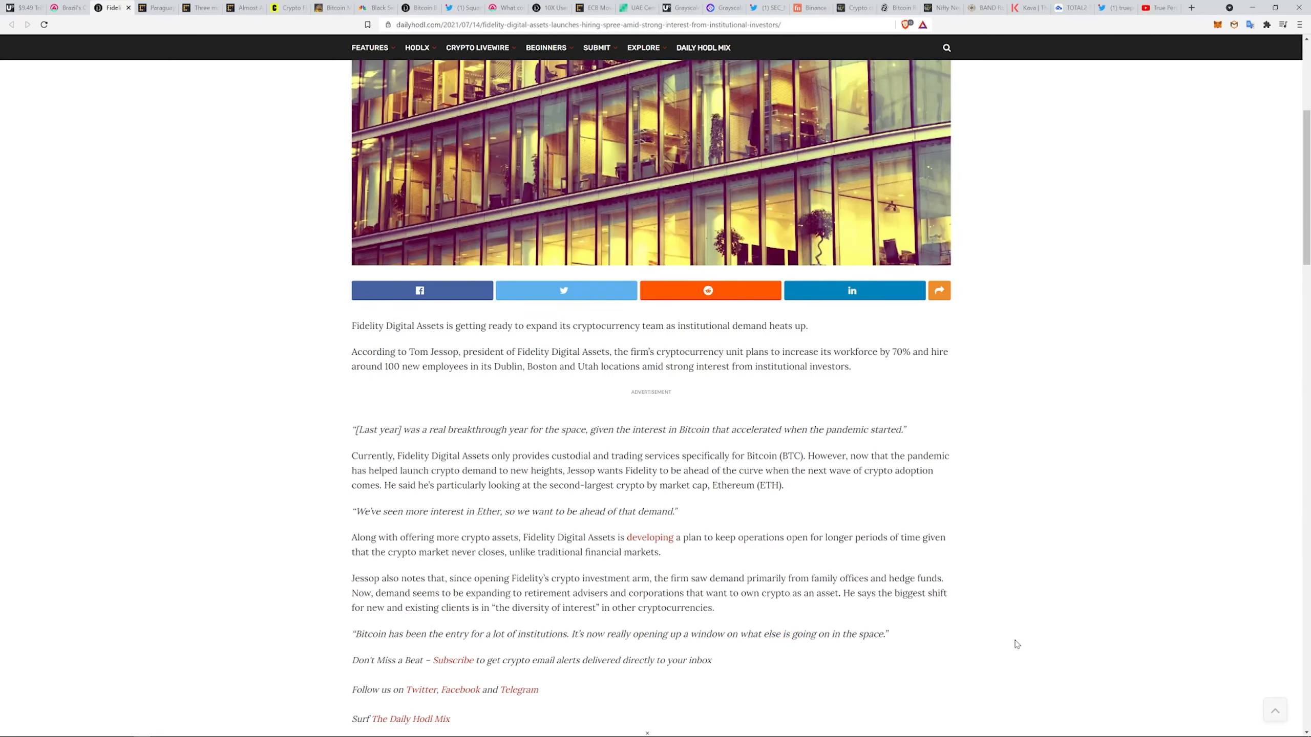
{"action": "scroll", "scroll_direction": "up", "scroll_amount": 3}
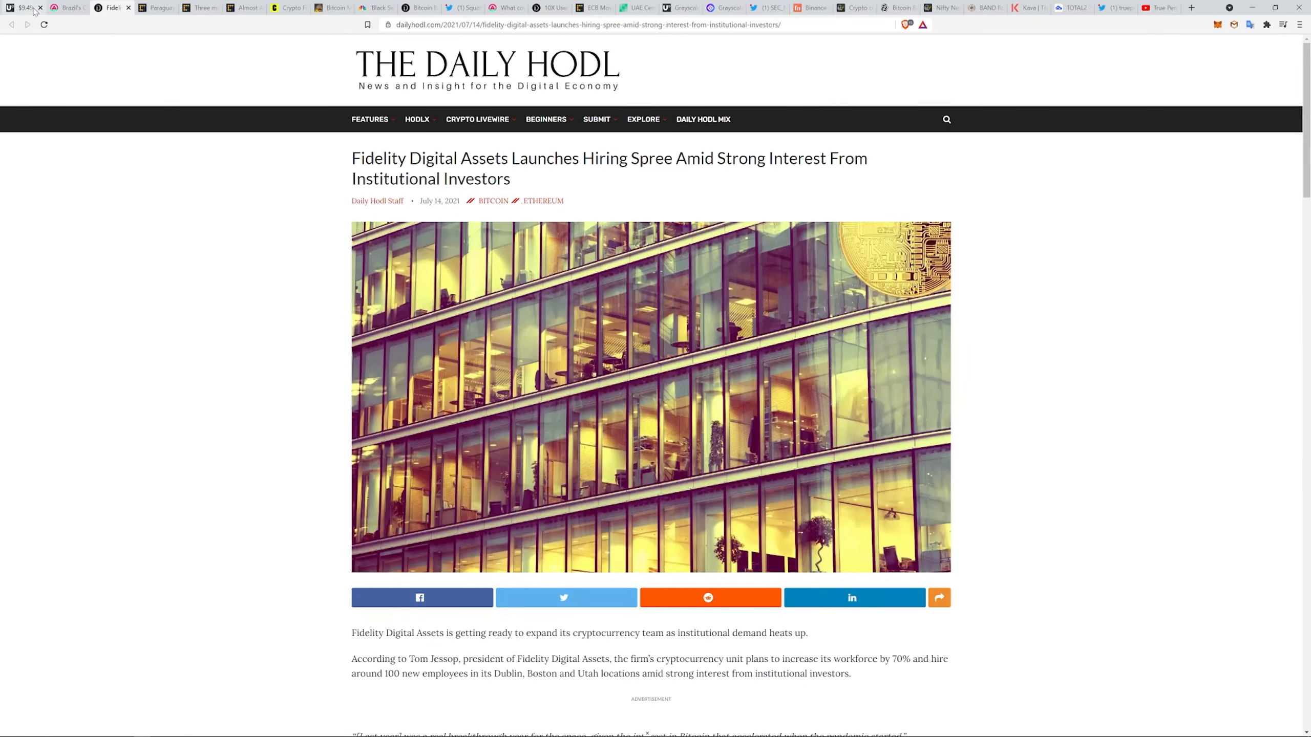
Read CoinDesk's Paraguay Bitcoin law article down to the mining rationale and sponsor remarks.
{"action": "left_click", "coordinate": [157, 8]}
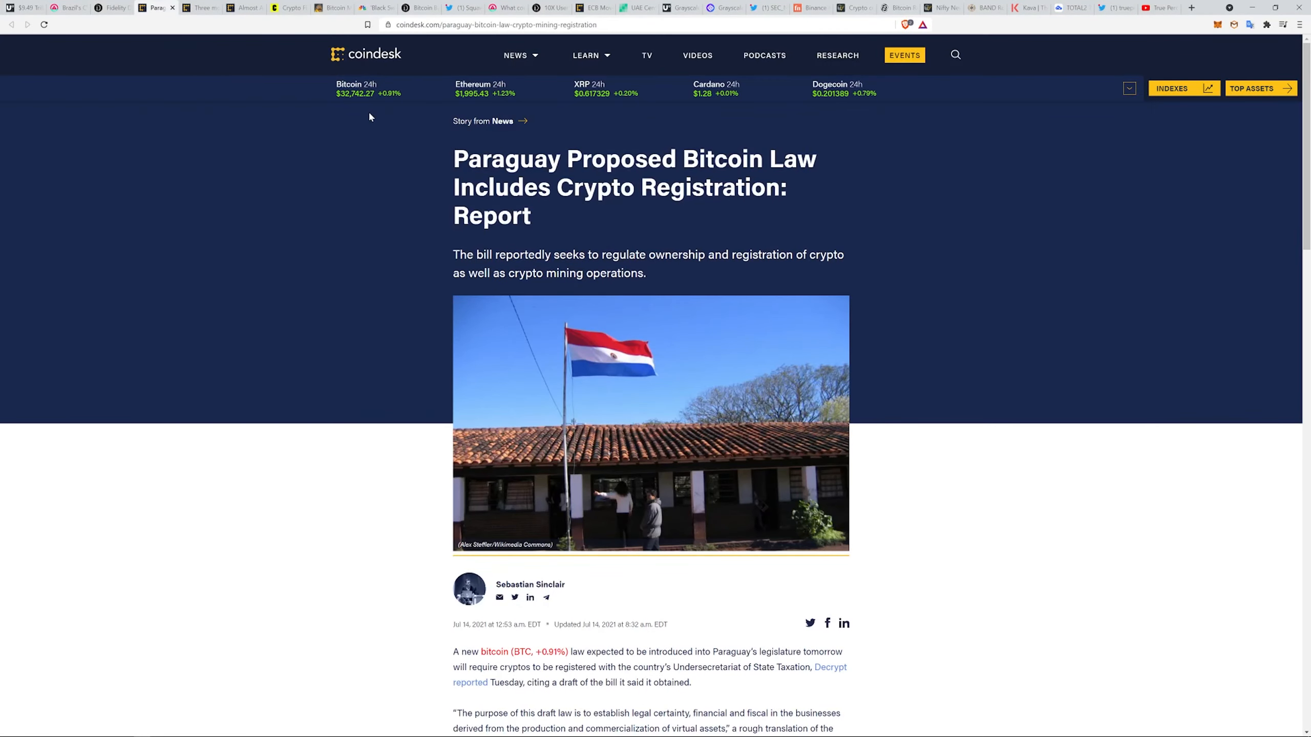
{"action": "mouse_move", "coordinate": [421, 166]}
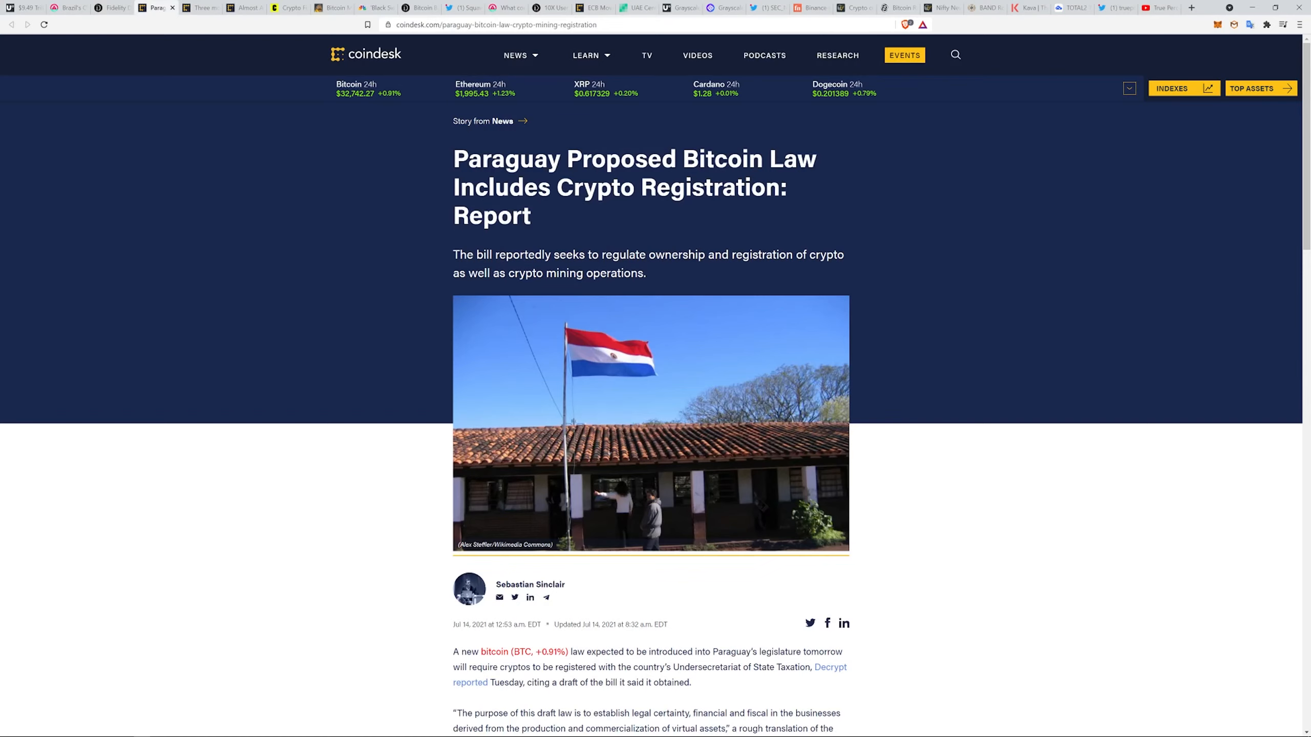
{"action": "mouse_move", "coordinate": [571, 247]}
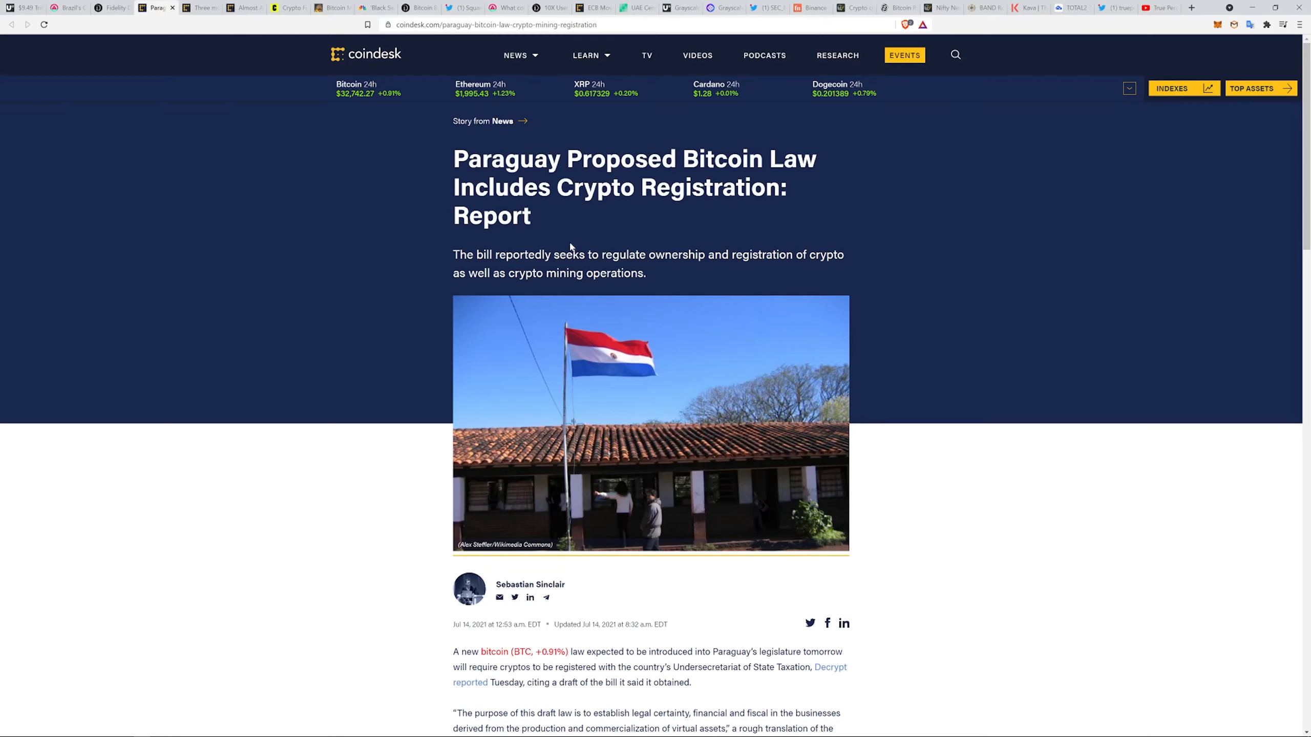
{"action": "scroll", "scroll_direction": "down", "scroll_amount": 3}
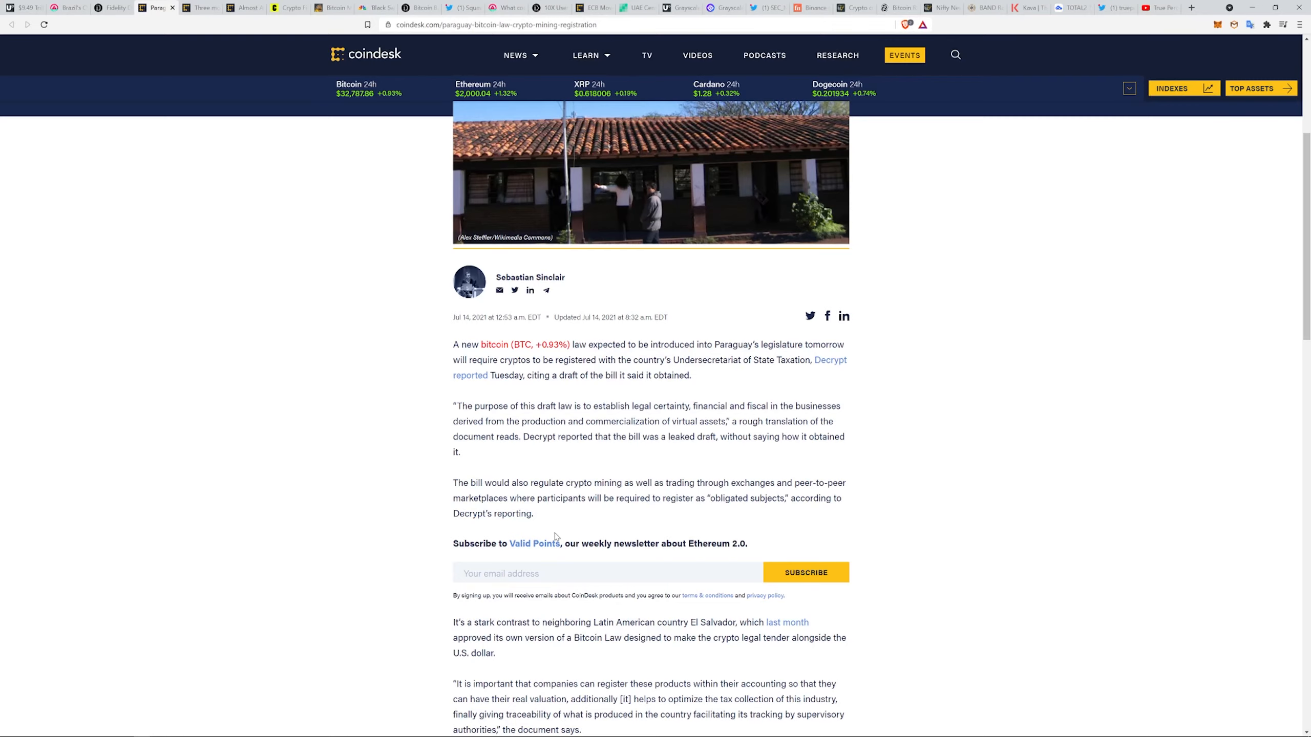
{"action": "scroll", "scroll_direction": "down", "scroll_amount": 3}
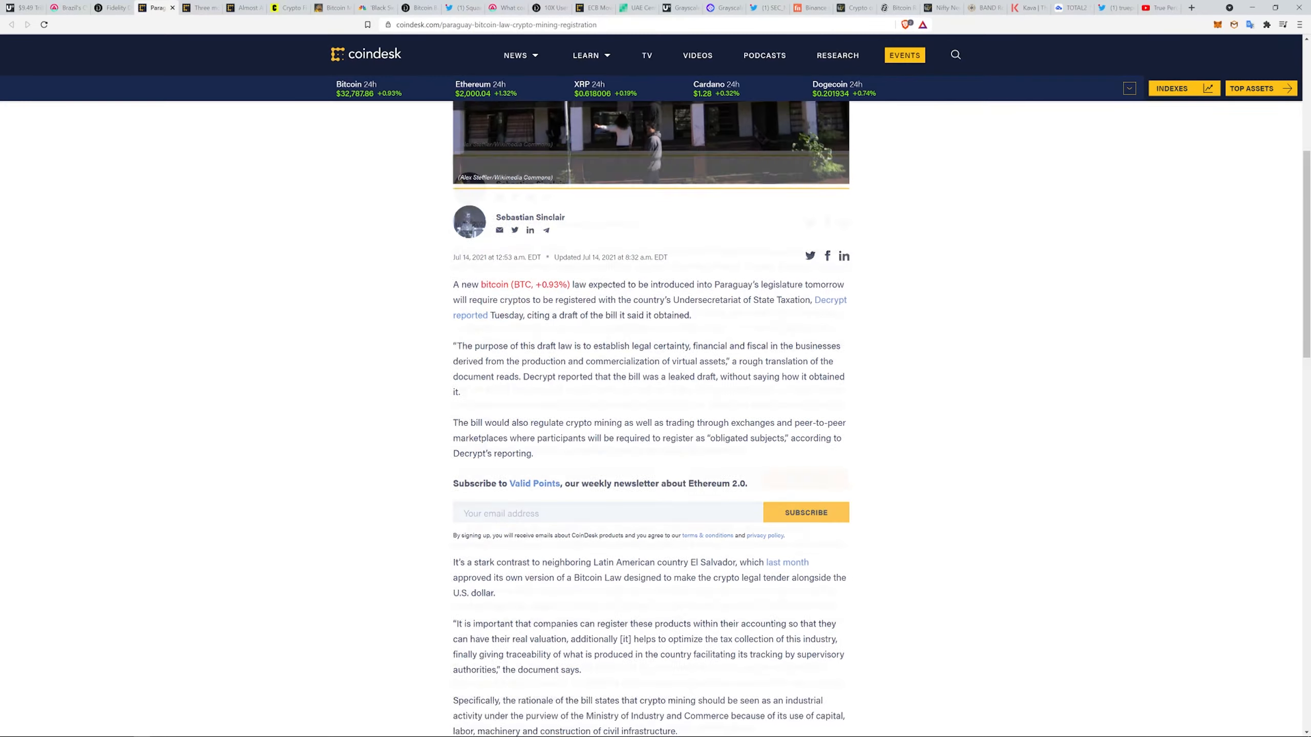
{"action": "scroll", "scroll_direction": "down", "scroll_amount": 3}
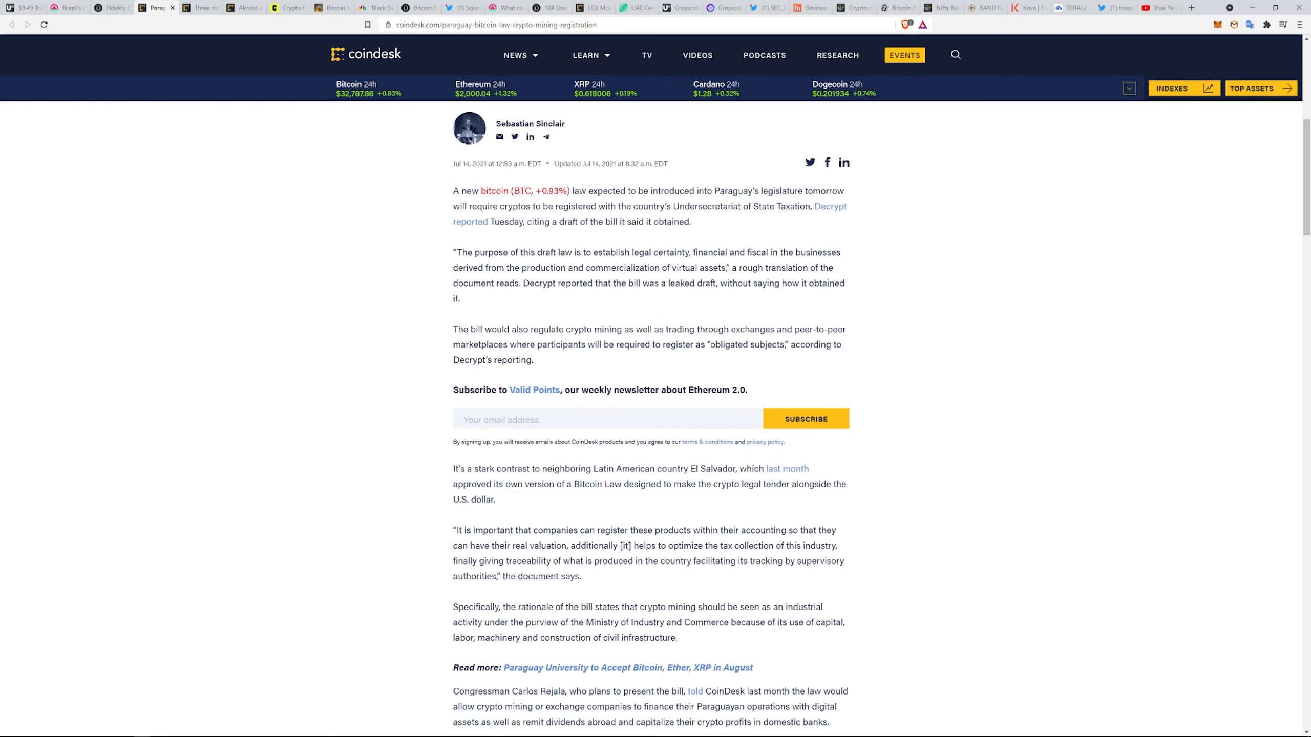
{"action": "scroll", "scroll_direction": "down", "scroll_amount": 3}
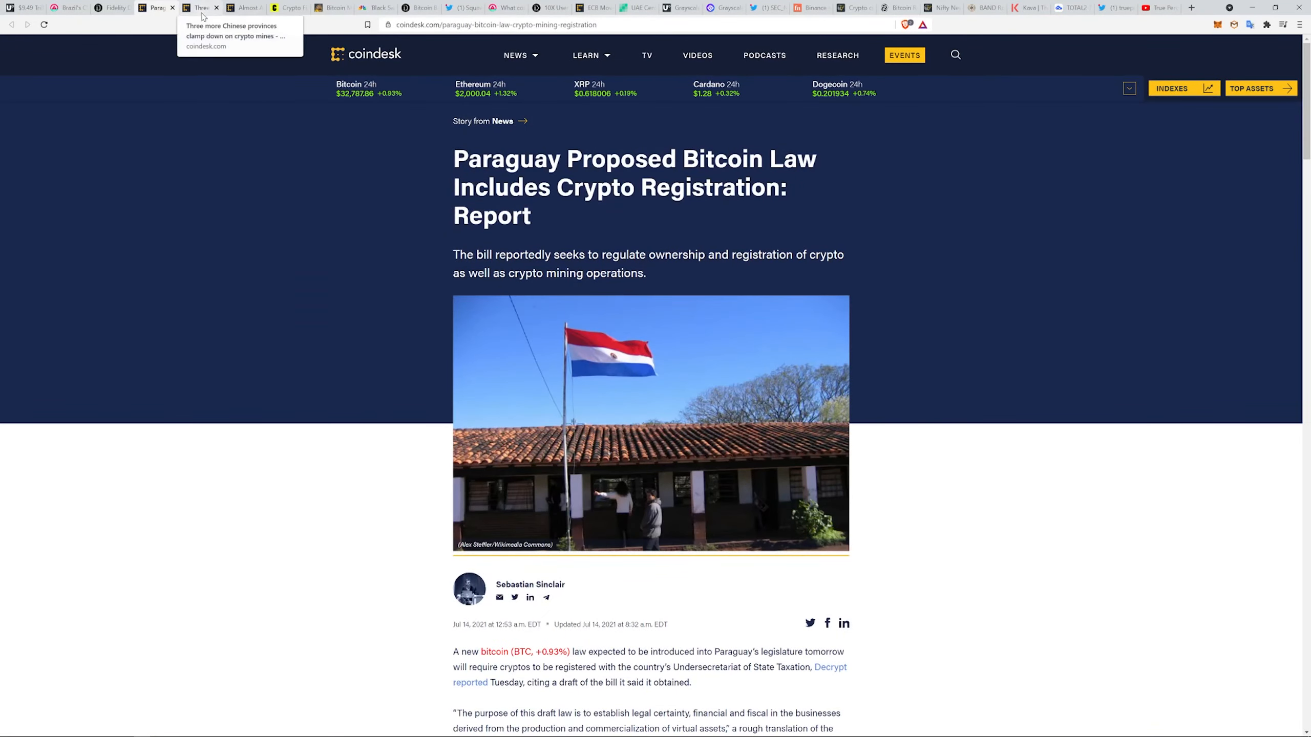
Open CoinDesk's story on three more Chinese provinces shutting crypto mines and scroll through.
{"action": "left_click", "coordinate": [196, 7]}
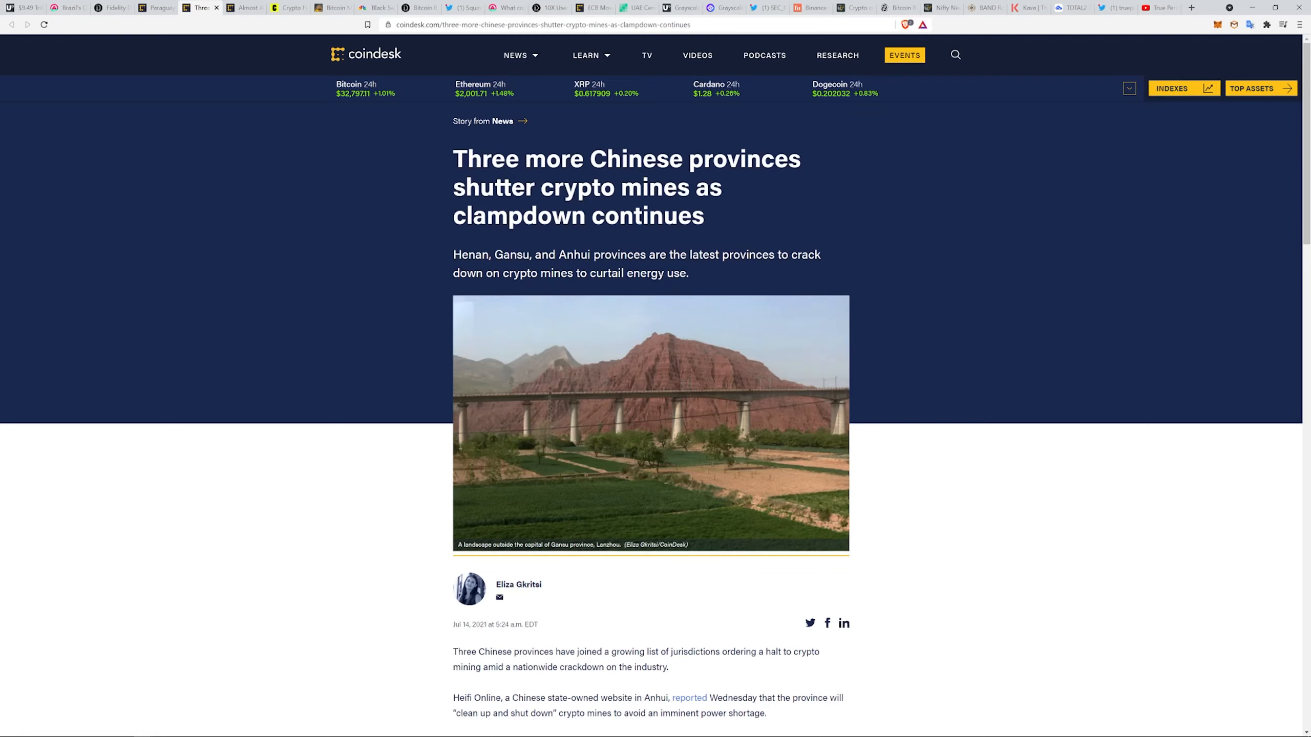
{"action": "mouse_move", "coordinate": [715, 219]}
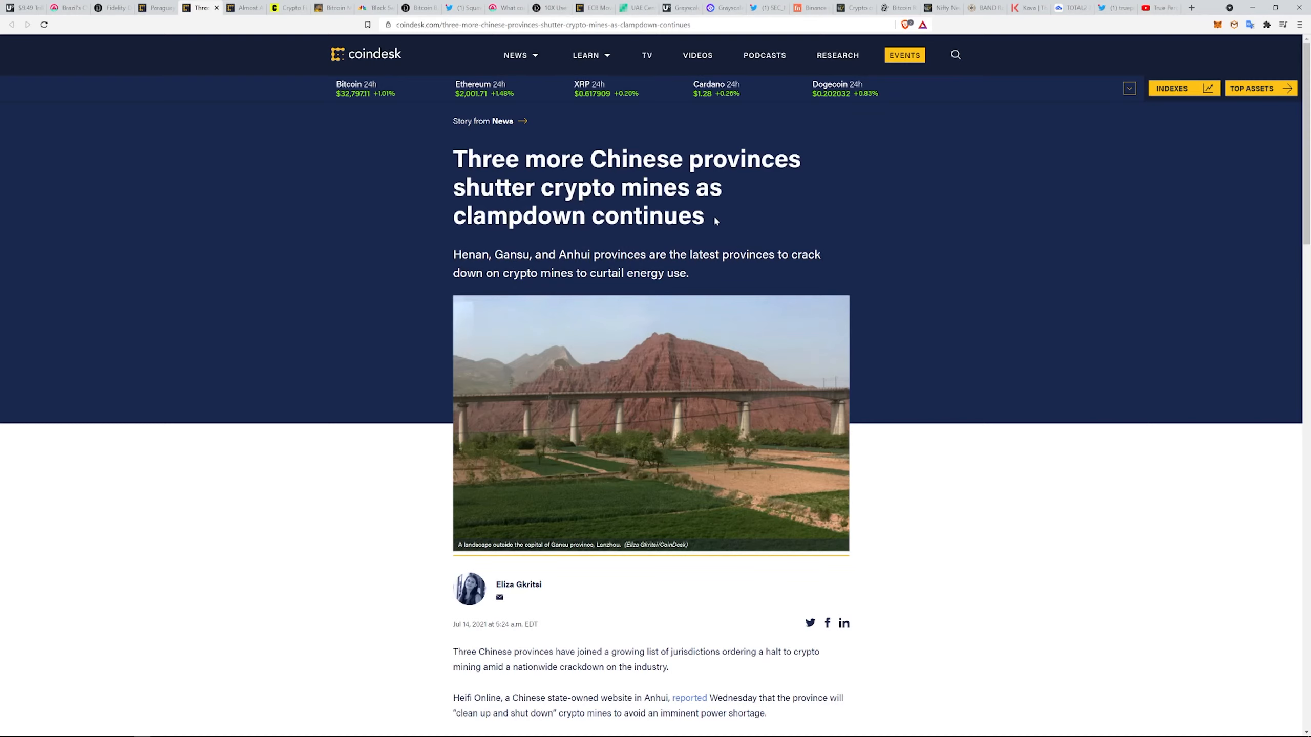
{"action": "scroll", "scroll_direction": "down", "scroll_amount": 3}
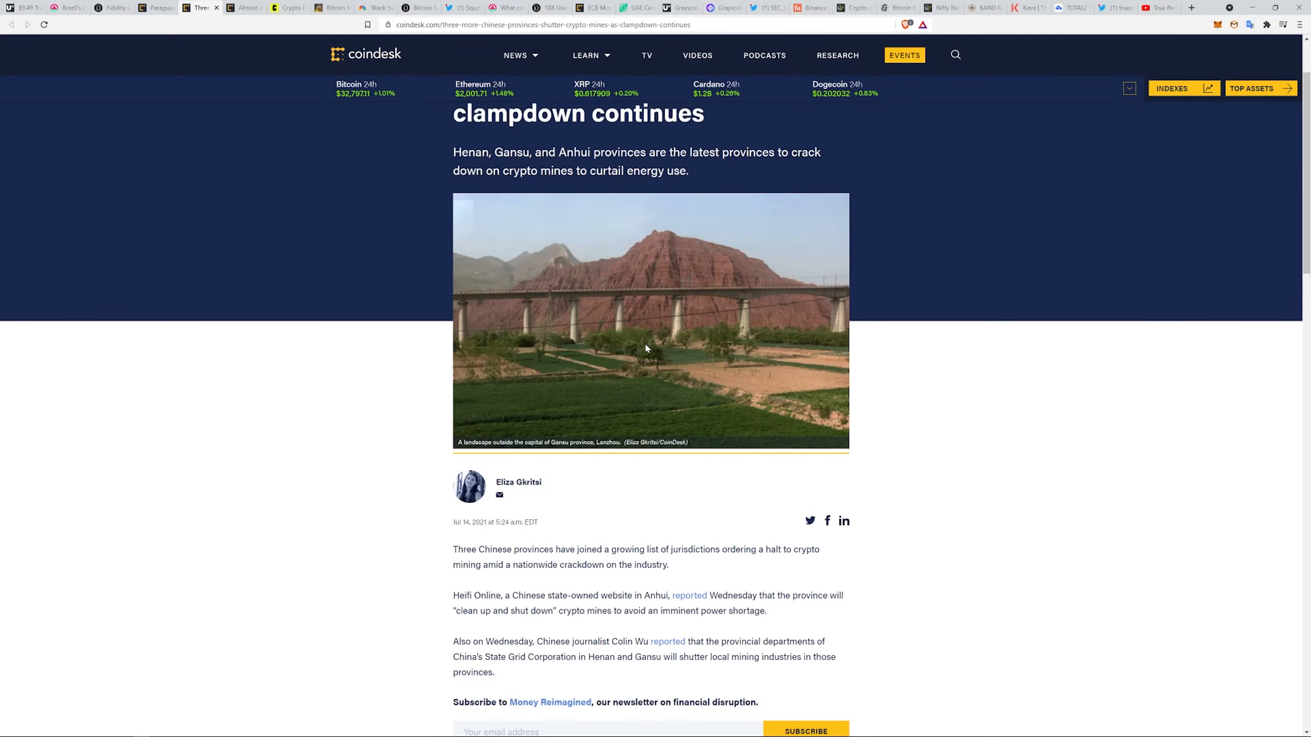
{"action": "mouse_move", "coordinate": [657, 675]}
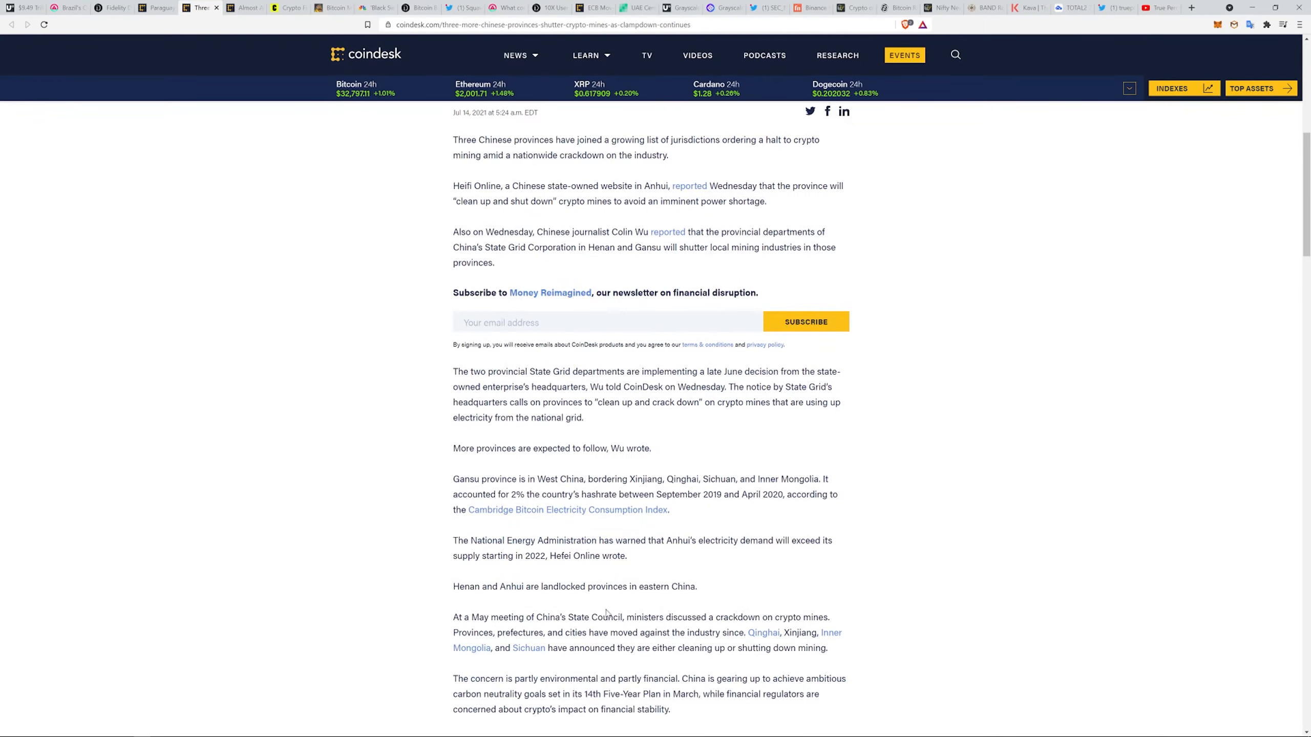
{"action": "scroll", "scroll_direction": "down", "scroll_amount": 3}
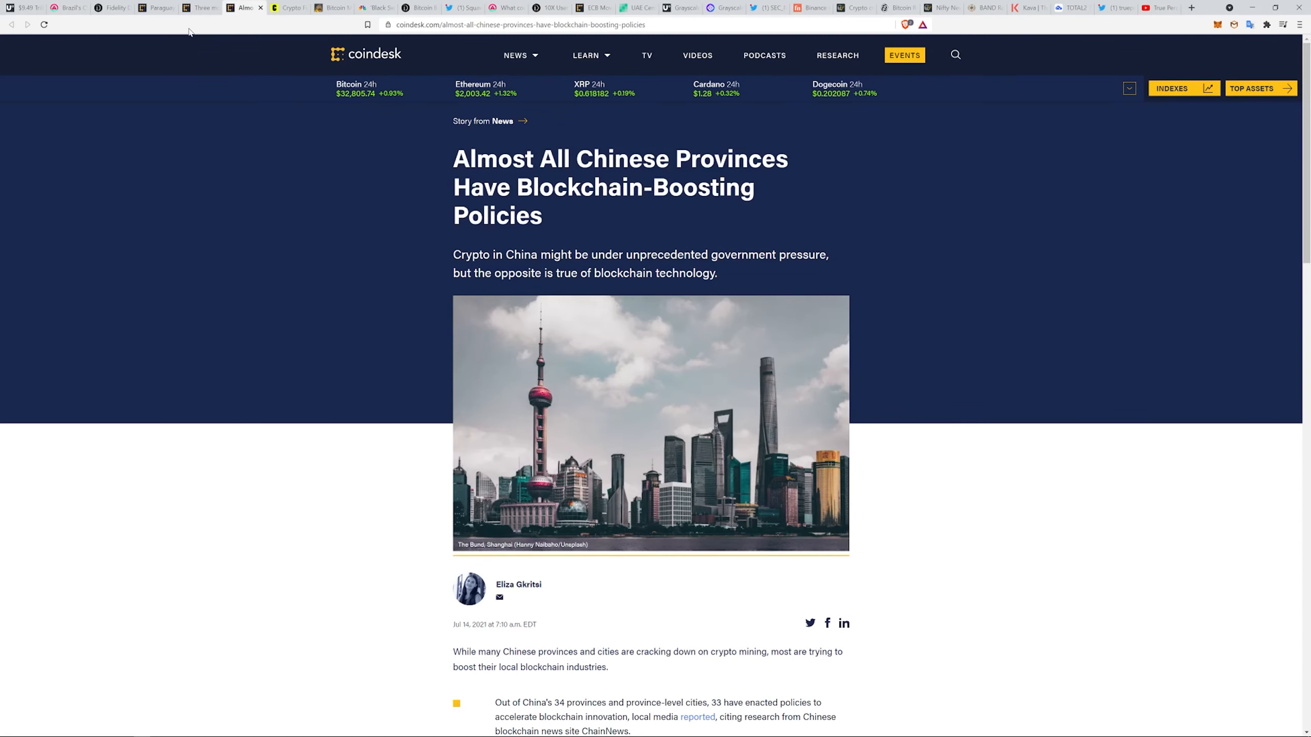
View CoinDesk's Chinese blockchain-boosting policies article, then move to Curbed's power-plant story.
{"action": "left_click", "coordinate": [198, 8]}
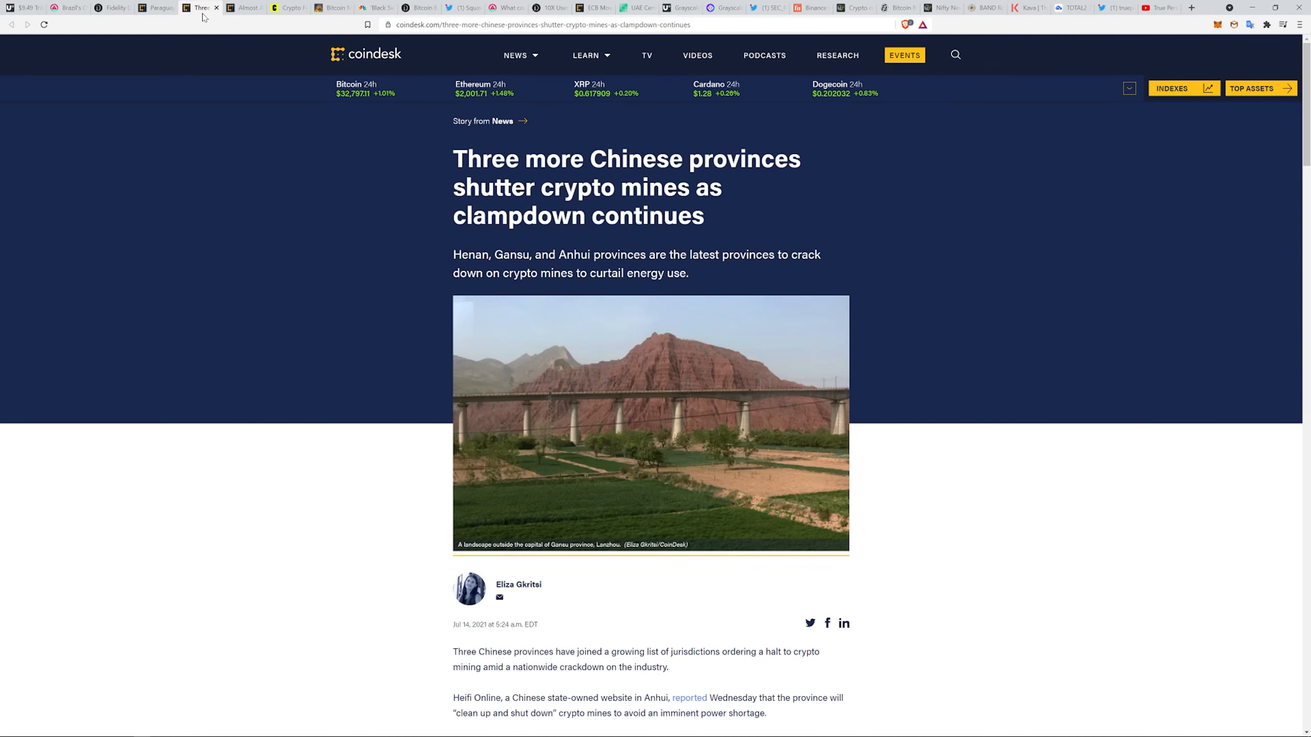
{"action": "mouse_move", "coordinate": [243, 8]}
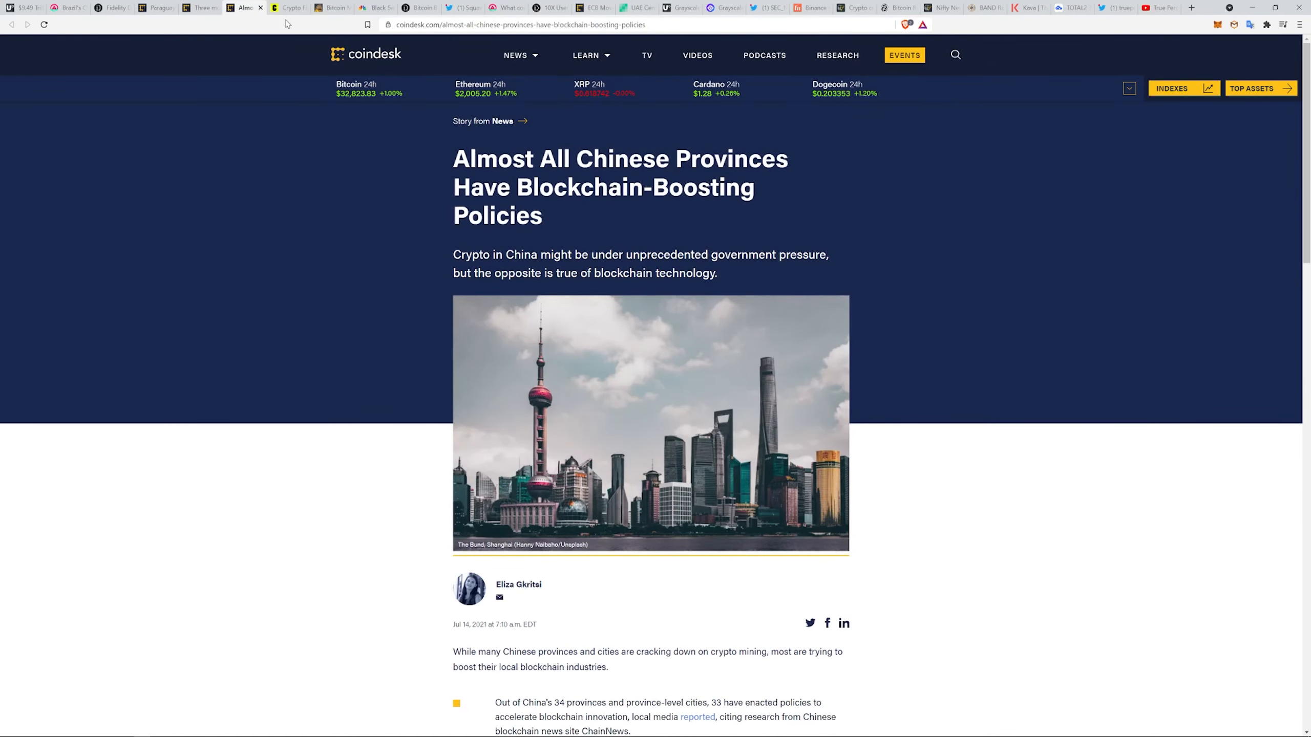
{"action": "left_click", "coordinate": [288, 8]}
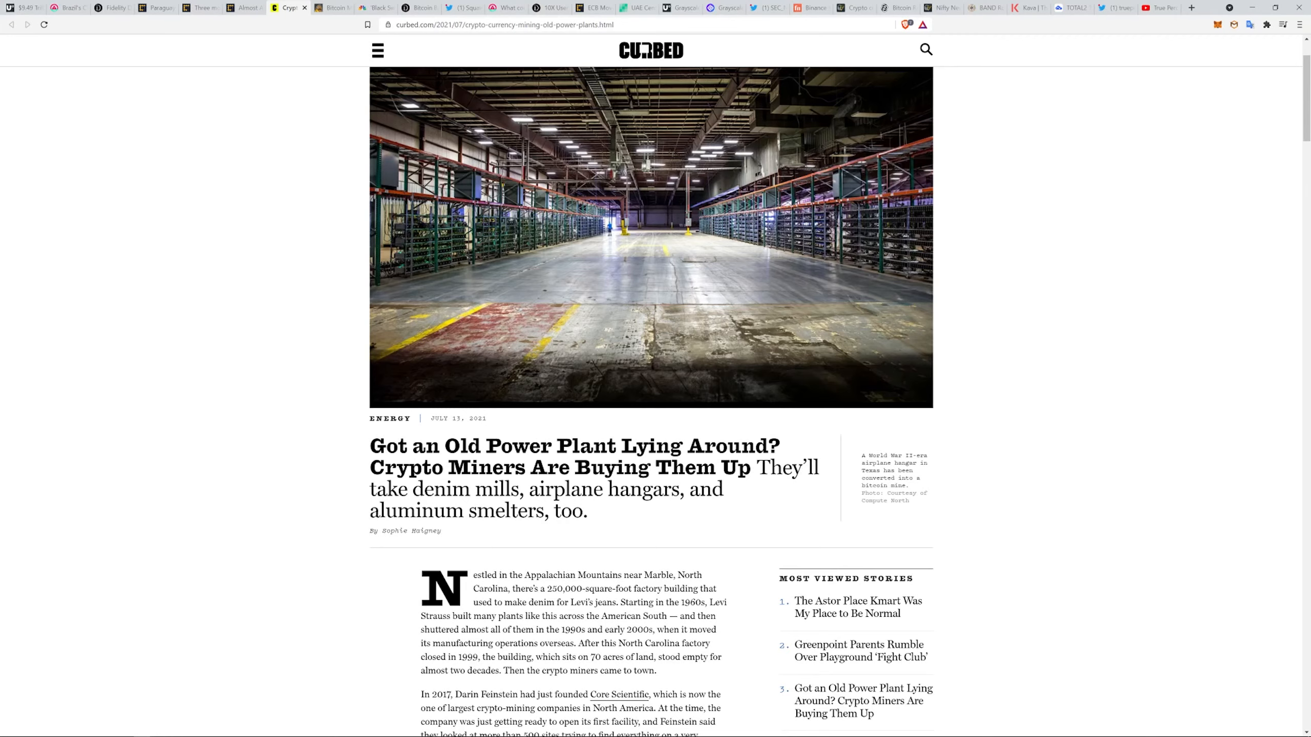
{"action": "mouse_move", "coordinate": [859, 468]}
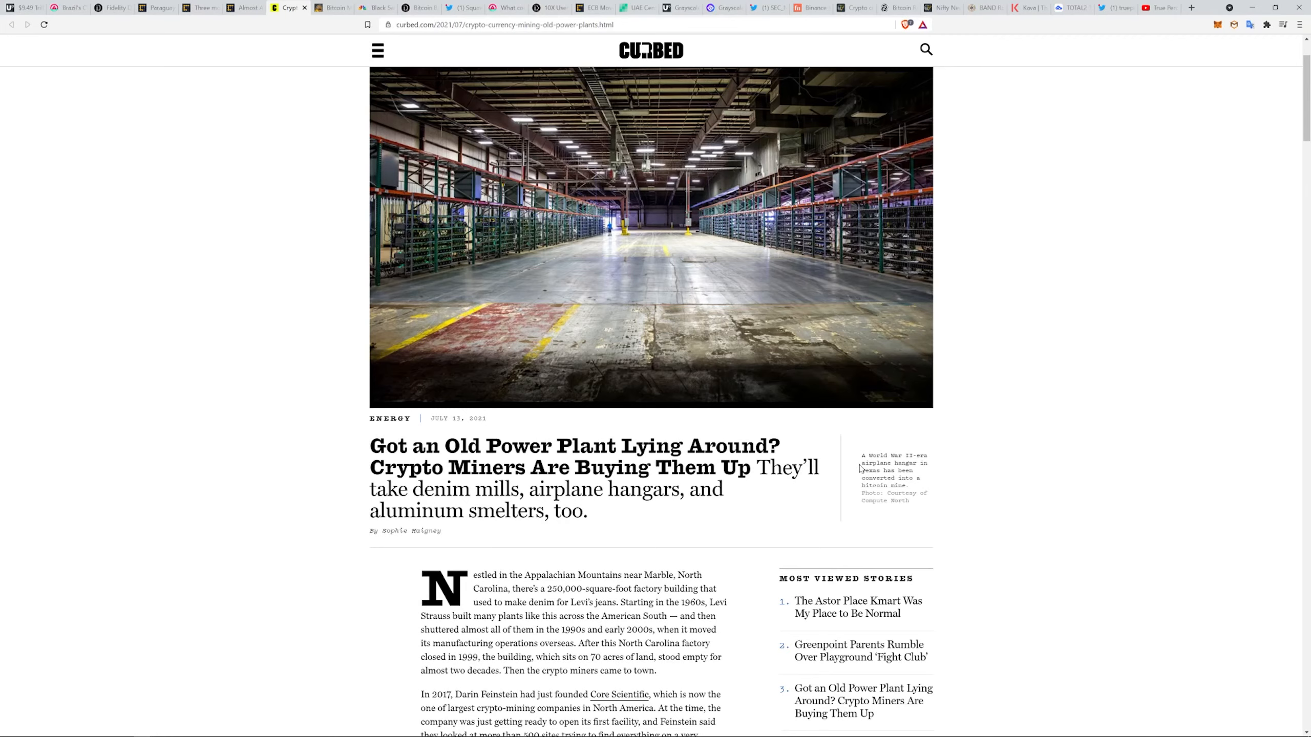
{"action": "mouse_move", "coordinate": [962, 484]}
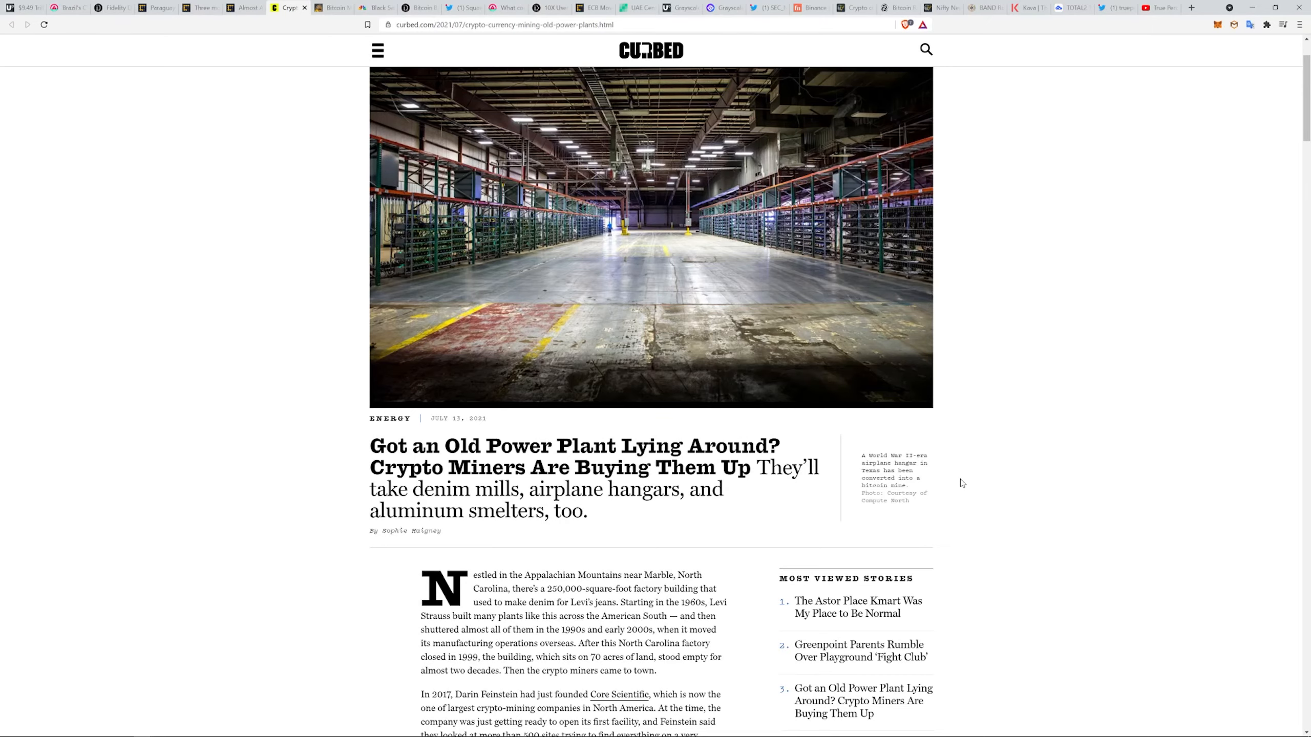
Scroll through Curbed's crypto miners power-plant article to its New York mines sections.
{"action": "scroll", "scroll_direction": "down", "scroll_amount": 3}
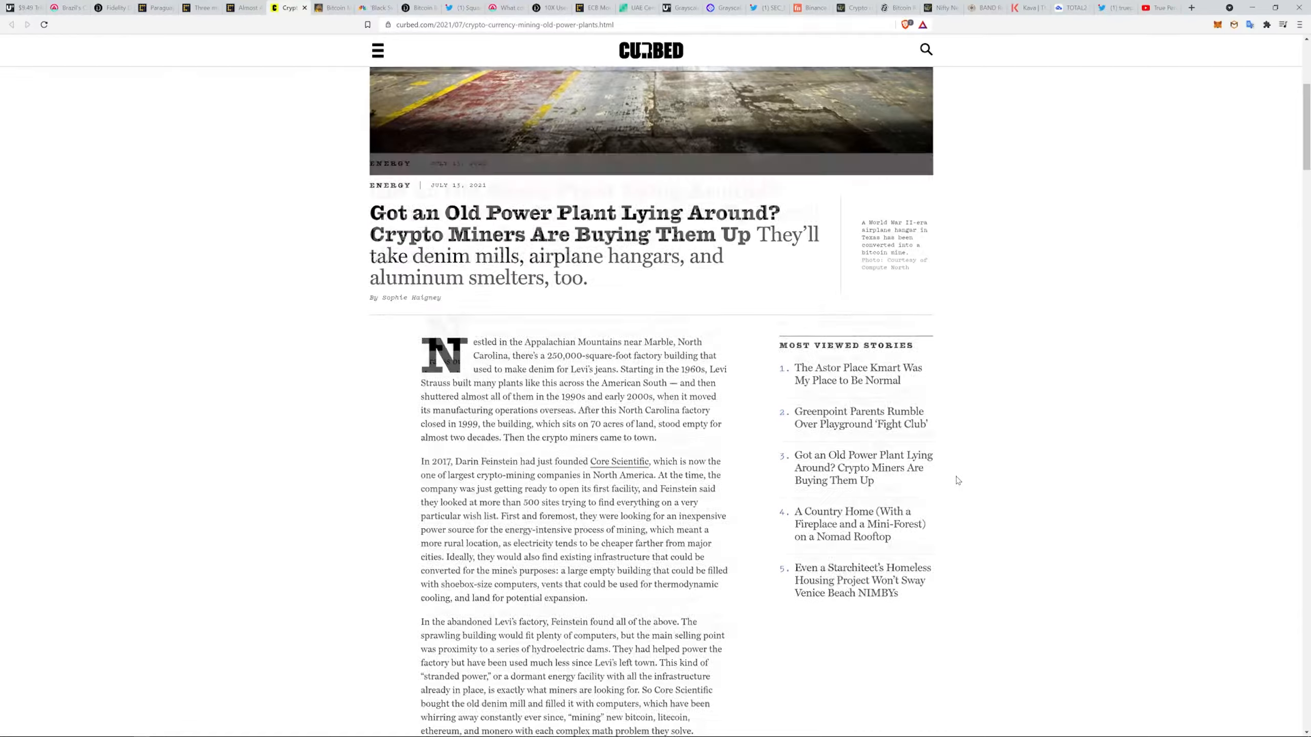
{"action": "scroll", "scroll_direction": "down", "scroll_amount": 3}
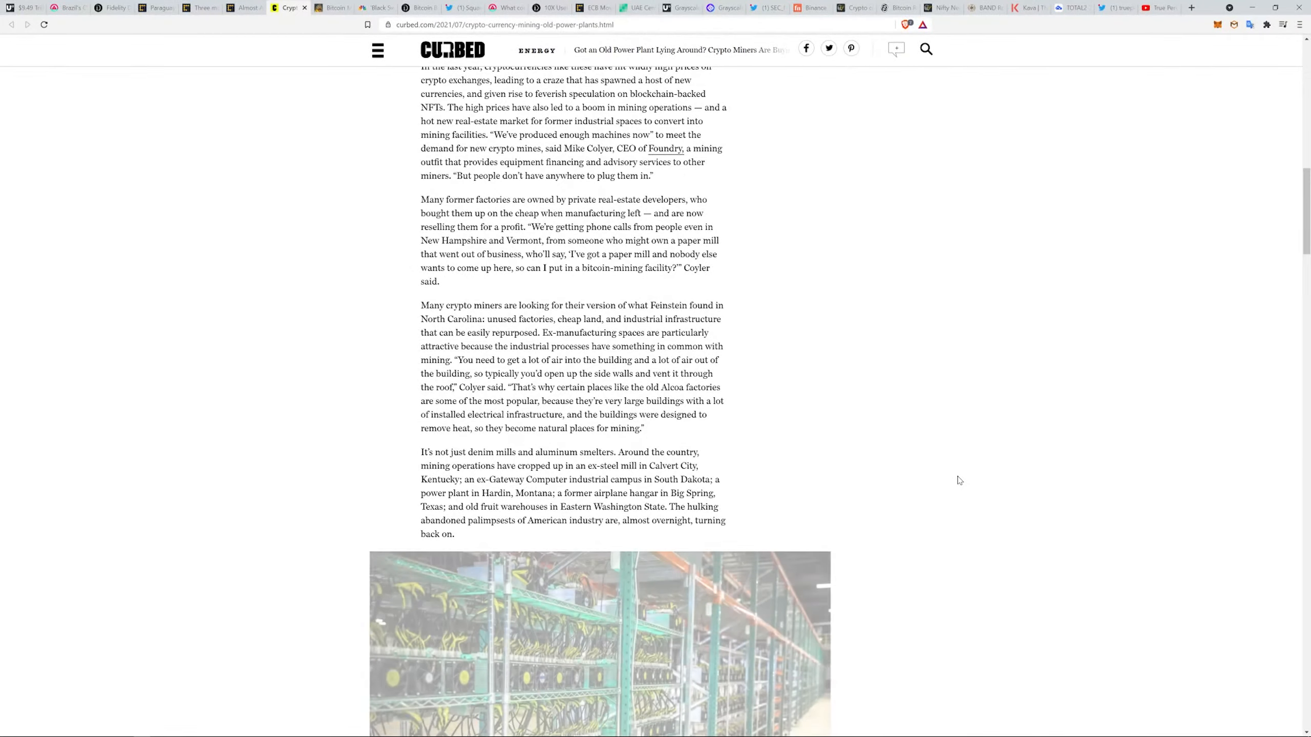
{"action": "scroll", "scroll_direction": "down", "scroll_amount": 3}
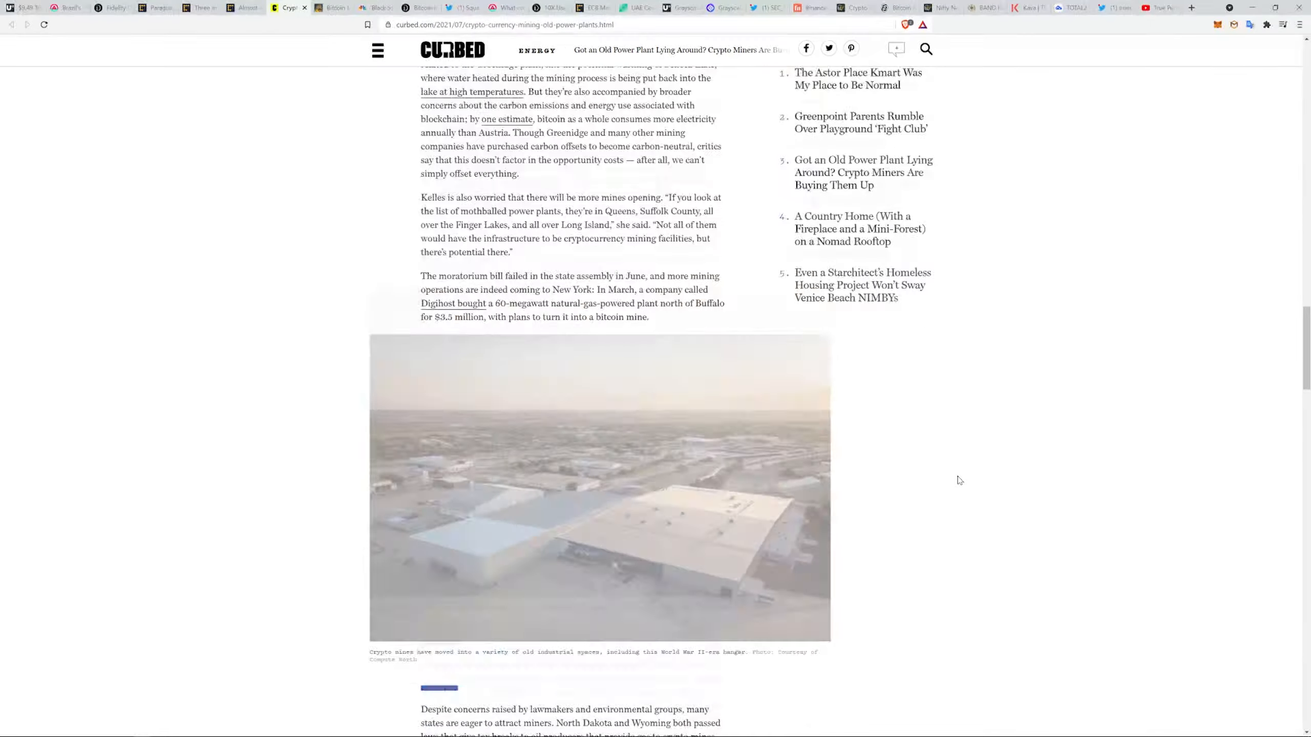
{"action": "scroll", "scroll_direction": "down", "scroll_amount": 3}
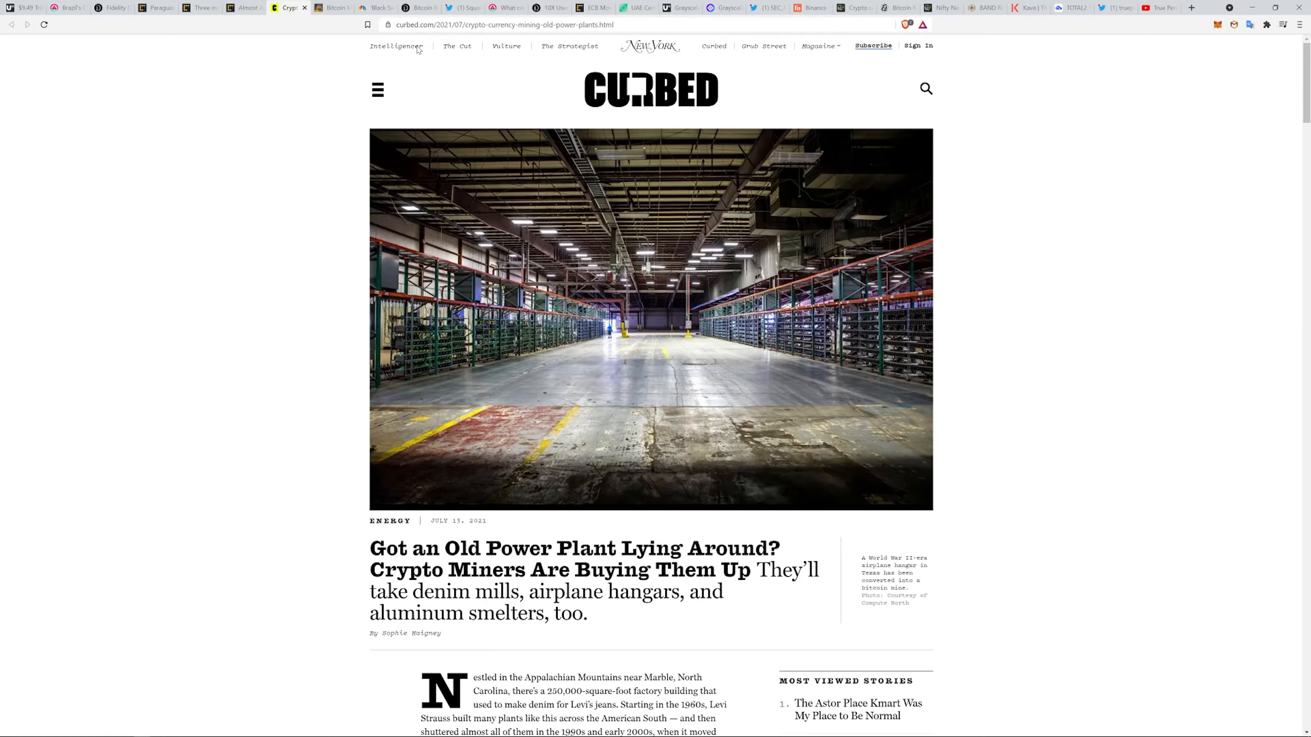
{"action": "mouse_move", "coordinate": [329, 8]}
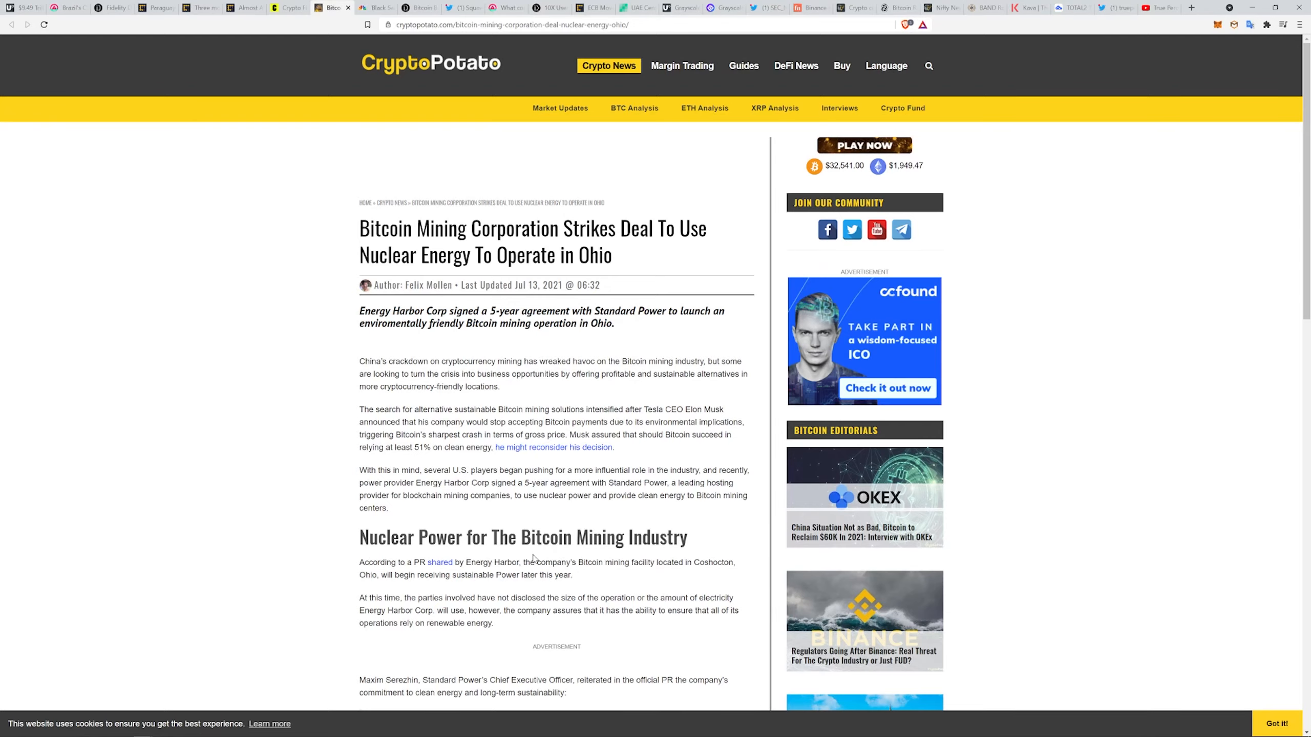
Read CryptoPotato's Ohio nuclear mining deal article, then switch to CNBC's bitcoin-worth-zero story.
{"action": "scroll", "scroll_direction": "down", "scroll_amount": 3}
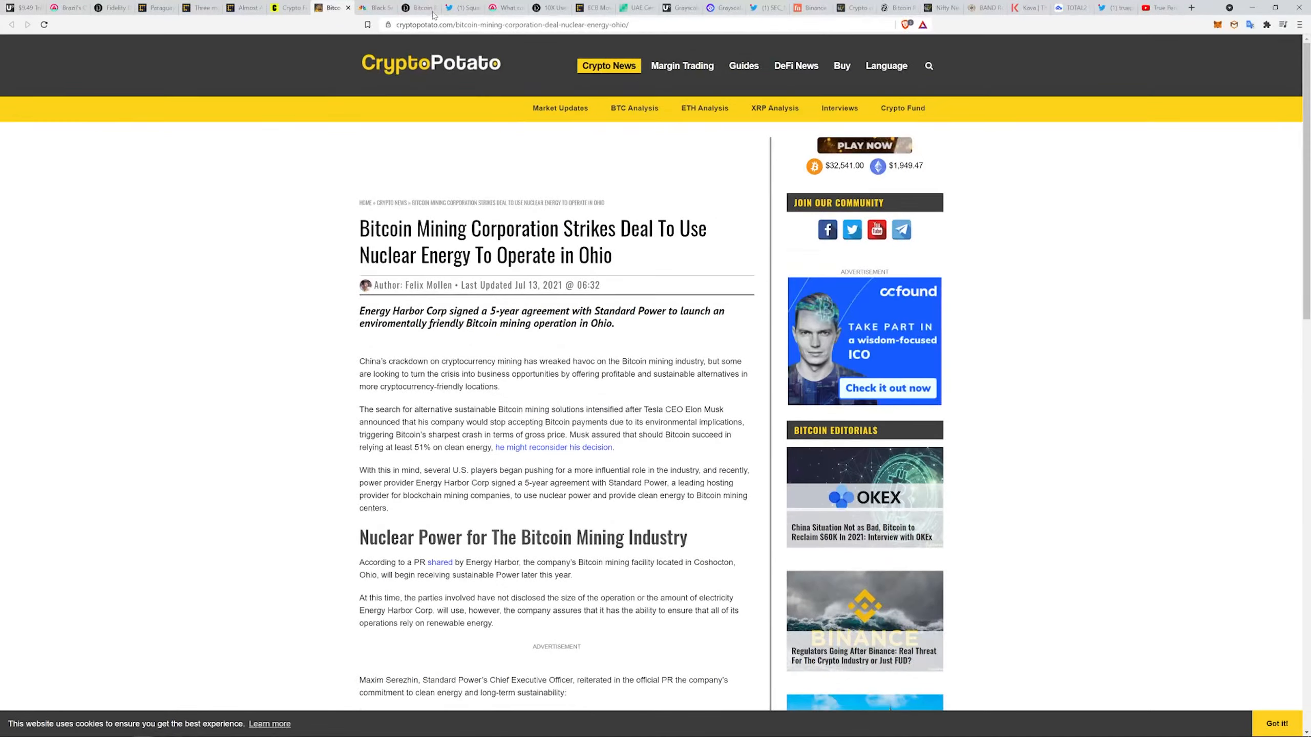
{"action": "mouse_move", "coordinate": [376, 8]}
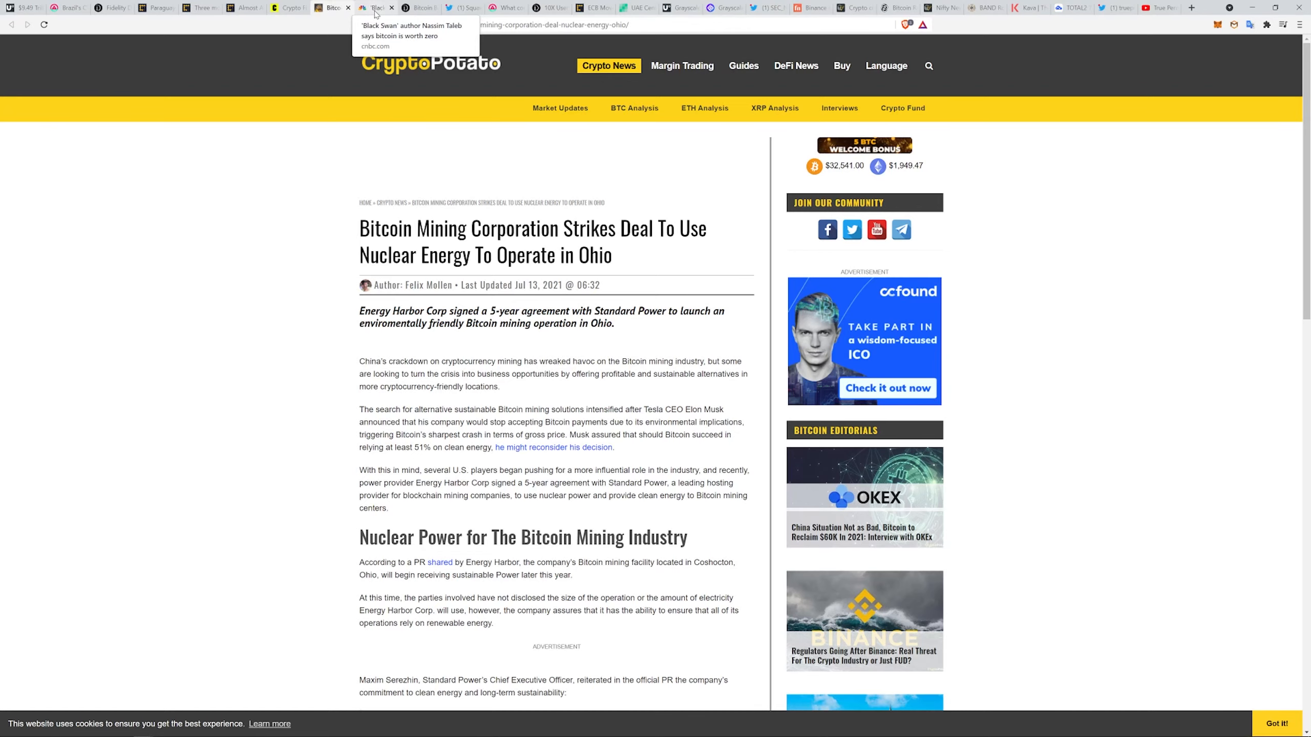
{"action": "left_click", "coordinate": [377, 7]}
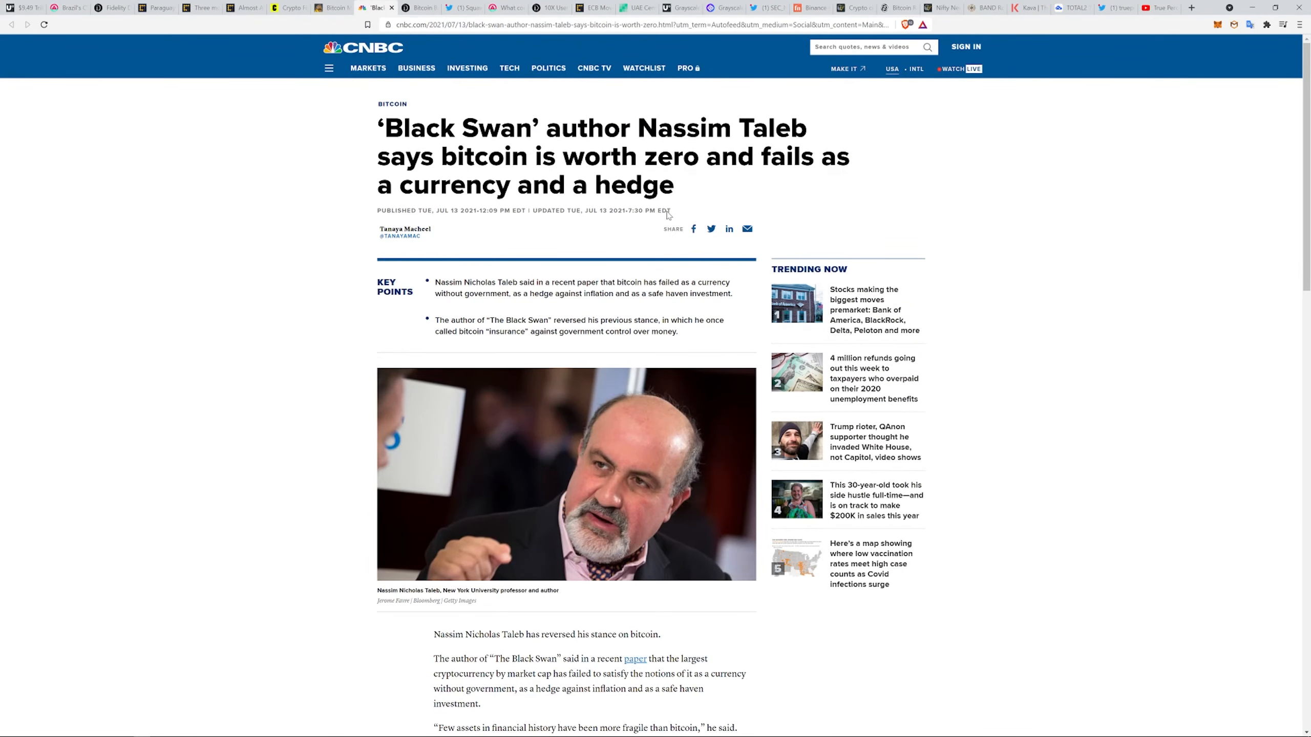
{"action": "mouse_move", "coordinate": [667, 216]}
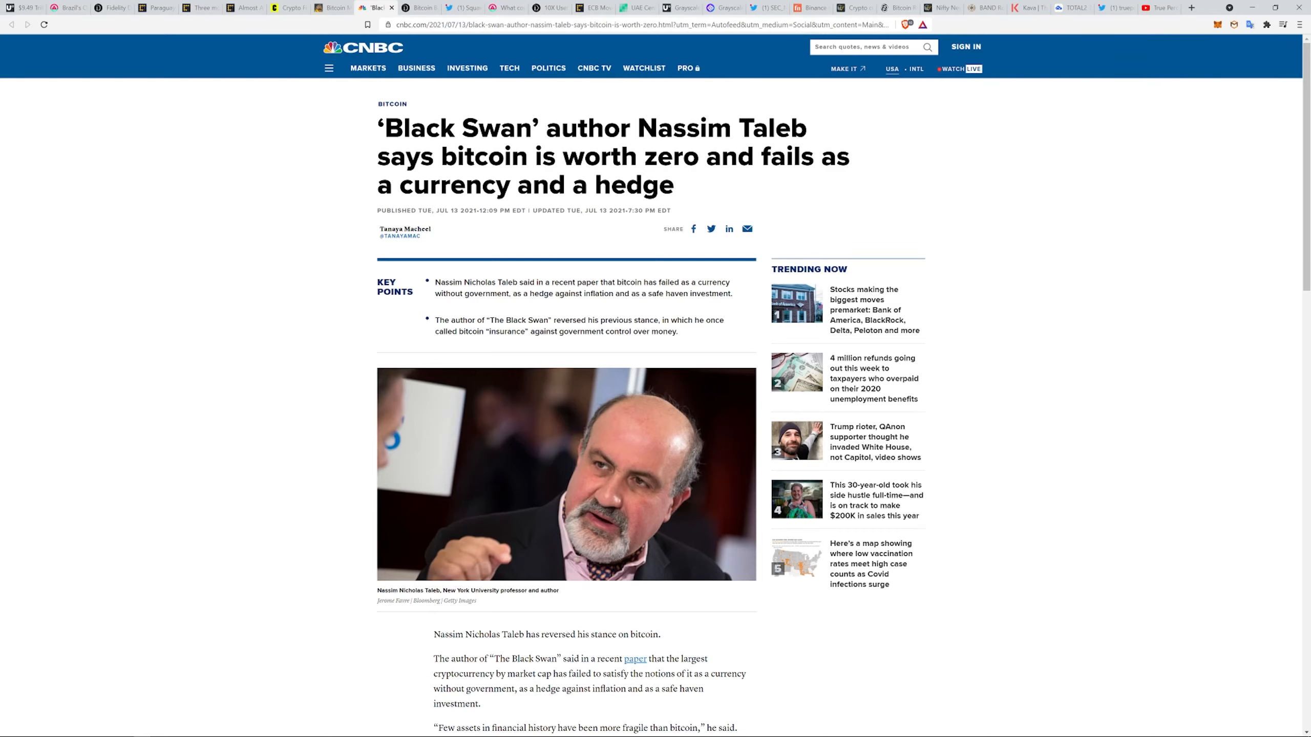
Scroll CNBC's Nassim Taleb article past the volatility section and back up.
{"action": "scroll", "scroll_direction": "down", "scroll_amount": 3}
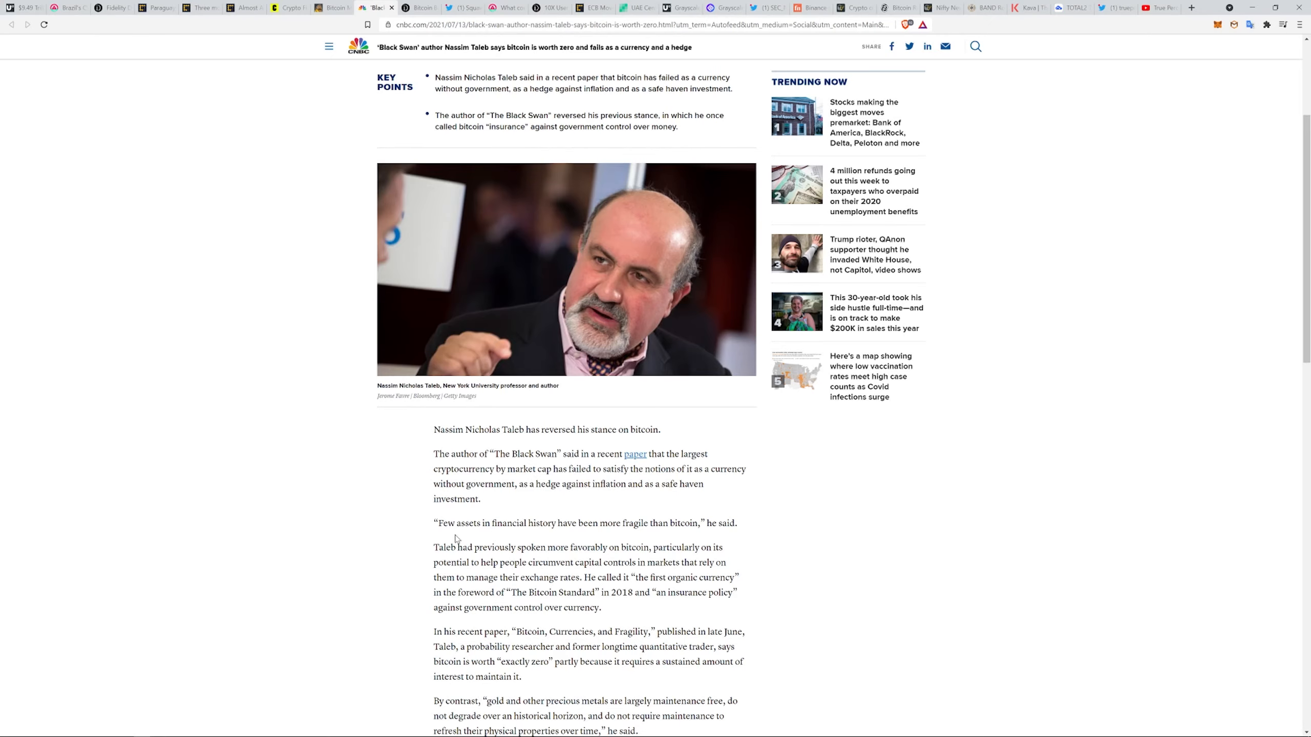
{"action": "mouse_move", "coordinate": [657, 536]}
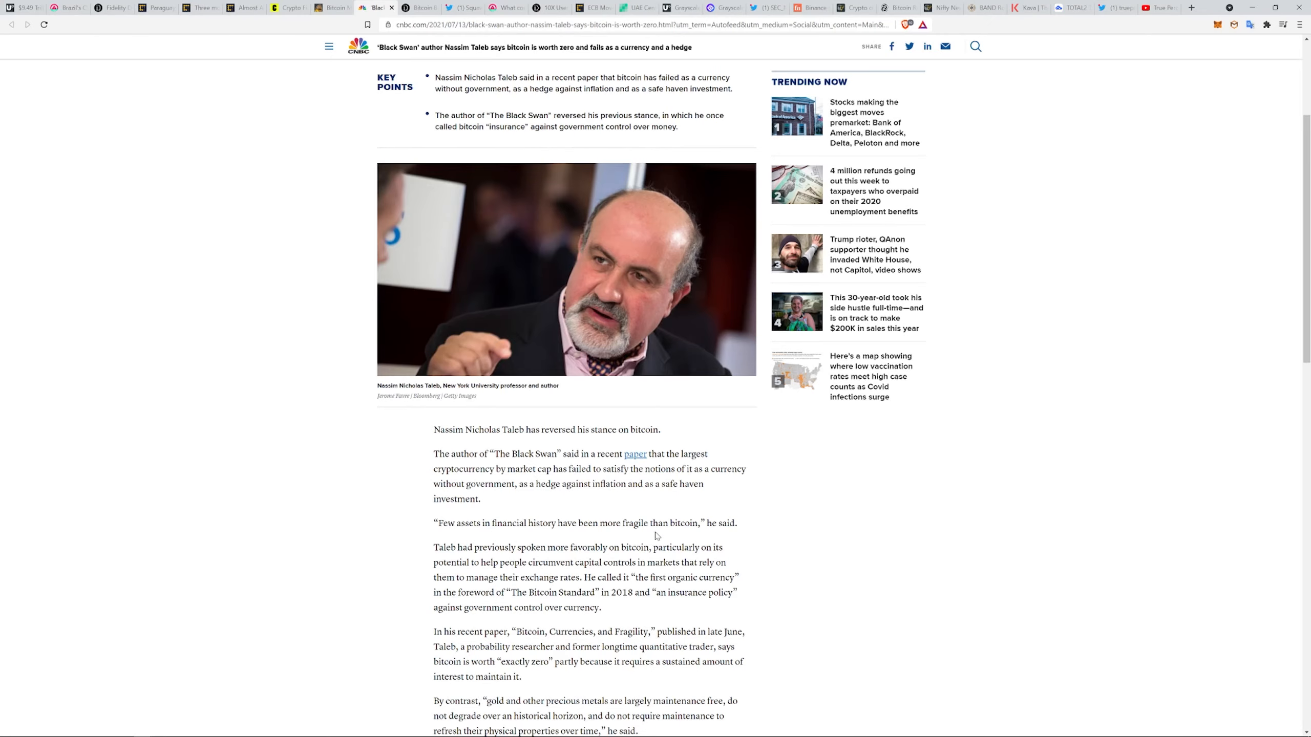
{"action": "scroll", "scroll_direction": "down", "scroll_amount": 3}
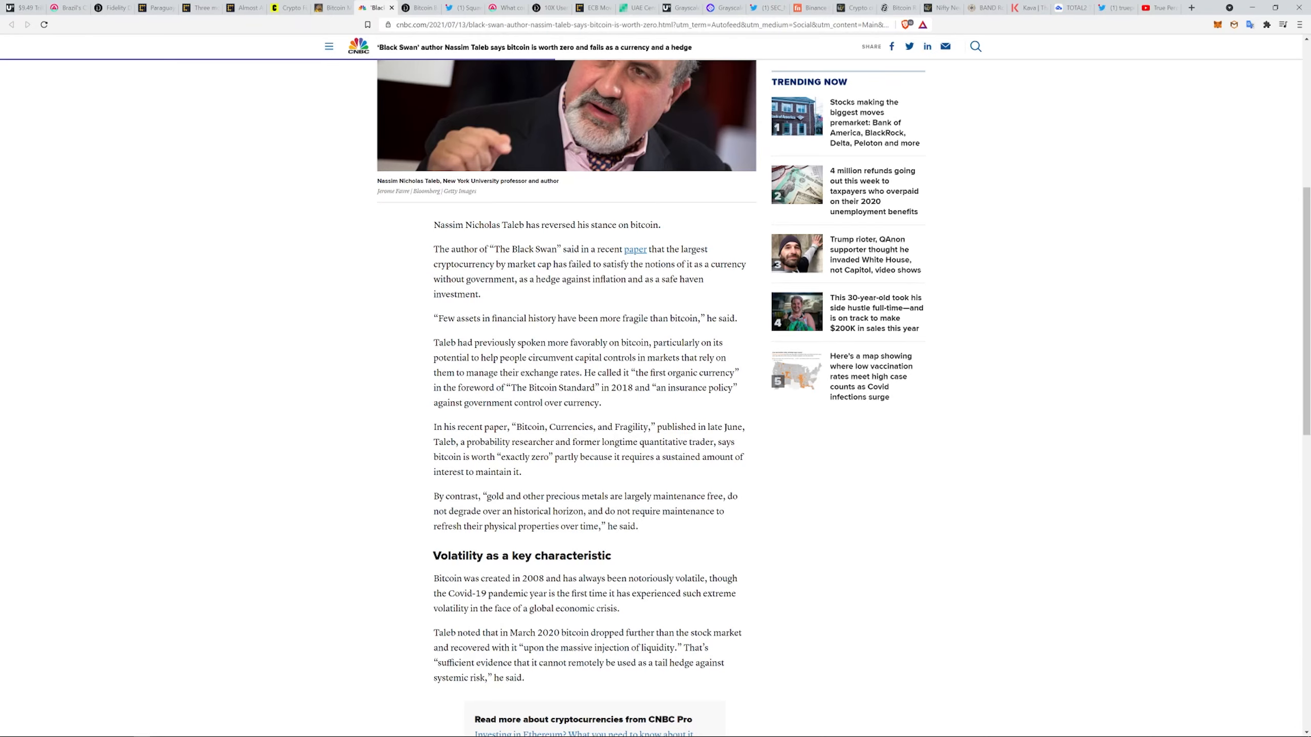
{"action": "mouse_move", "coordinate": [529, 470]}
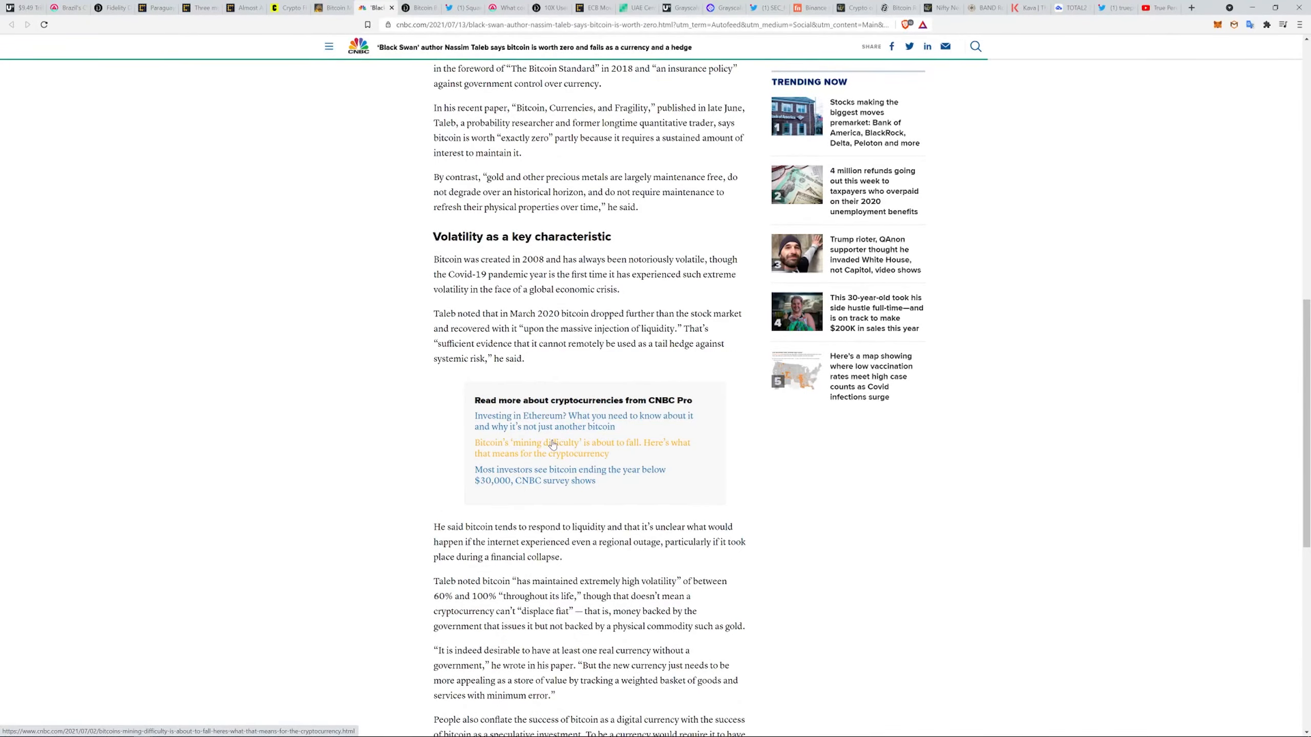
{"action": "scroll", "scroll_direction": "up", "scroll_amount": 3}
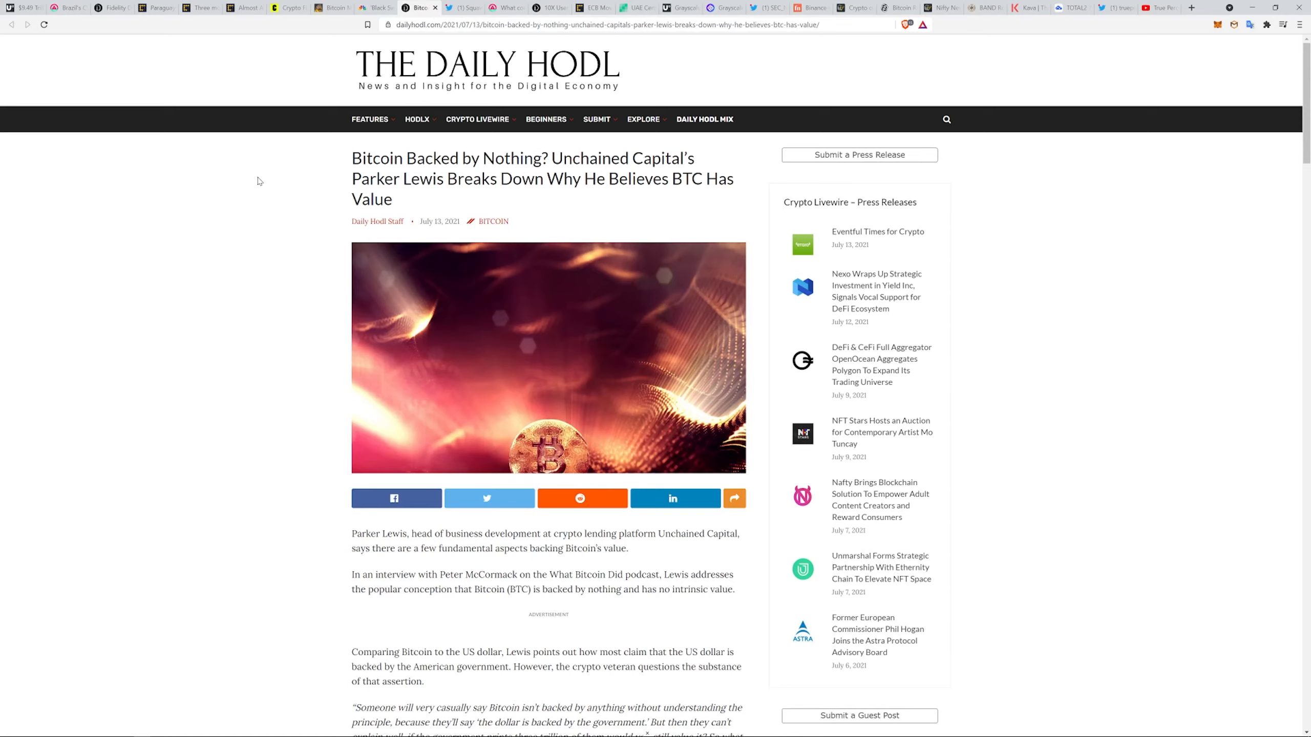
Read the Parker Lewis Bitcoin-backing article down to the reserve-currency quote and video.
{"action": "scroll", "scroll_direction": "down", "scroll_amount": 3}
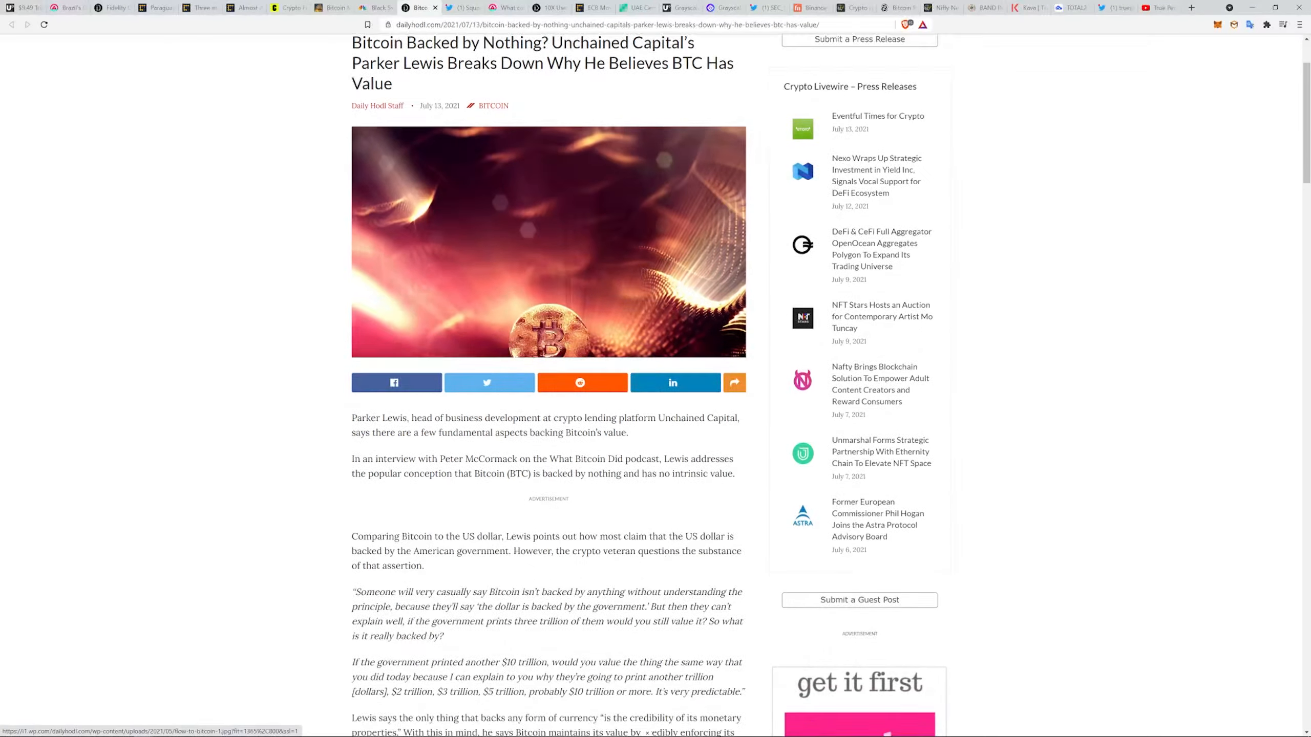
{"action": "scroll", "scroll_direction": "down", "scroll_amount": 3}
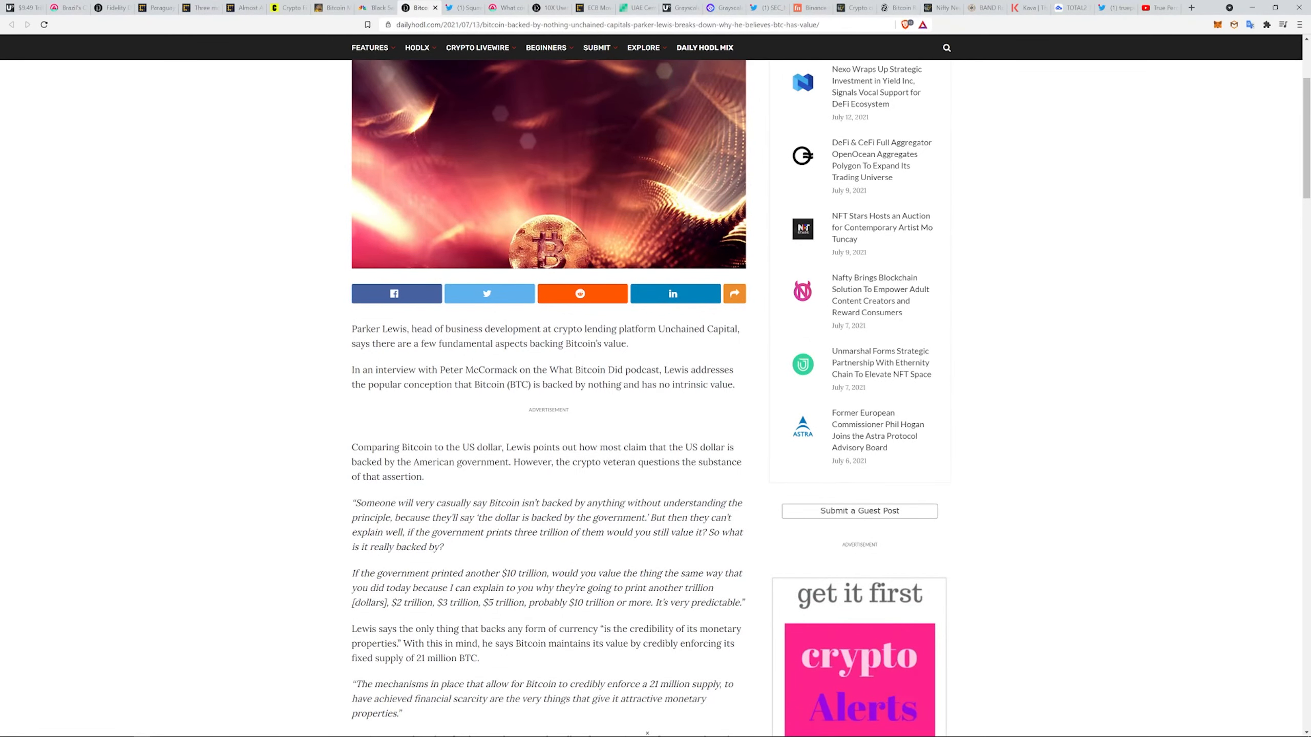
{"action": "mouse_move", "coordinate": [596, 616]}
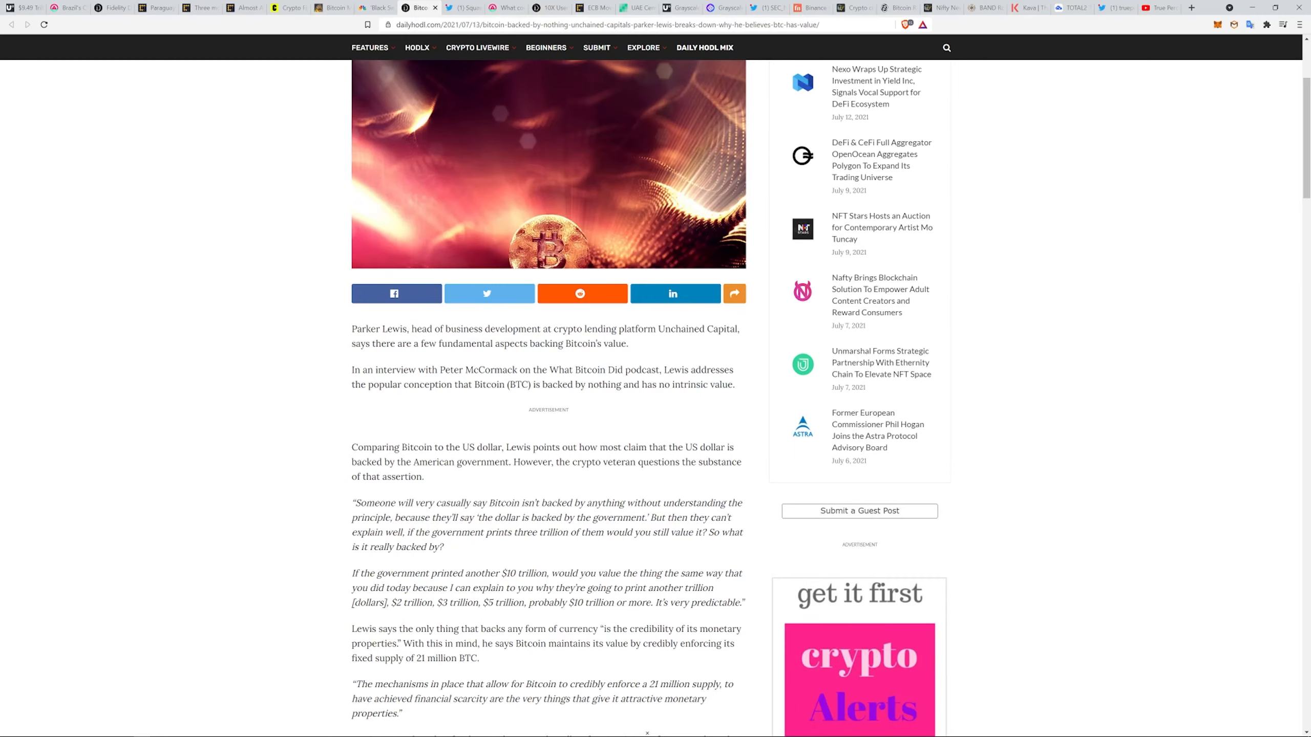
{"action": "mouse_move", "coordinate": [508, 557]}
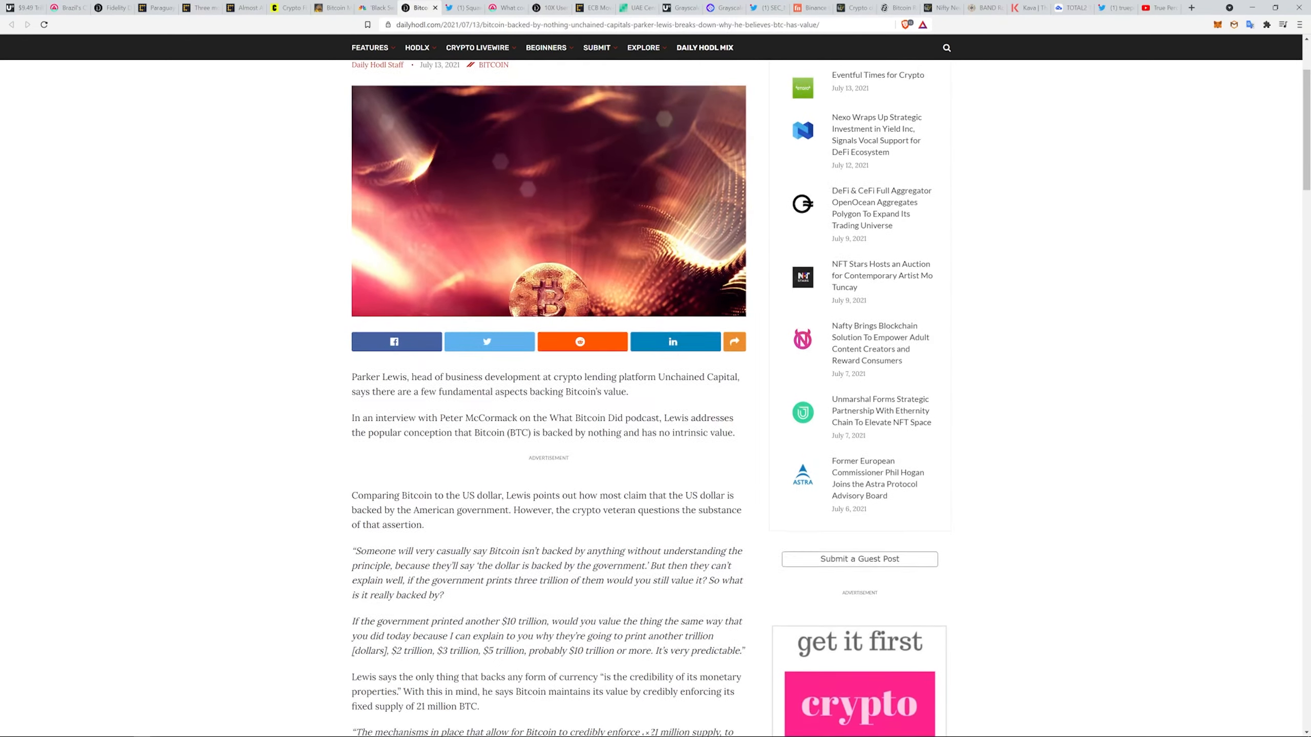
{"action": "scroll", "scroll_direction": "down", "scroll_amount": 3}
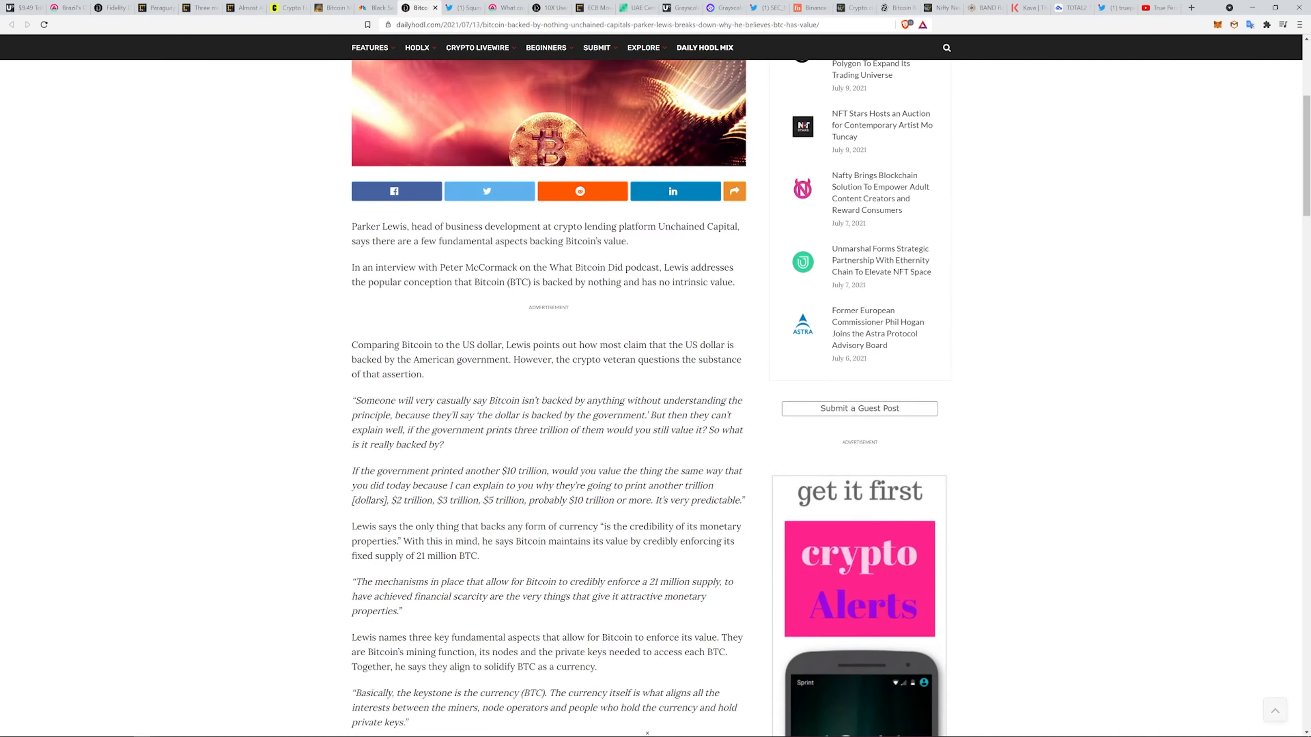
{"action": "scroll", "scroll_direction": "down", "scroll_amount": 3}
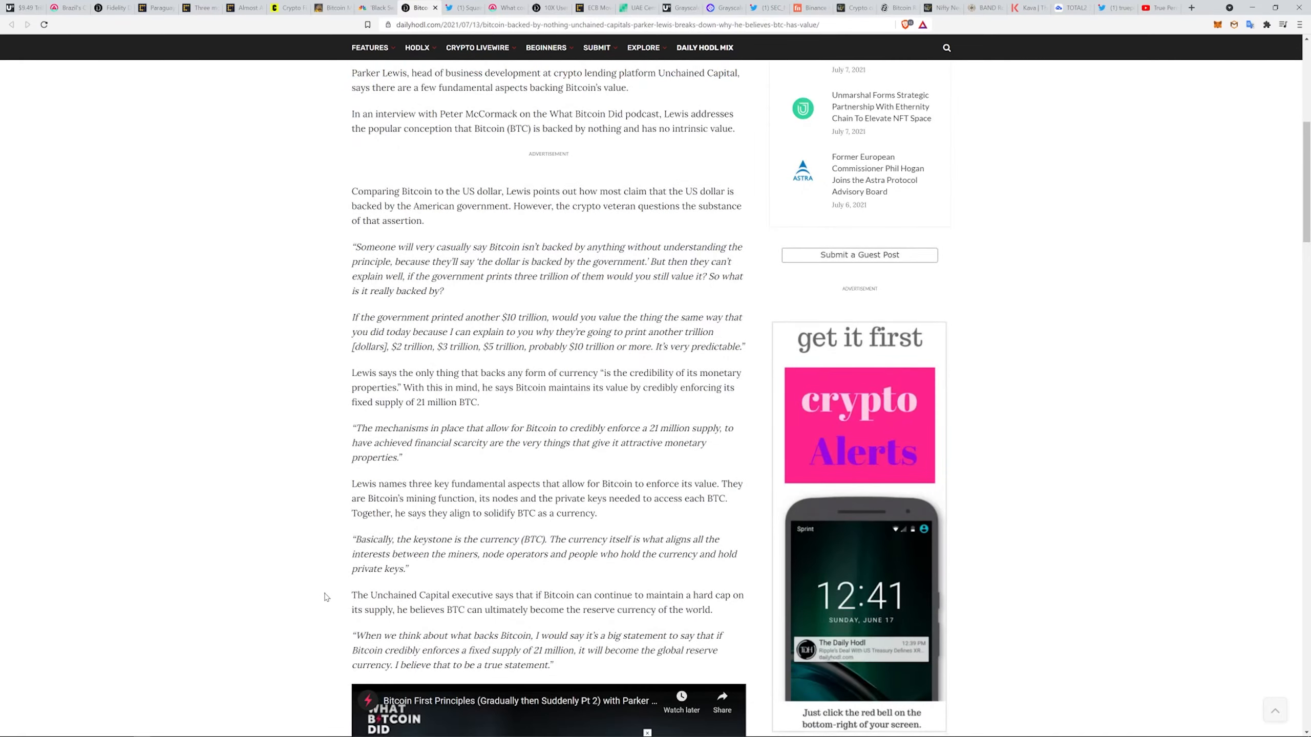
{"action": "scroll", "scroll_direction": "down", "scroll_amount": 3}
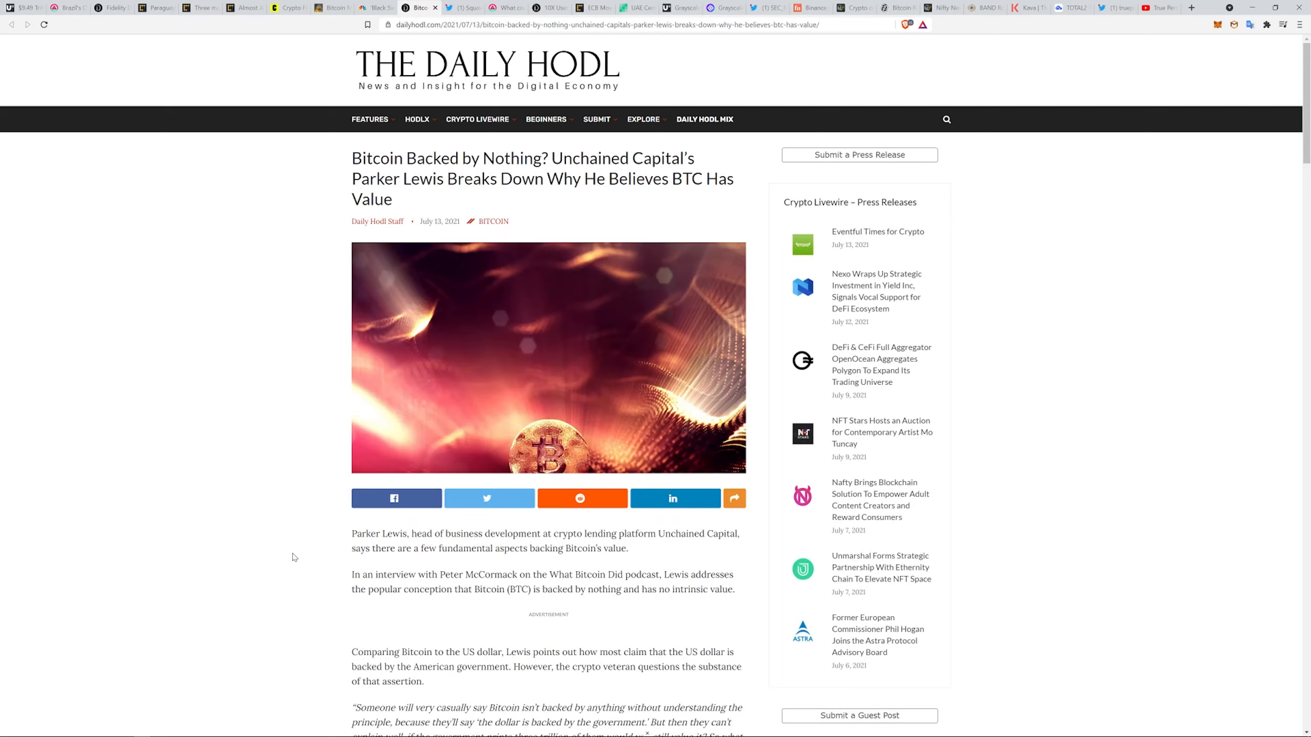
{"action": "mouse_move", "coordinate": [518, 506]}
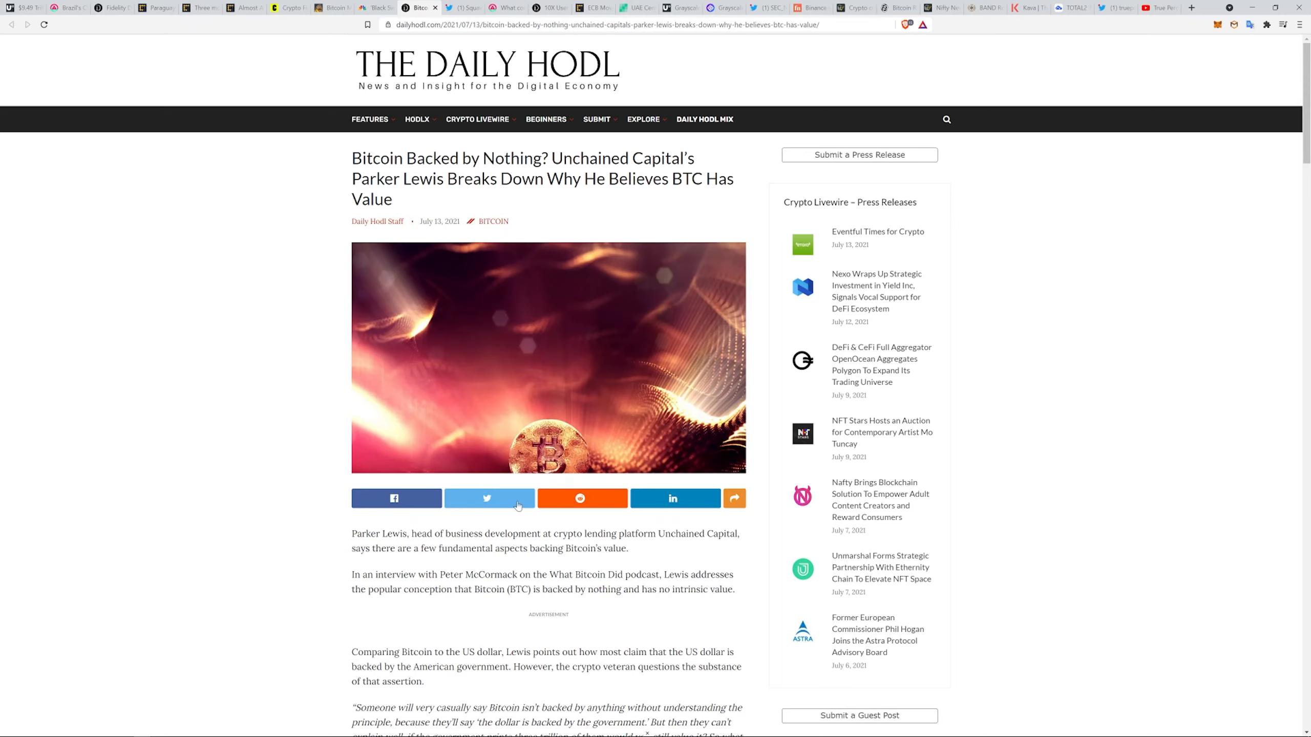
{"action": "mouse_move", "coordinate": [222, 388]}
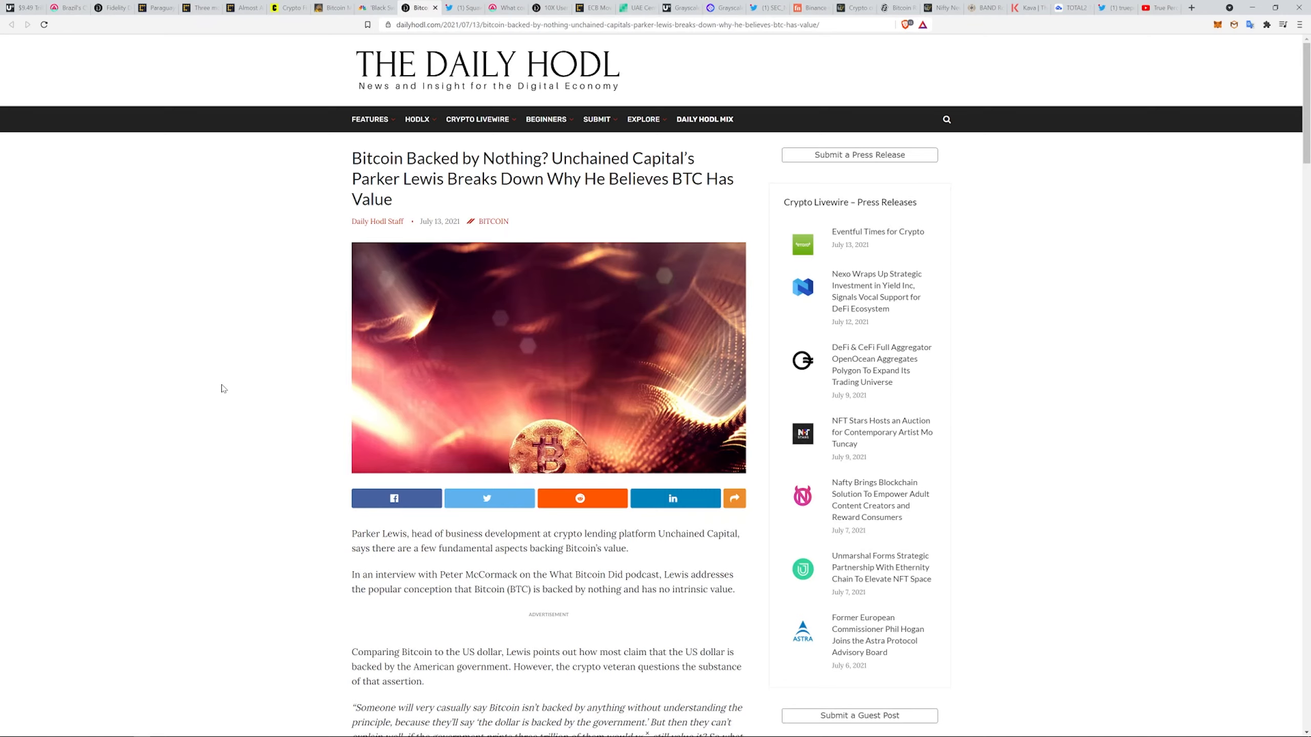
{"action": "mouse_move", "coordinate": [260, 386]}
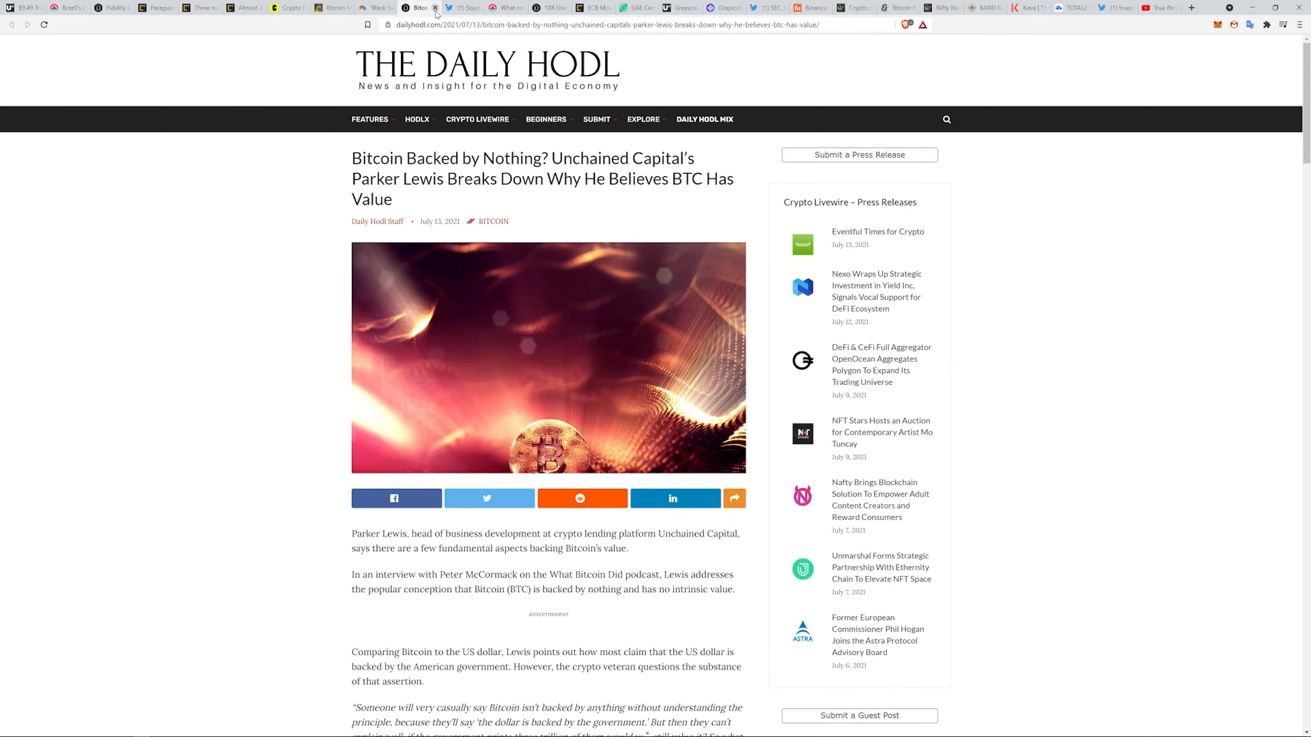
Open the Squawk Box Mnuchin bitcoin tweet, replay its interview clip, then pause it.
{"action": "left_click", "coordinate": [459, 8]}
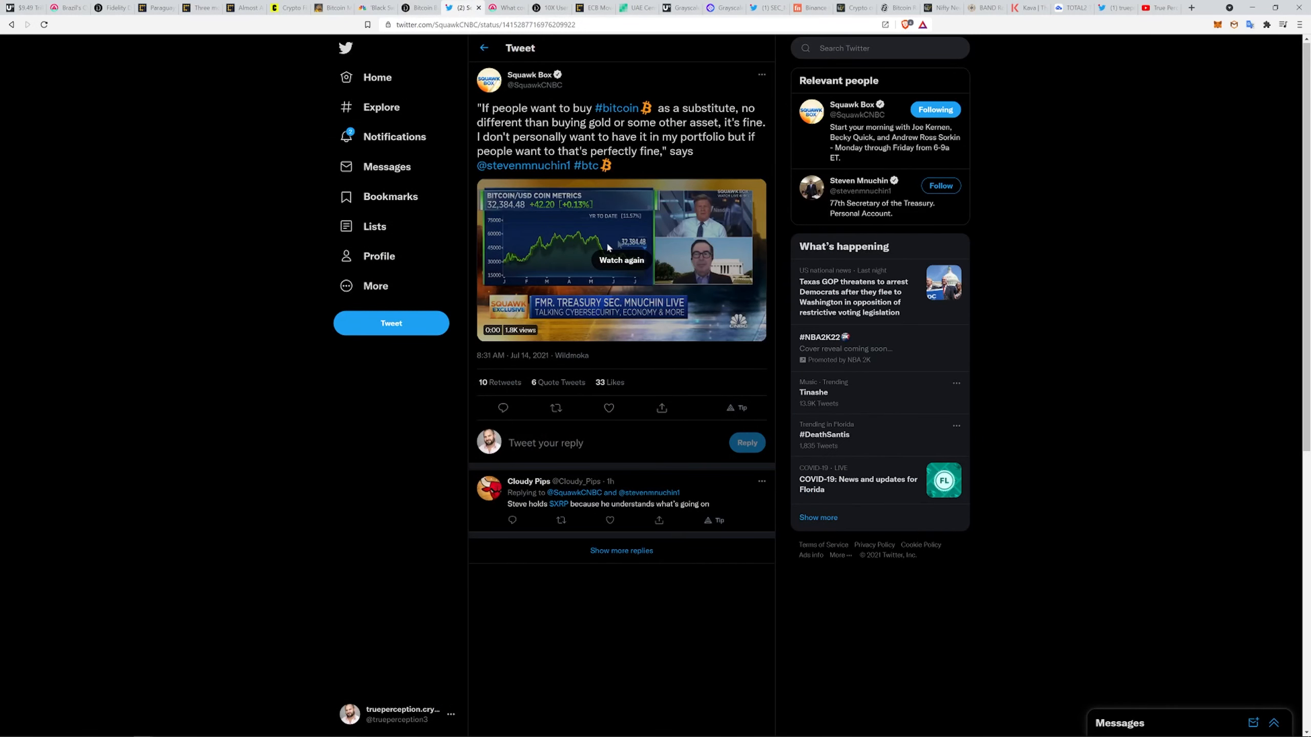
{"action": "mouse_move", "coordinate": [660, 278]}
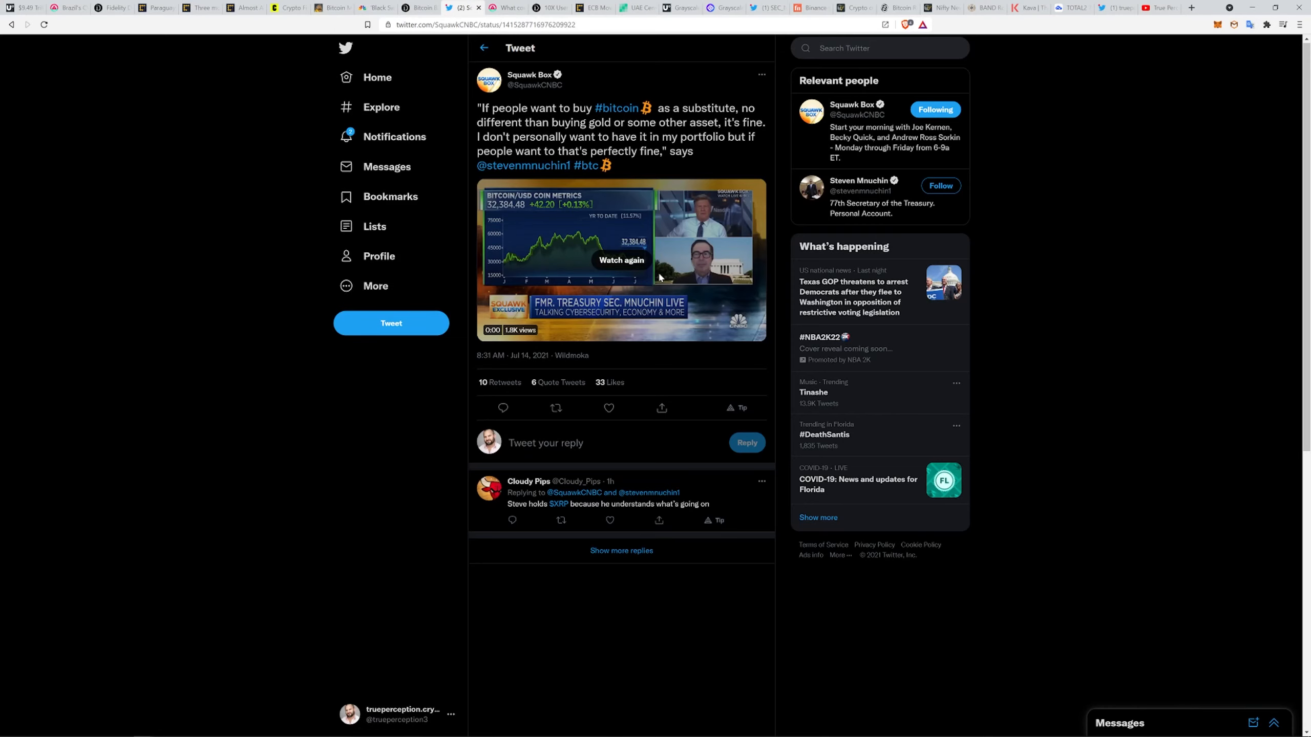
{"action": "mouse_move", "coordinate": [504, 324]}
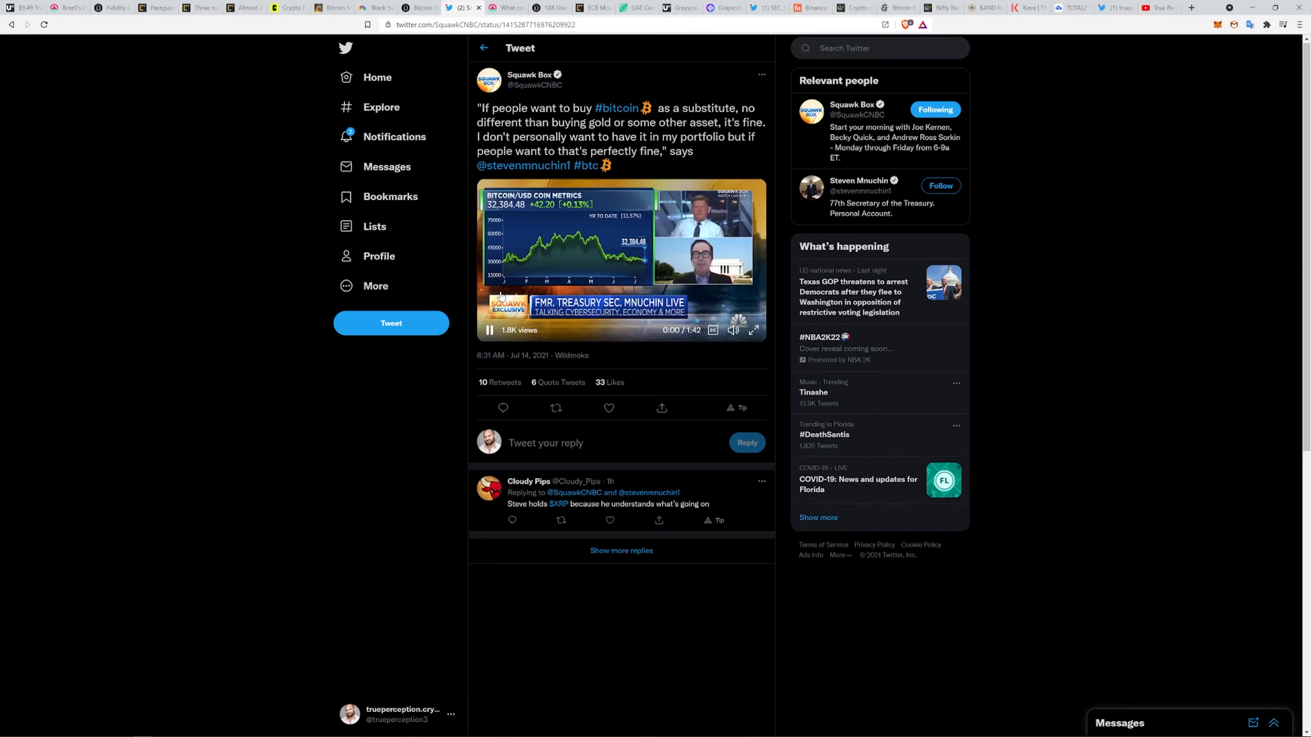
{"action": "left_click", "coordinate": [490, 330]}
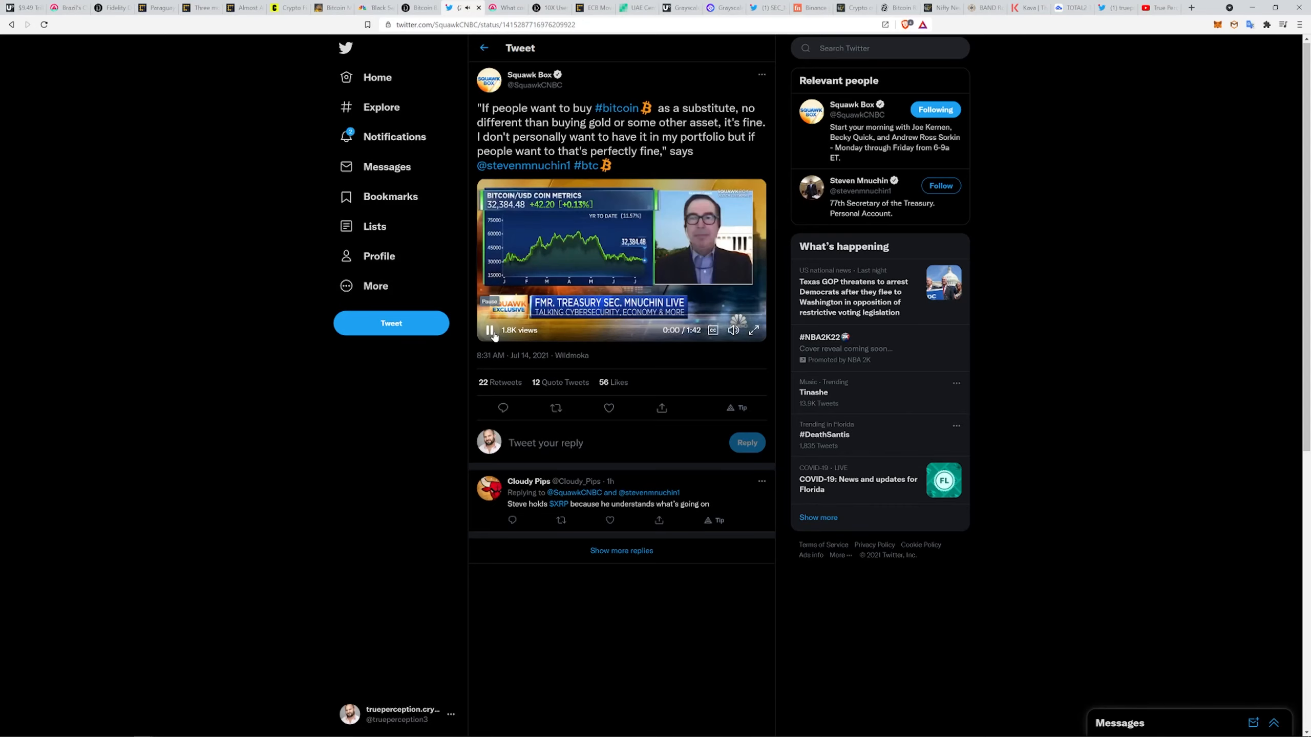
{"action": "left_click", "coordinate": [508, 8]}
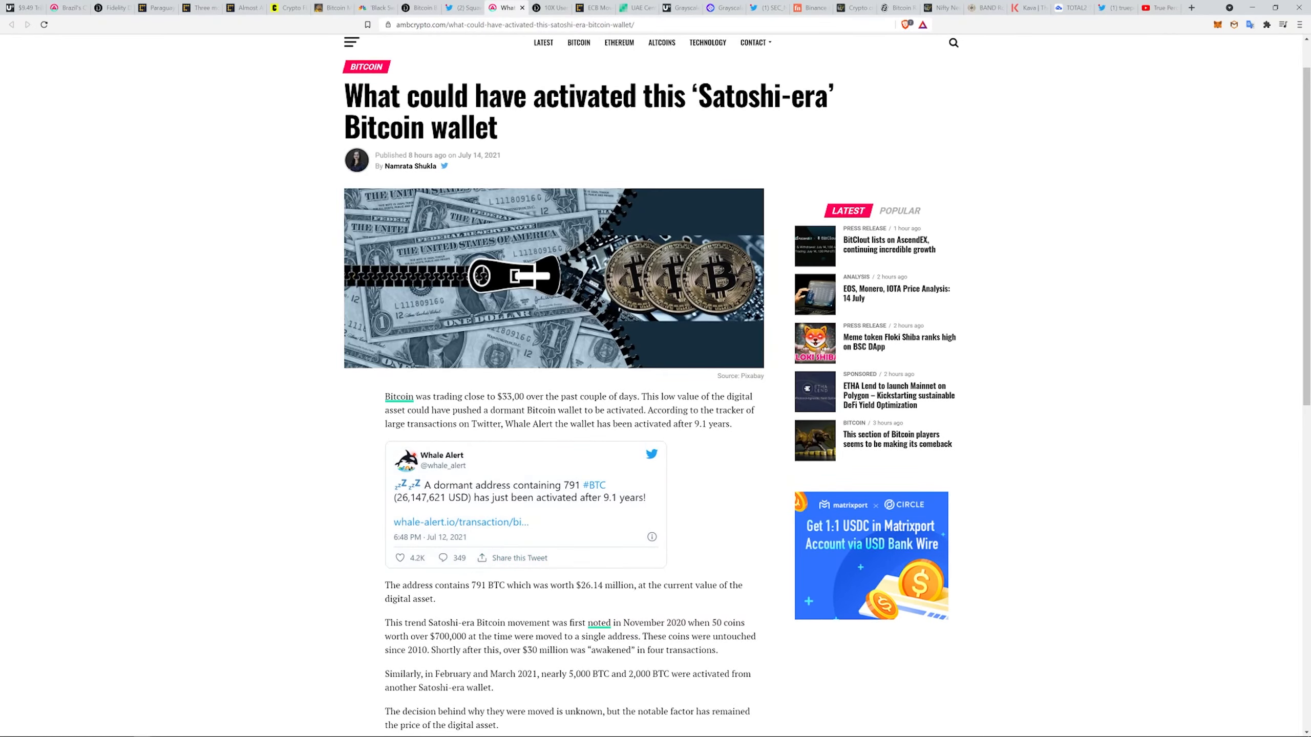
Read AMBCrypto's Satoshi-era Bitcoin wallet article down to the short-term holders paragraph.
{"action": "scroll", "scroll_direction": "down", "scroll_amount": 3}
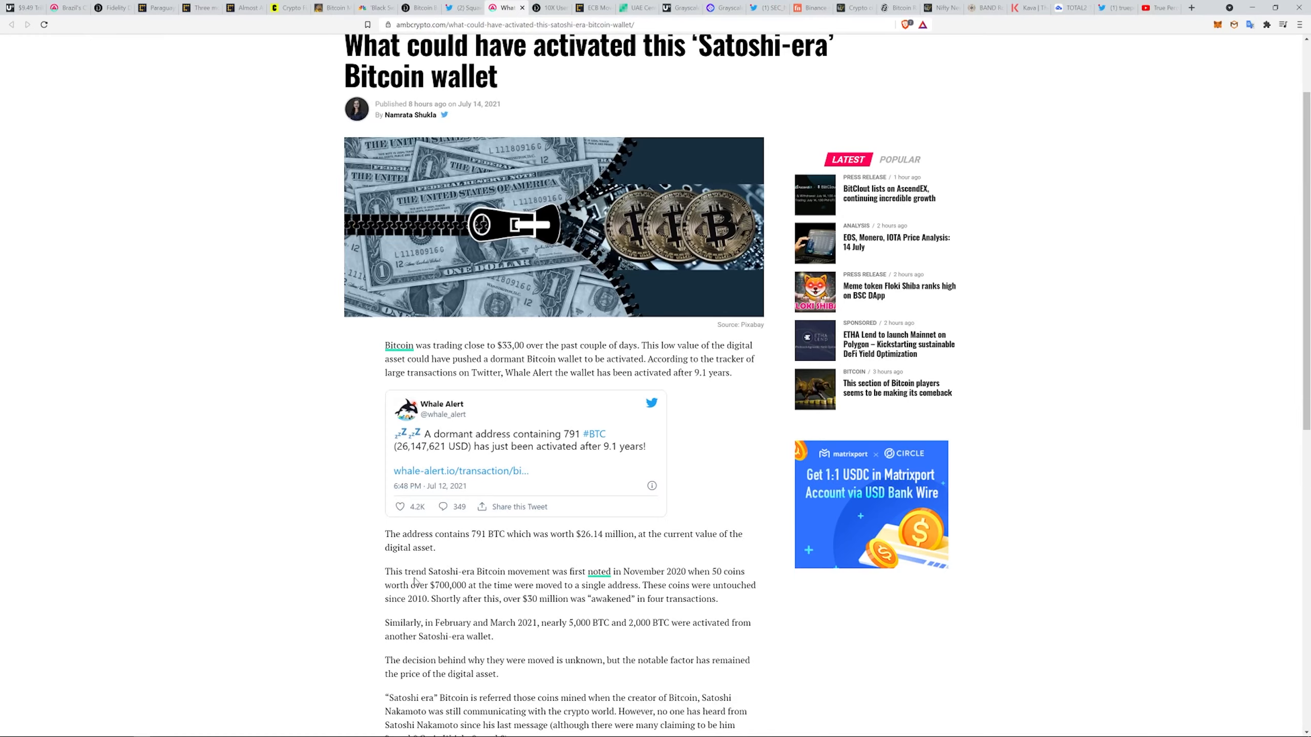
{"action": "scroll", "scroll_direction": "down", "scroll_amount": 3}
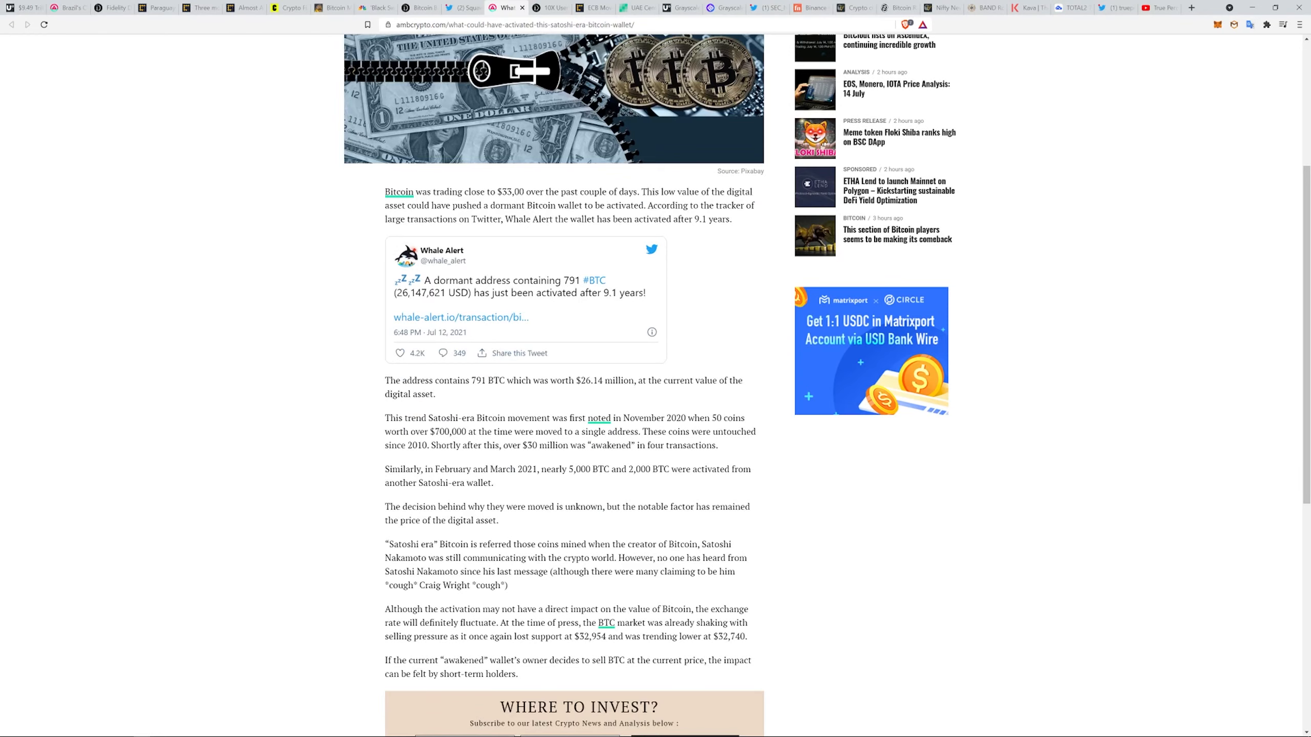
{"action": "mouse_move", "coordinate": [560, 583]}
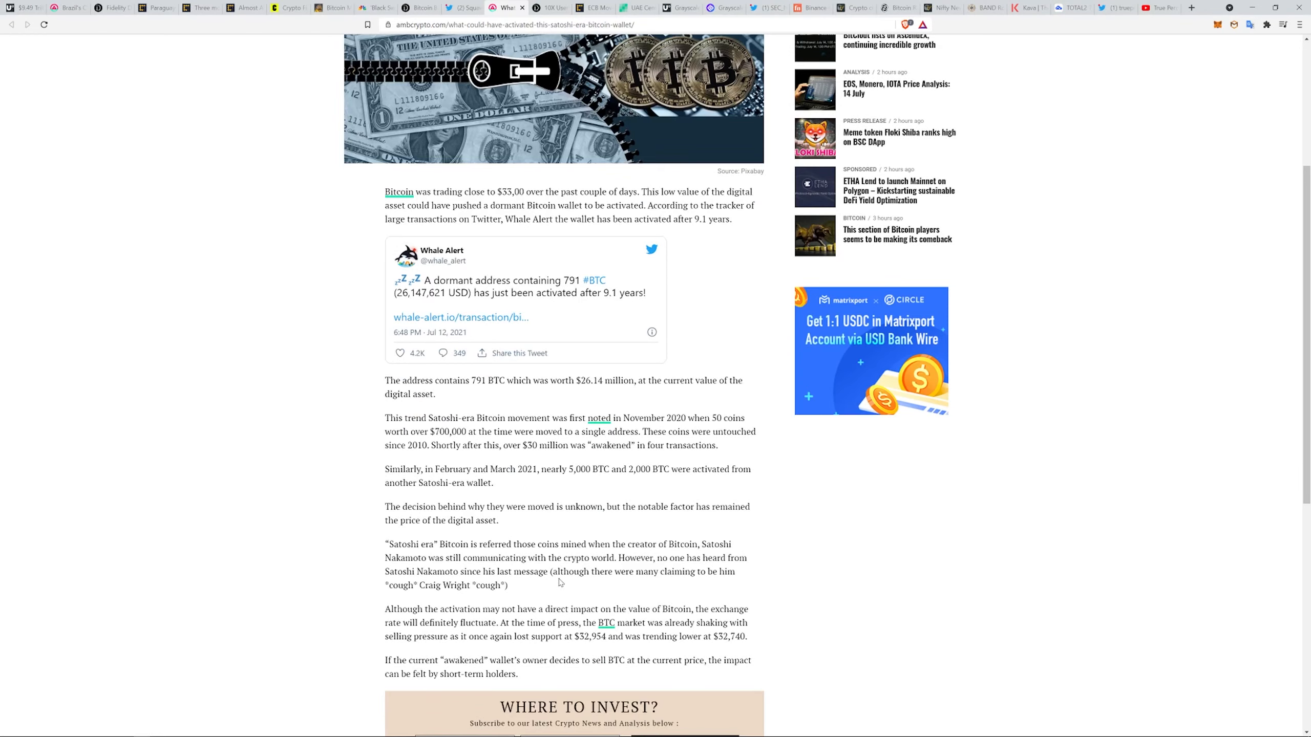
{"action": "mouse_move", "coordinate": [560, 583]}
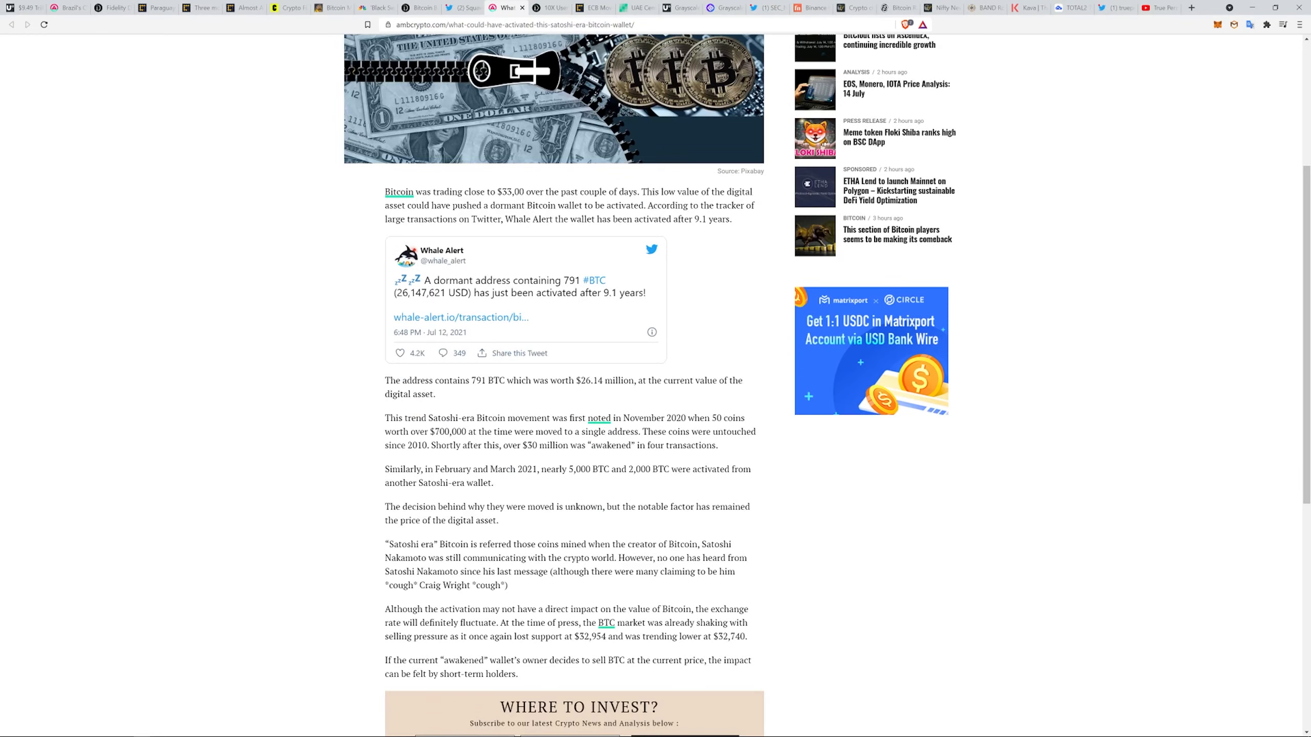
{"action": "mouse_move", "coordinate": [544, 585]}
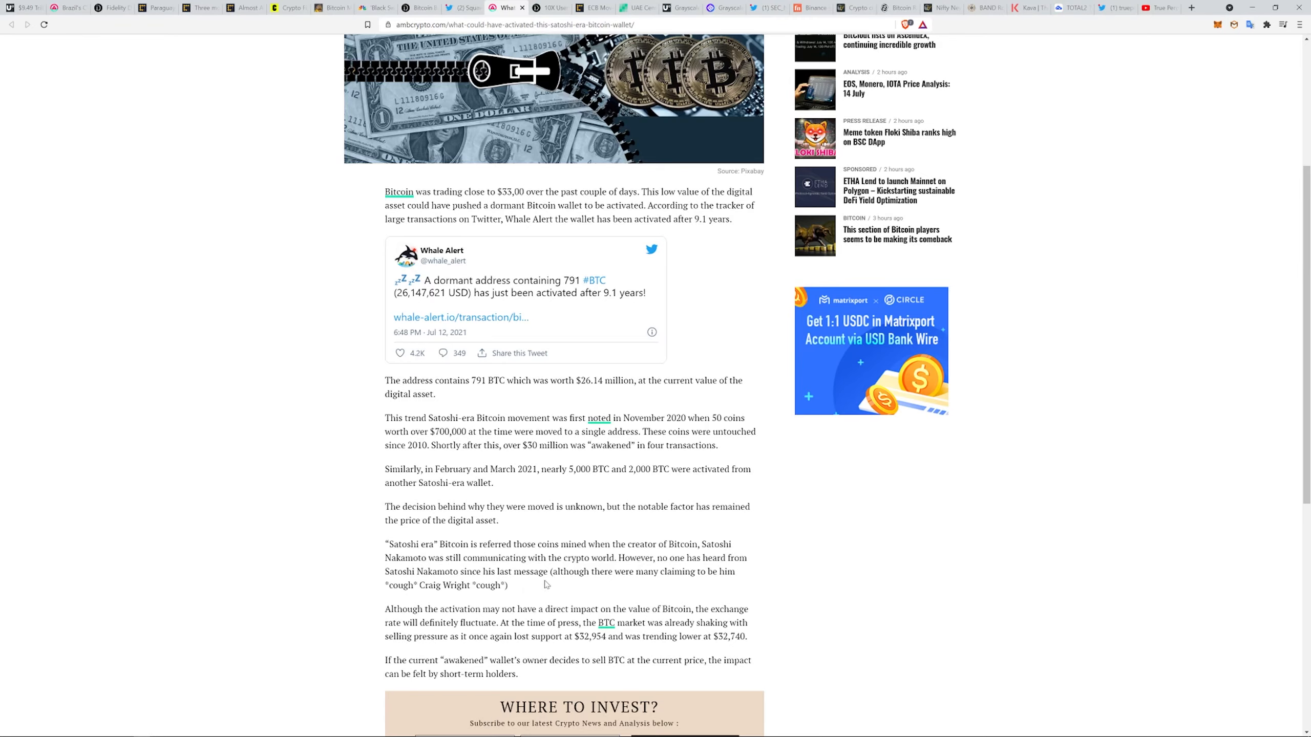
{"action": "mouse_move", "coordinate": [543, 584]}
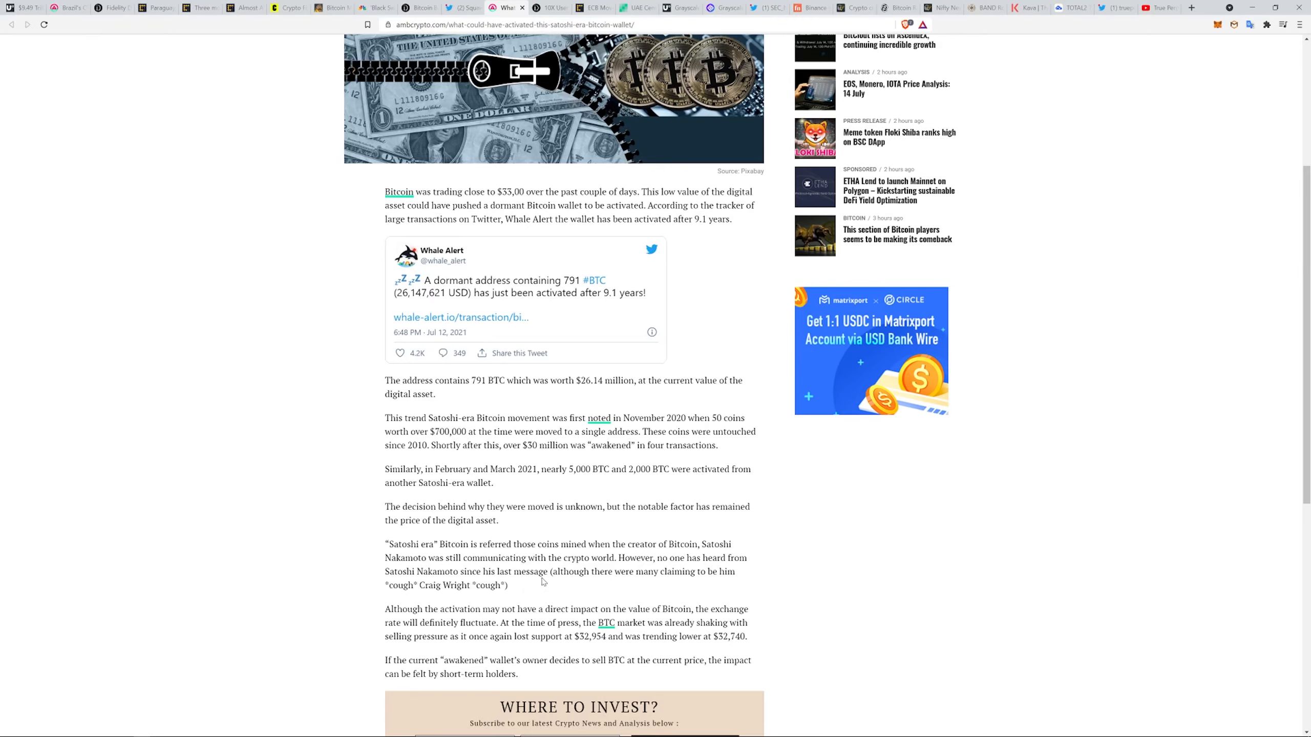
{"action": "mouse_move", "coordinate": [650, 592]}
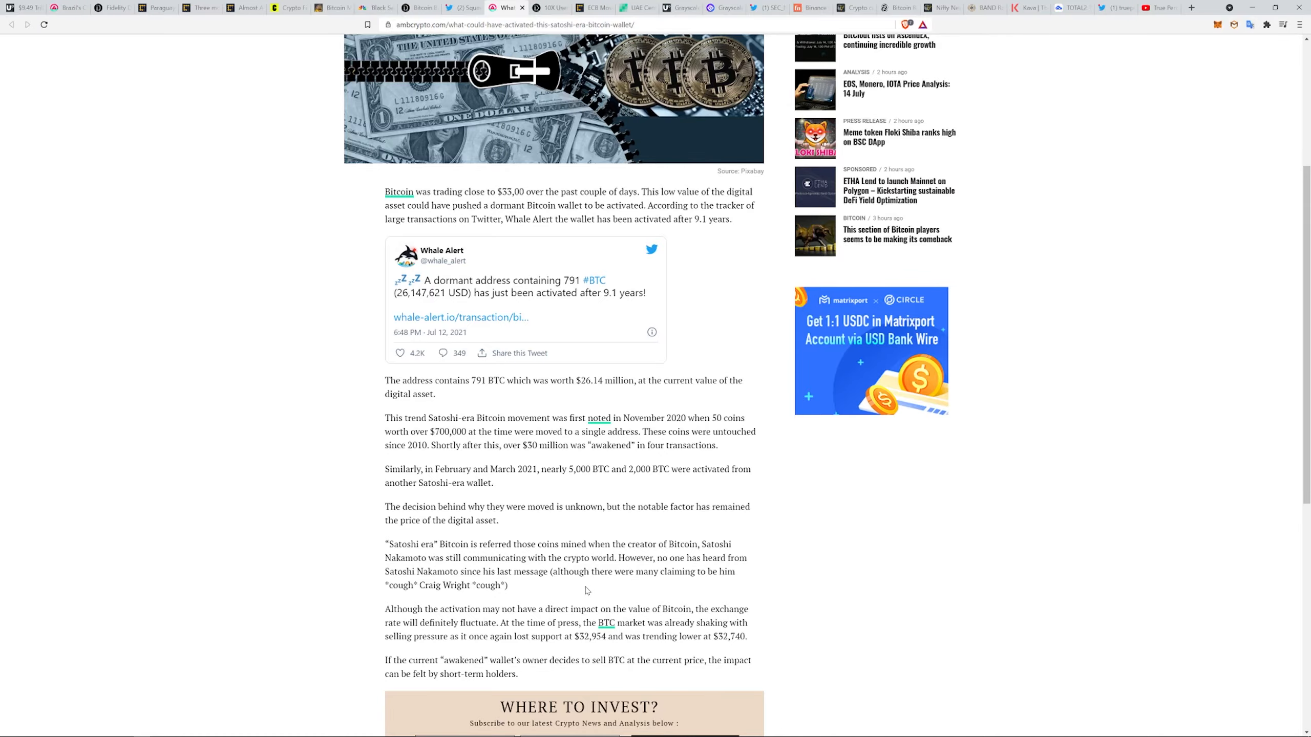
{"action": "scroll", "scroll_direction": "down", "scroll_amount": 3}
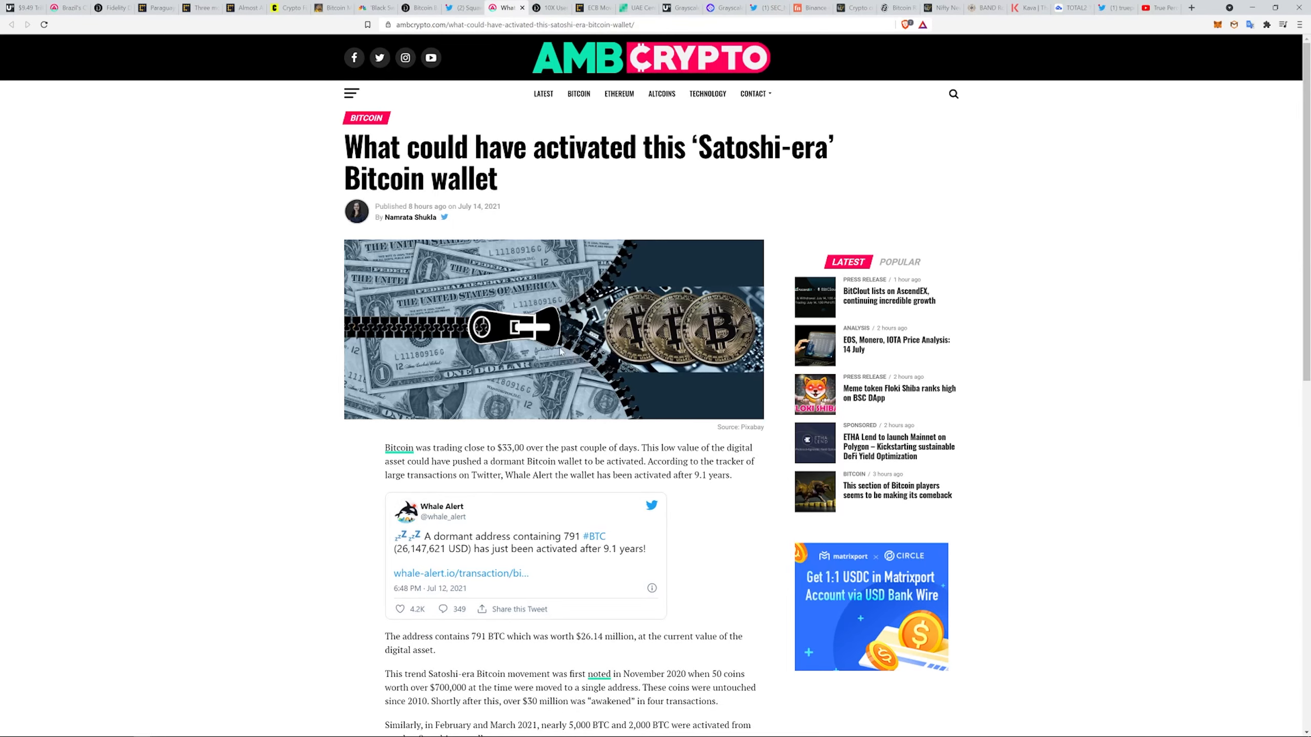
Read The Daily Hodl's 10X DeFi user-growth article through Cheong's Ethereum prediction, then open CoinDesk's ECB story.
{"action": "left_click", "coordinate": [547, 8]}
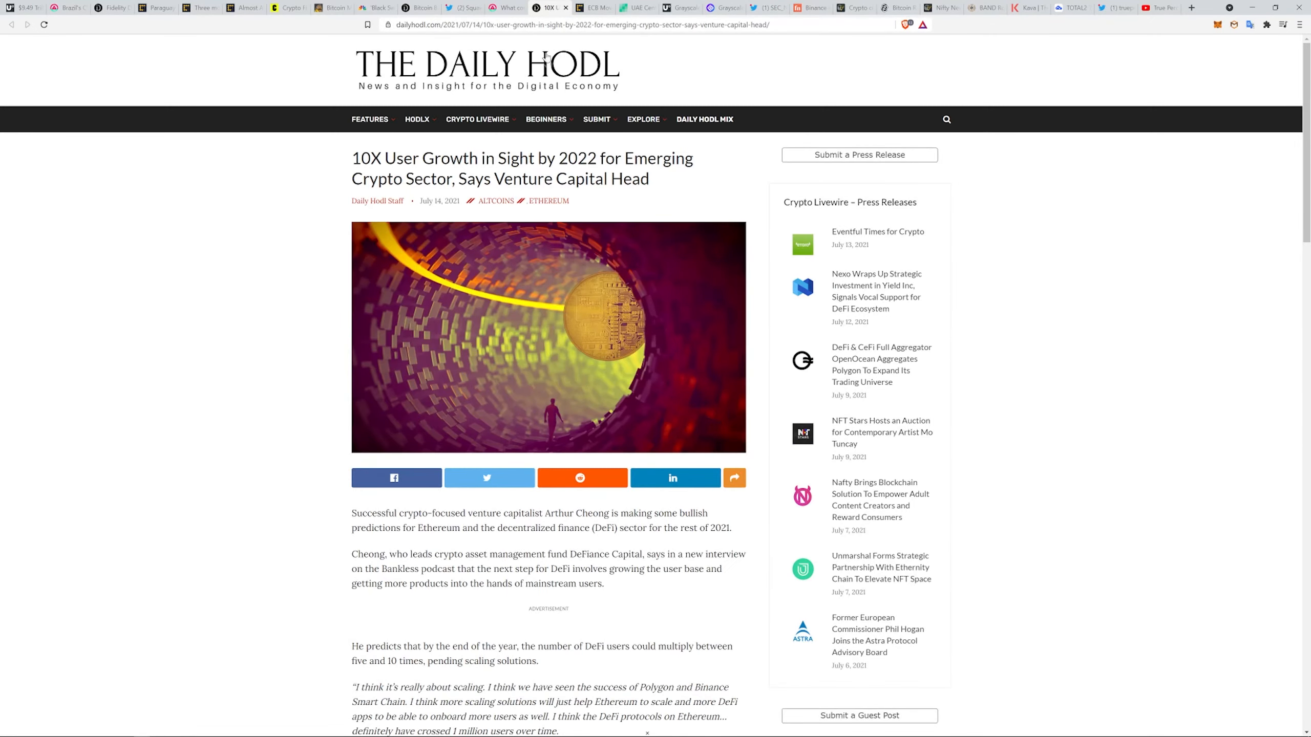
{"action": "mouse_move", "coordinate": [172, 190]}
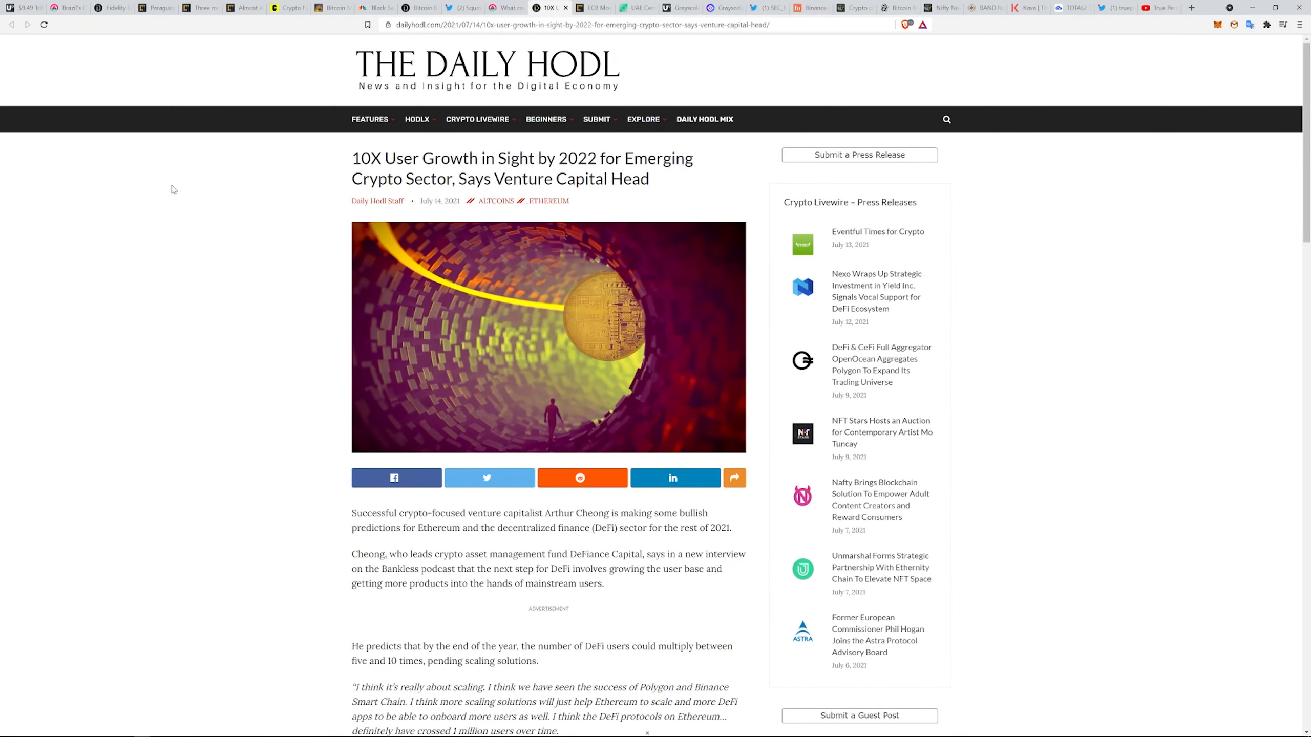
{"action": "mouse_move", "coordinate": [165, 178]}
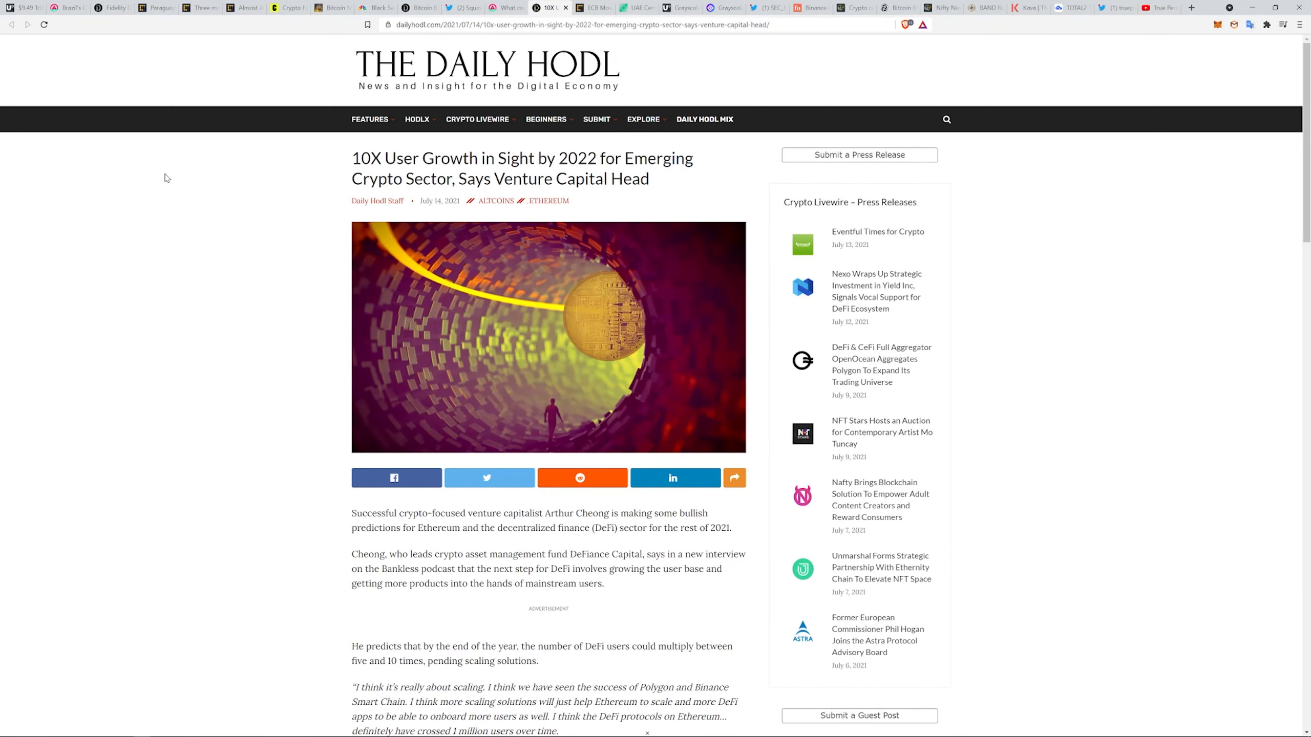
{"action": "mouse_move", "coordinate": [224, 285]}
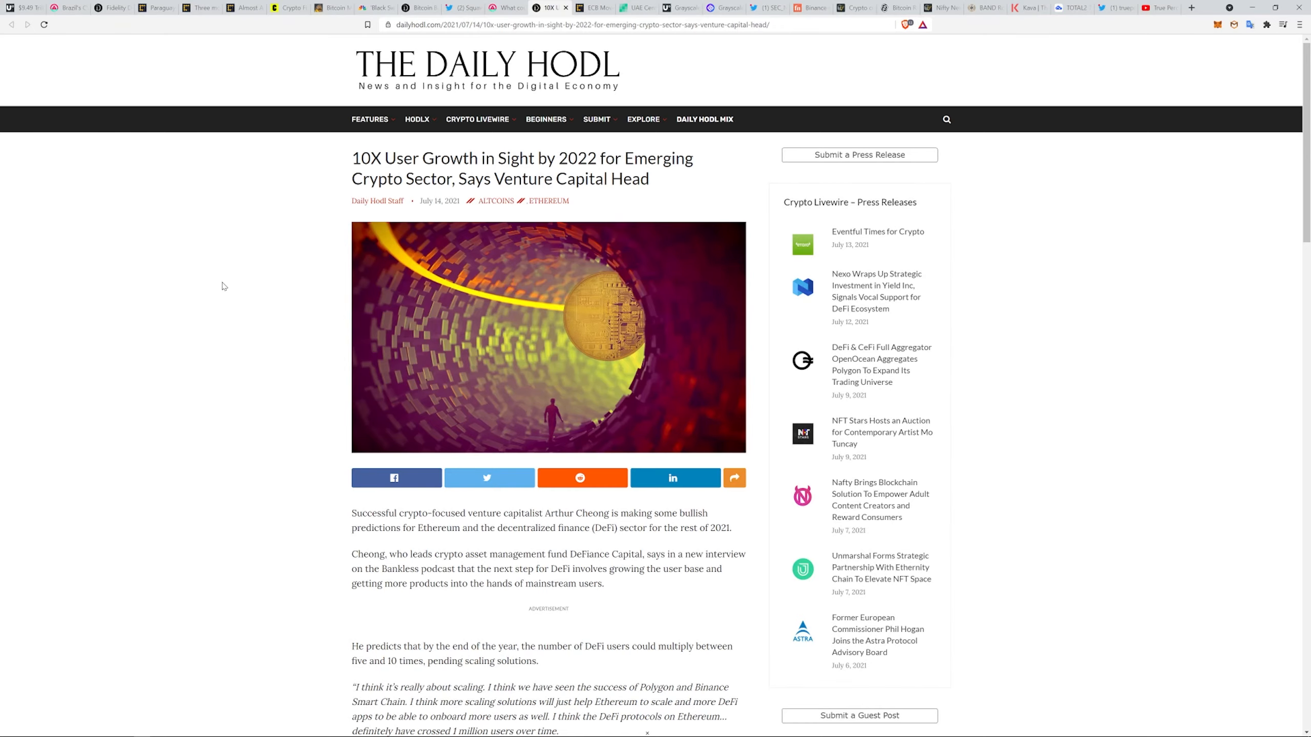
{"action": "scroll", "scroll_direction": "down", "scroll_amount": 3}
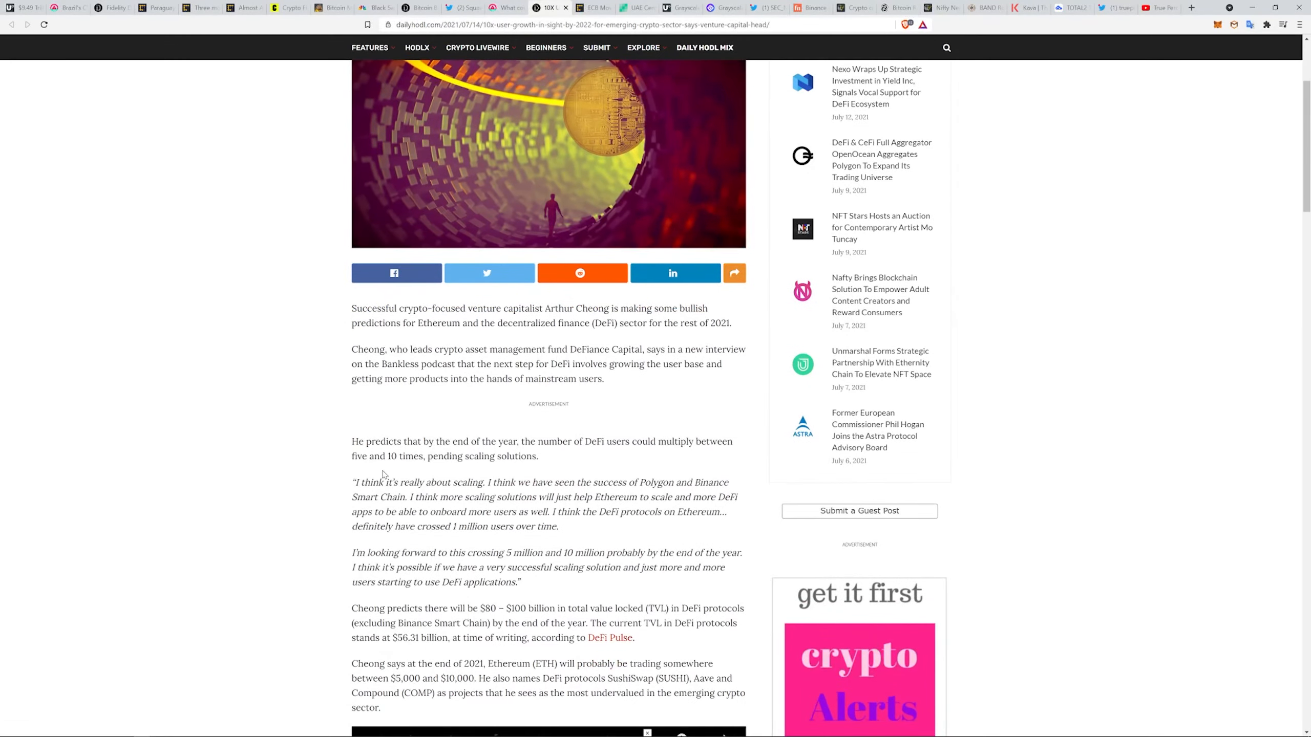
{"action": "mouse_move", "coordinate": [586, 472]}
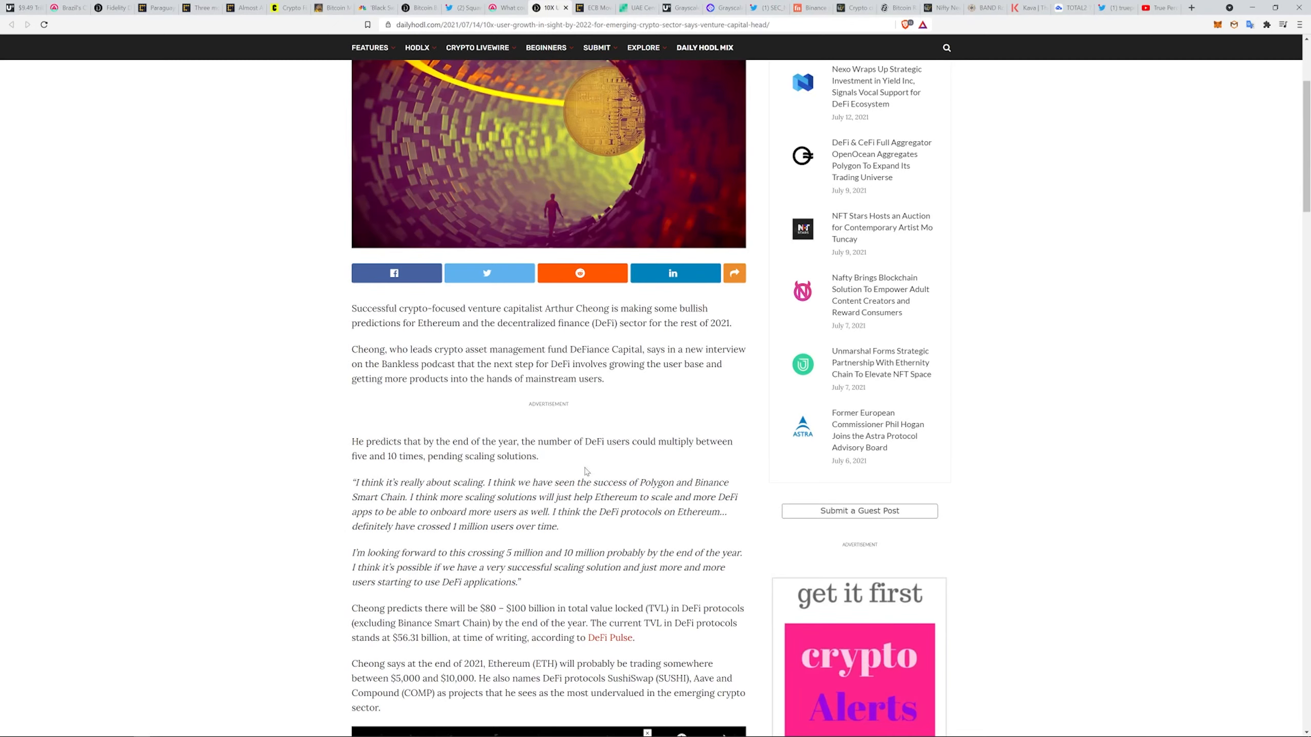
{"action": "mouse_move", "coordinate": [700, 472]}
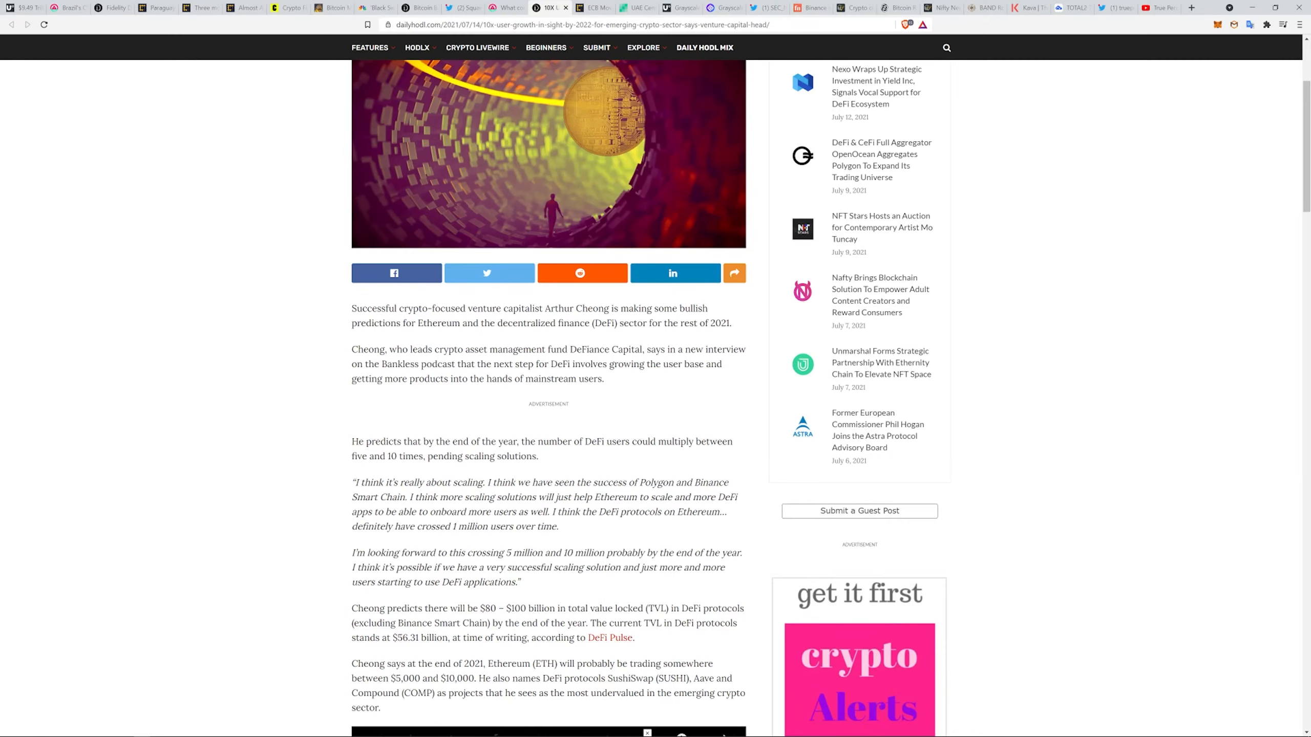
{"action": "mouse_move", "coordinate": [590, 545]}
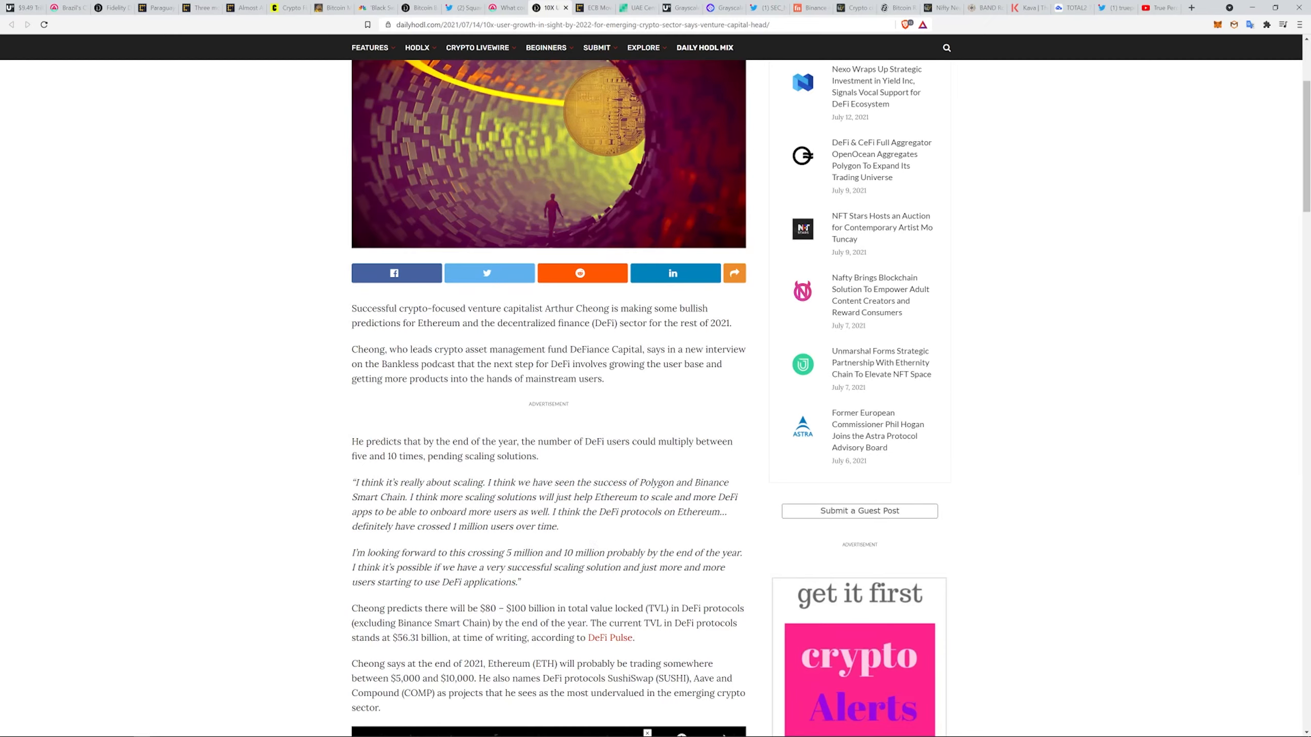
{"action": "mouse_move", "coordinate": [546, 593]}
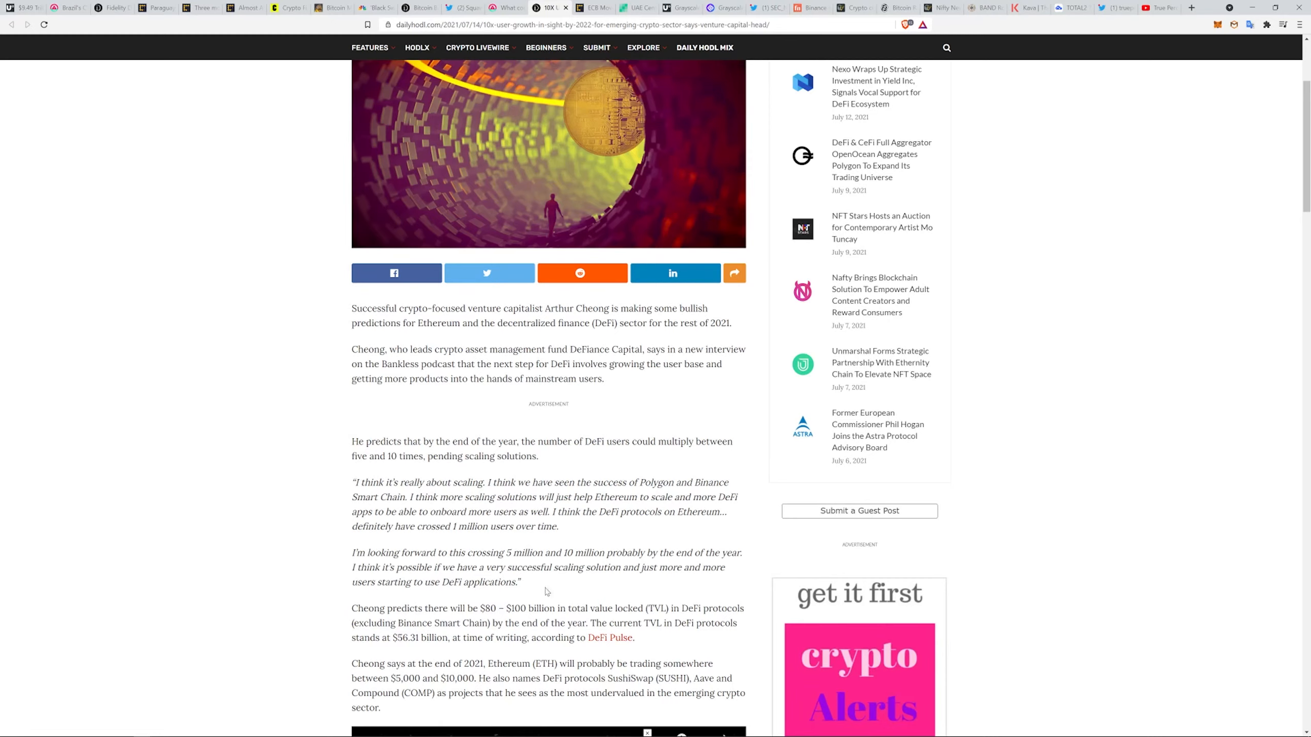
{"action": "mouse_move", "coordinate": [542, 594]}
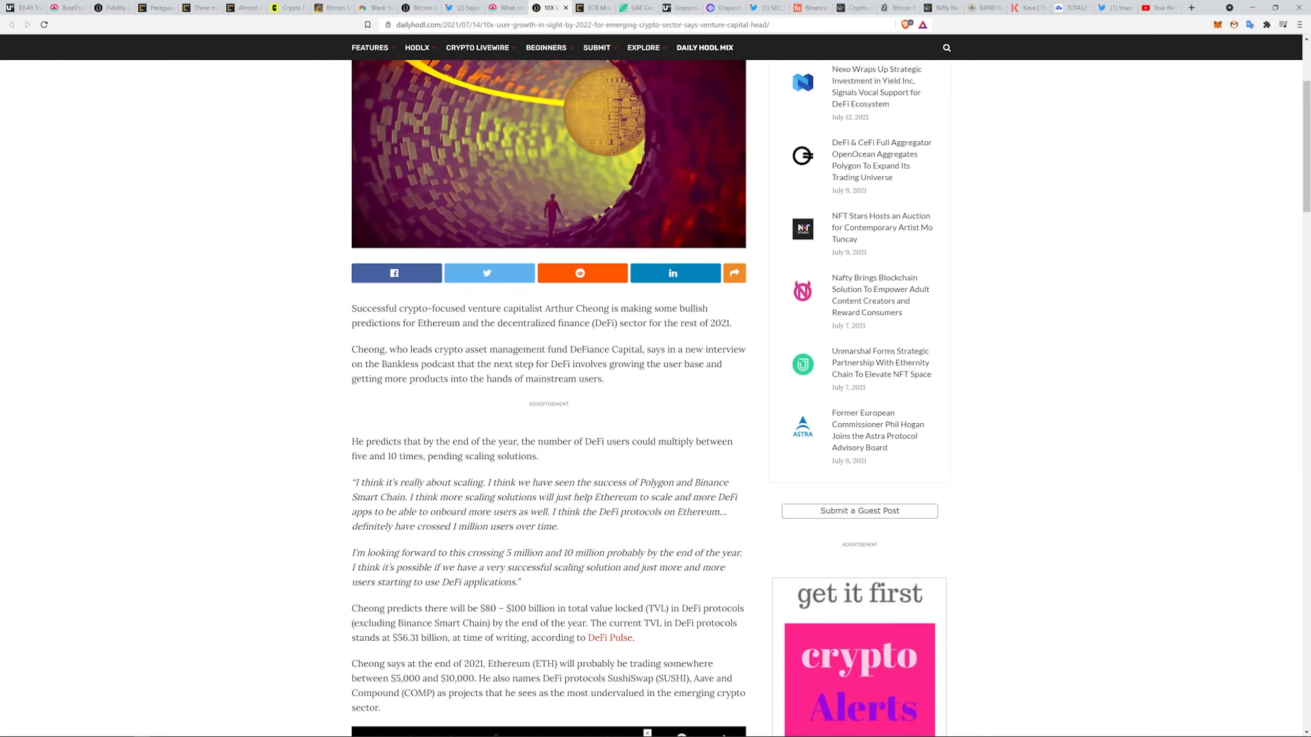
{"action": "mouse_move", "coordinate": [454, 620]}
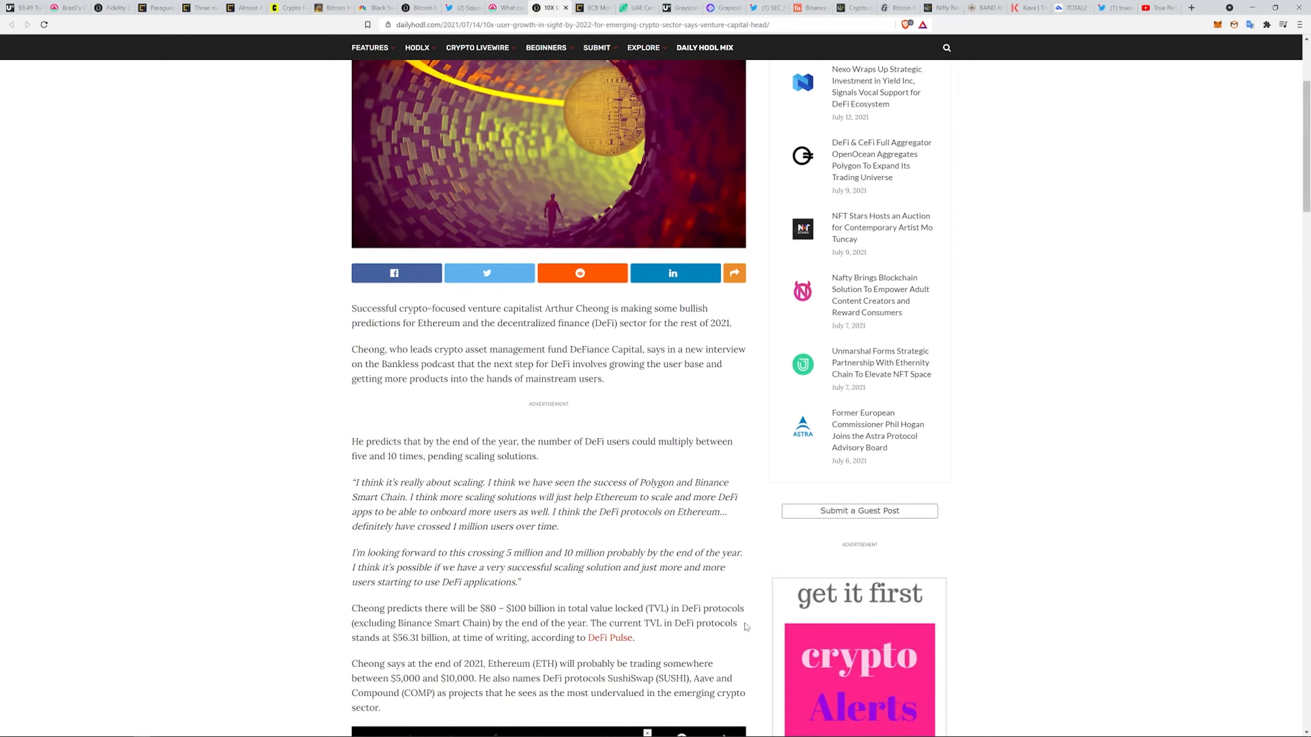
{"action": "mouse_move", "coordinate": [529, 657]}
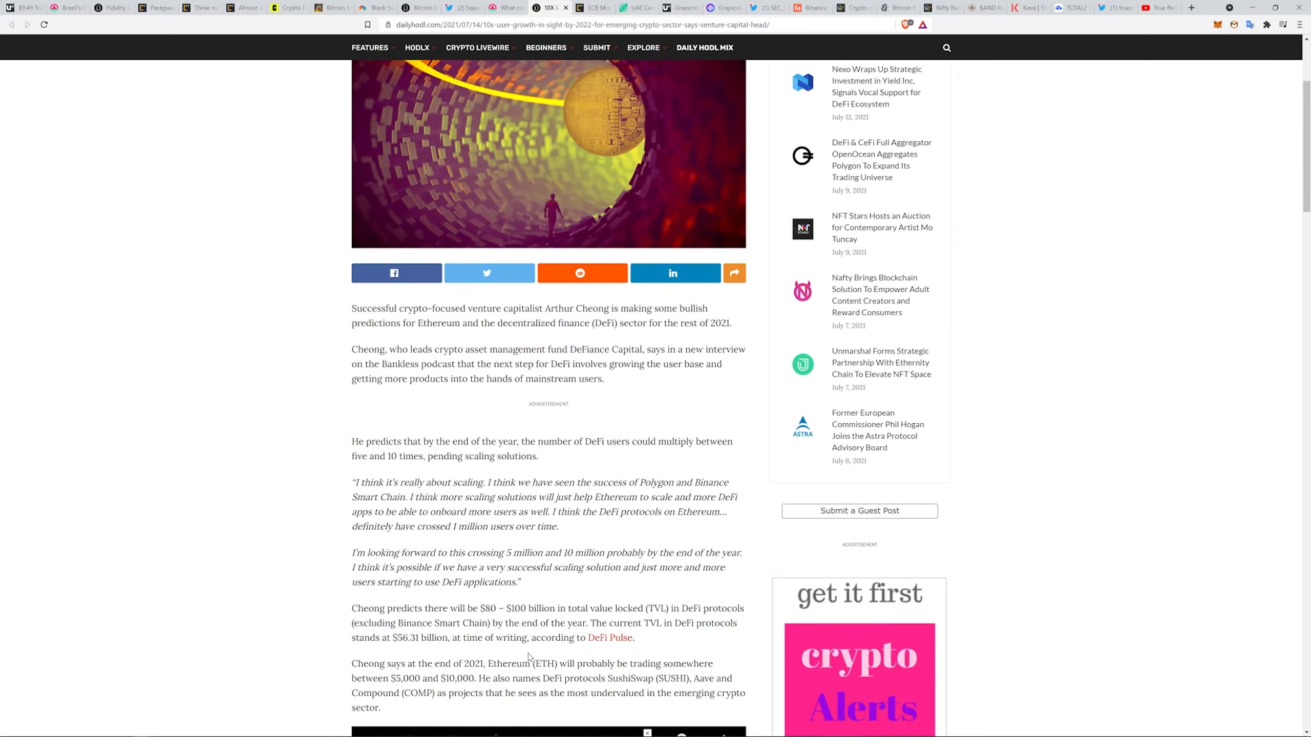
{"action": "scroll", "scroll_direction": "down", "scroll_amount": 3}
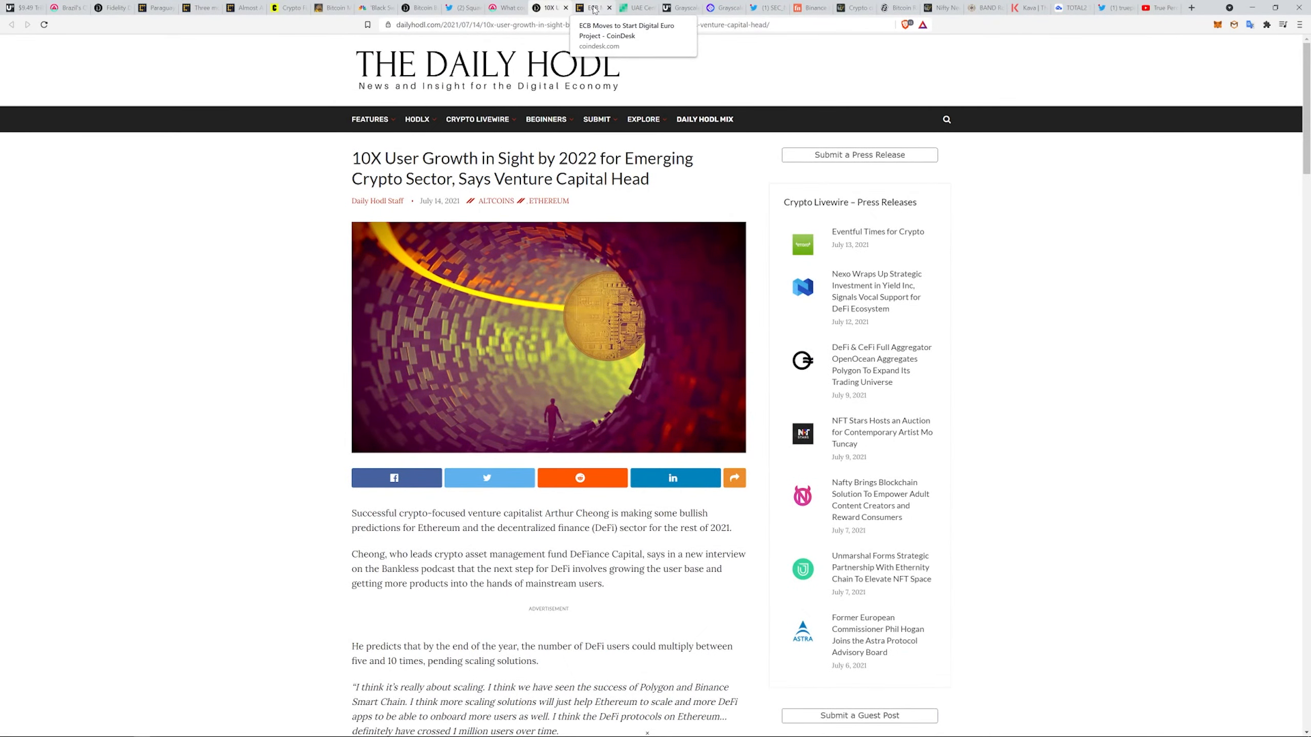
{"action": "left_click", "coordinate": [585, 7]}
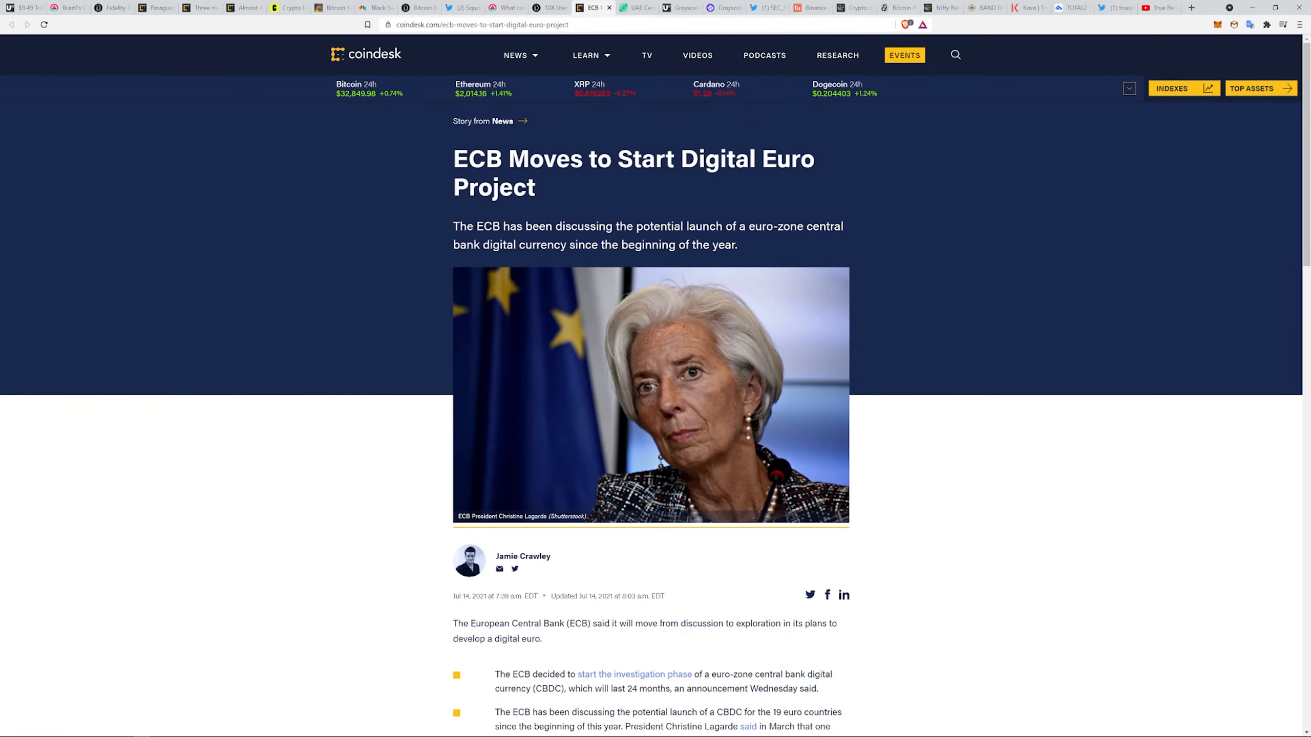
Read CoinDesk's ECB digital euro article through its bullet points, then open Bitcoin.com's UAE story.
{"action": "scroll", "scroll_direction": "down", "scroll_amount": 3}
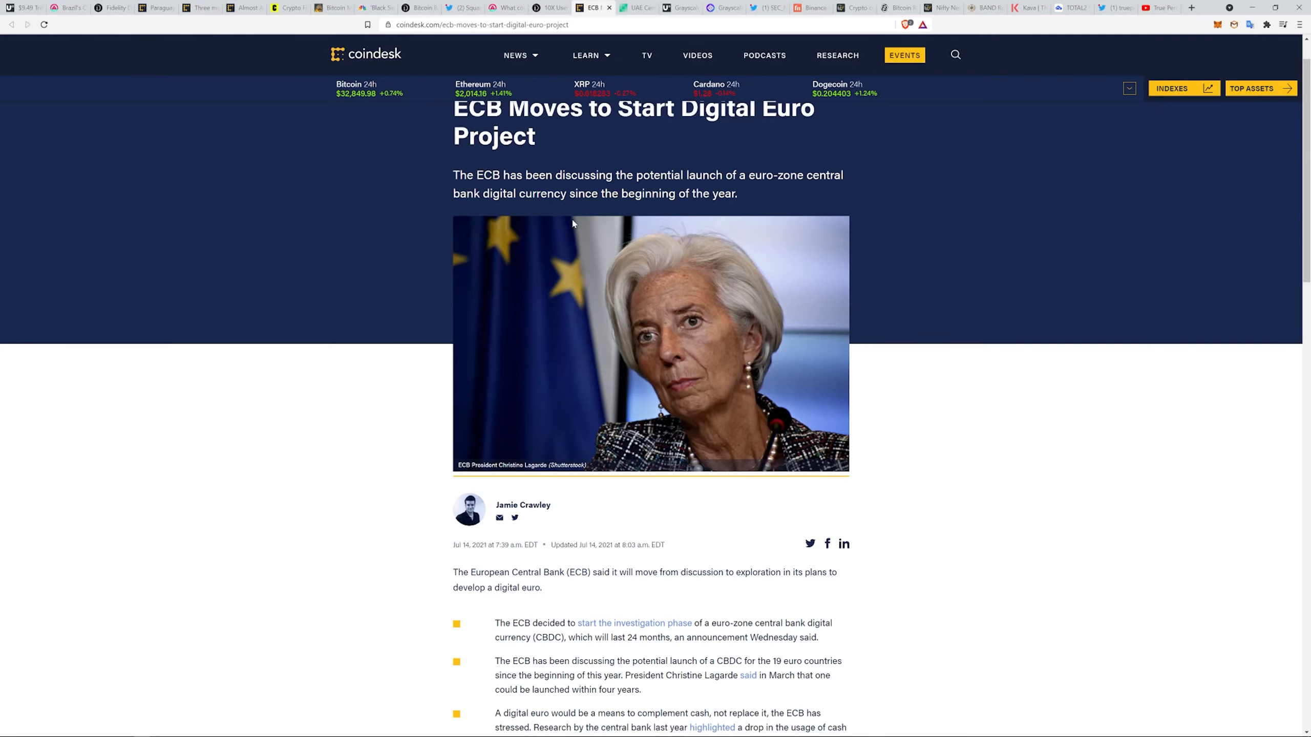
{"action": "scroll", "scroll_direction": "down", "scroll_amount": 3}
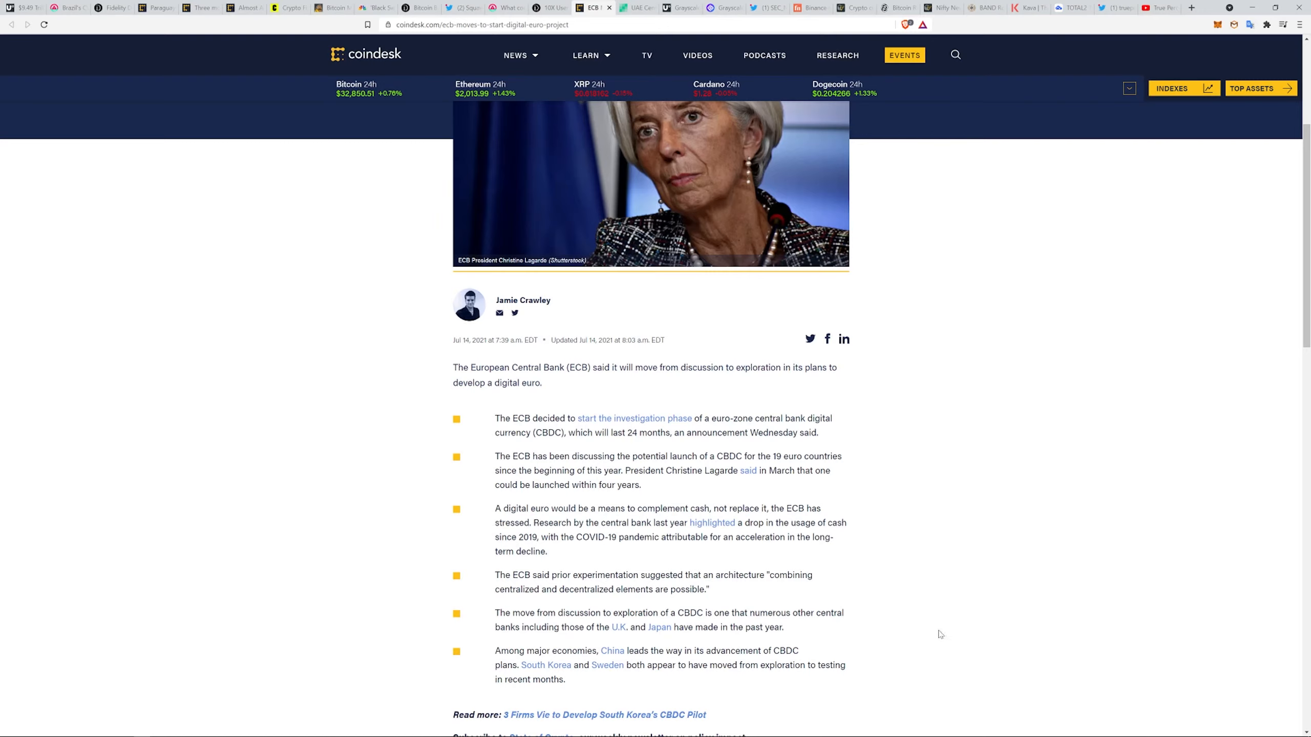
{"action": "mouse_move", "coordinate": [955, 634]}
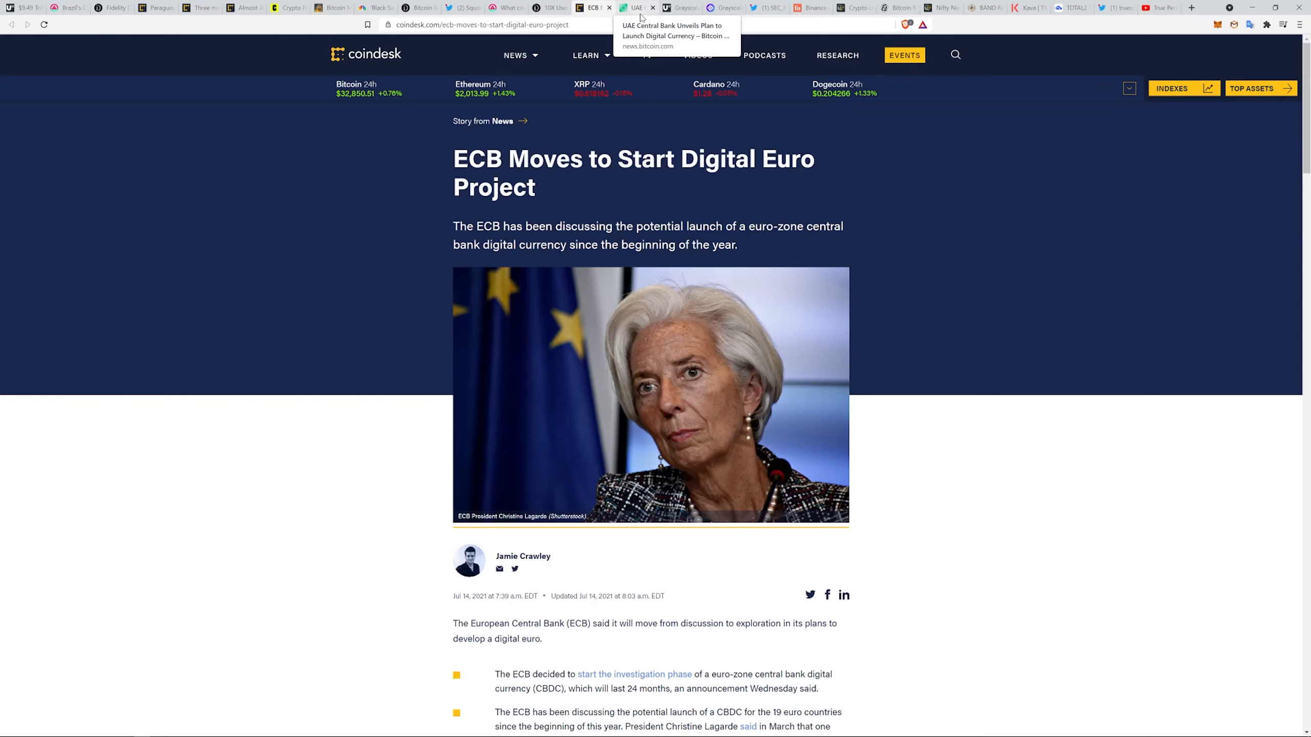
{"action": "left_click", "coordinate": [635, 8]}
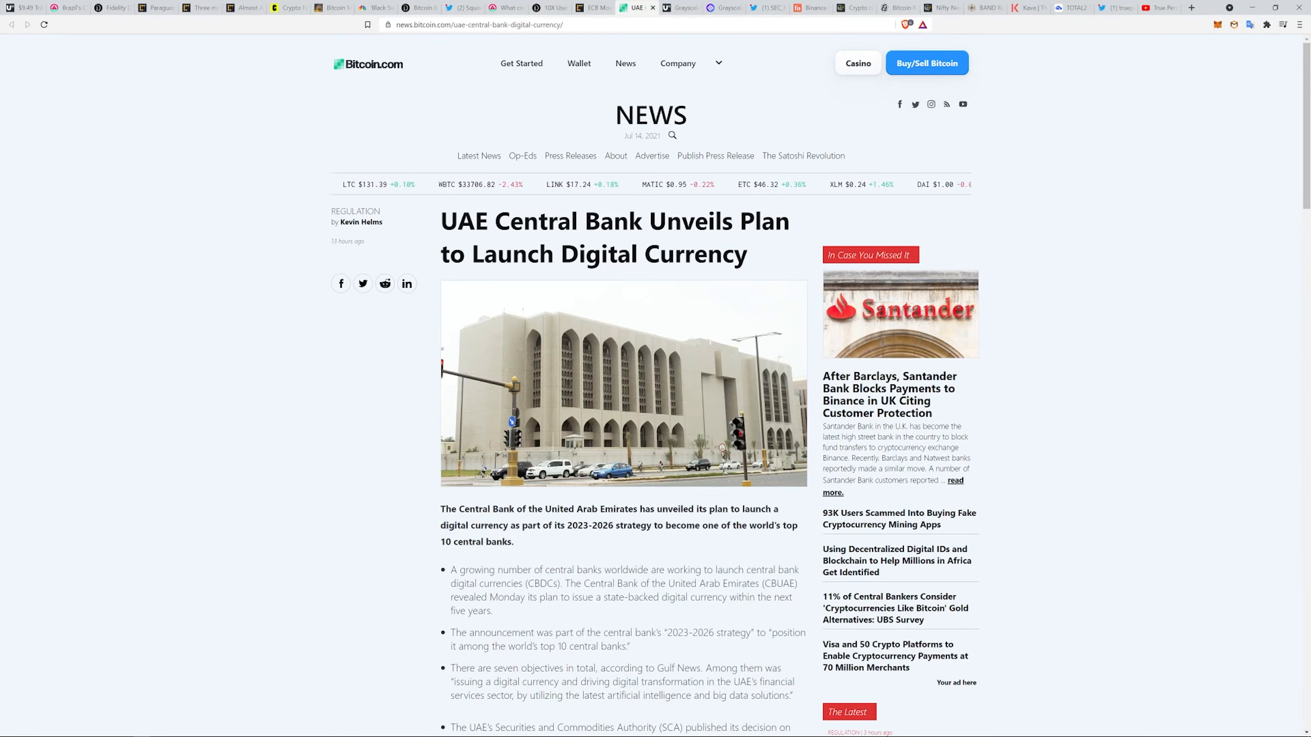
Scroll through Bitcoin.com News' UAE central bank digital currency article.
{"action": "scroll", "scroll_direction": "down", "scroll_amount": 3}
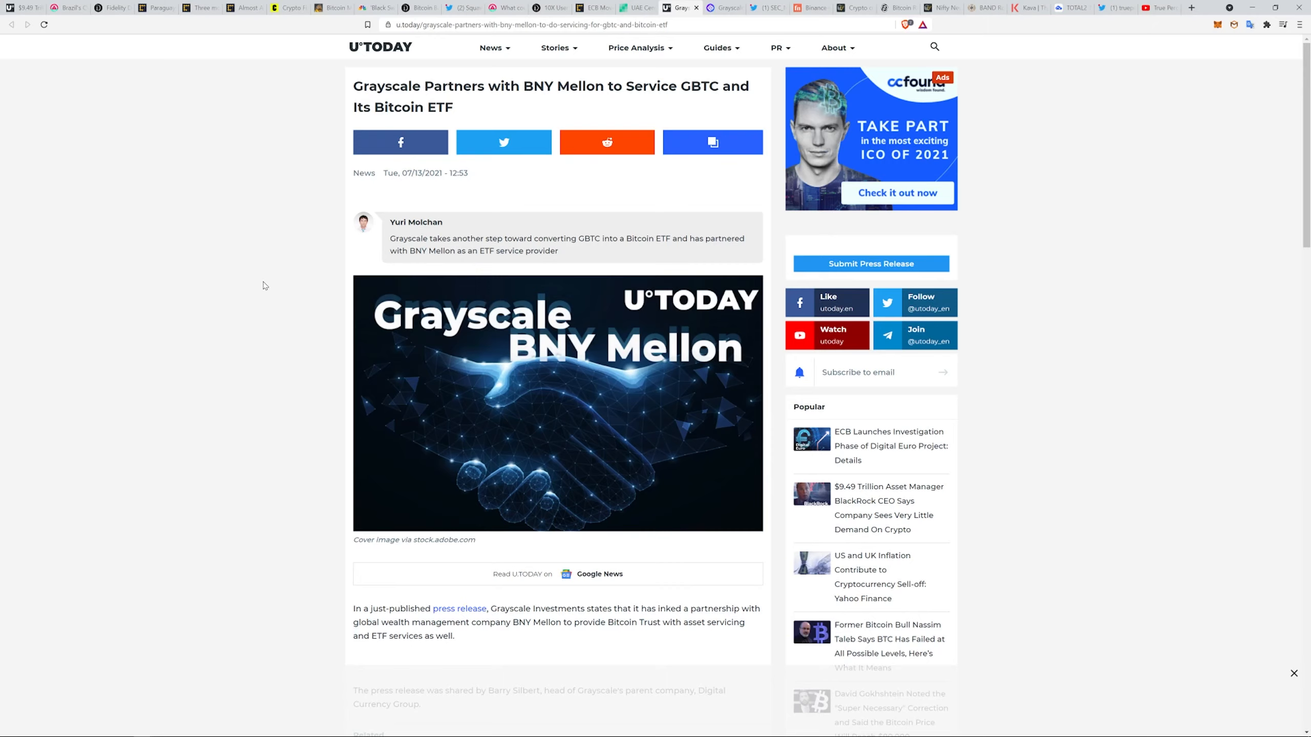
{"action": "mouse_move", "coordinate": [736, 289]}
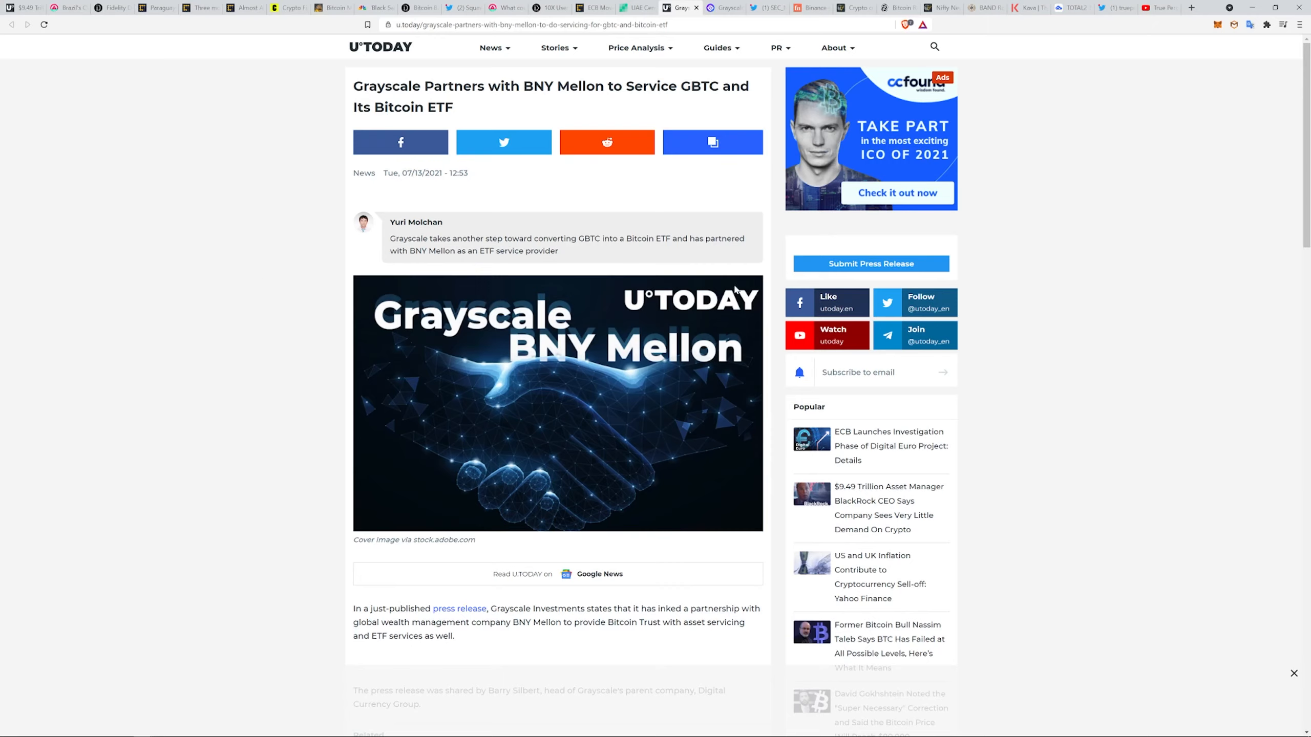
{"action": "mouse_move", "coordinate": [576, 256]}
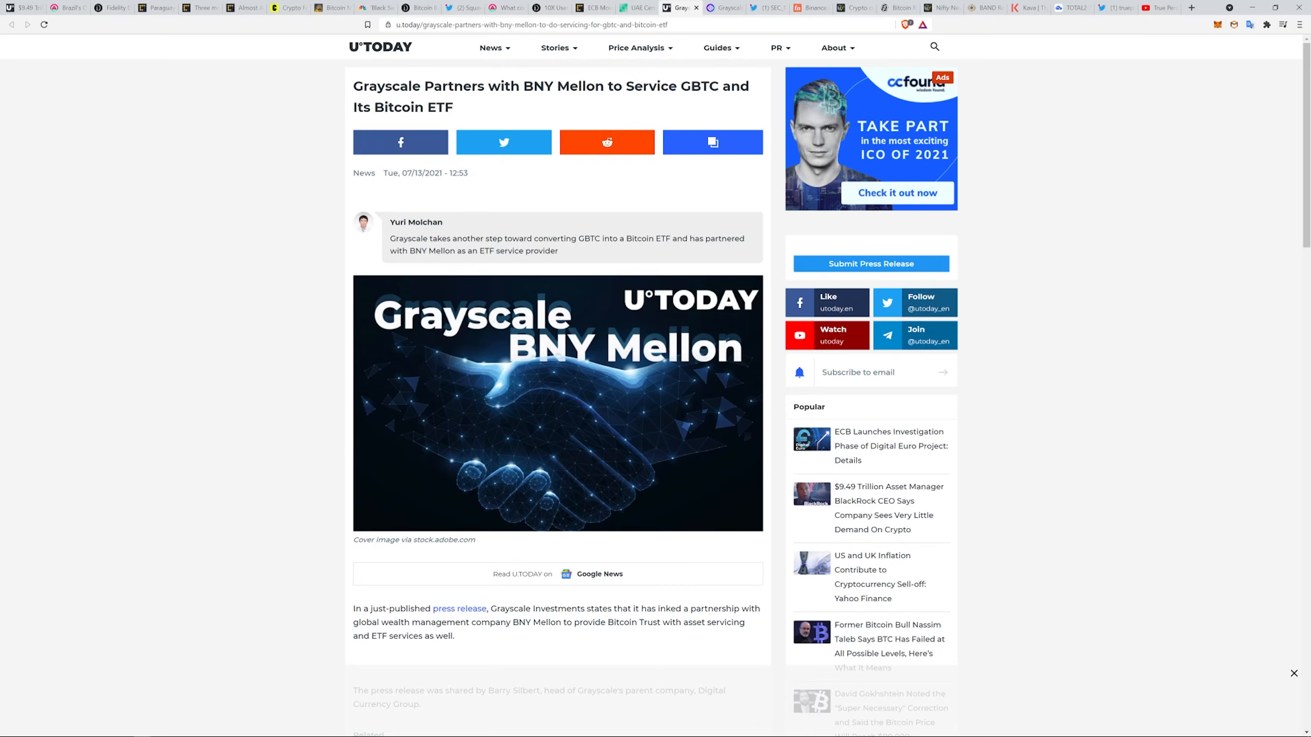
{"action": "mouse_move", "coordinate": [701, 100]}
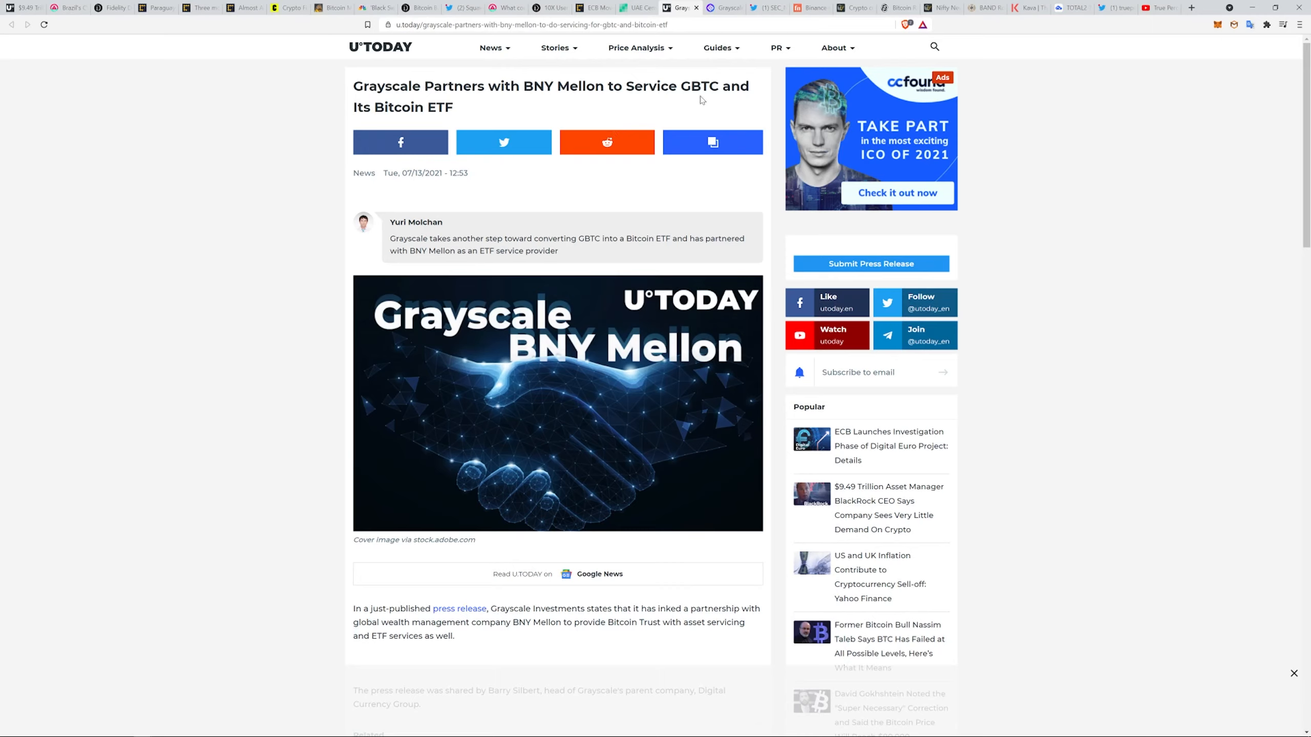
{"action": "mouse_move", "coordinate": [713, 102]}
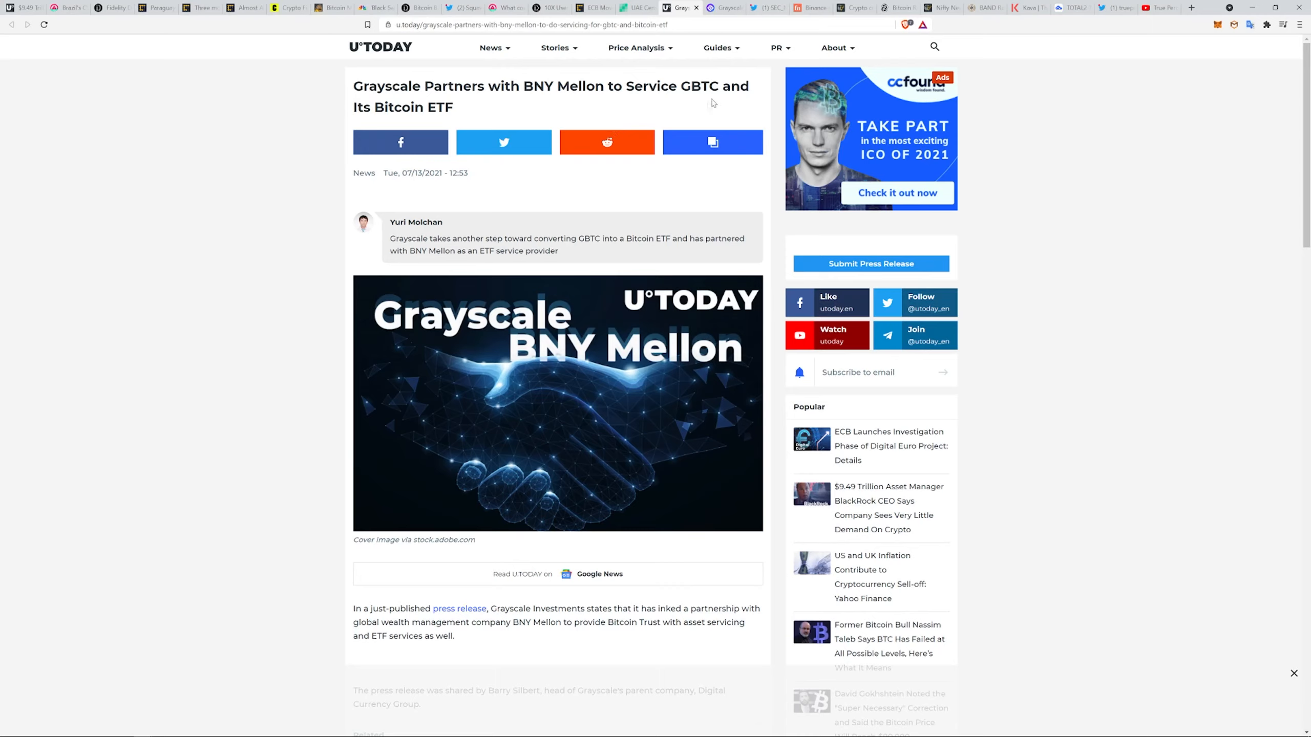
{"action": "mouse_move", "coordinate": [401, 141]}
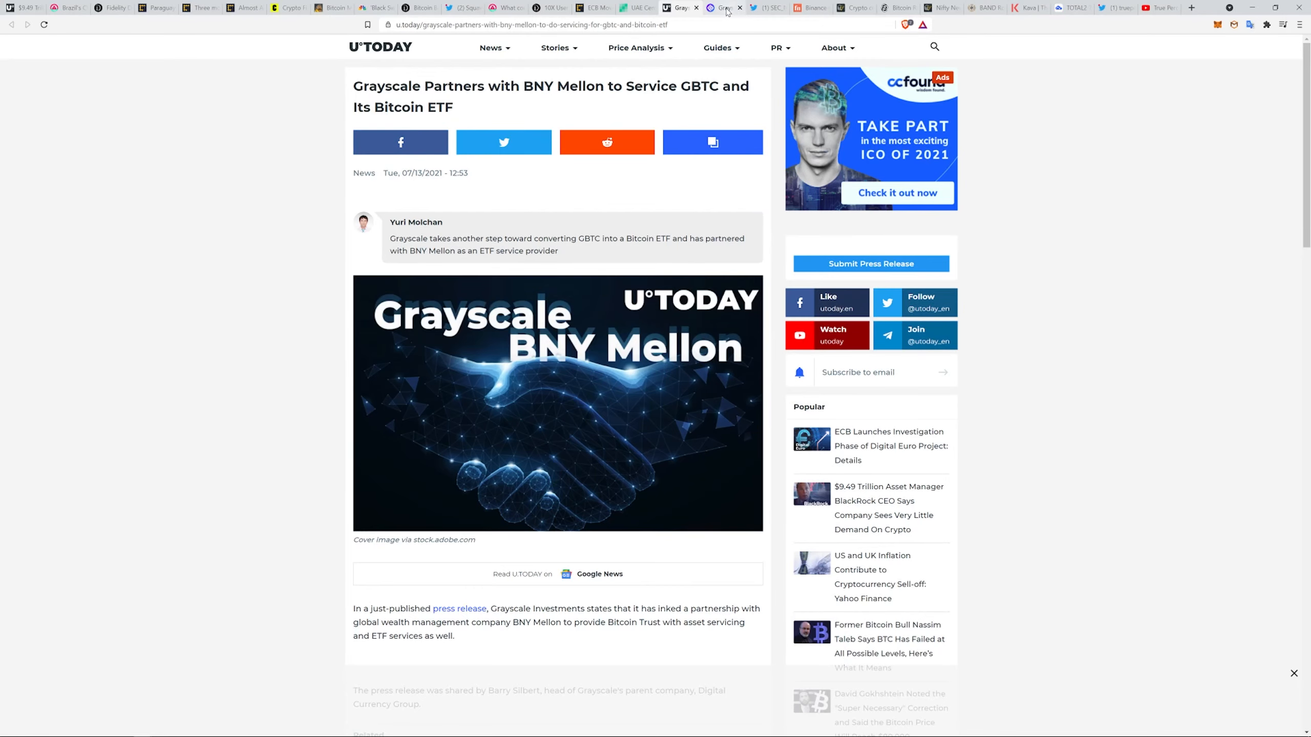
Move from U.Today's Grayscale–BNY Mellon article to Forkast's Grayscale large-cap fund story.
{"action": "left_click", "coordinate": [722, 7]}
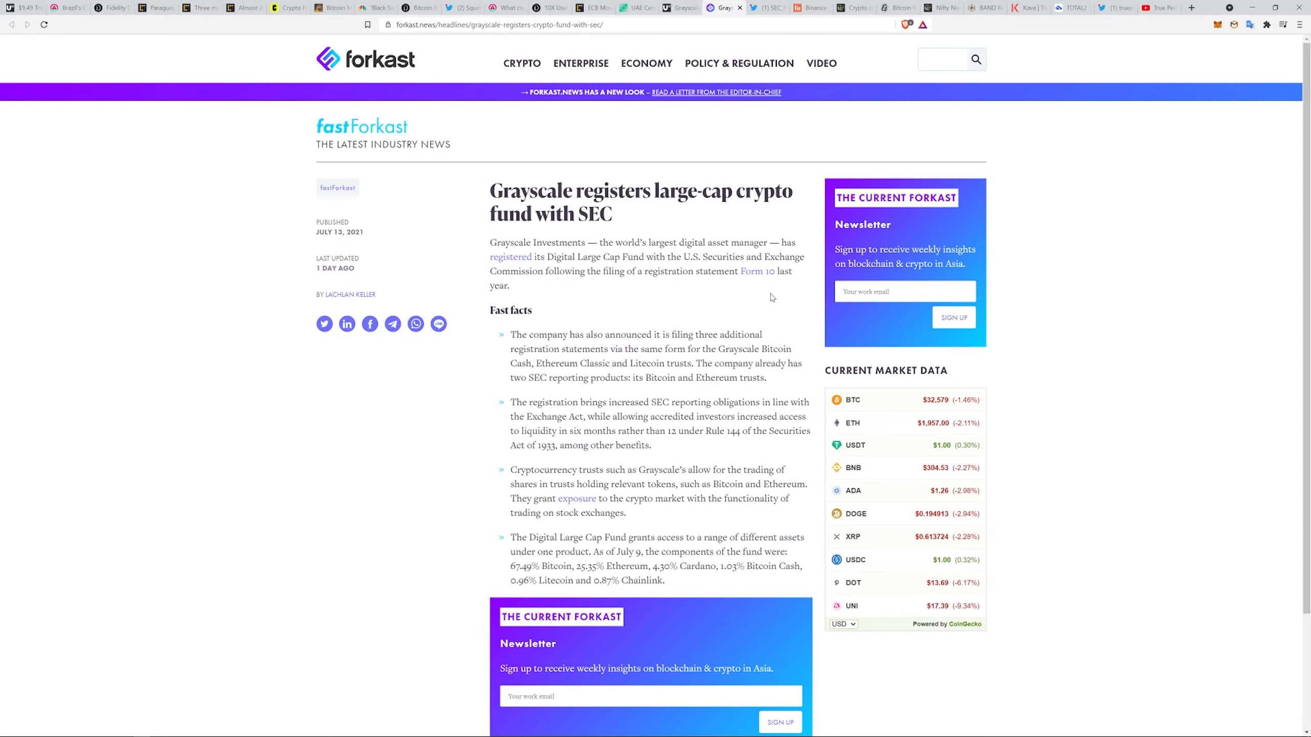
{"action": "mouse_move", "coordinate": [644, 326]}
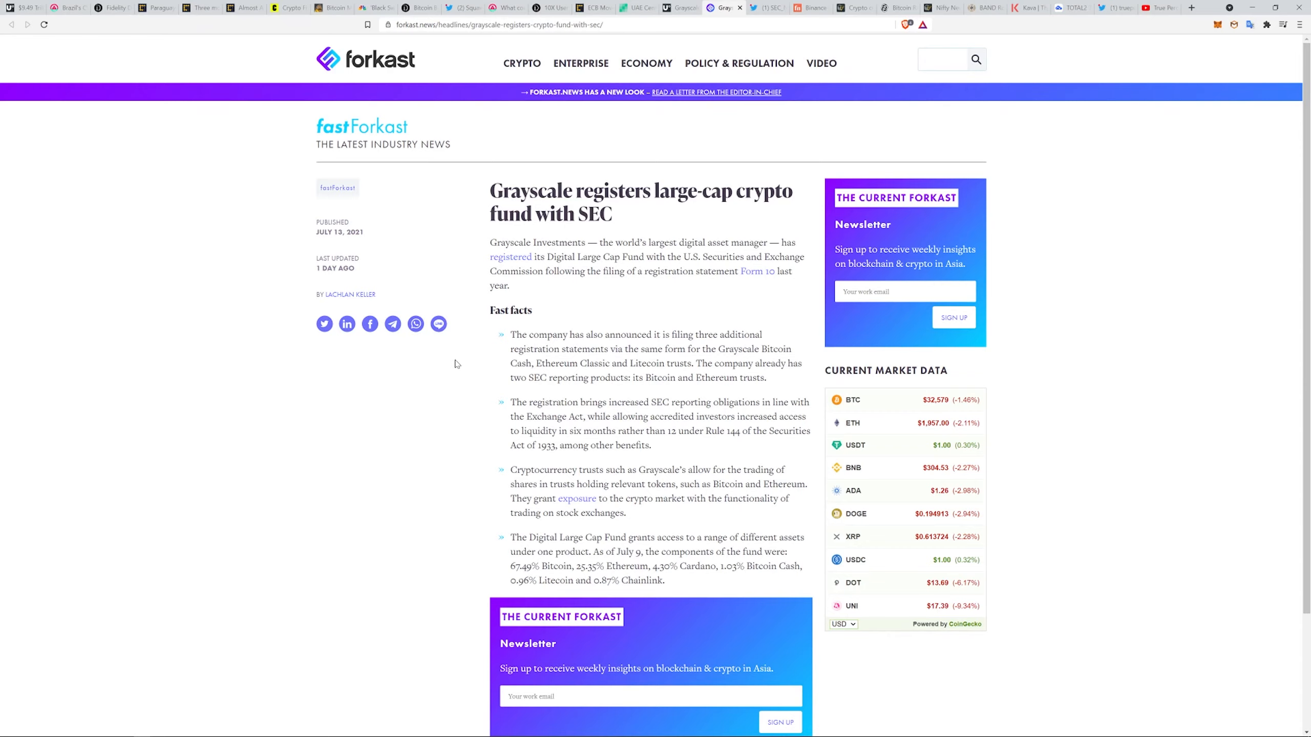
{"action": "mouse_move", "coordinate": [472, 366]}
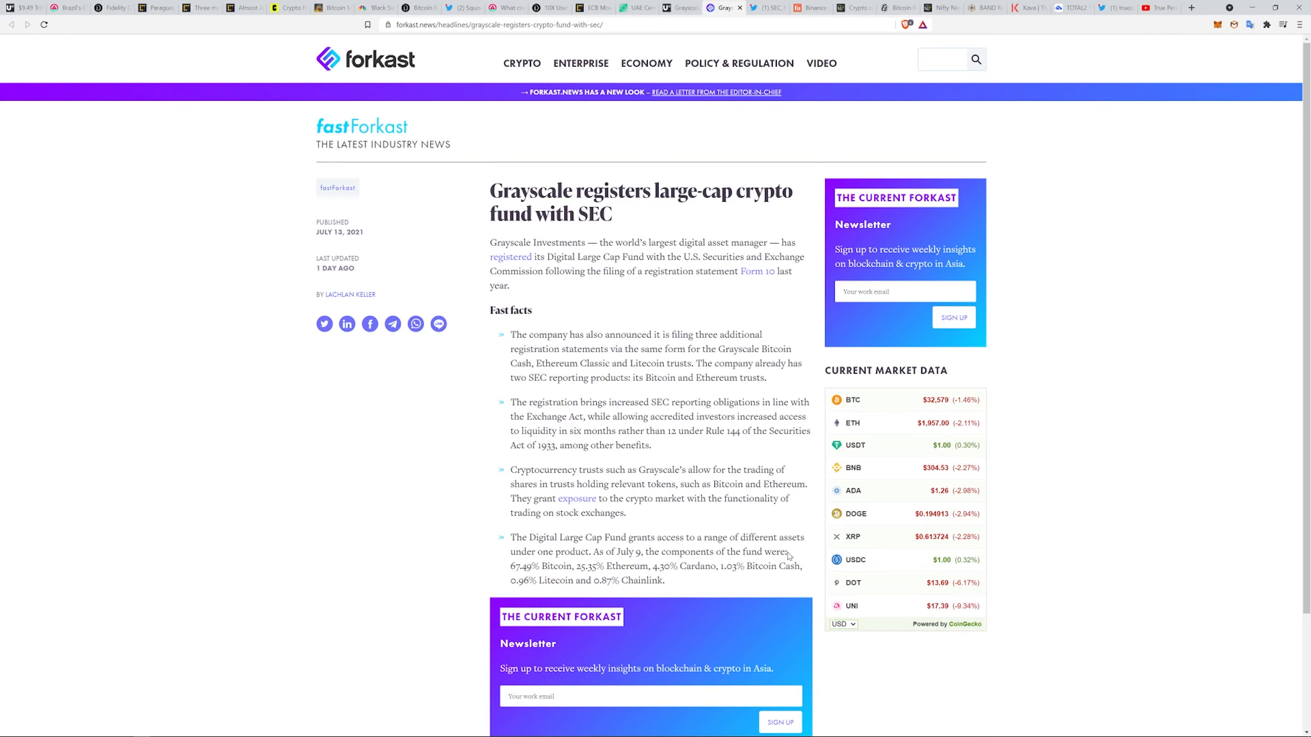
{"action": "mouse_move", "coordinate": [781, 585]}
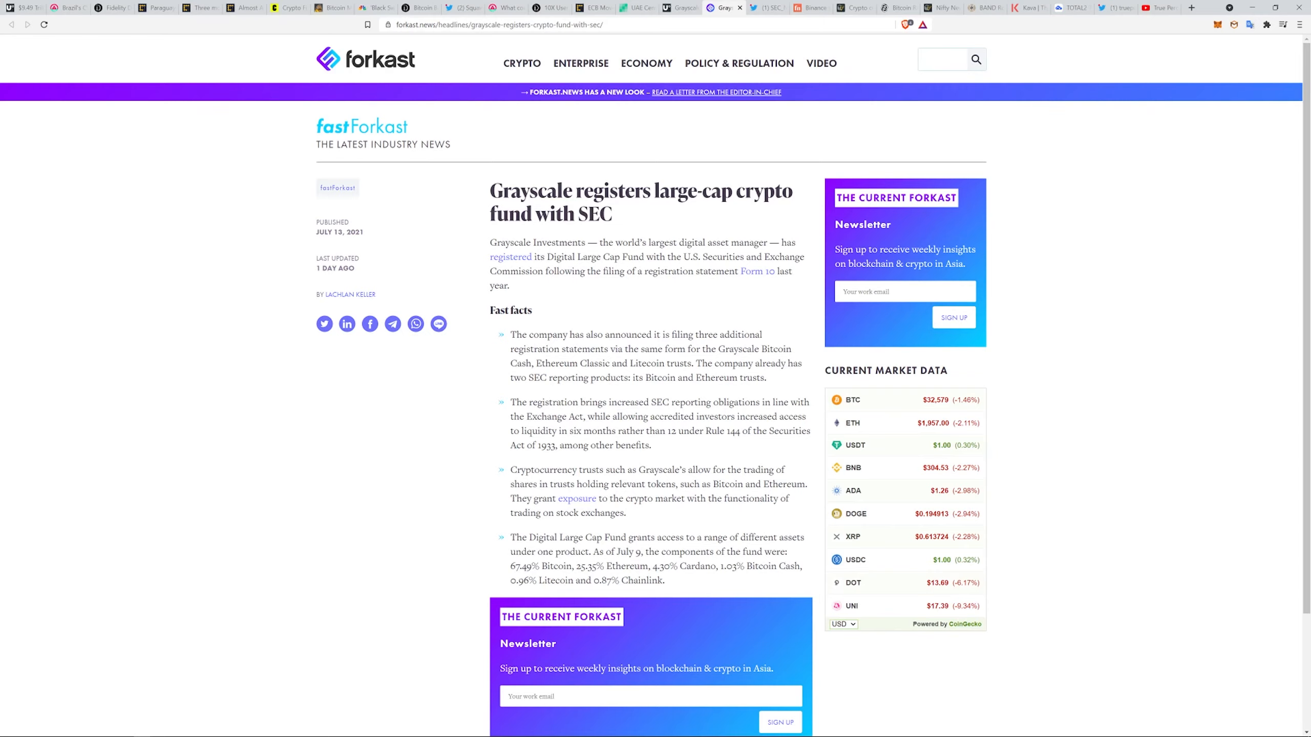
{"action": "mouse_move", "coordinate": [718, 582]}
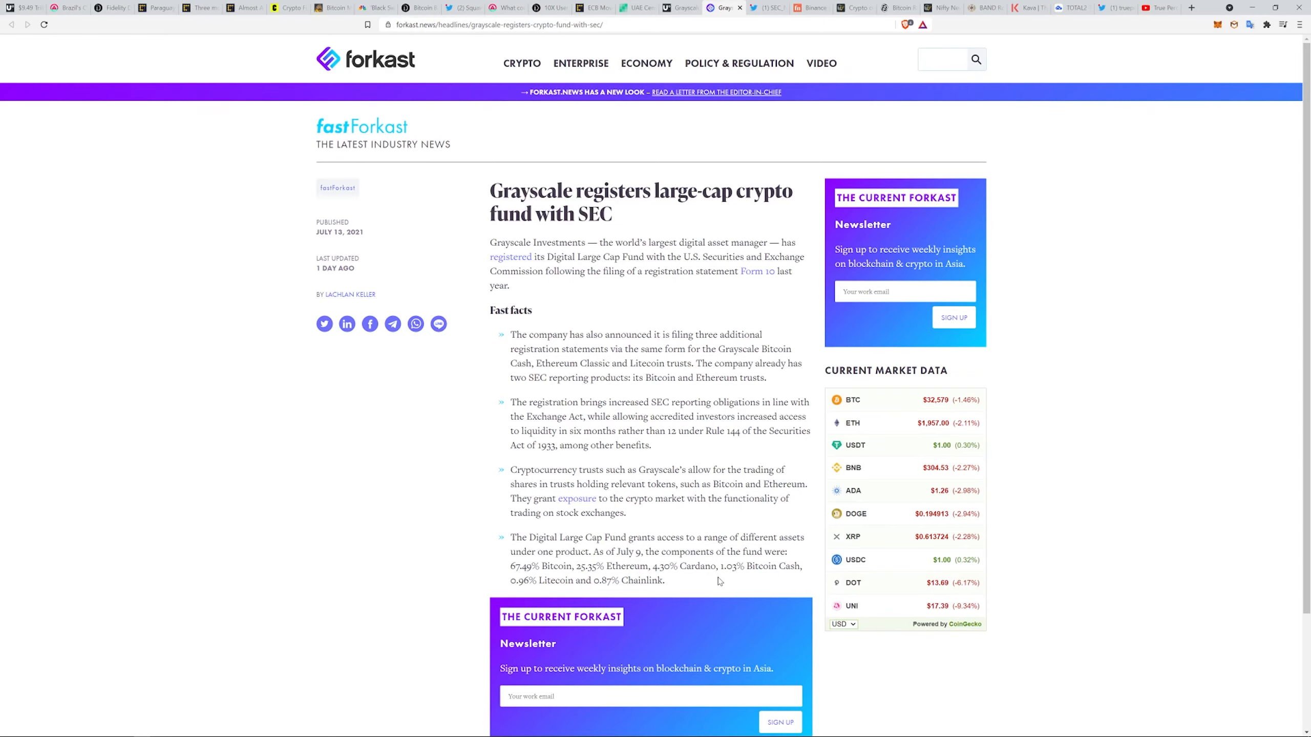
{"action": "mouse_move", "coordinate": [767, 623]}
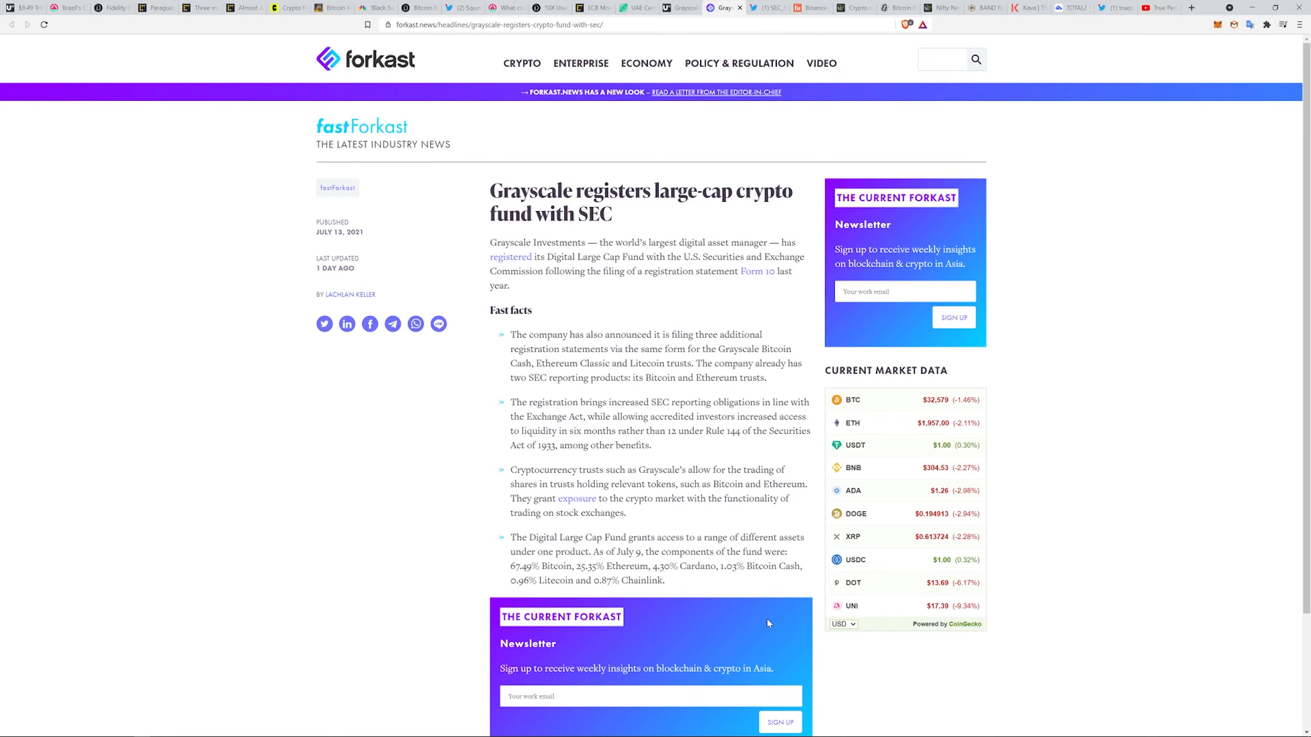
{"action": "mouse_move", "coordinate": [790, 585]}
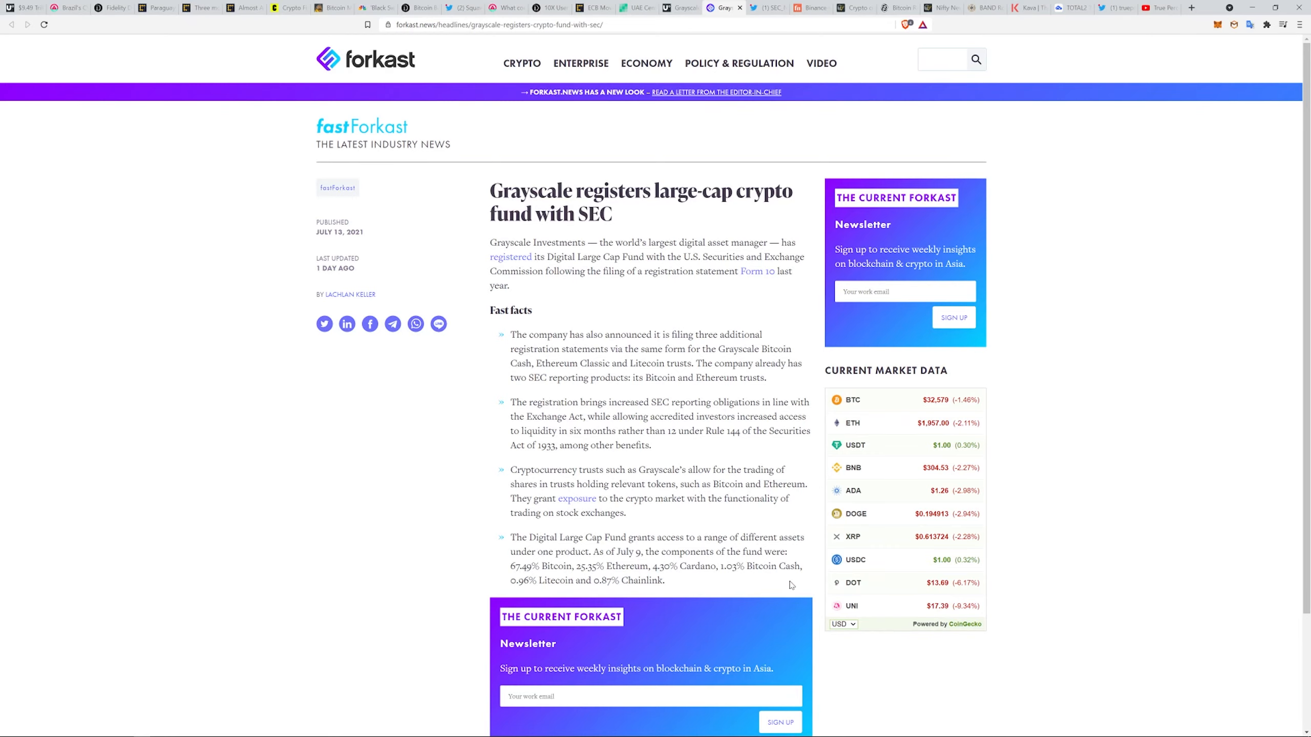
{"action": "scroll", "scroll_direction": "down", "scroll_amount": 3}
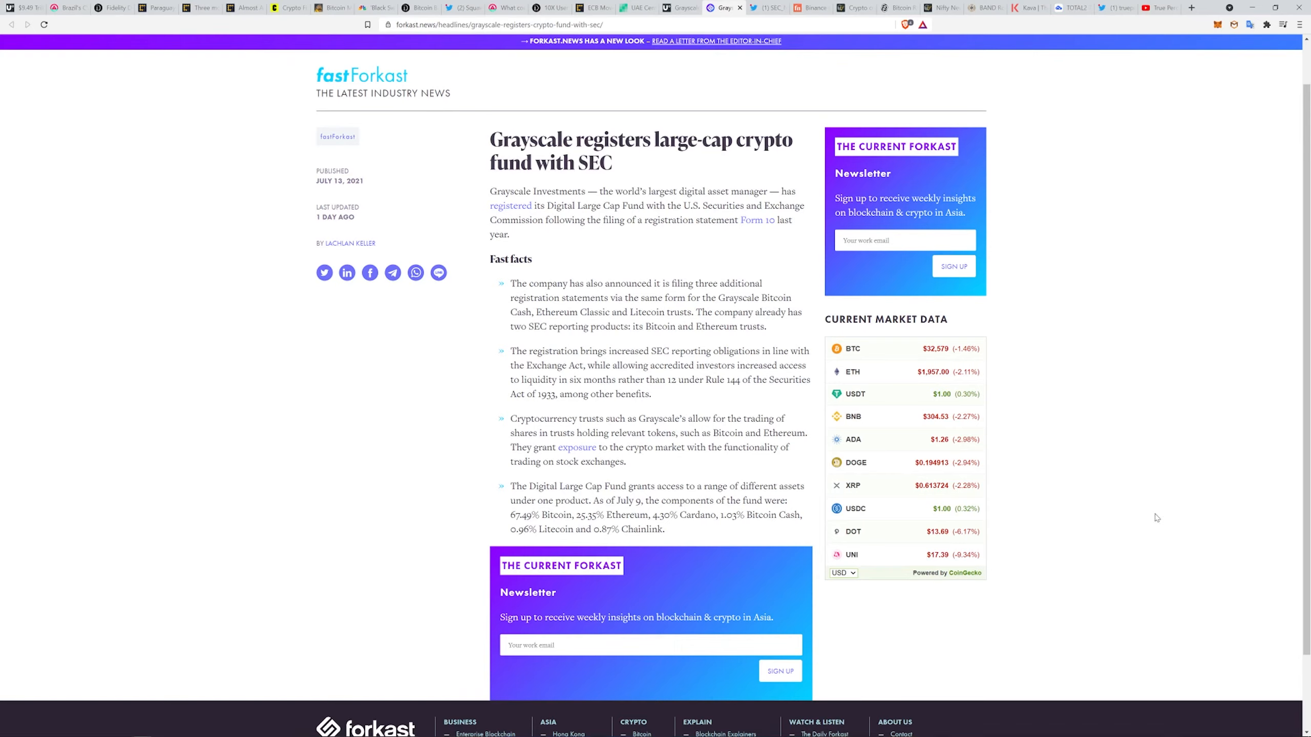
{"action": "mouse_move", "coordinate": [663, 541]}
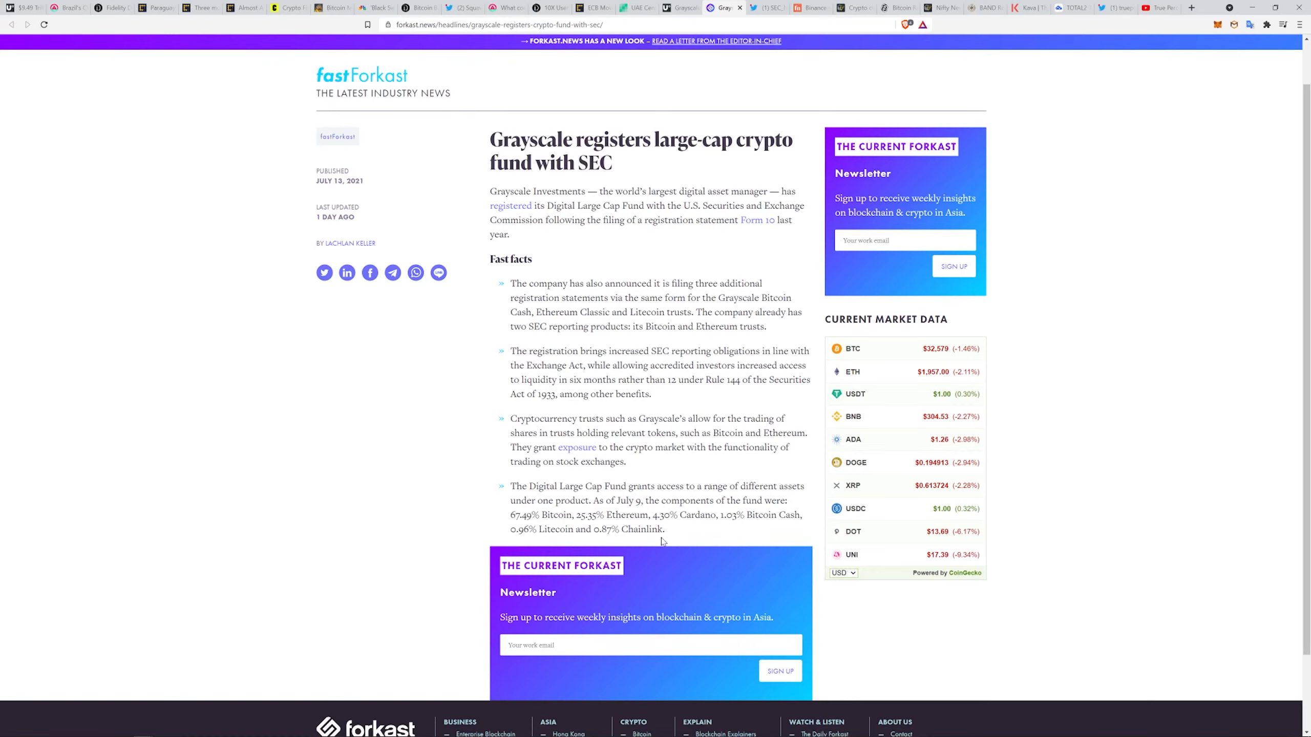
{"action": "mouse_move", "coordinate": [739, 542]}
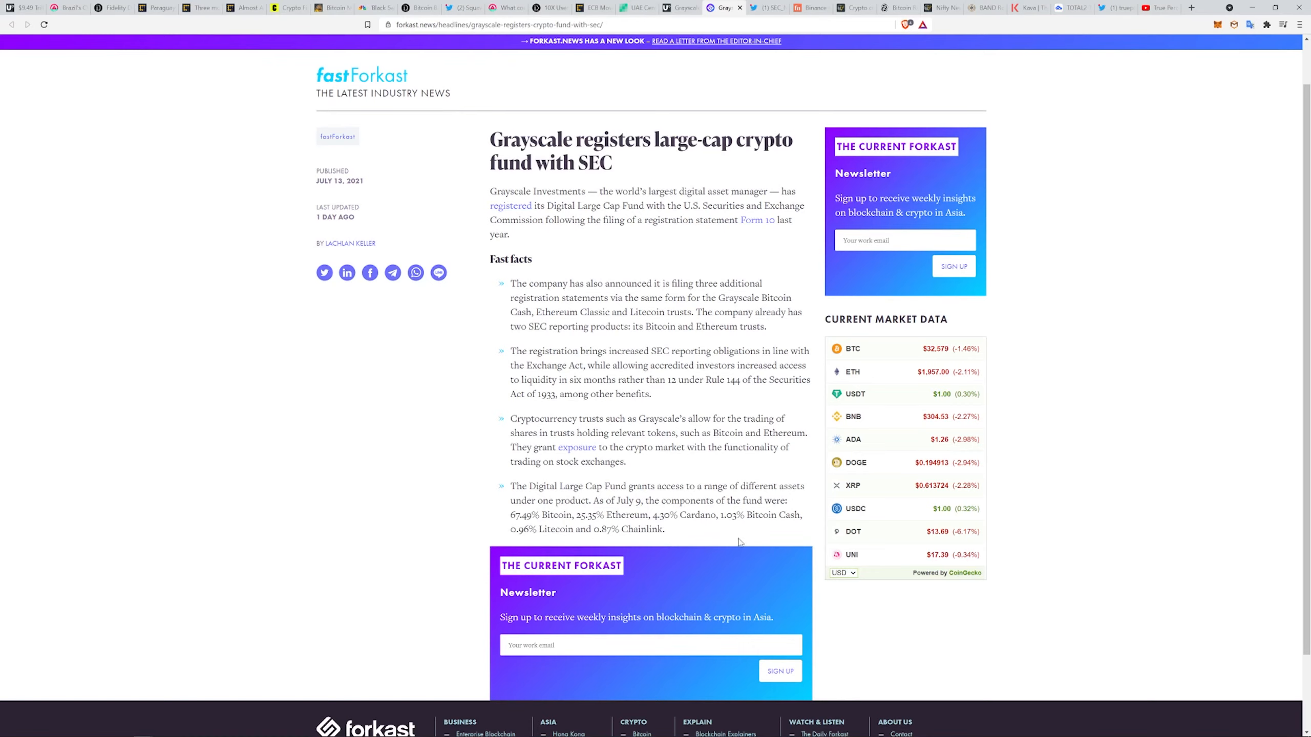
{"action": "mouse_move", "coordinate": [719, 540]}
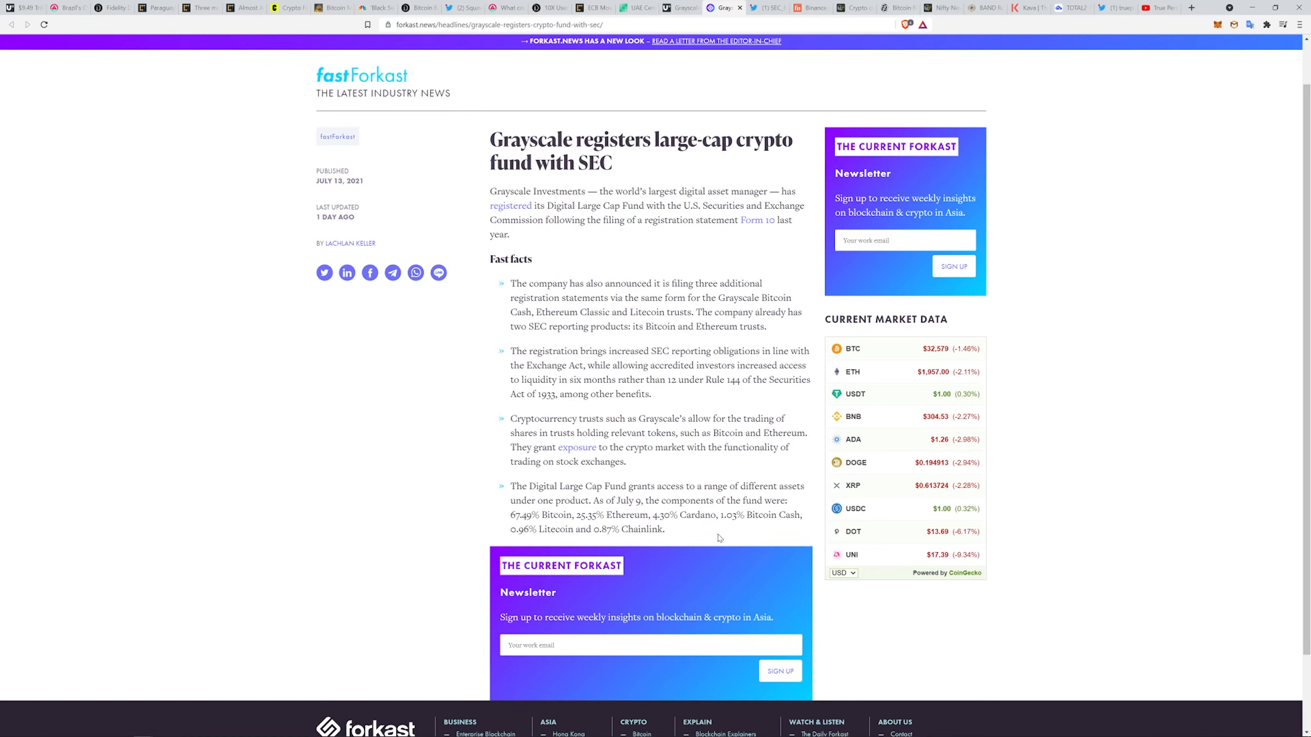
{"action": "scroll", "scroll_direction": "down", "scroll_amount": 3}
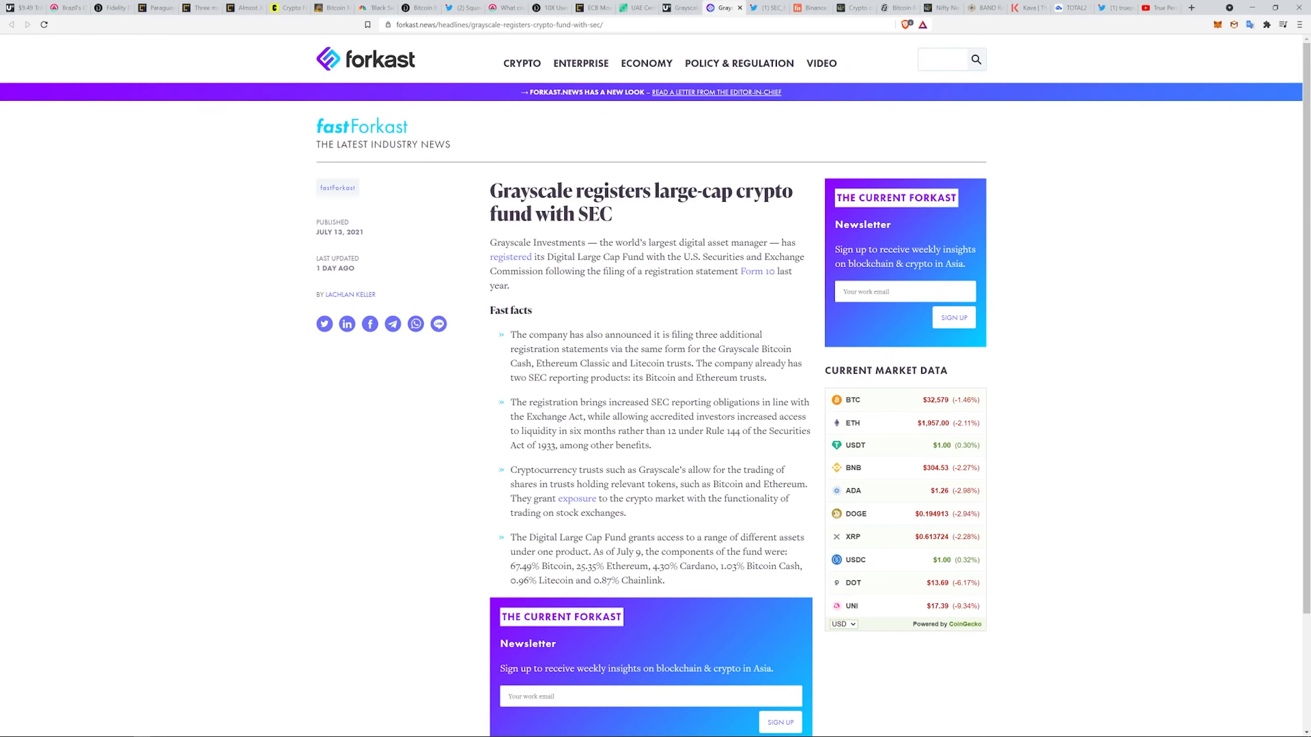
{"action": "left_click_drag", "start_coordinate": [531, 566], "coordinate": [588, 566]}
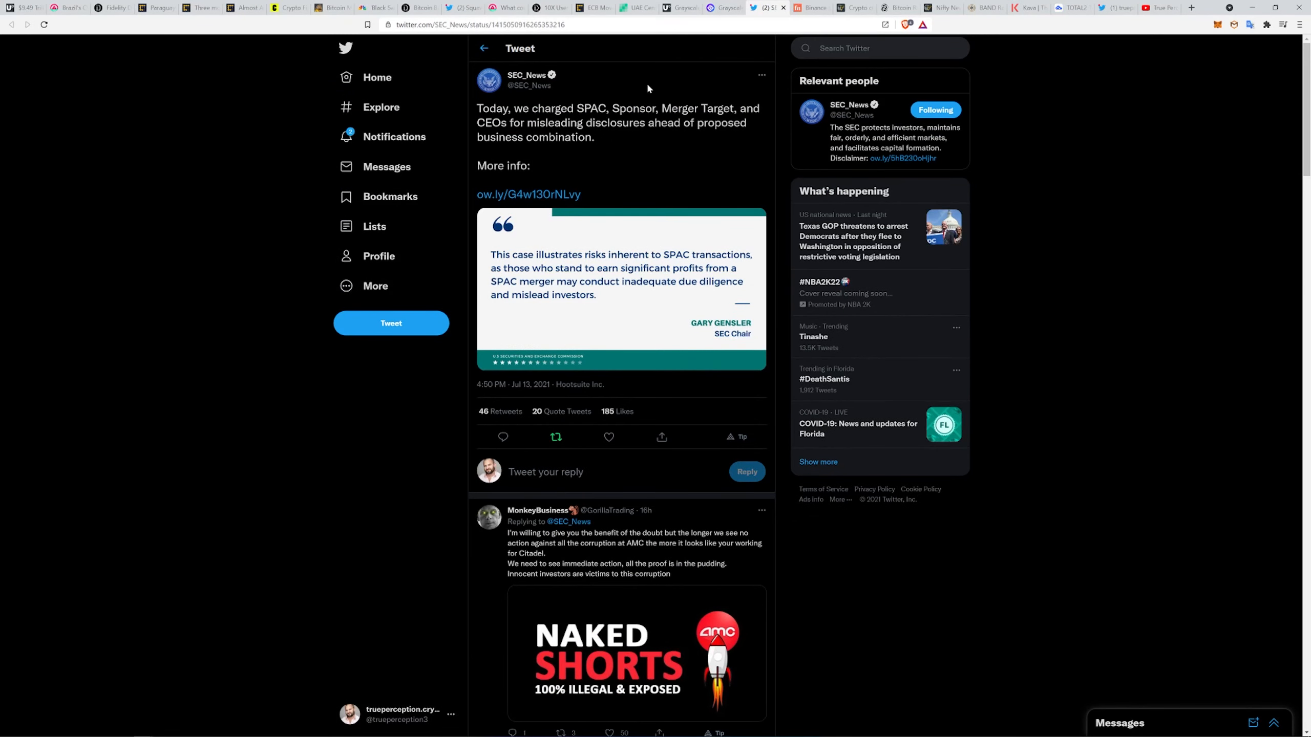
Read the SEC_News tweet on SPAC charges and open the linked SEC press release.
{"action": "scroll", "scroll_direction": "down", "scroll_amount": 3}
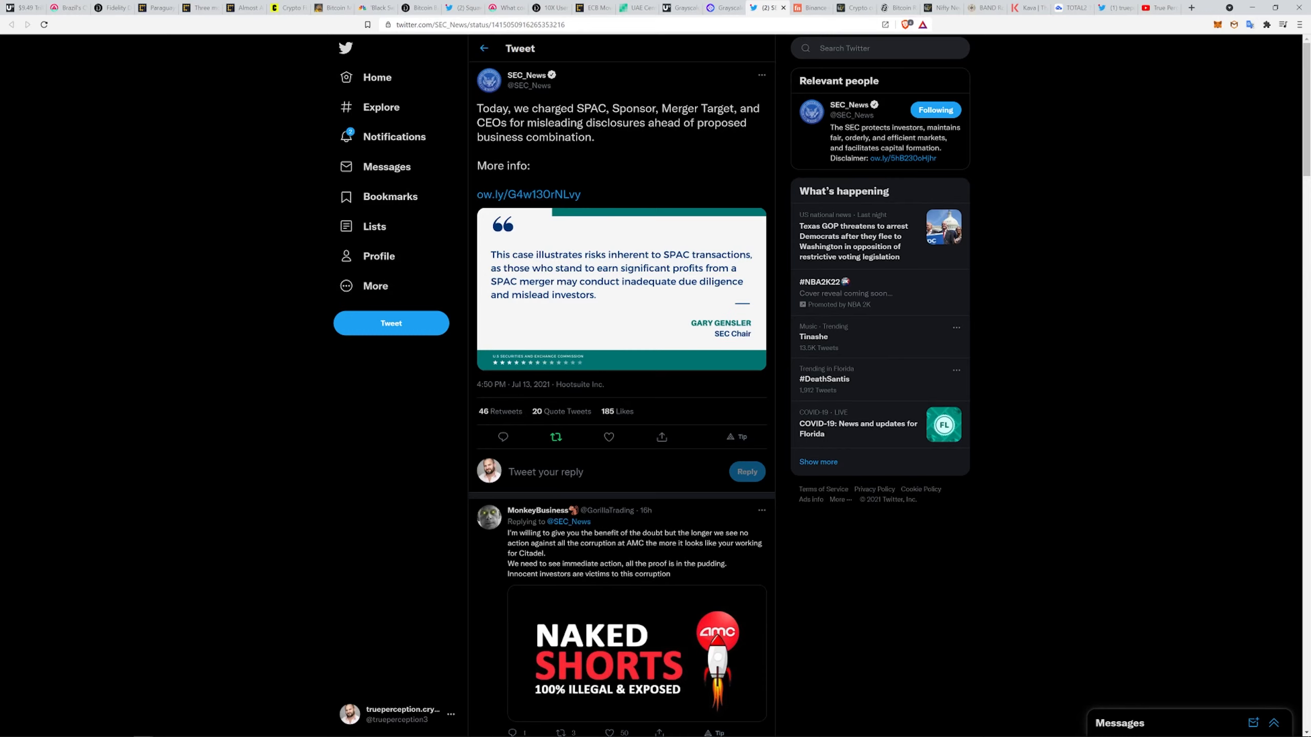
{"action": "mouse_move", "coordinate": [539, 152]}
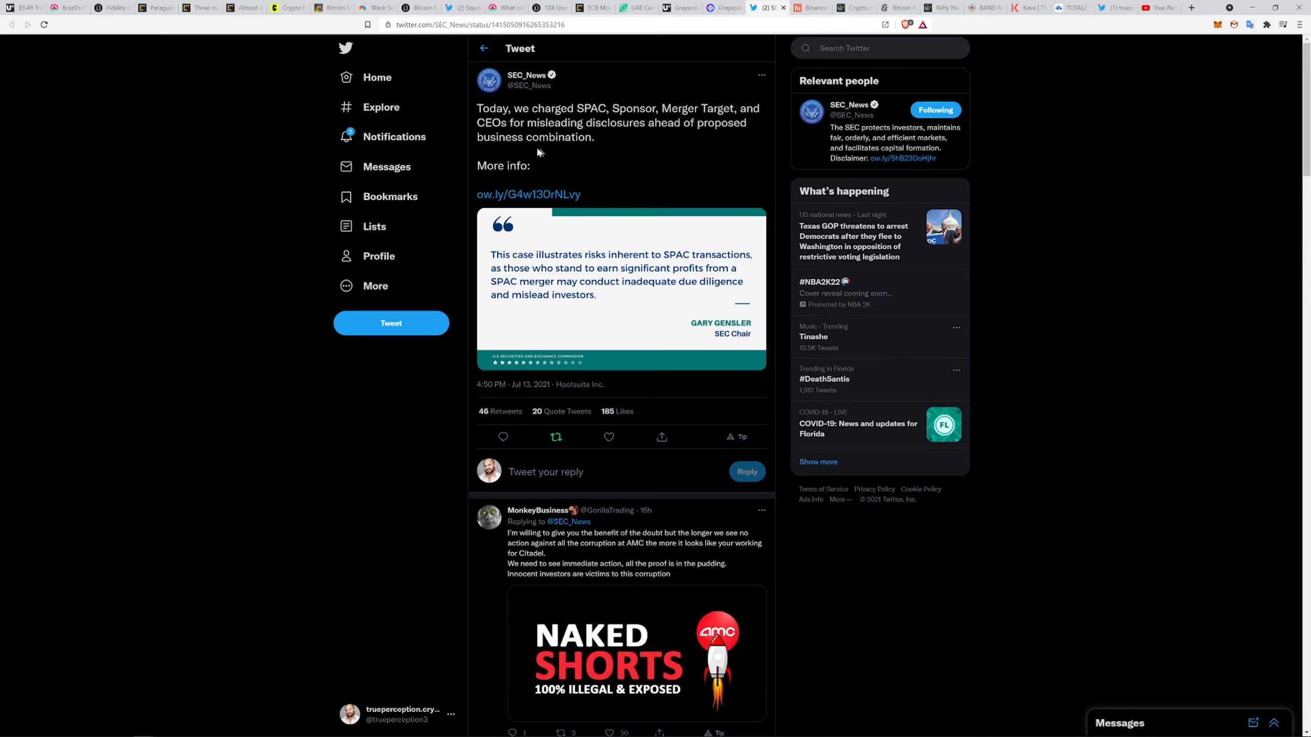
{"action": "mouse_move", "coordinate": [544, 245]}
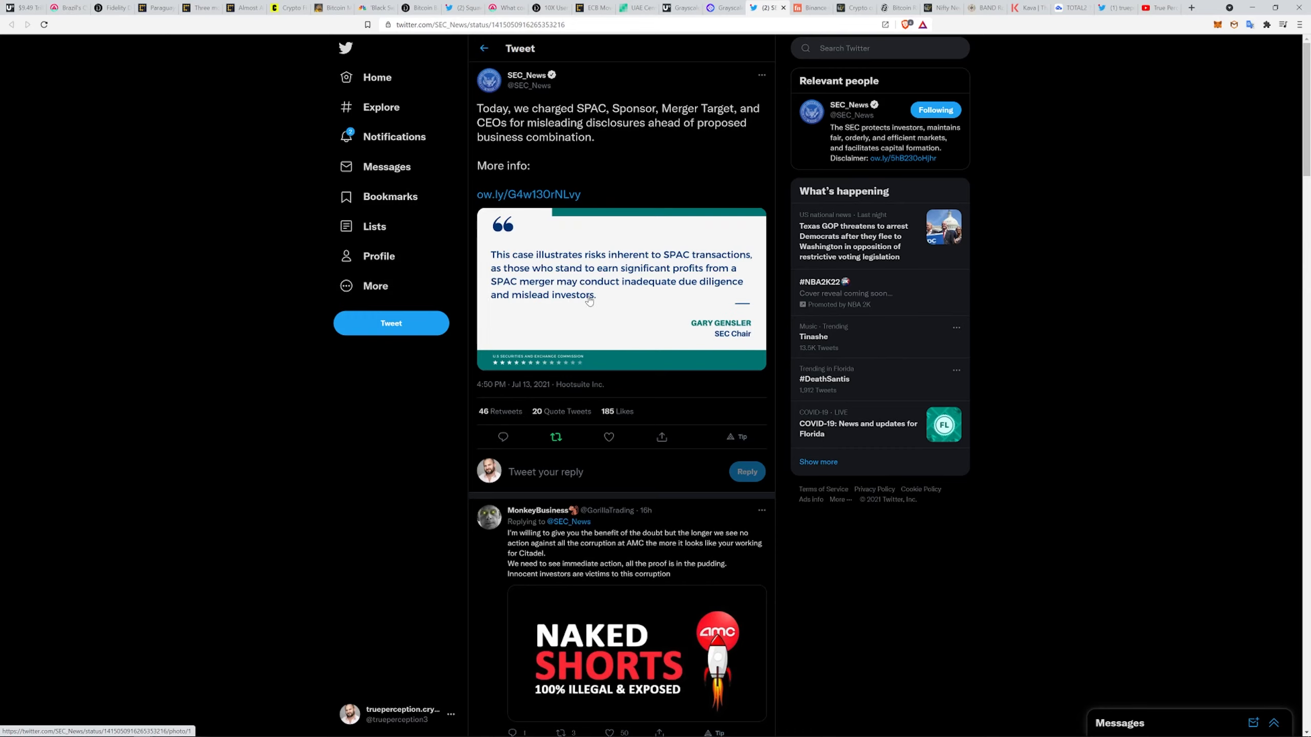
{"action": "mouse_move", "coordinate": [628, 271]}
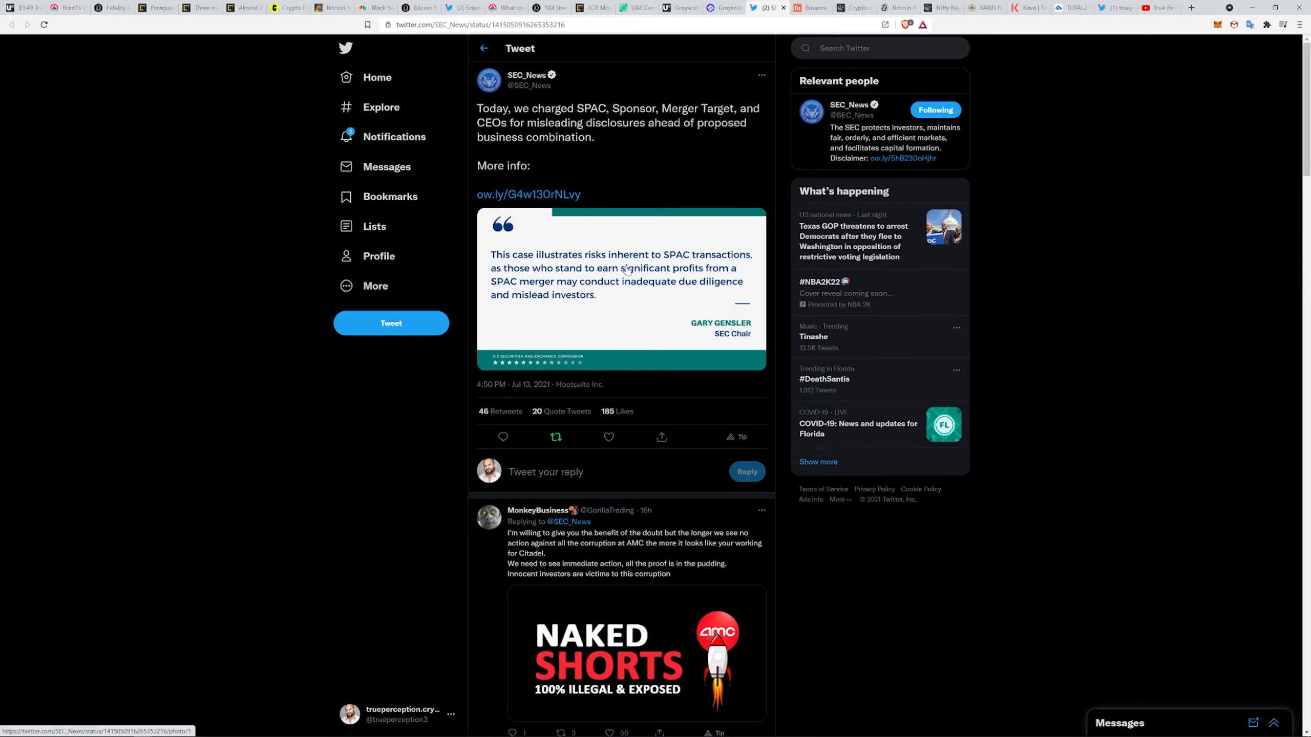
{"action": "mouse_move", "coordinate": [544, 227]}
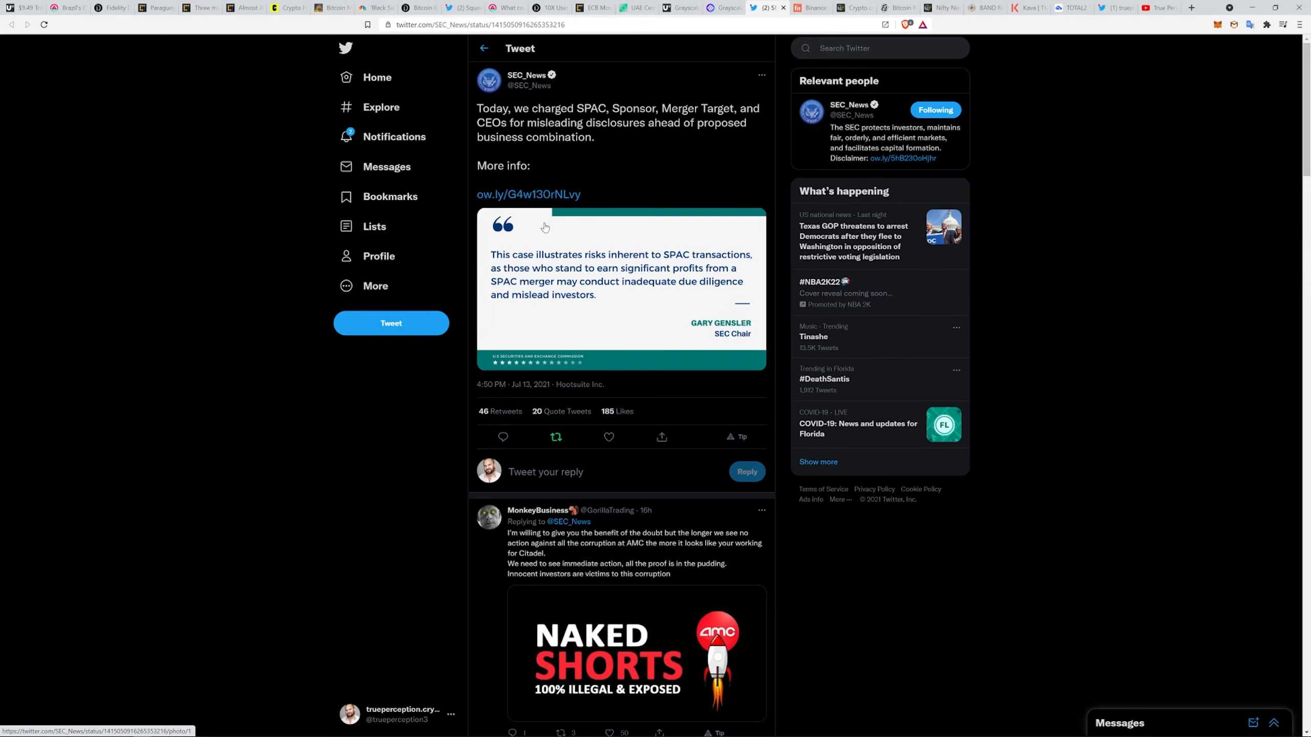
{"action": "left_click", "coordinate": [528, 195]}
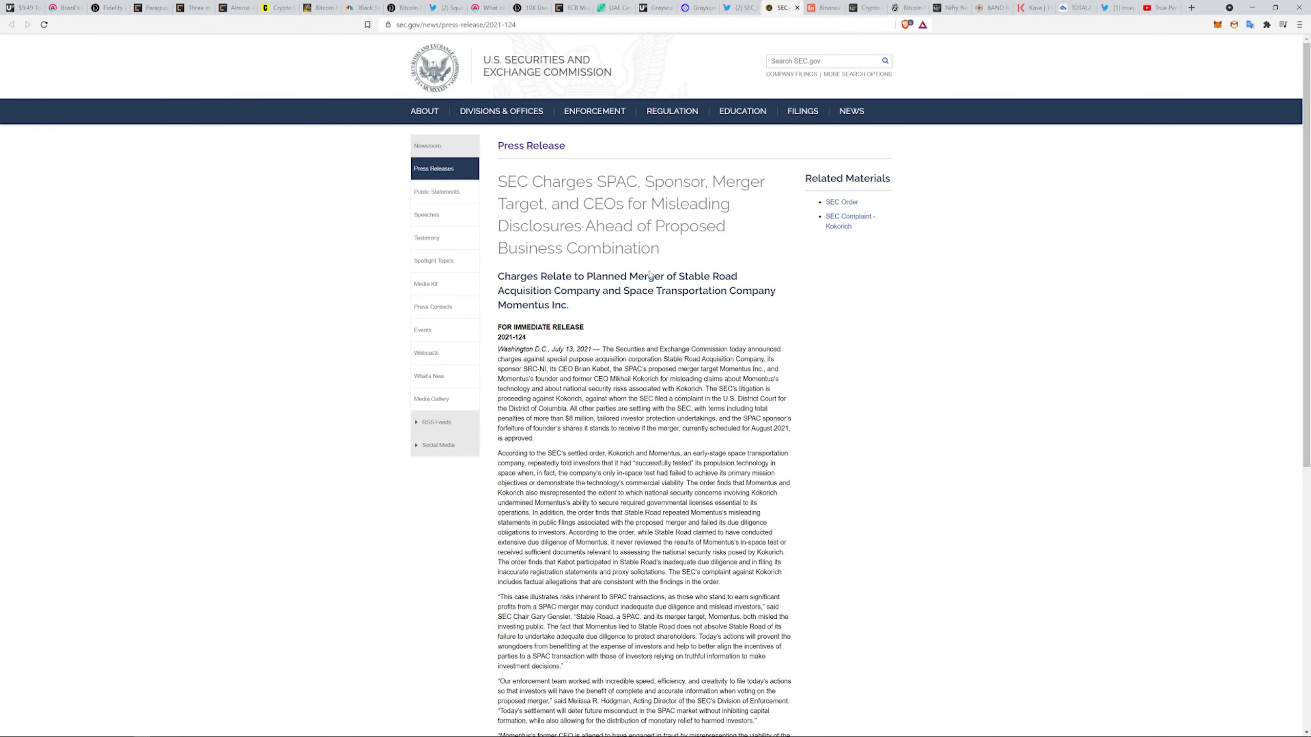
{"action": "mouse_move", "coordinate": [583, 307]}
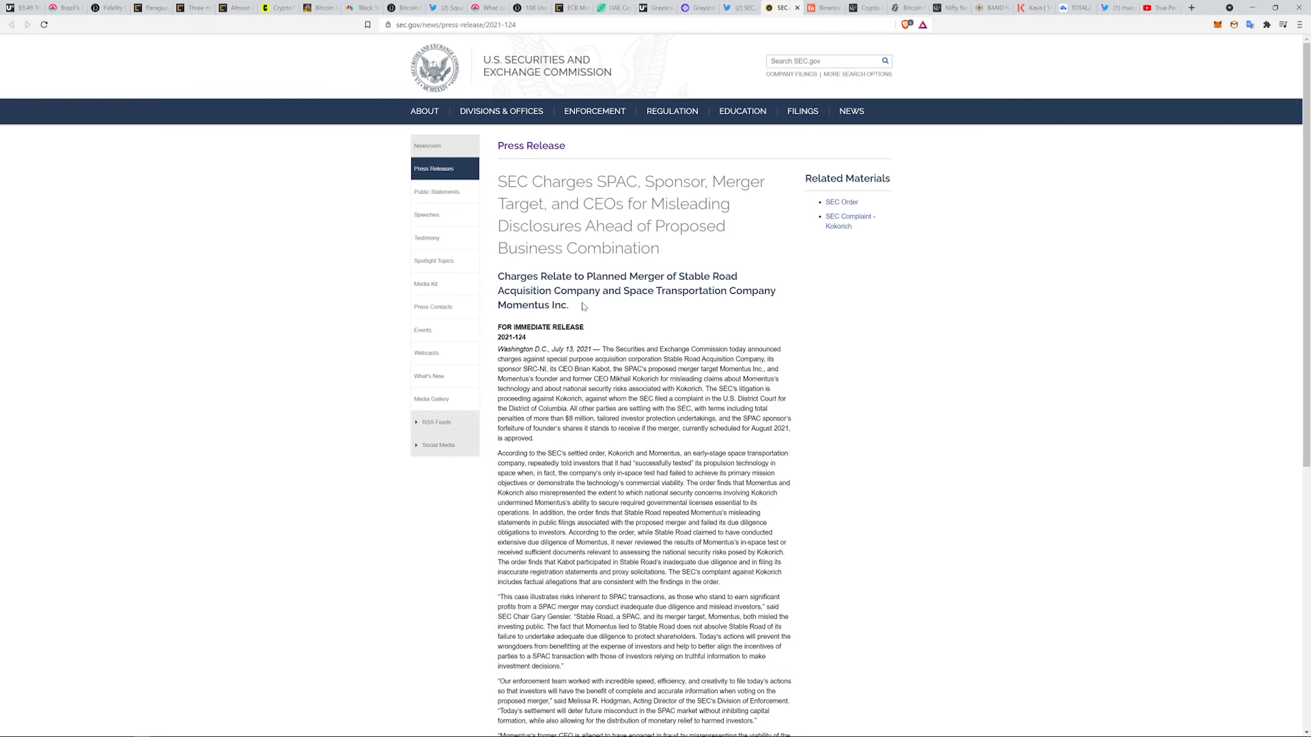
{"action": "mouse_move", "coordinate": [586, 308]}
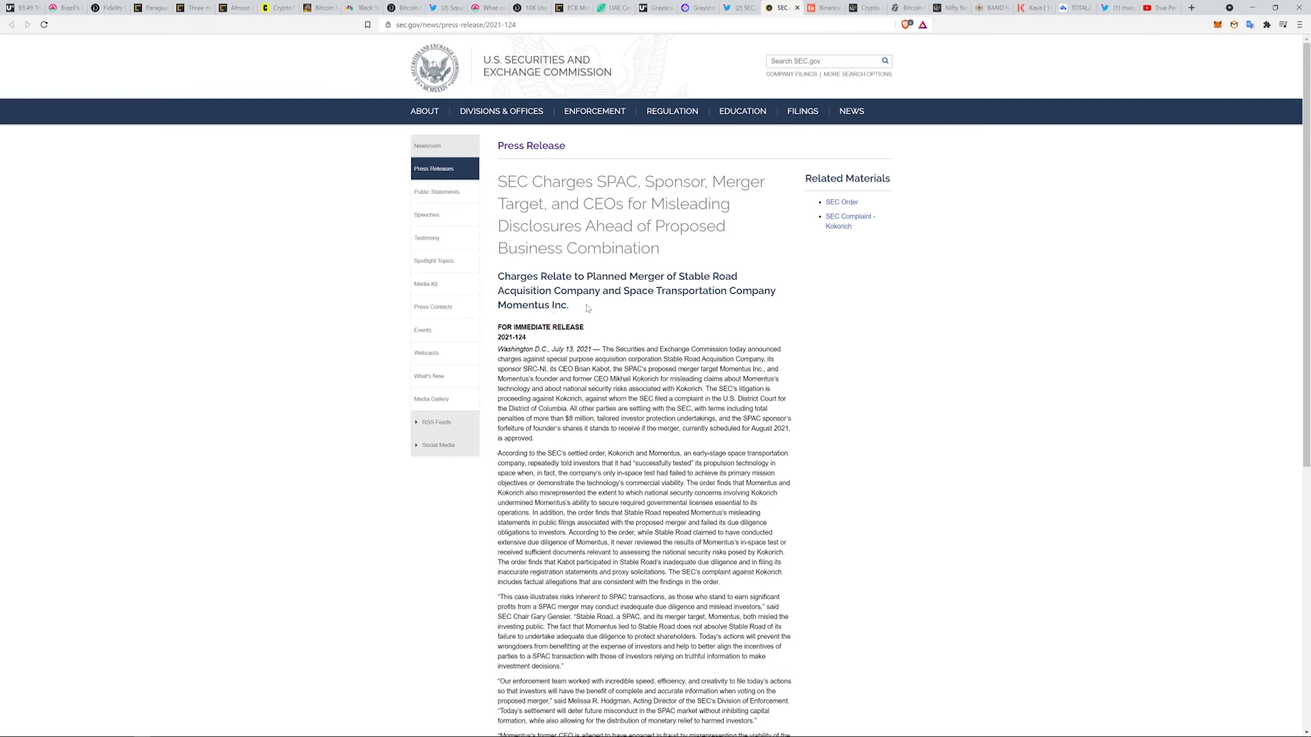
{"action": "mouse_move", "coordinate": [611, 87]}
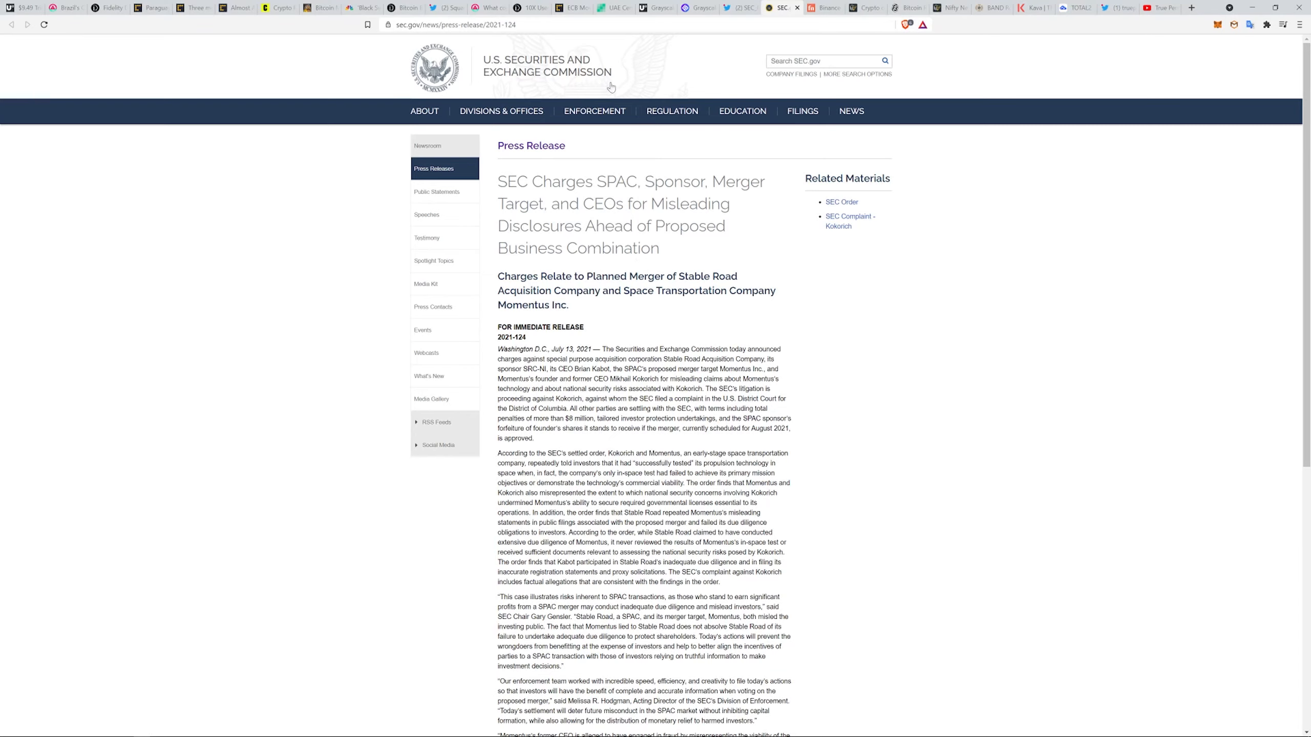
{"action": "mouse_move", "coordinate": [586, 257]}
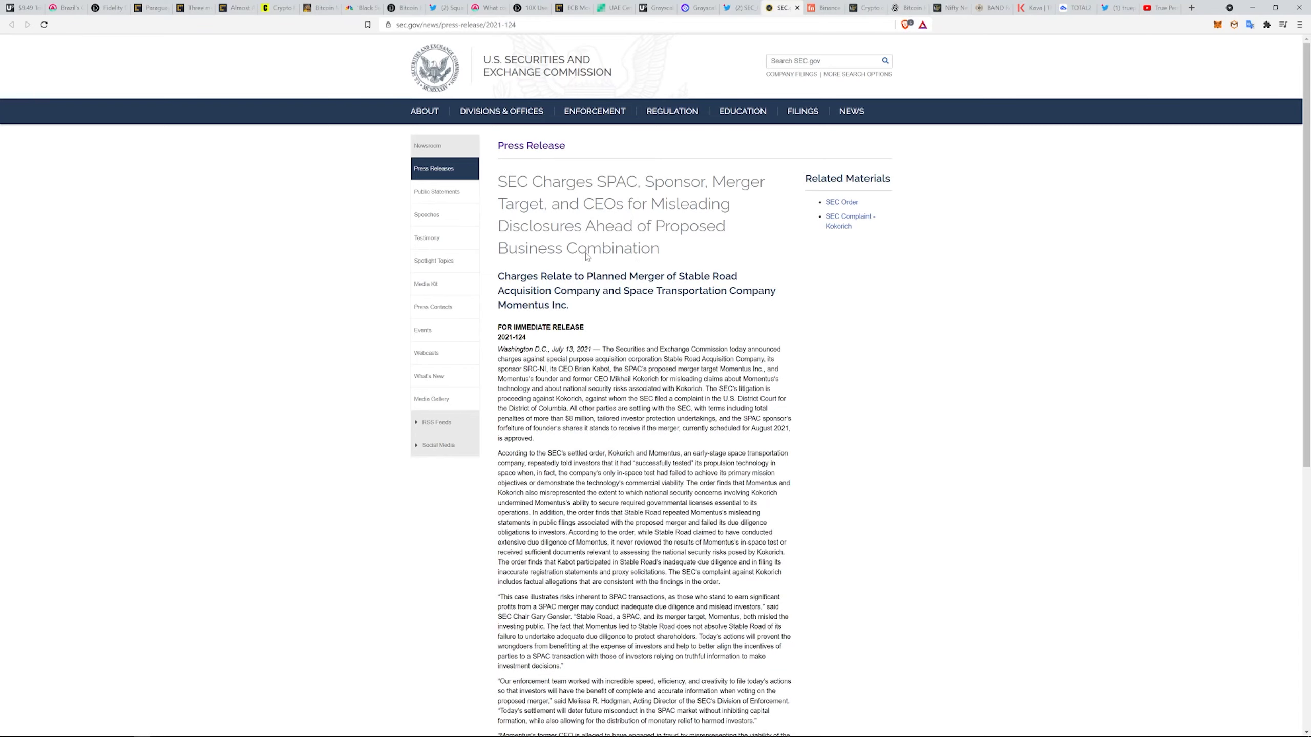
Move from the SEC's SPAC charges release to Financial News' Binance sterling withdrawals article.
{"action": "left_click", "coordinate": [824, 8]}
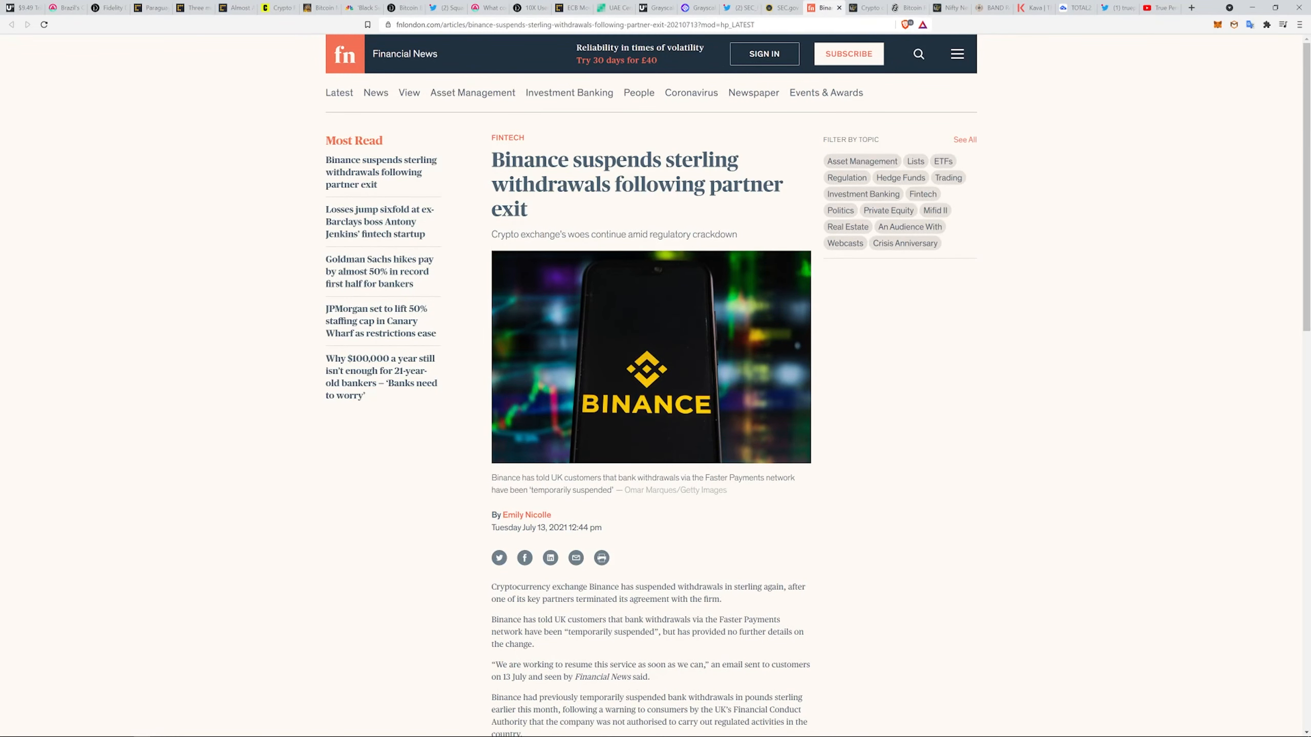
{"action": "mouse_move", "coordinate": [843, 316]}
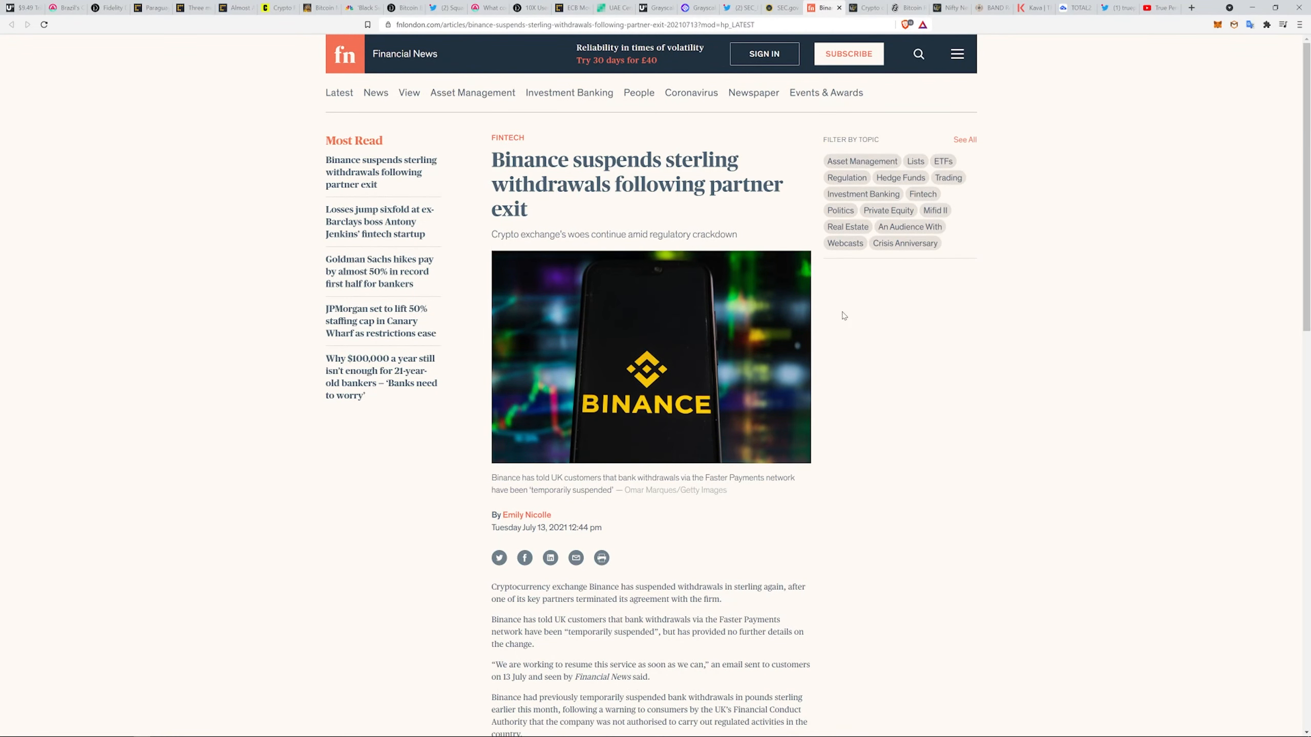
{"action": "mouse_move", "coordinate": [800, 281]}
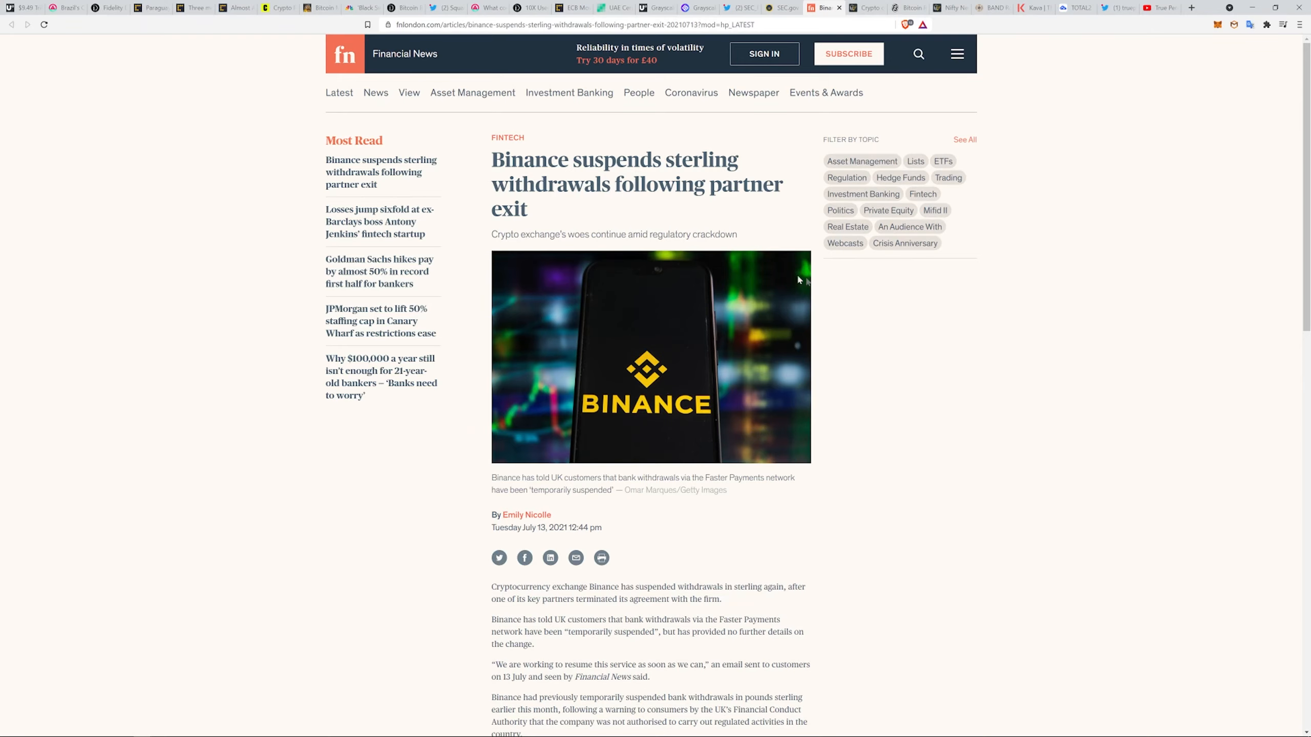
{"action": "mouse_move", "coordinate": [842, 411]}
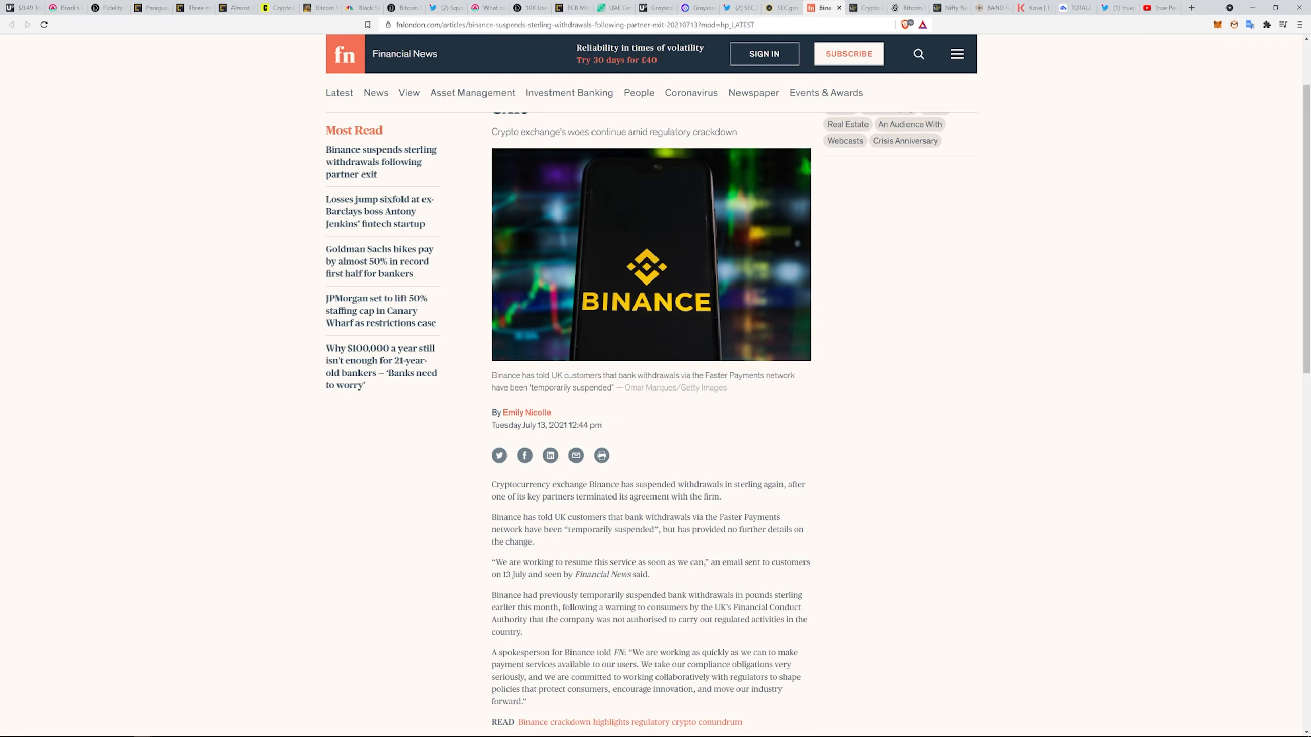
{"action": "mouse_move", "coordinate": [658, 554]}
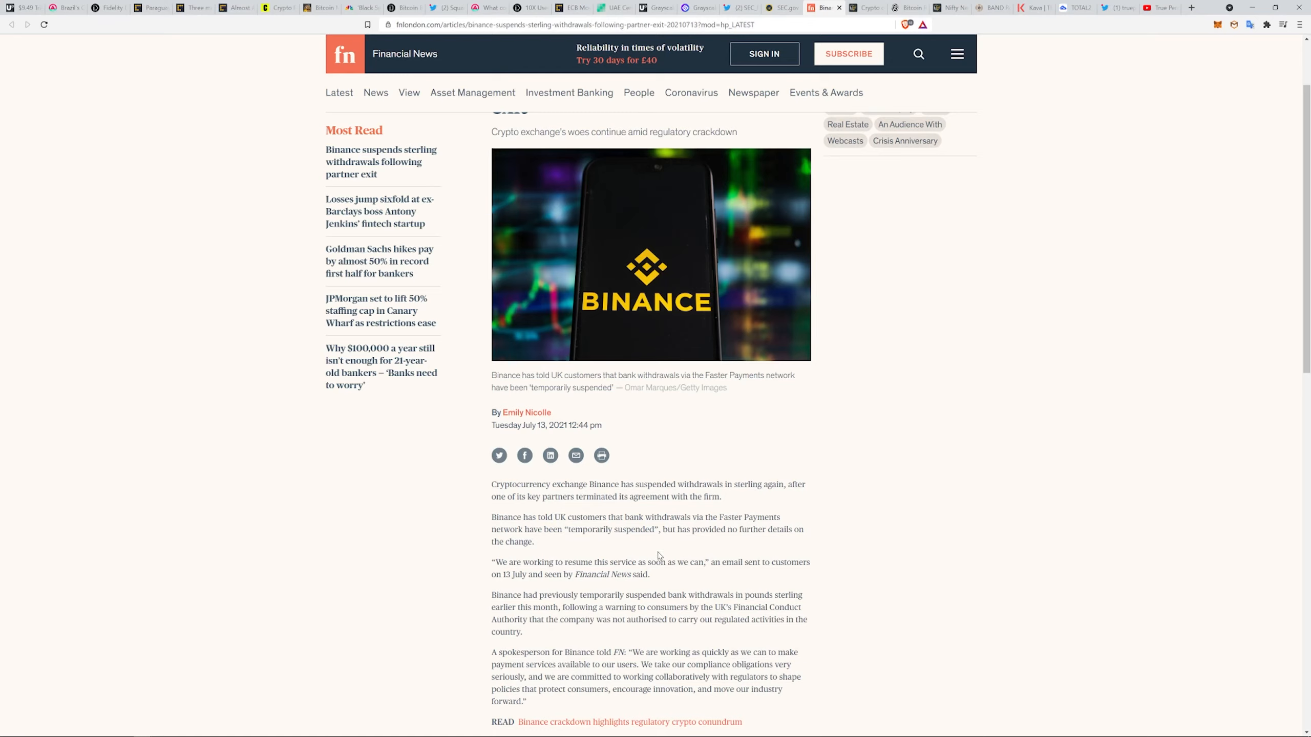
{"action": "mouse_move", "coordinate": [622, 527]}
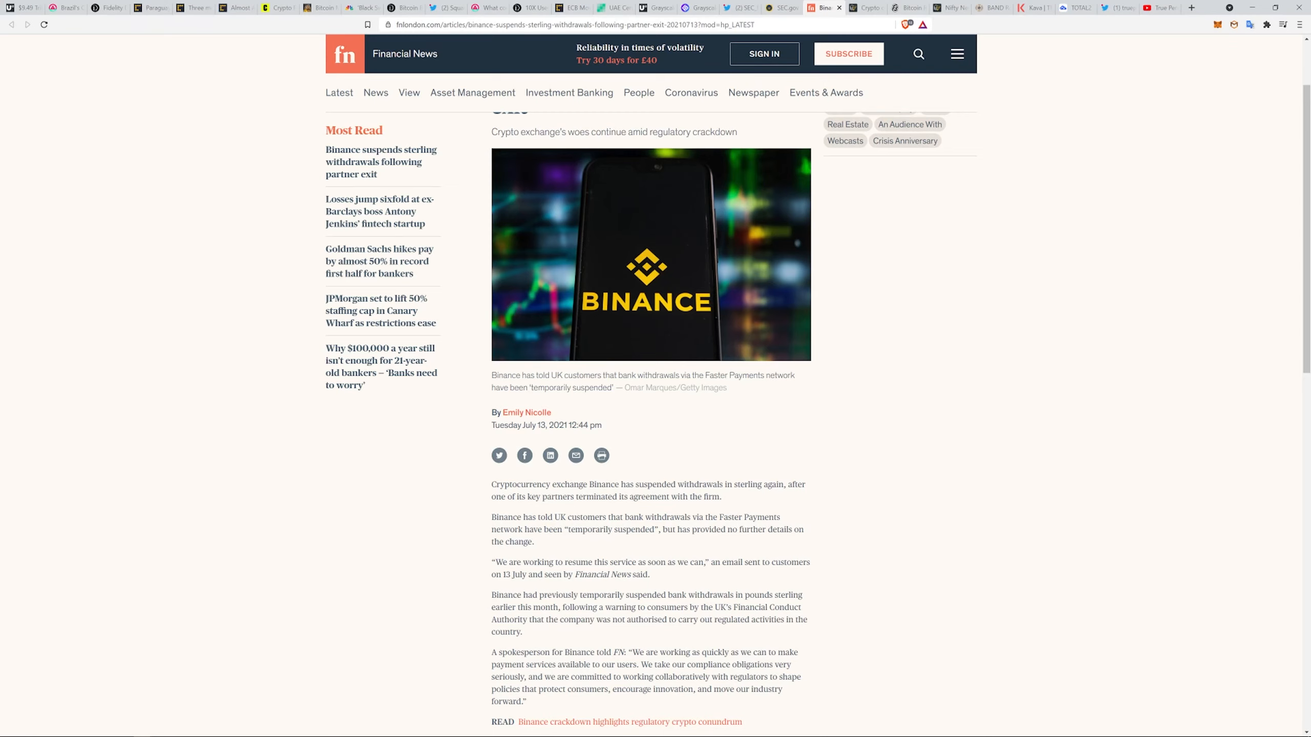
{"action": "scroll", "scroll_direction": "down", "scroll_amount": 3}
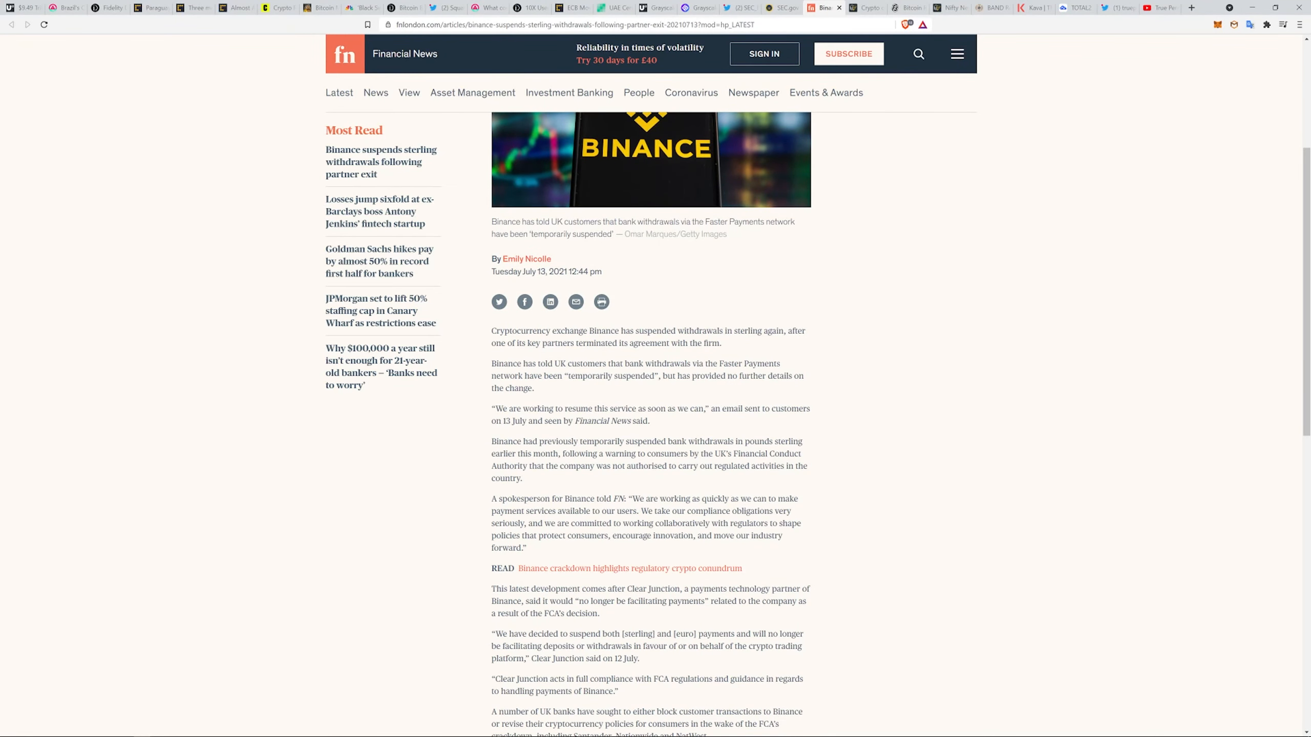
{"action": "mouse_move", "coordinate": [641, 533]}
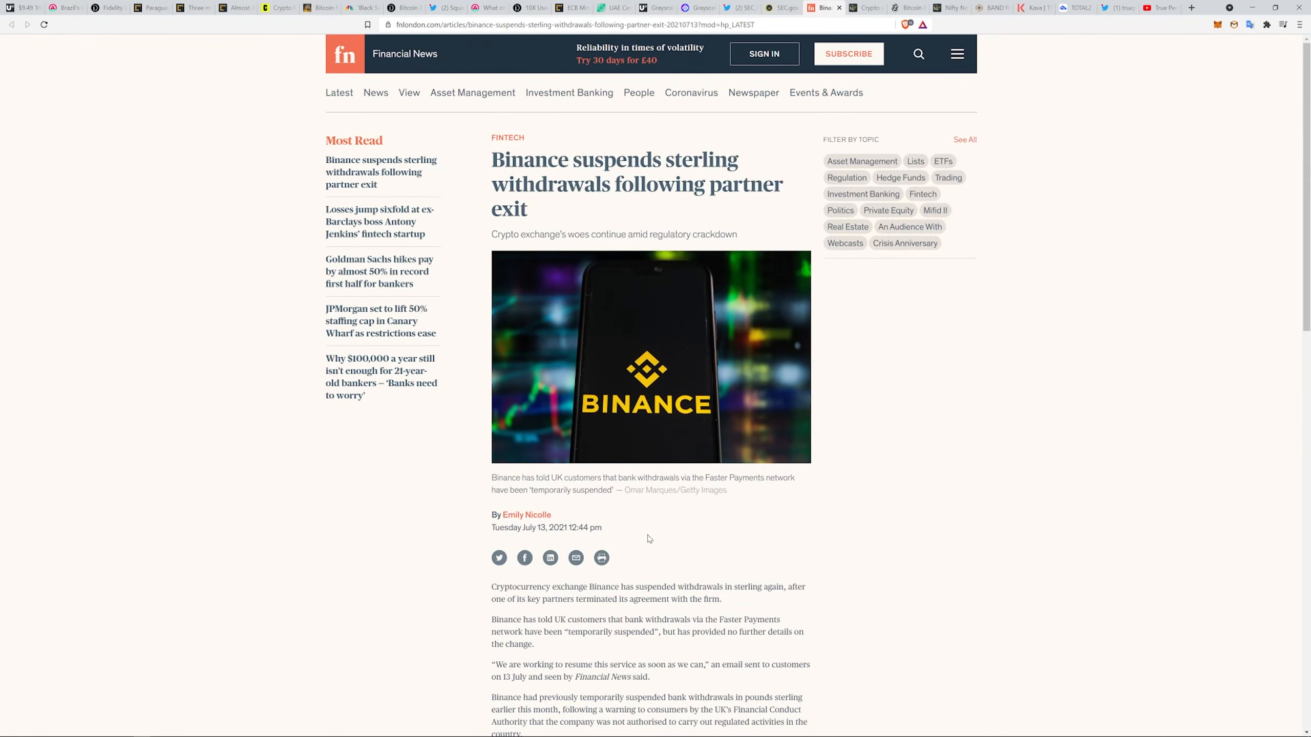
{"action": "mouse_move", "coordinate": [675, 508]}
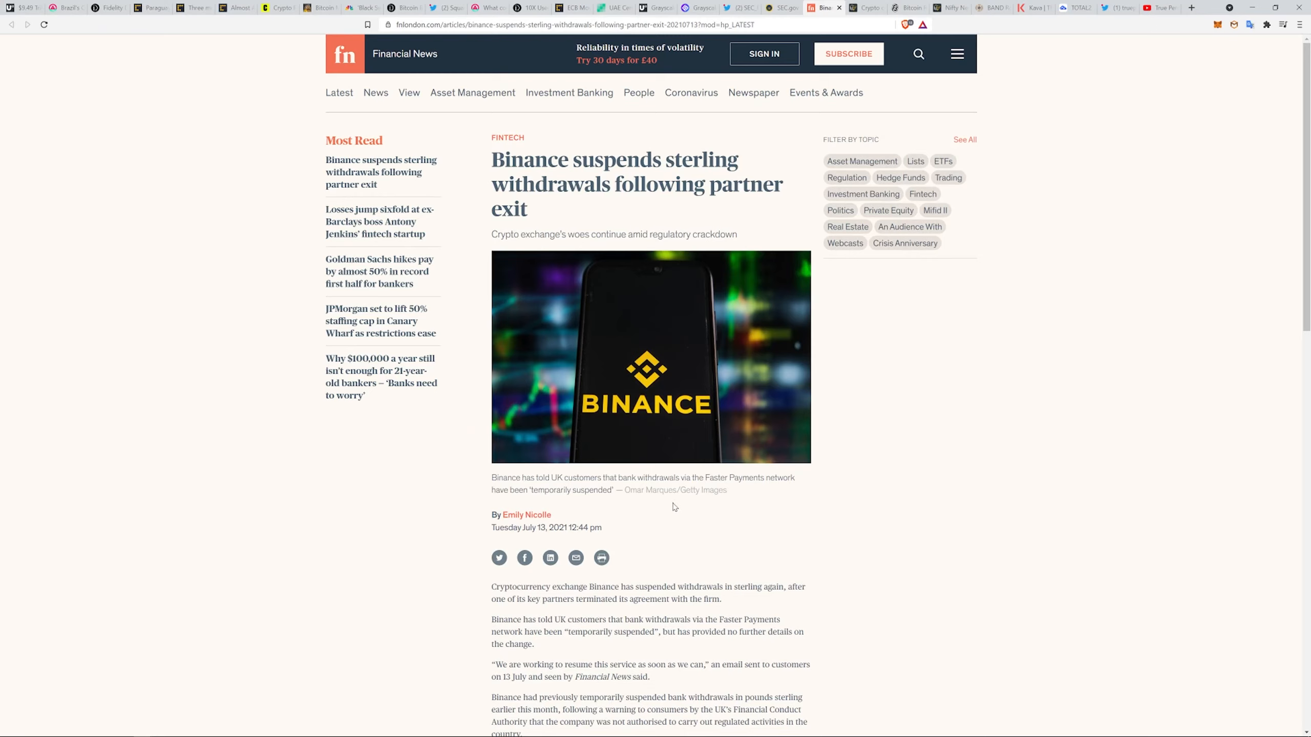
{"action": "mouse_move", "coordinate": [693, 506]}
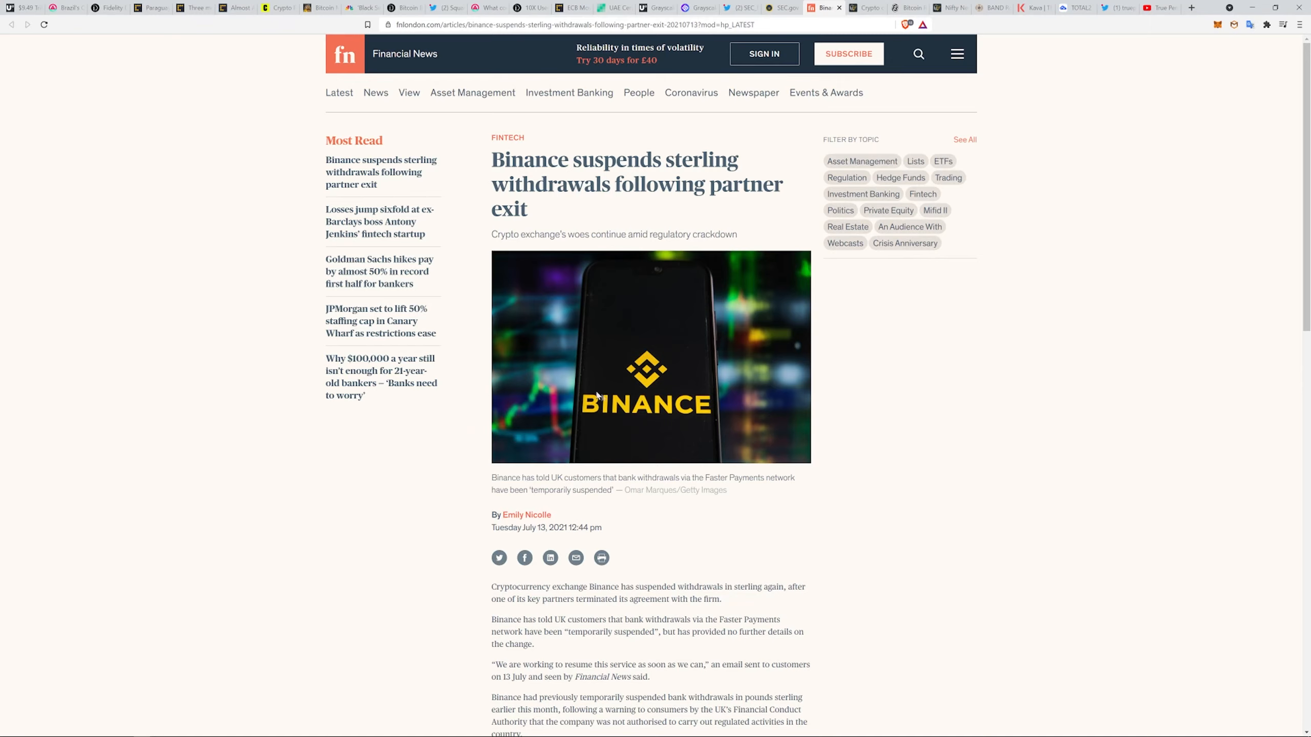
{"action": "mouse_move", "coordinate": [709, 367]}
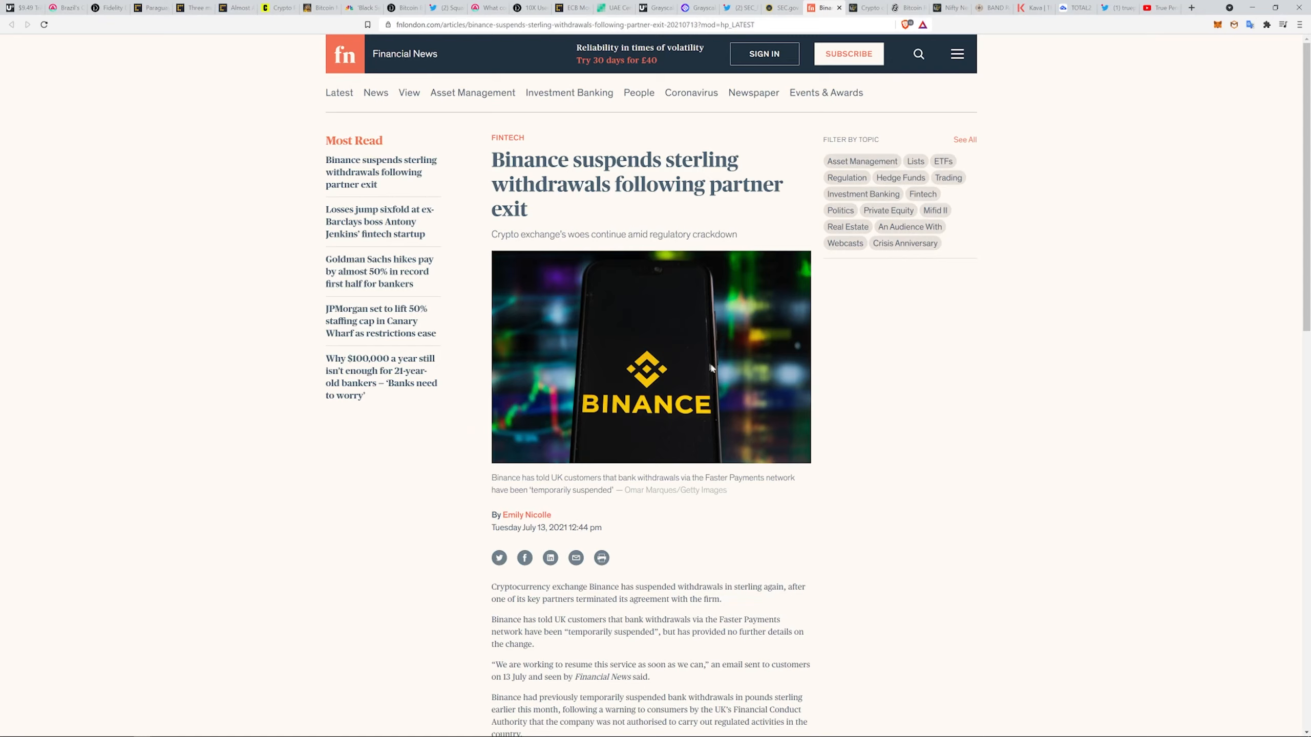
{"action": "mouse_move", "coordinate": [625, 288]}
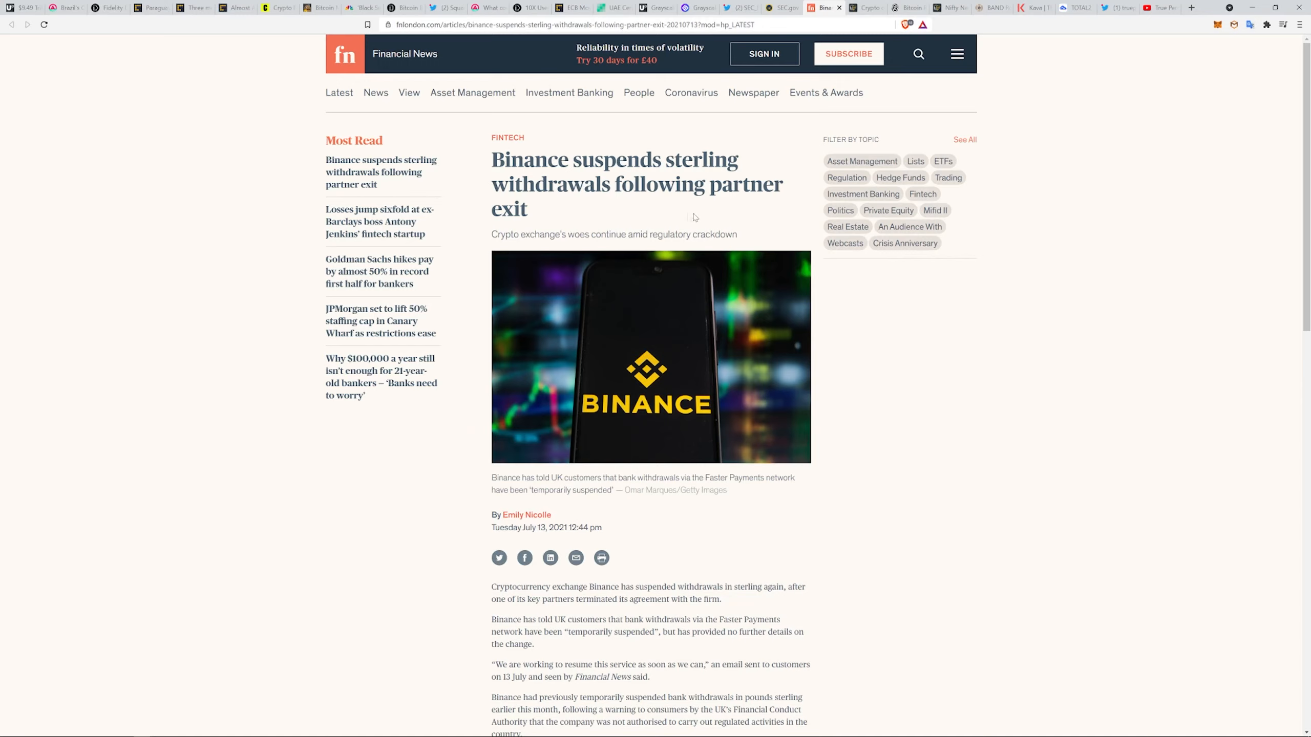
{"action": "mouse_move", "coordinate": [620, 395]}
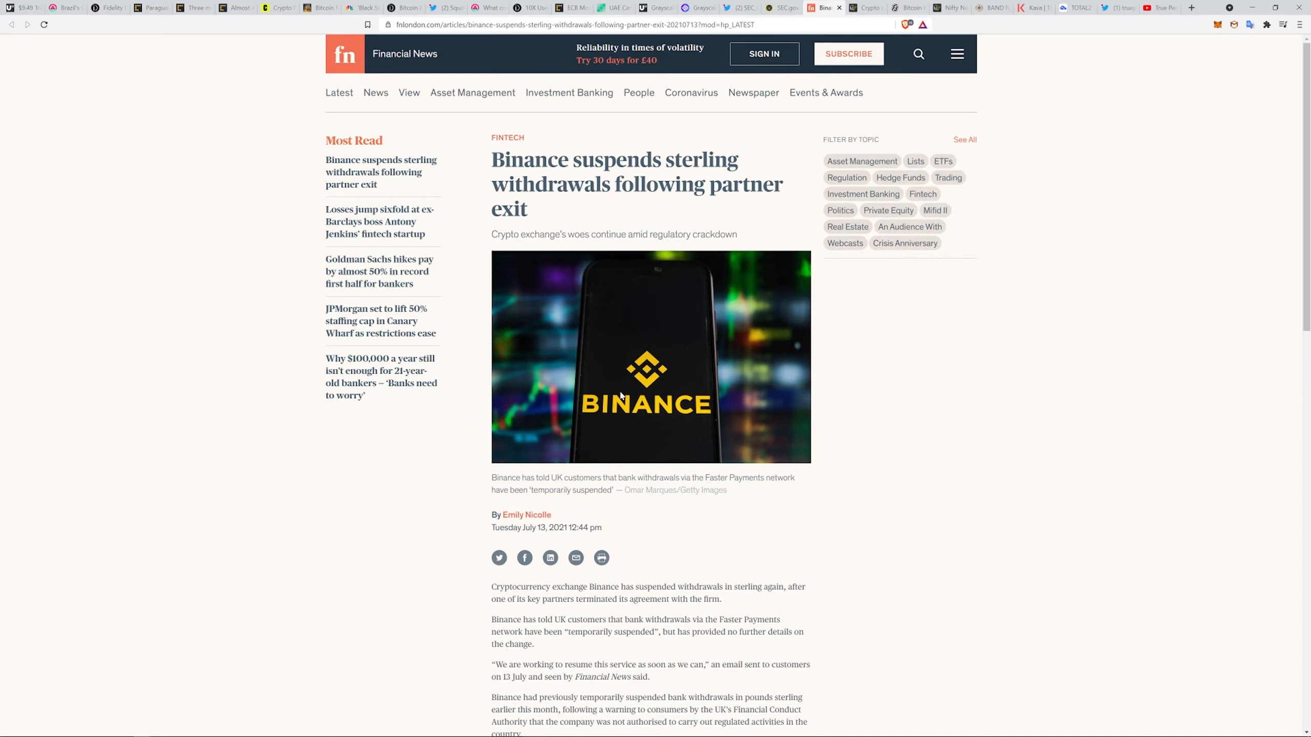
{"action": "mouse_move", "coordinate": [620, 395]}
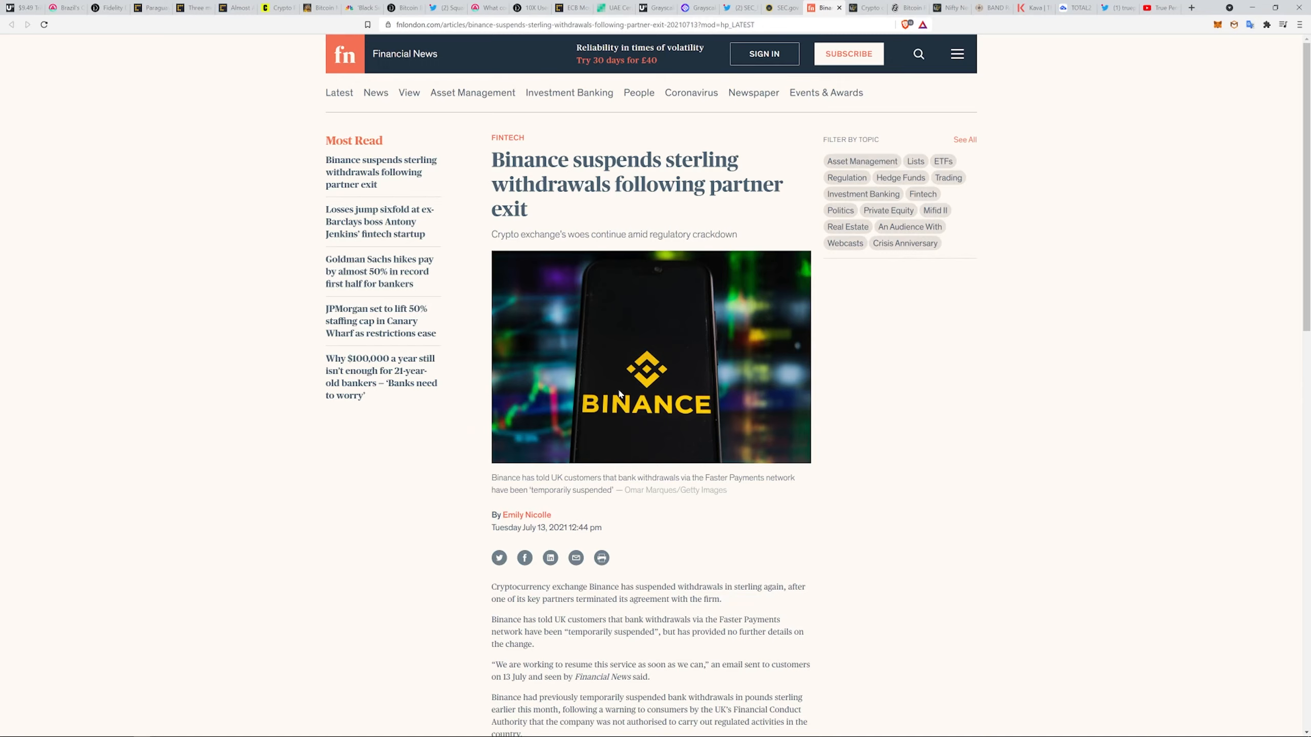
{"action": "mouse_move", "coordinate": [688, 279]}
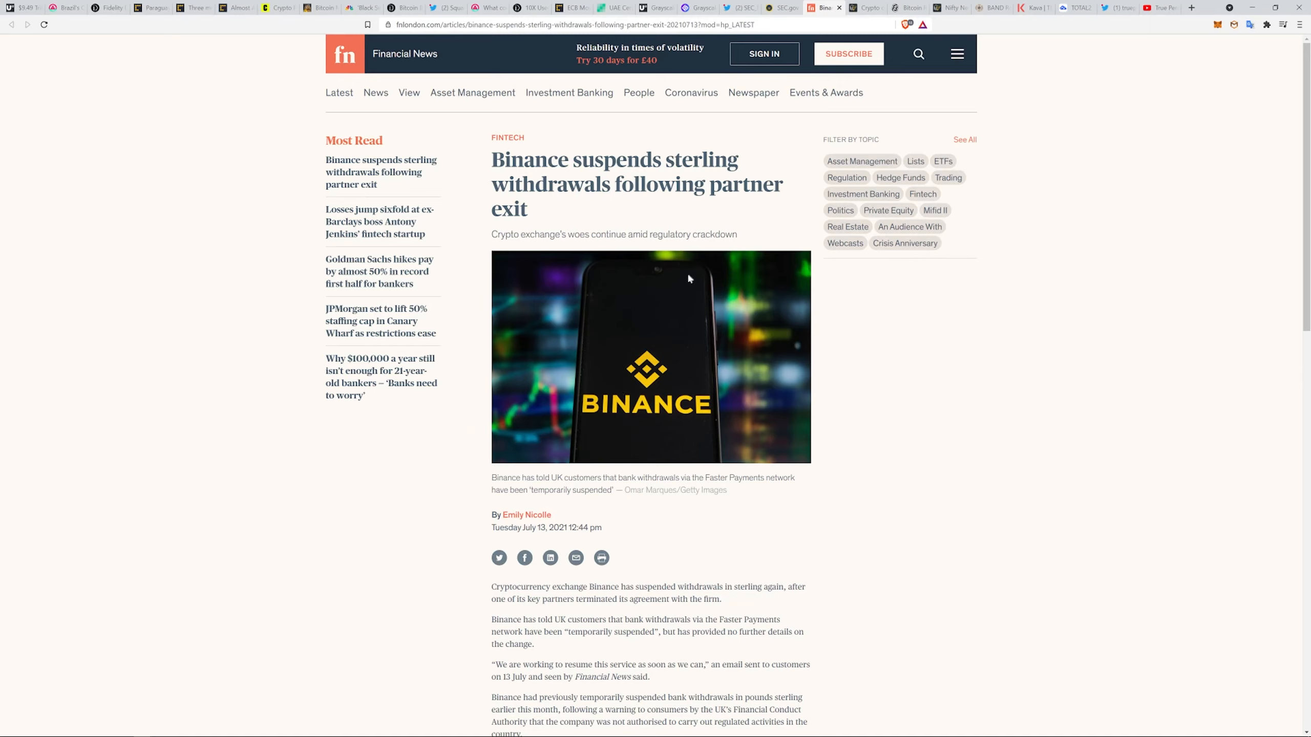
{"action": "mouse_move", "coordinate": [871, 119]}
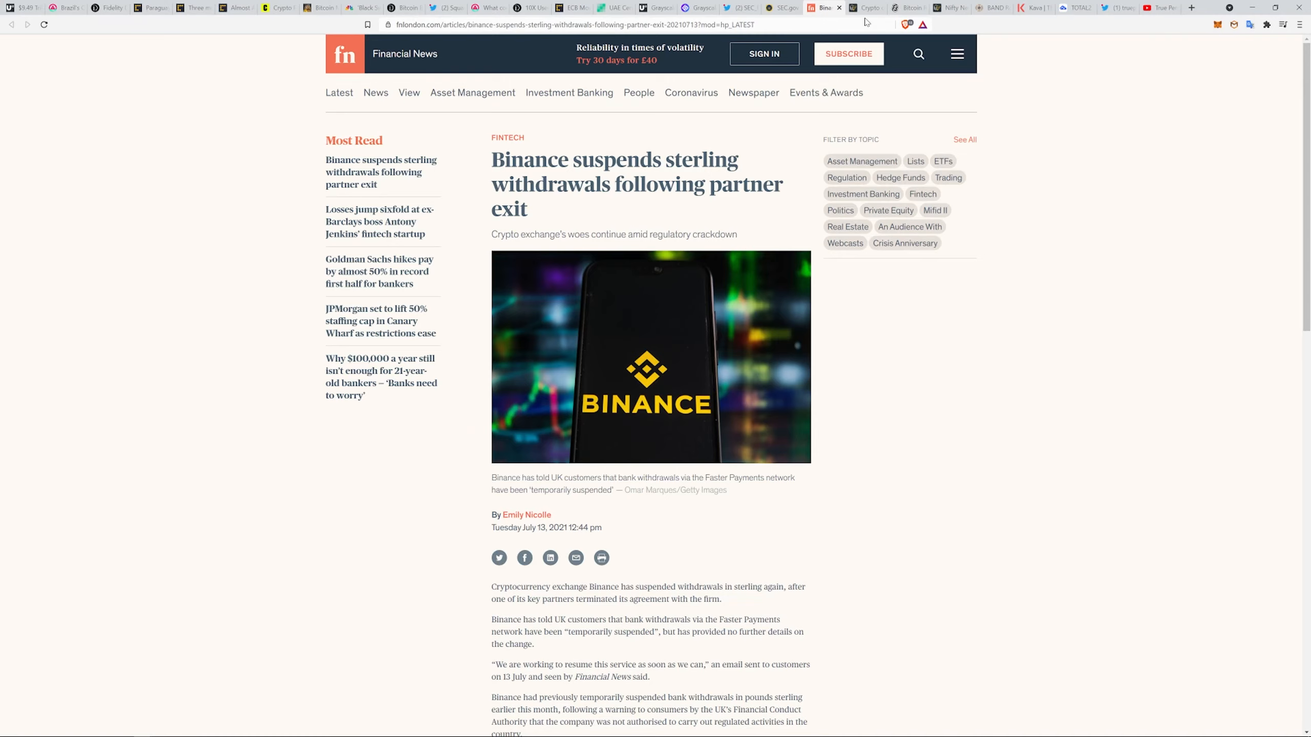
Read Cointelegraph's Caitlin Long USD access-points crackdown article through its Wyoming closing paragraphs.
{"action": "left_click", "coordinate": [870, 8]}
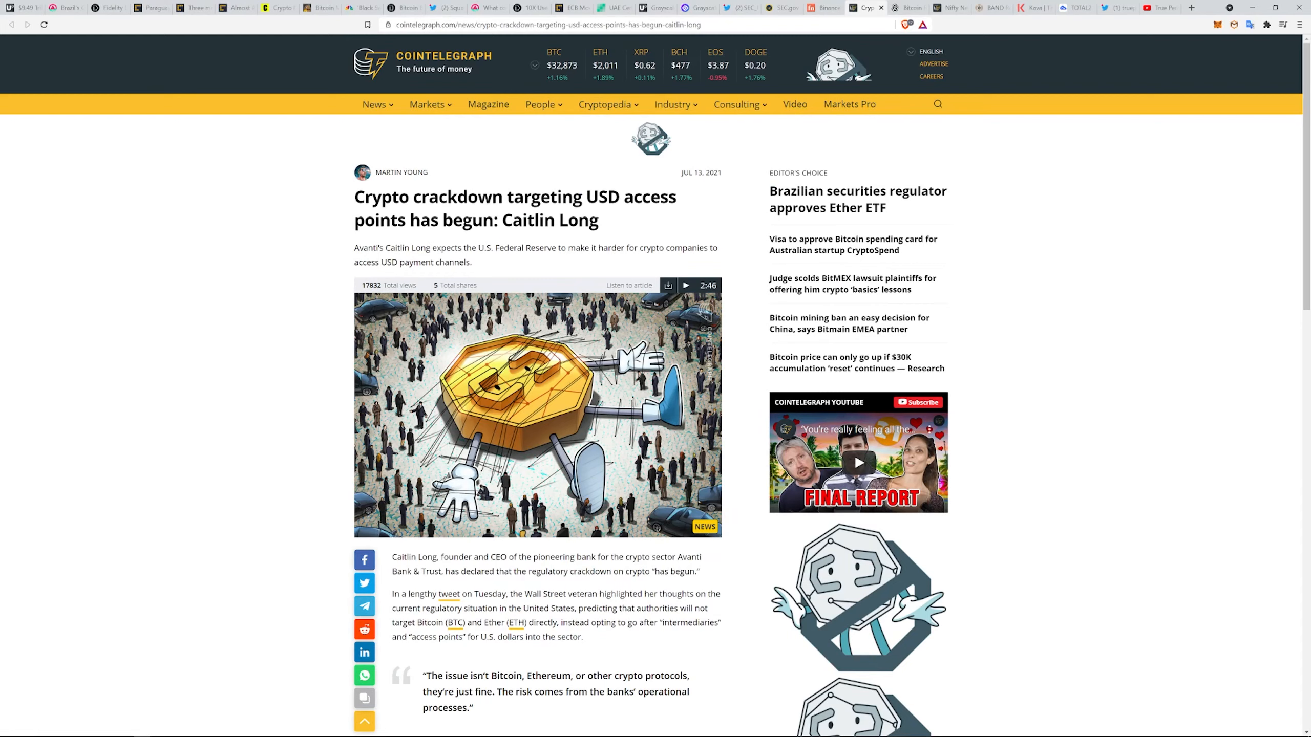
{"action": "mouse_move", "coordinate": [374, 256]}
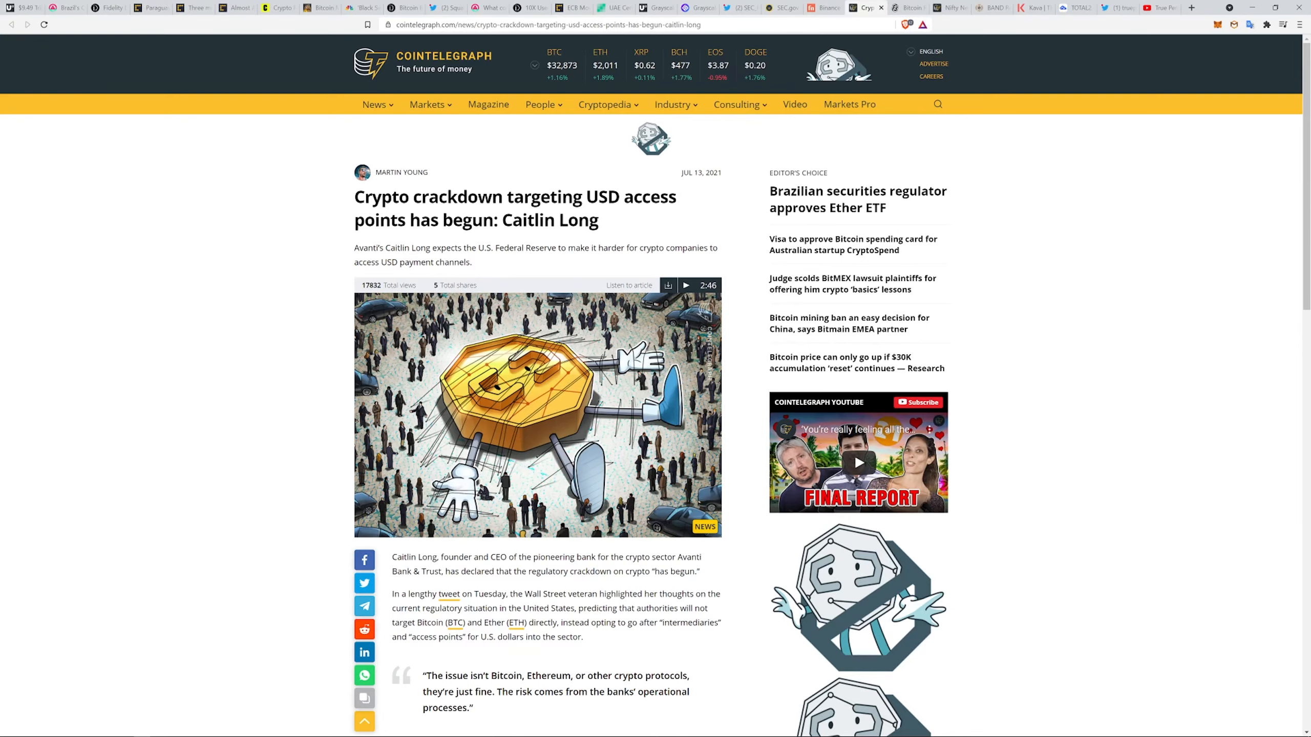
{"action": "scroll", "scroll_direction": "down", "scroll_amount": 3}
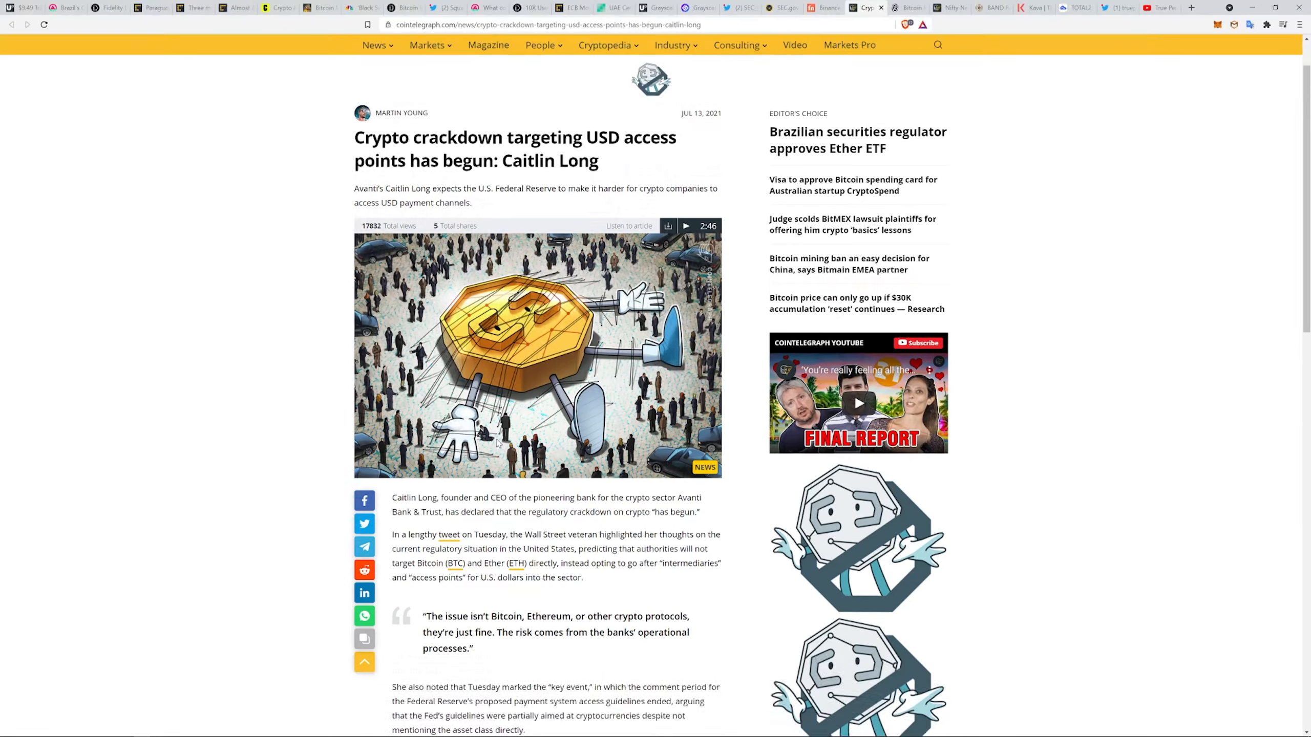
{"action": "scroll", "scroll_direction": "down", "scroll_amount": 3}
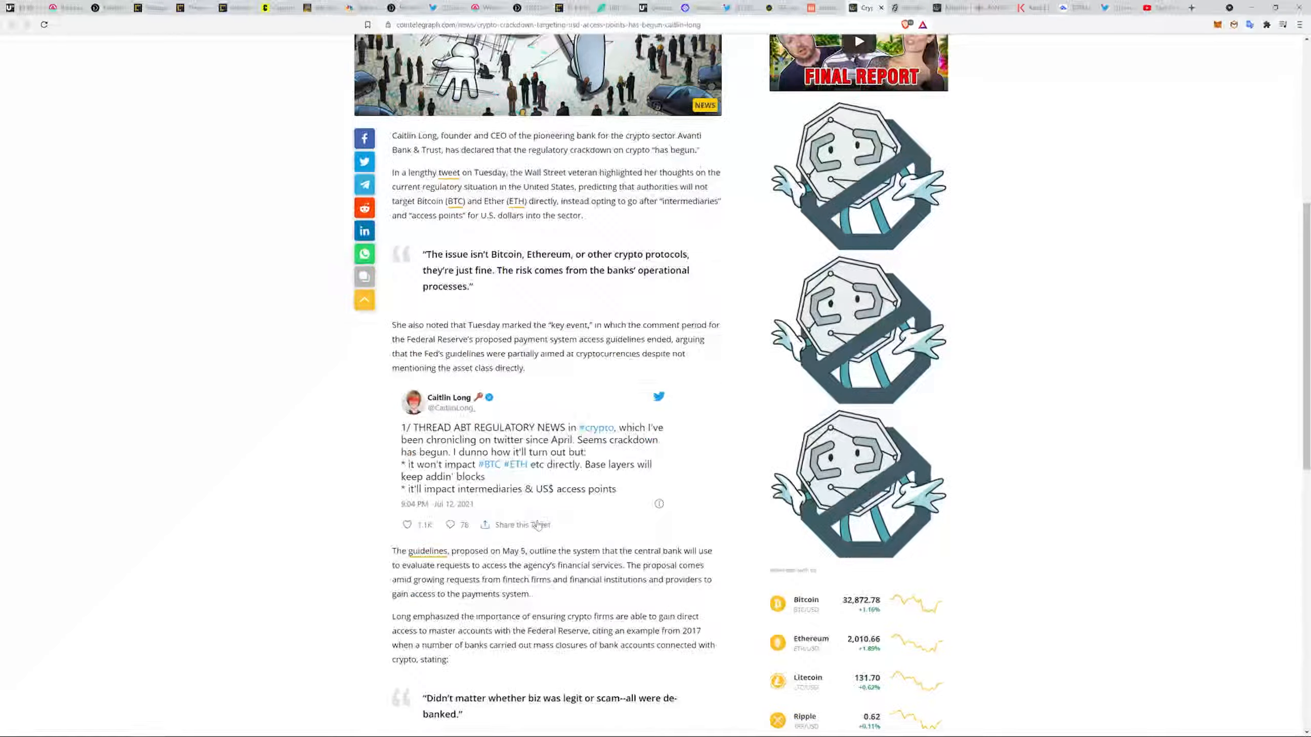
{"action": "scroll", "scroll_direction": "down", "scroll_amount": 3}
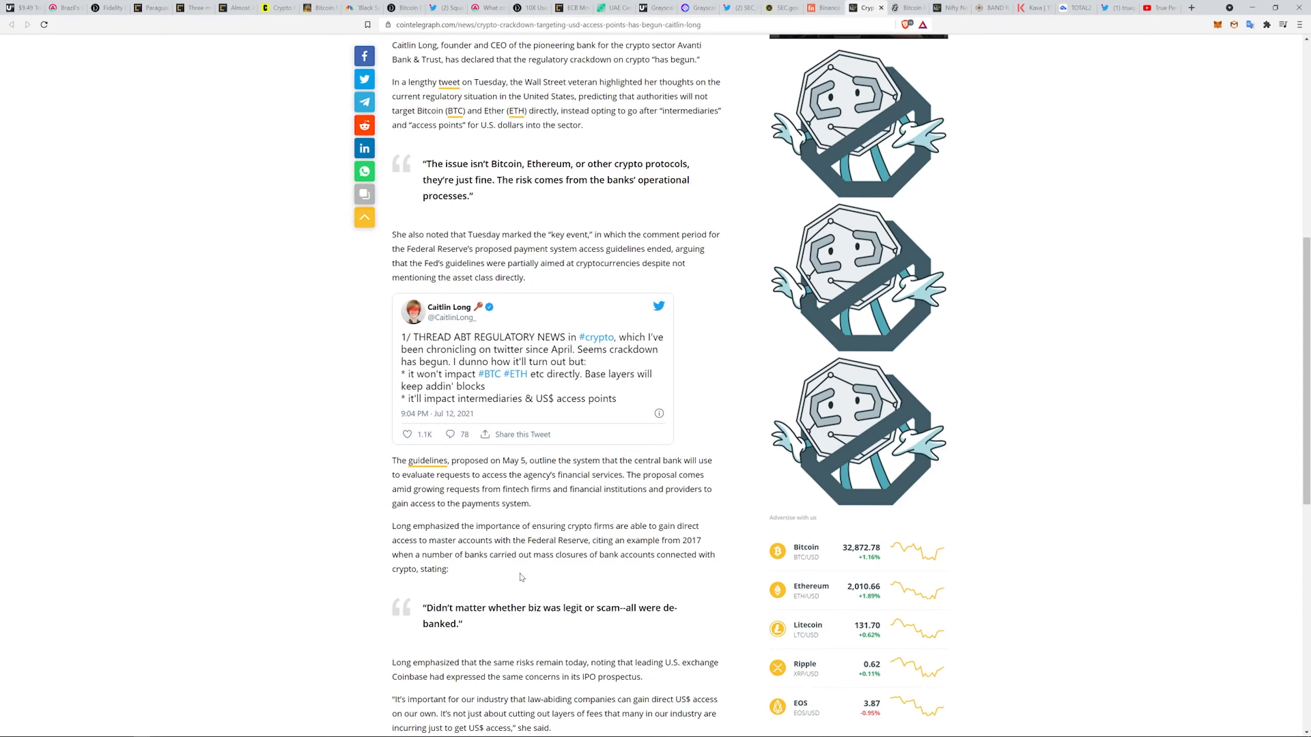
{"action": "mouse_move", "coordinate": [520, 578]}
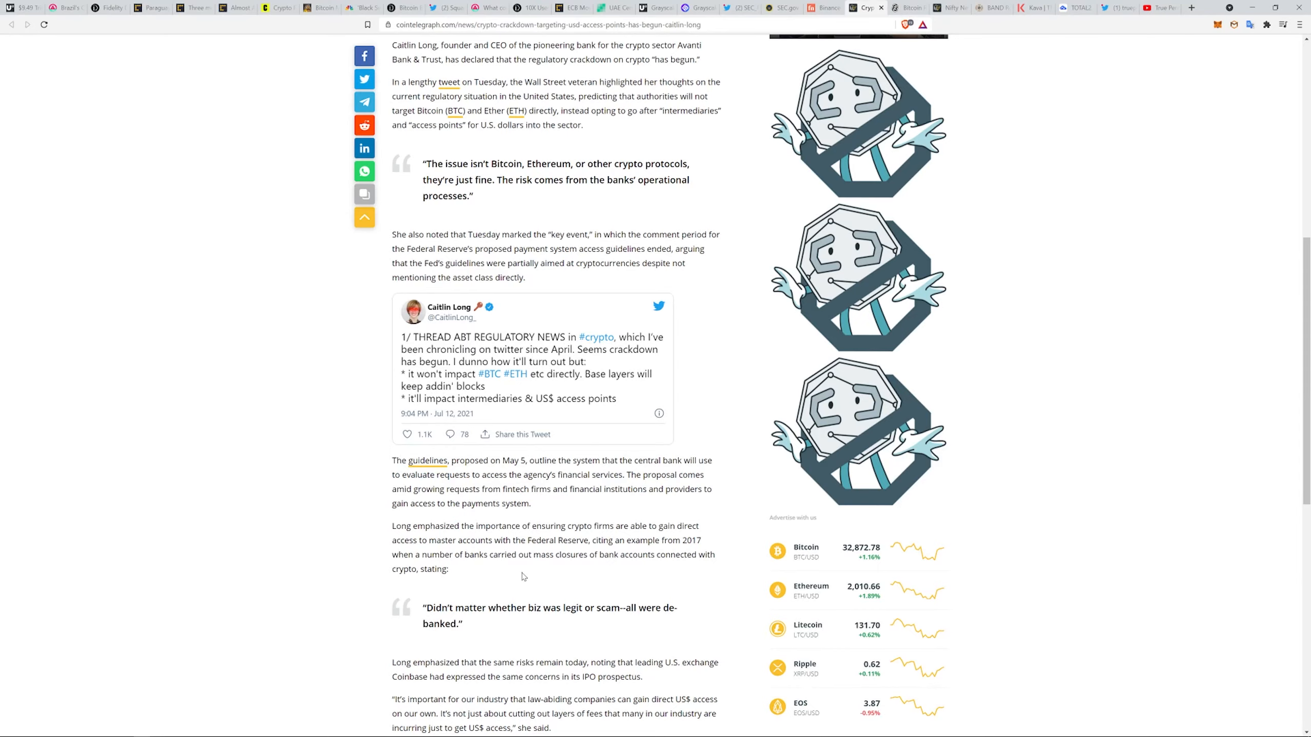
{"action": "scroll", "scroll_direction": "down", "scroll_amount": 3}
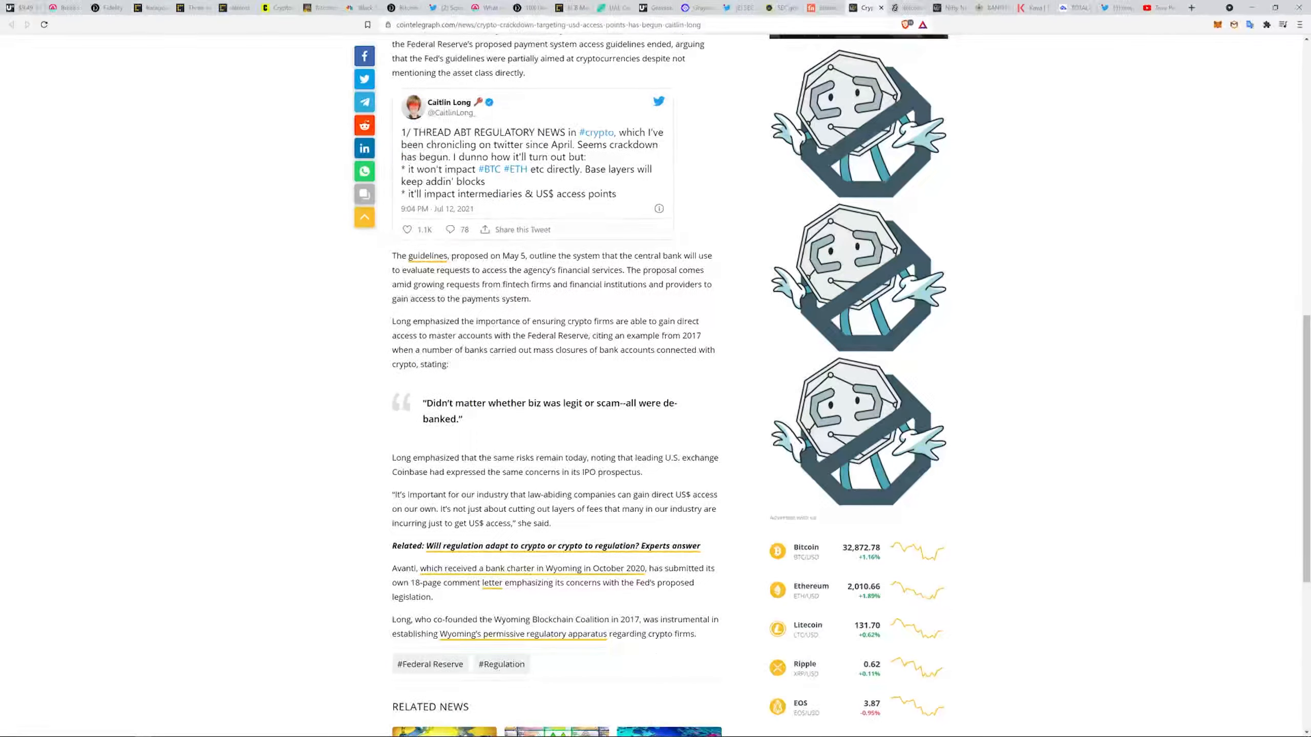
{"action": "scroll", "scroll_direction": "down", "scroll_amount": 3}
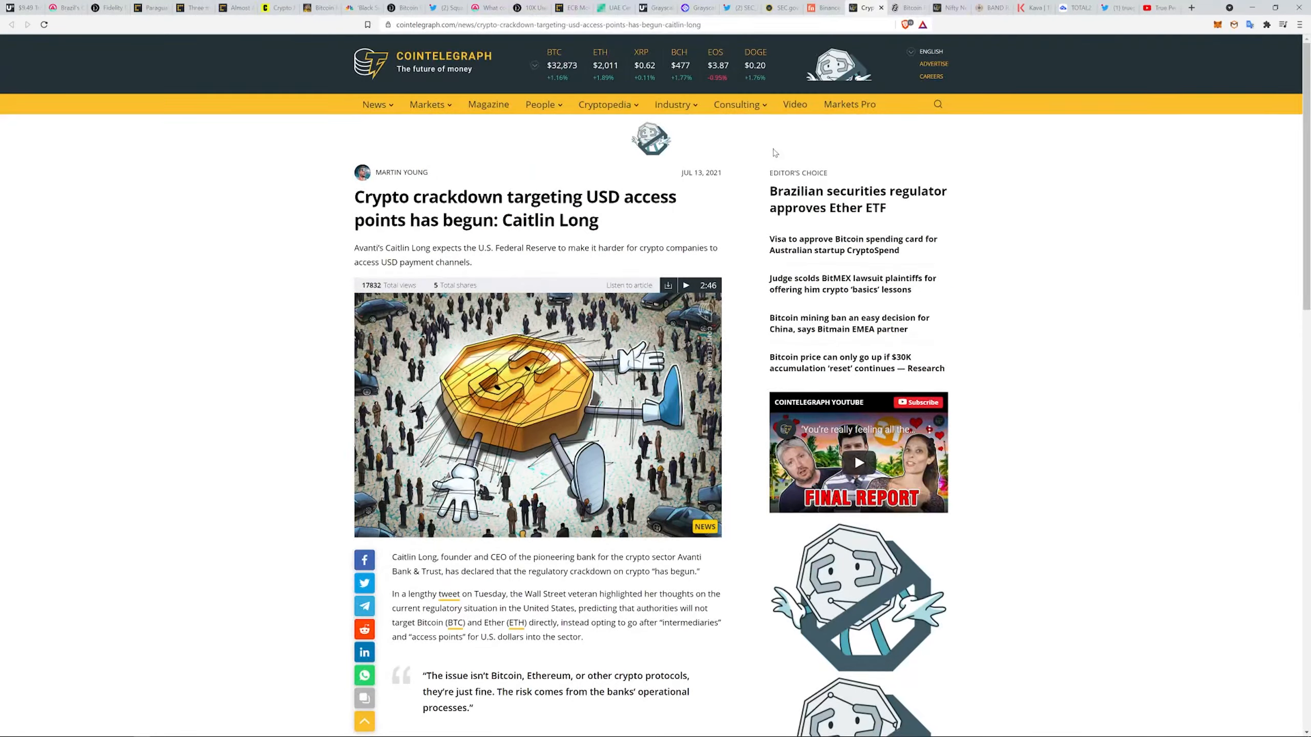
Open Decrypt's REvil ransomware article and read its opening paragraphs.
{"action": "left_click", "coordinate": [909, 8]}
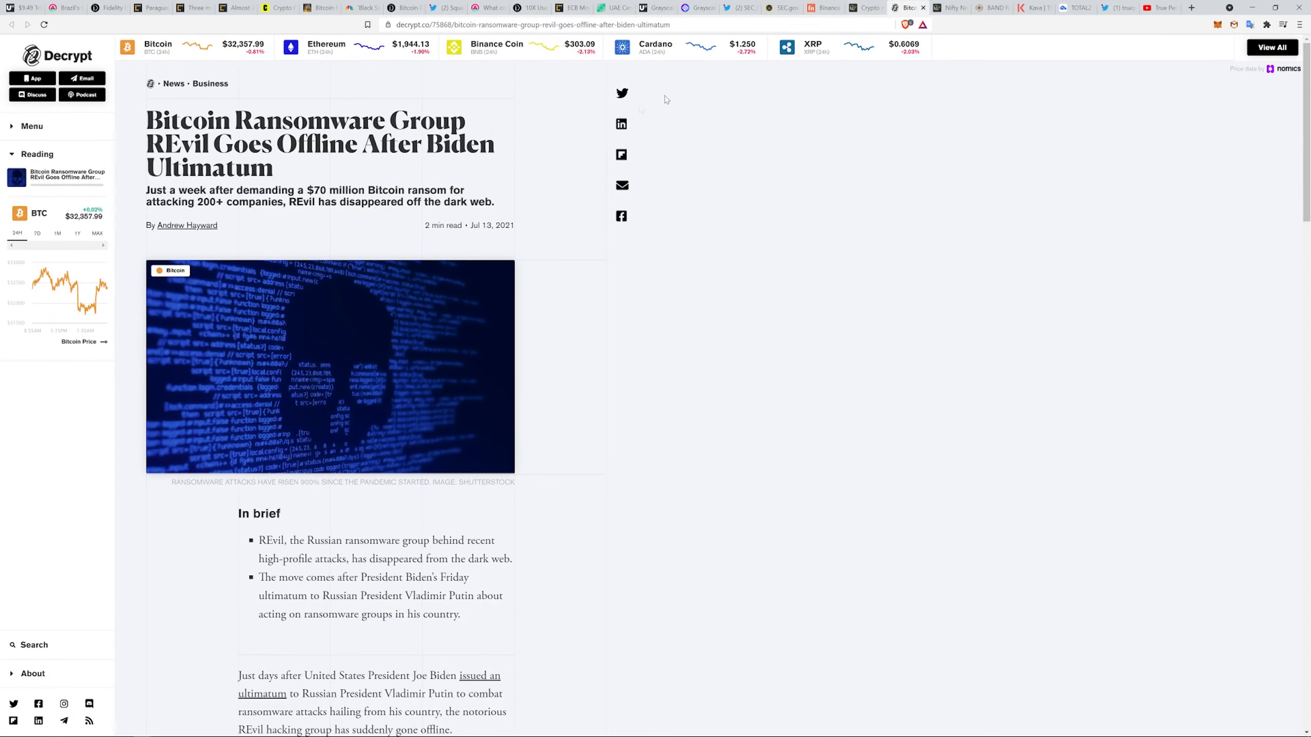
{"action": "mouse_move", "coordinate": [664, 99]}
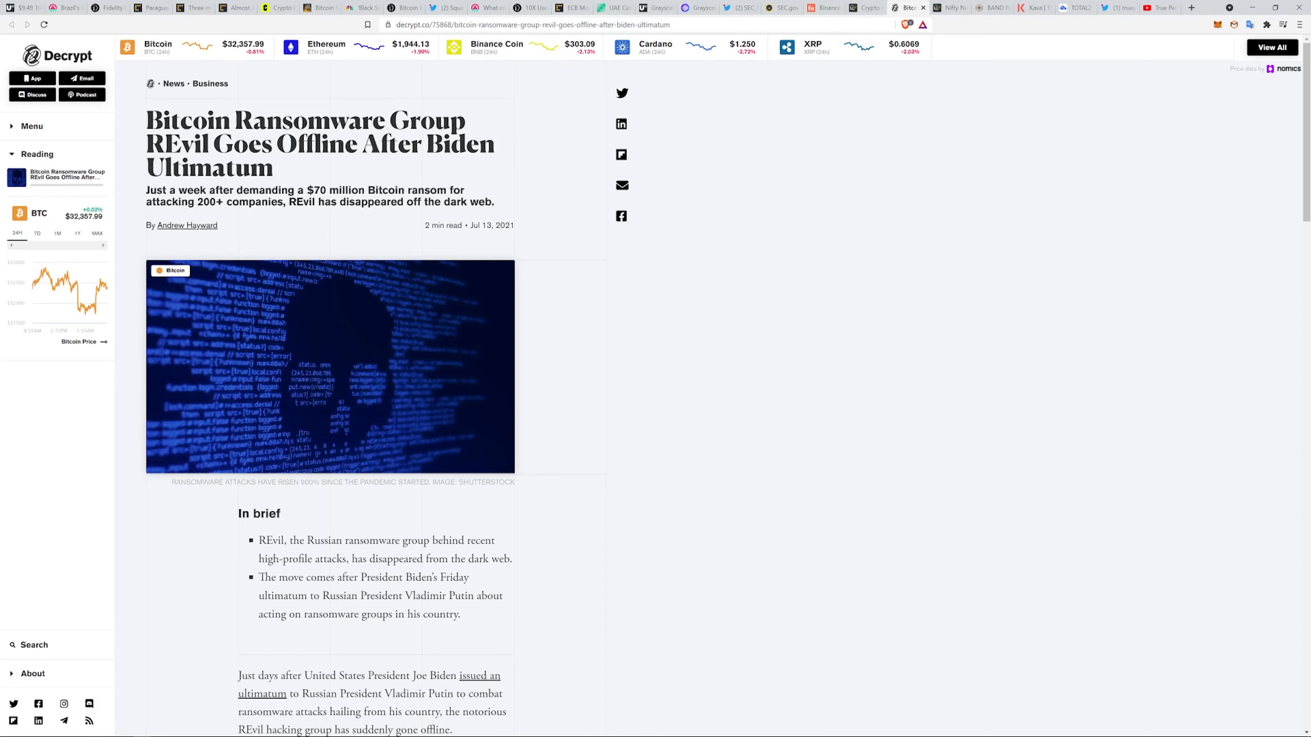
{"action": "mouse_move", "coordinate": [357, 214]}
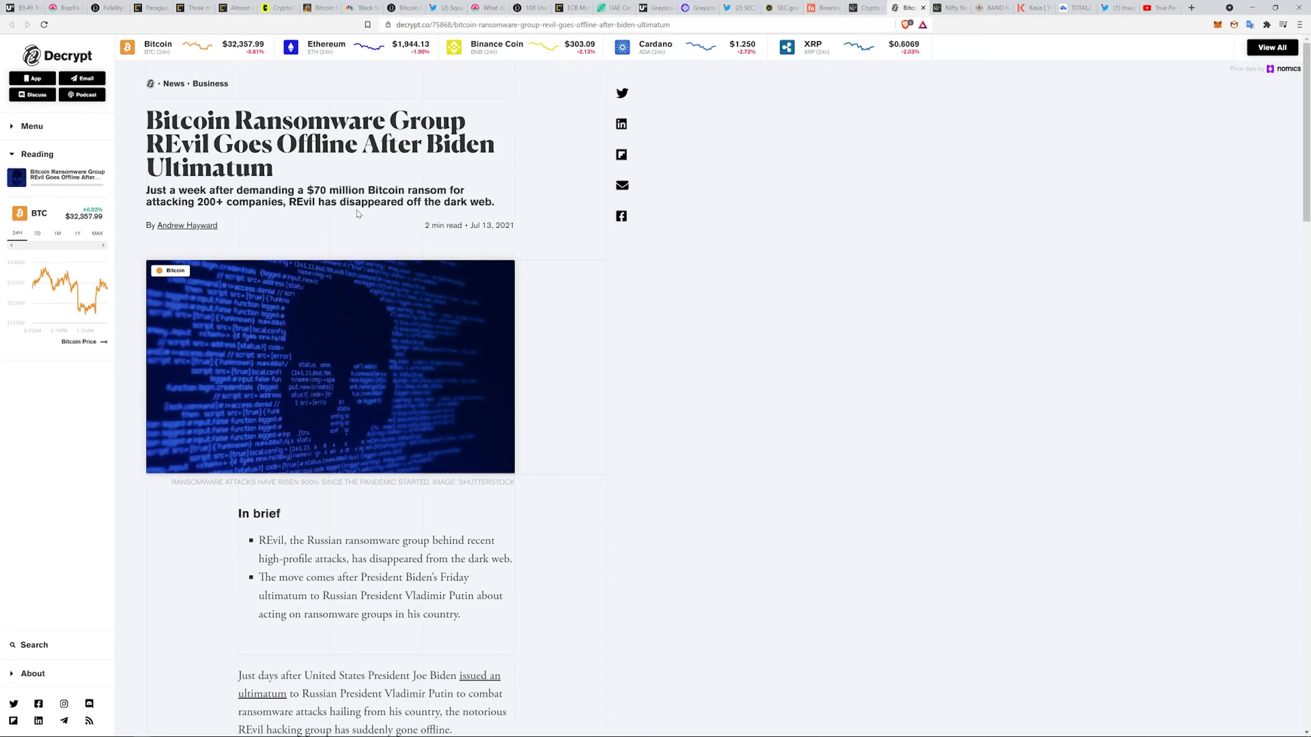
{"action": "mouse_move", "coordinate": [452, 383]}
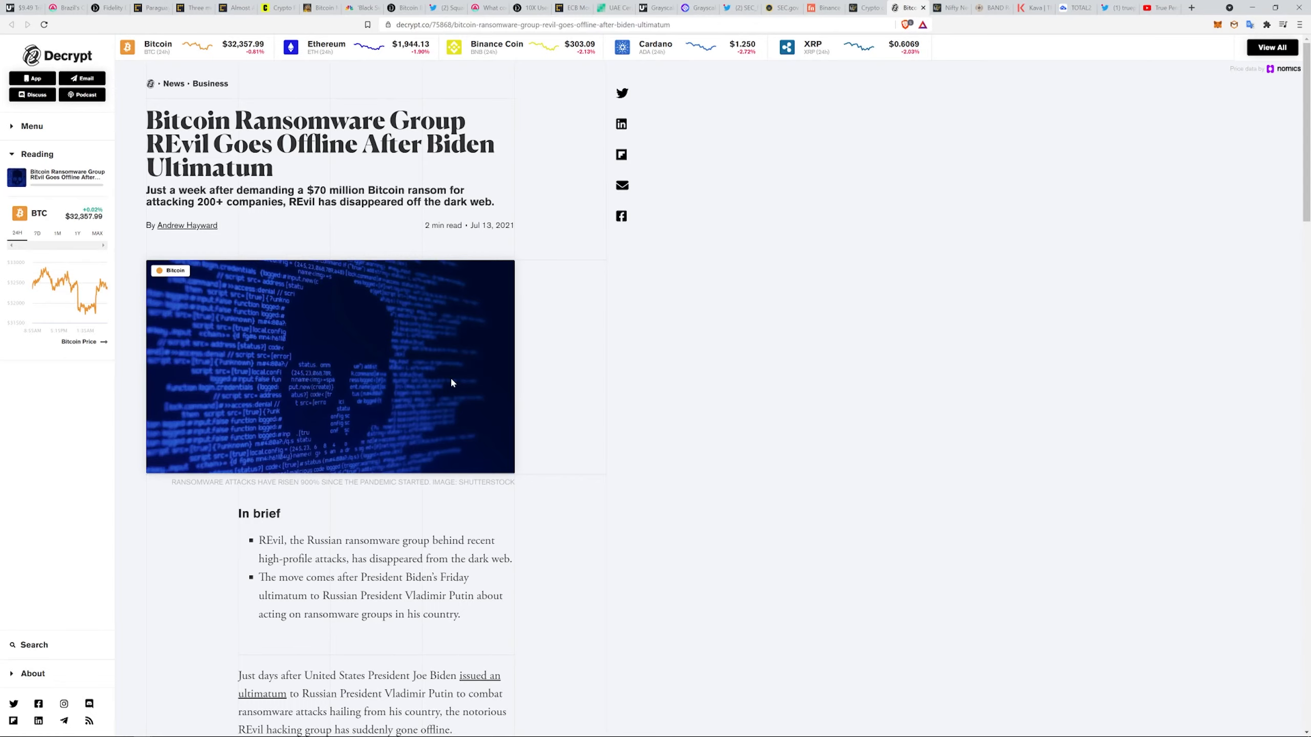
{"action": "scroll", "scroll_direction": "down", "scroll_amount": 3}
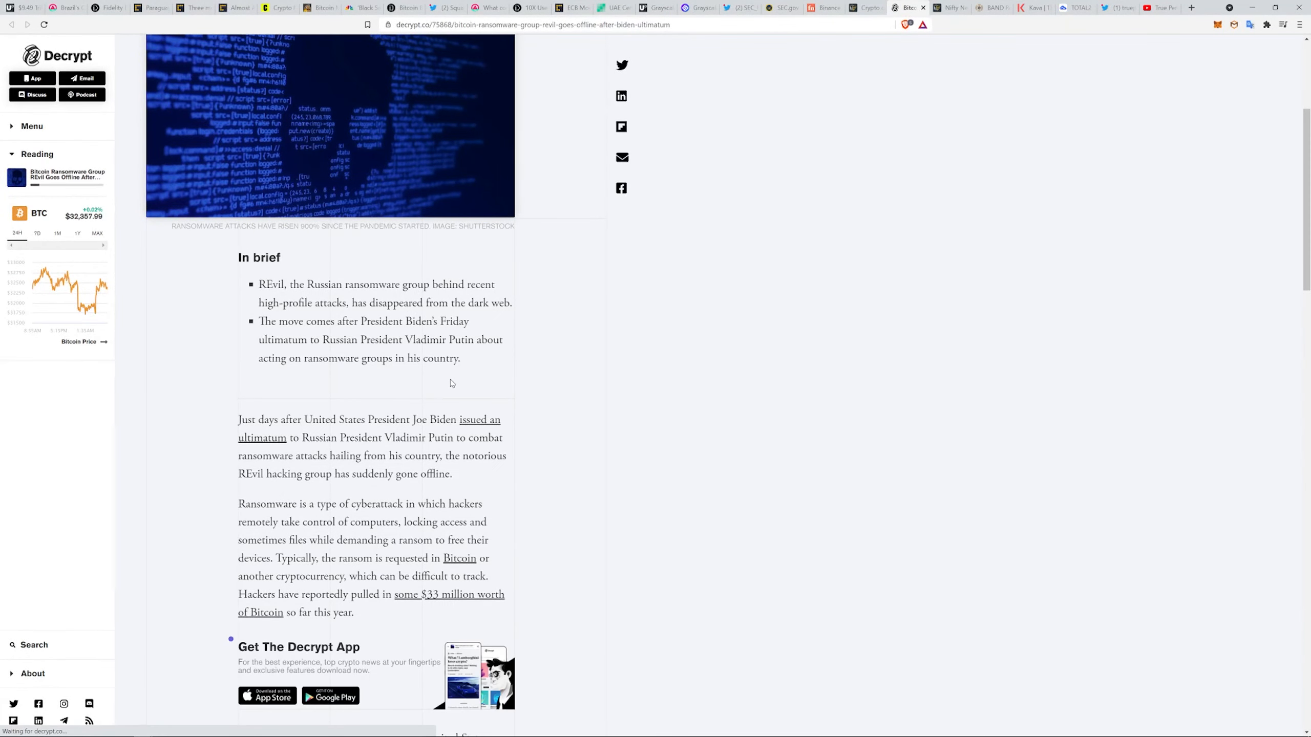
{"action": "mouse_move", "coordinate": [581, 429]}
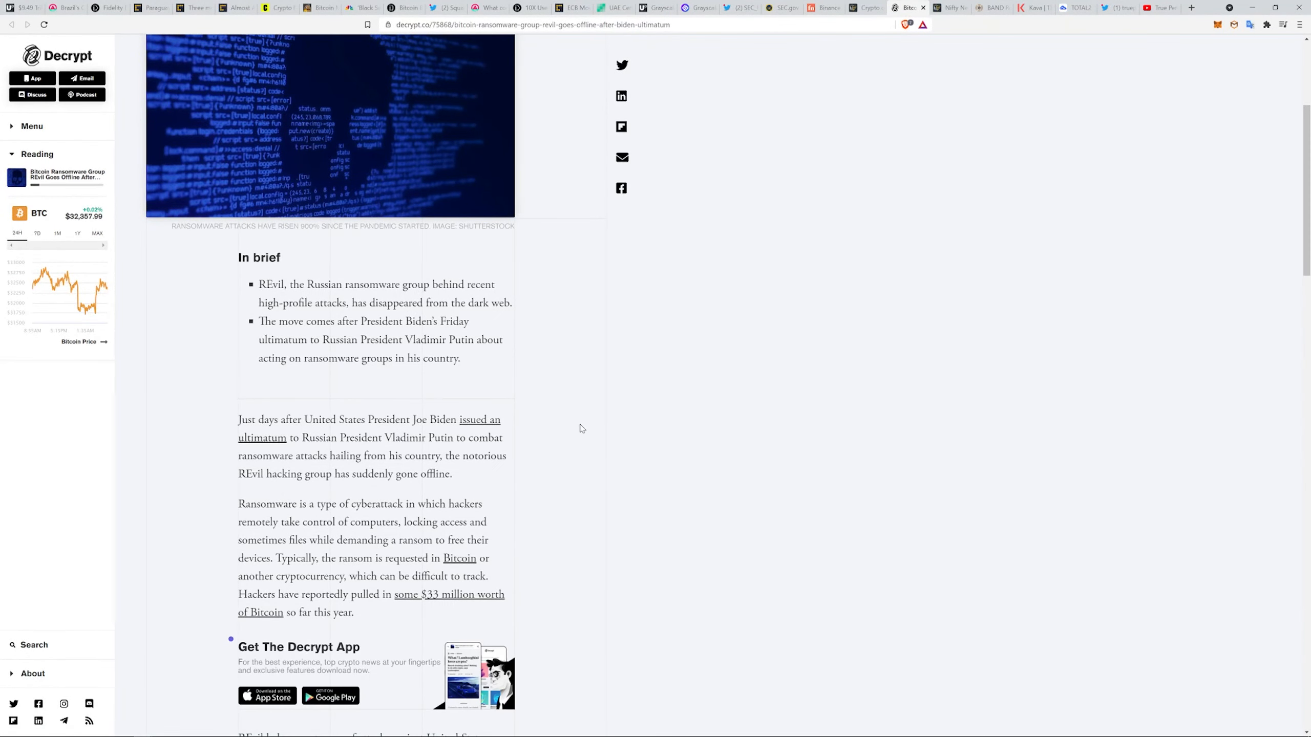
{"action": "mouse_move", "coordinate": [521, 412]}
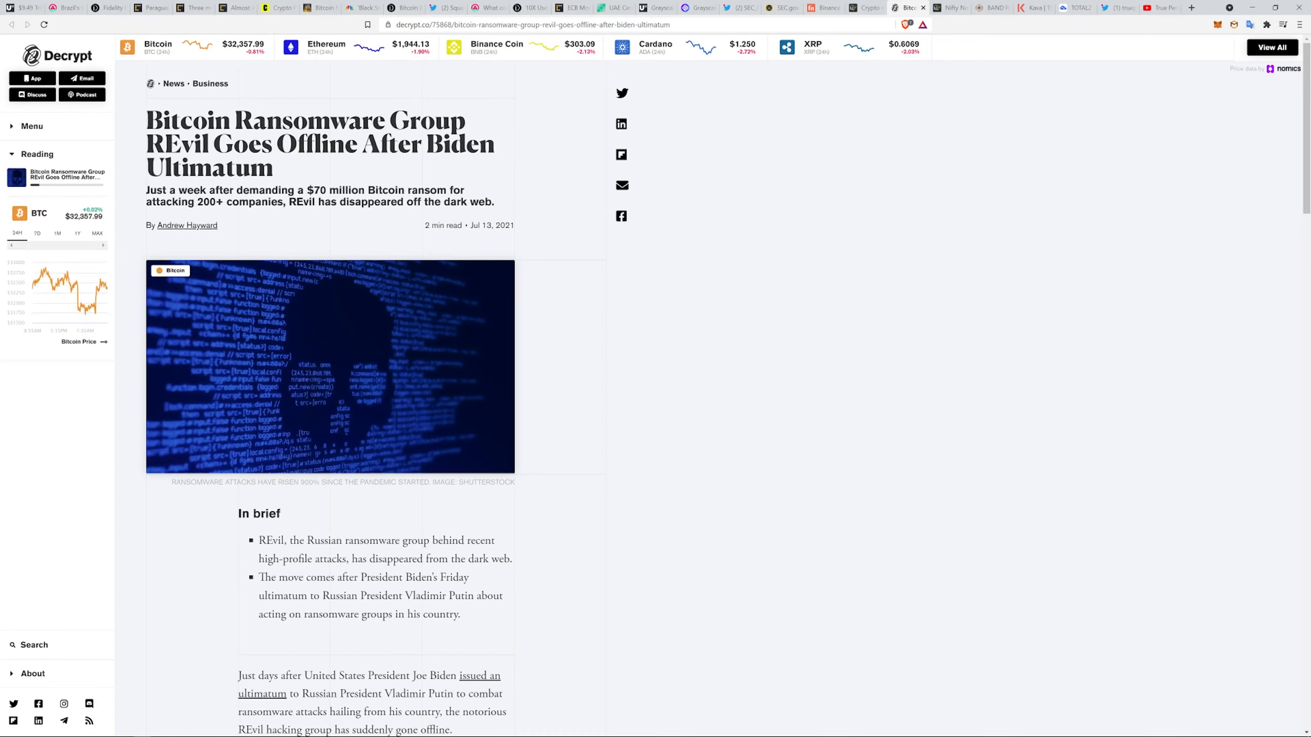
{"action": "left_click_drag", "start_coordinate": [307, 540], "coordinate": [429, 540]}
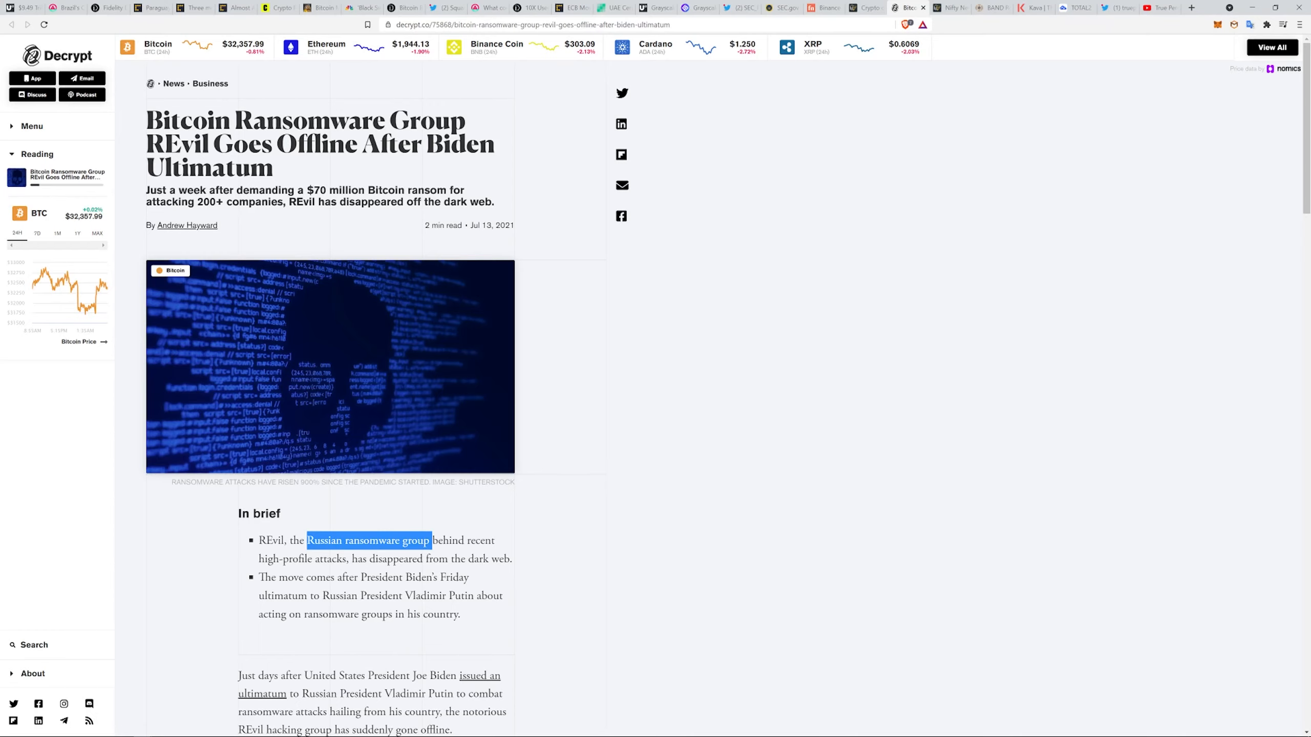
{"action": "mouse_move", "coordinate": [680, 511]}
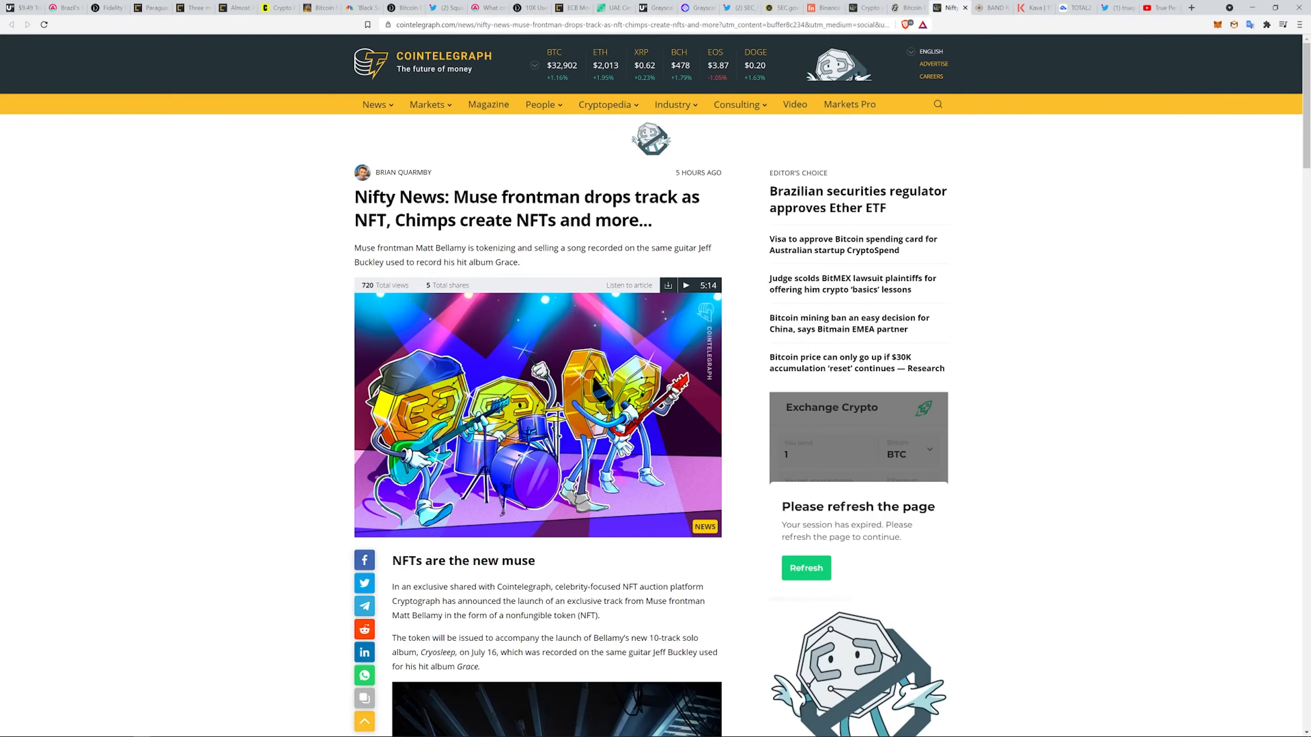
{"action": "mouse_move", "coordinate": [458, 243]}
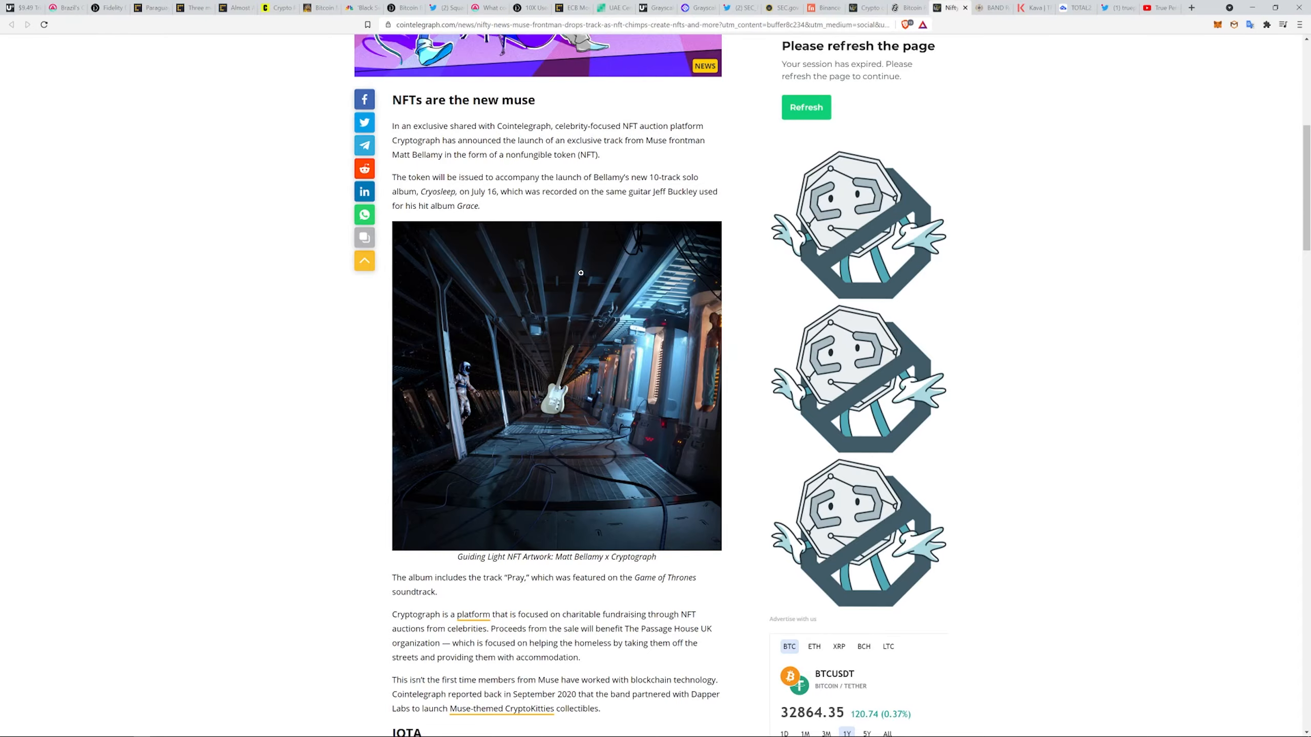
Scroll Cointelegraph's Nifty News roundup past the Matt Bellamy NFT into the chimp-art section.
{"action": "scroll", "scroll_direction": "down", "scroll_amount": 3}
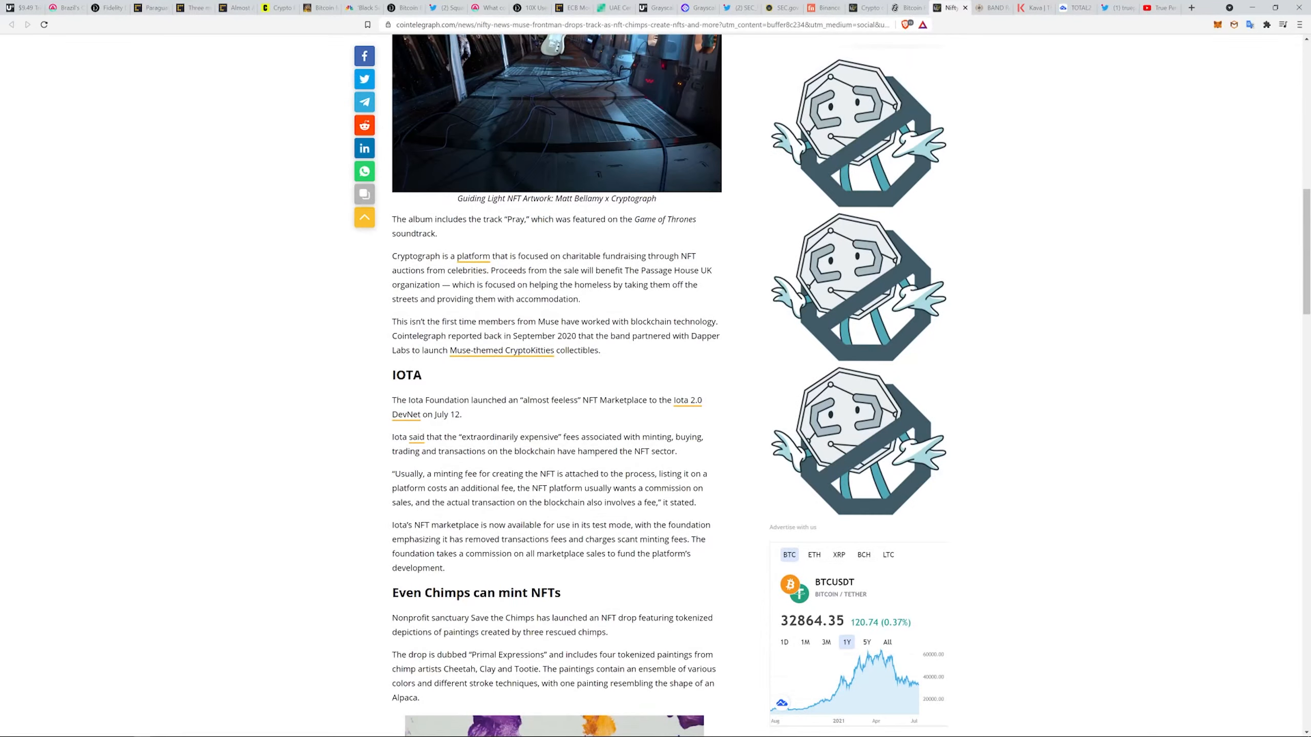
{"action": "scroll", "scroll_direction": "down", "scroll_amount": 3}
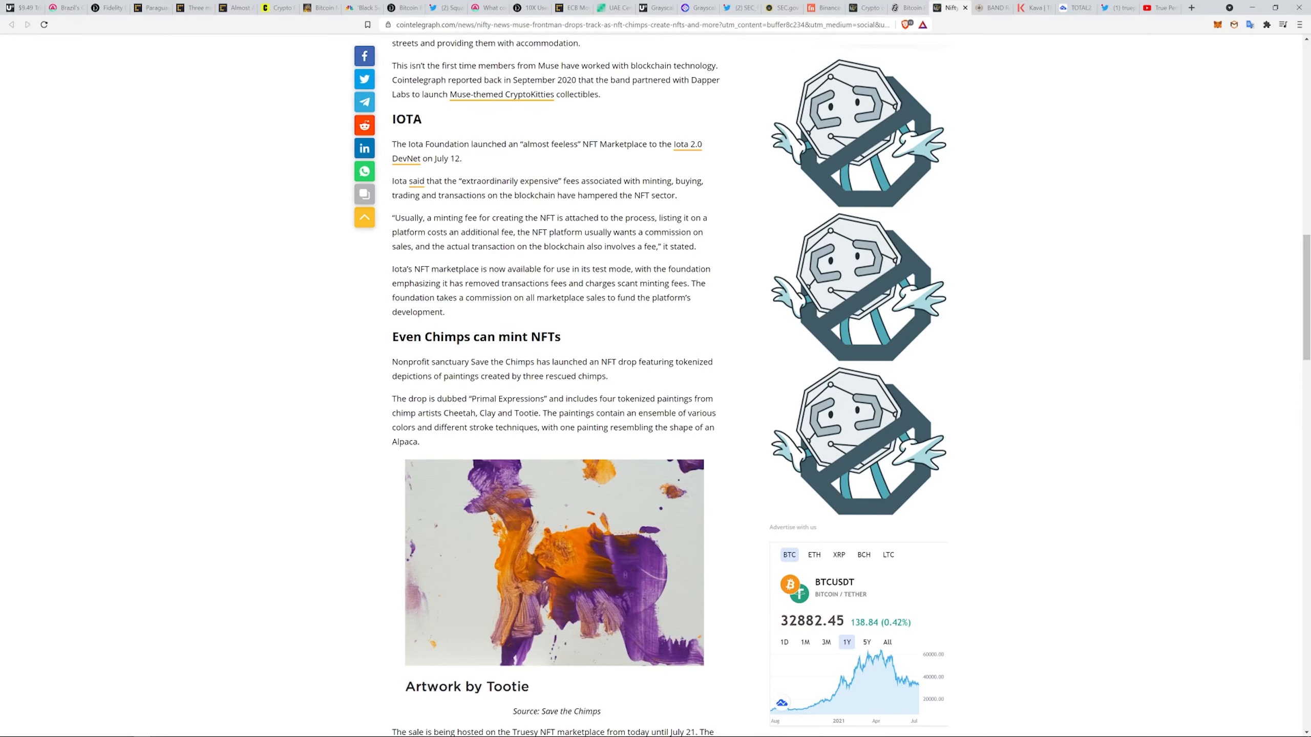
{"action": "mouse_move", "coordinate": [493, 395]}
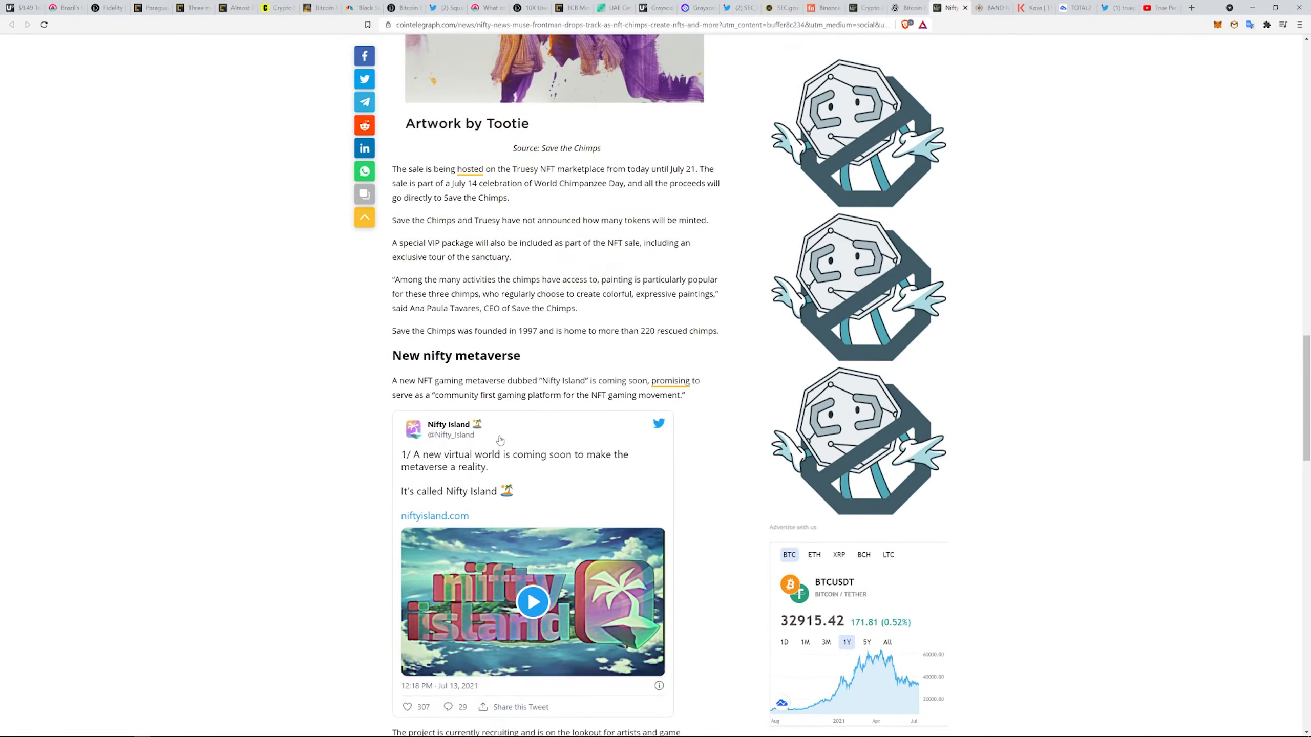
{"action": "scroll", "scroll_direction": "down", "scroll_amount": 3}
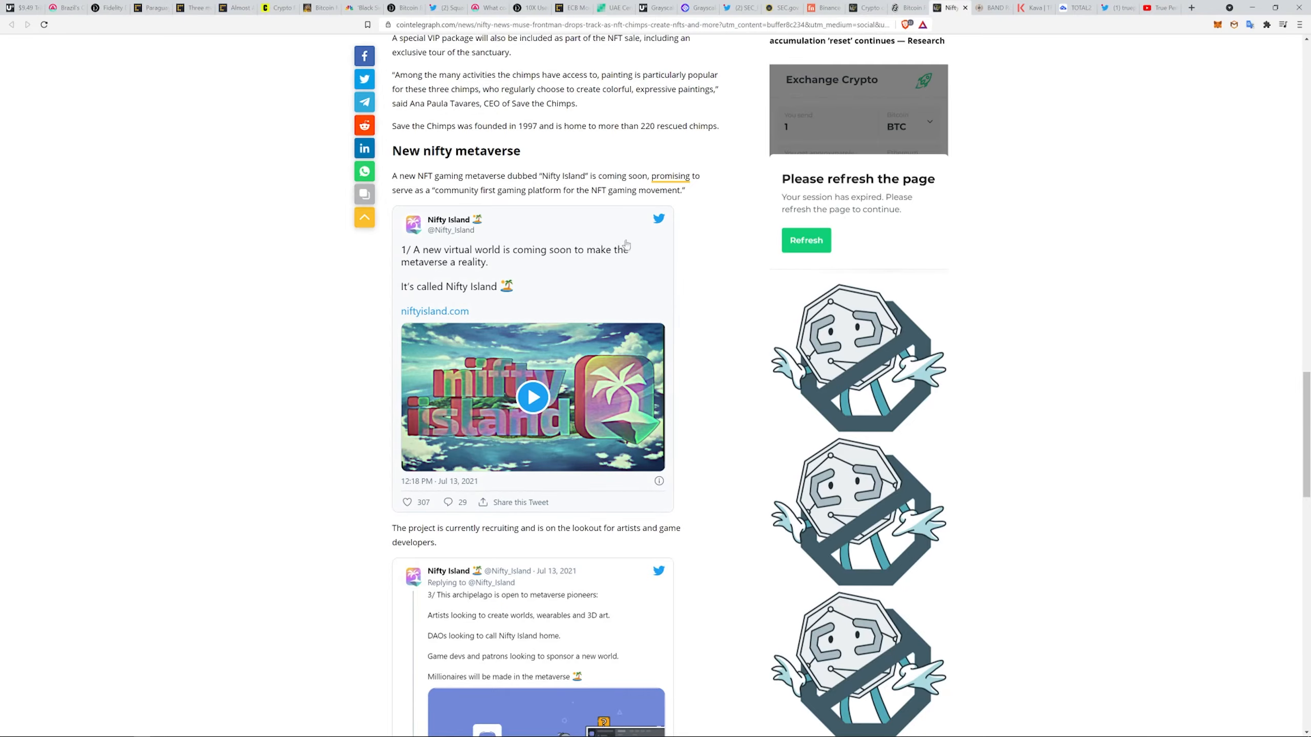
{"action": "scroll", "scroll_direction": "down", "scroll_amount": 3}
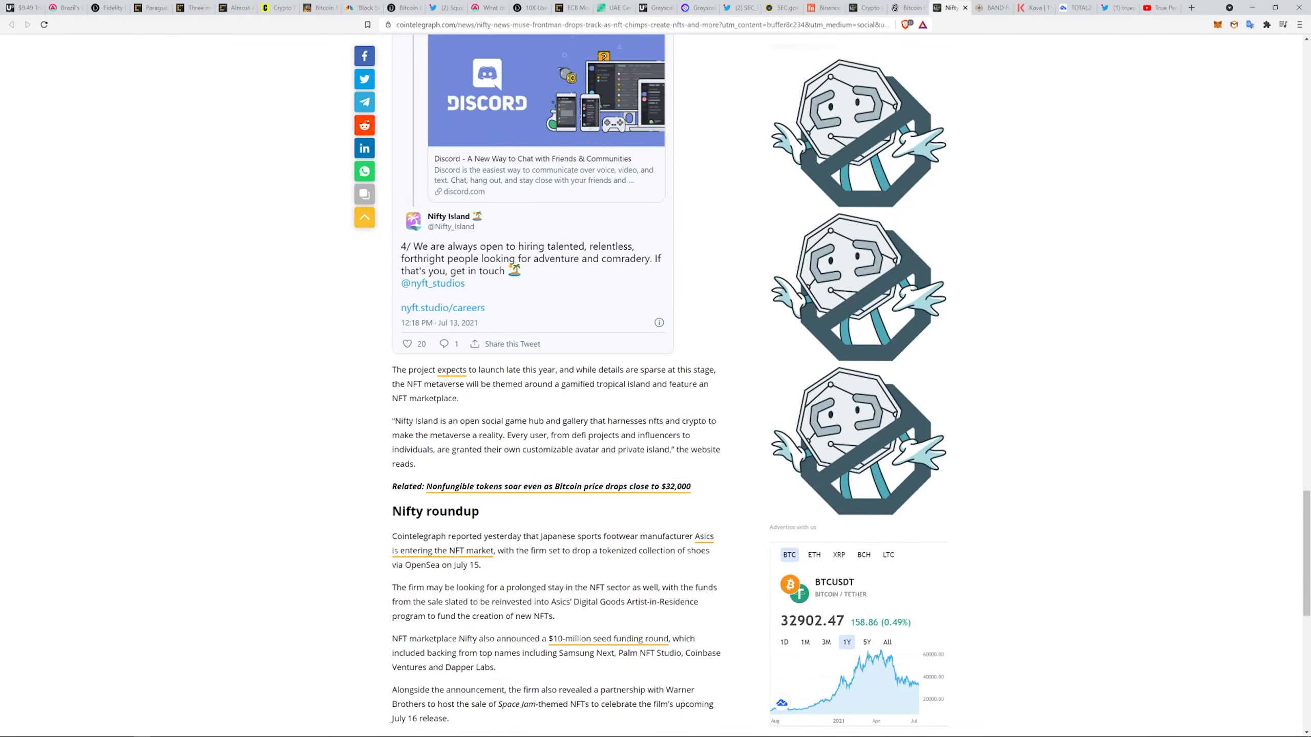
{"action": "scroll", "scroll_direction": "up", "scroll_amount": 3}
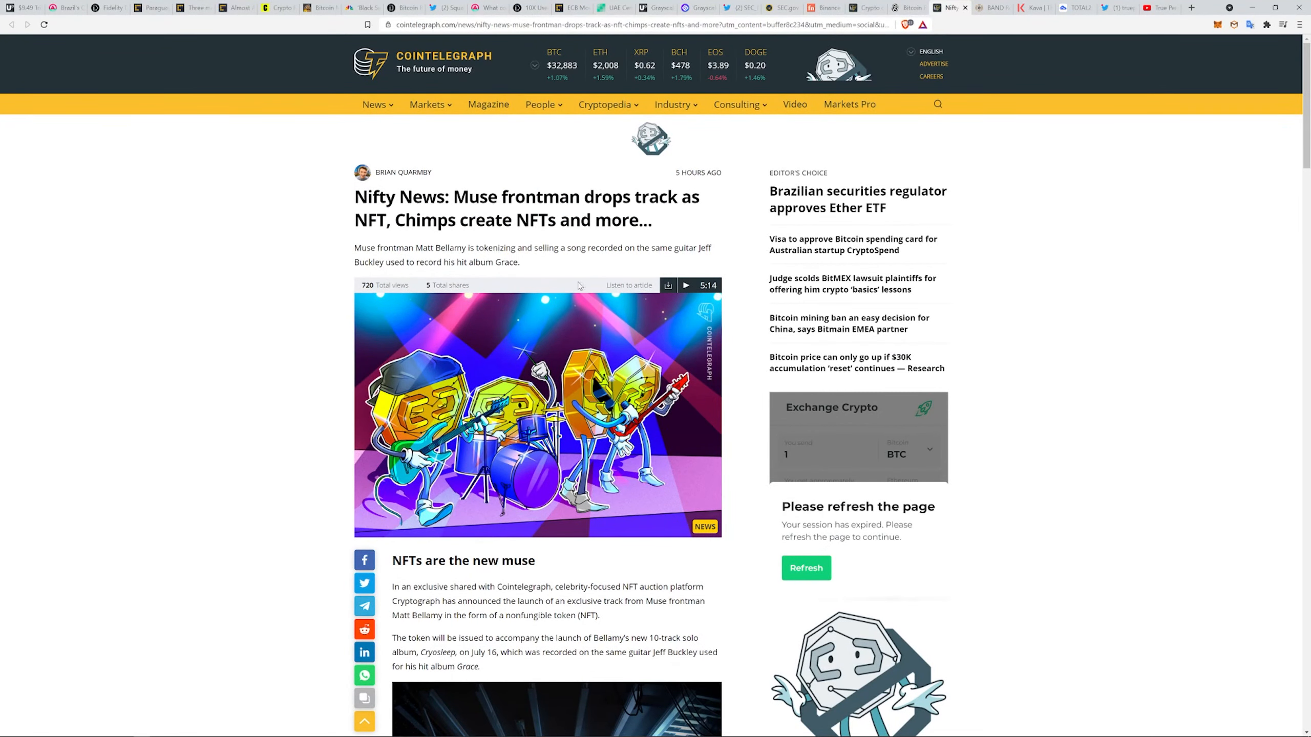
{"action": "mouse_move", "coordinate": [1037, 94]}
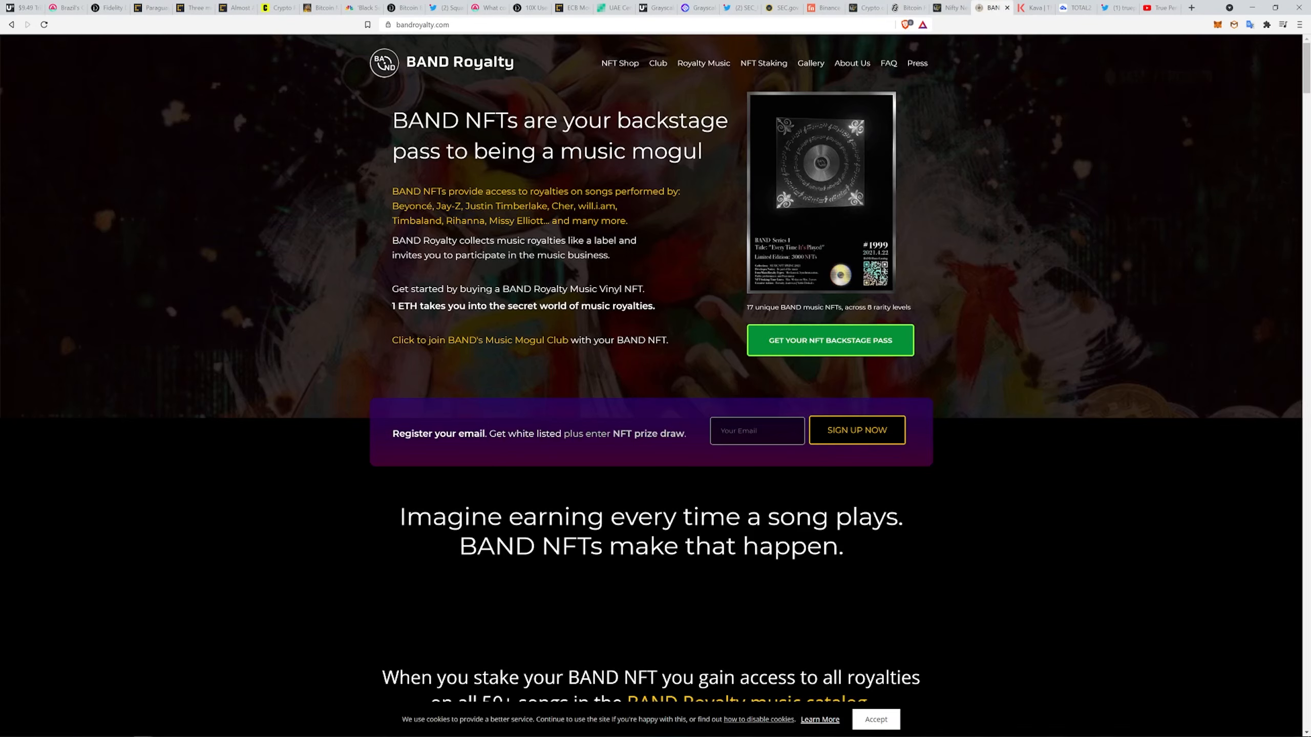
{"action": "mouse_move", "coordinate": [778, 260]}
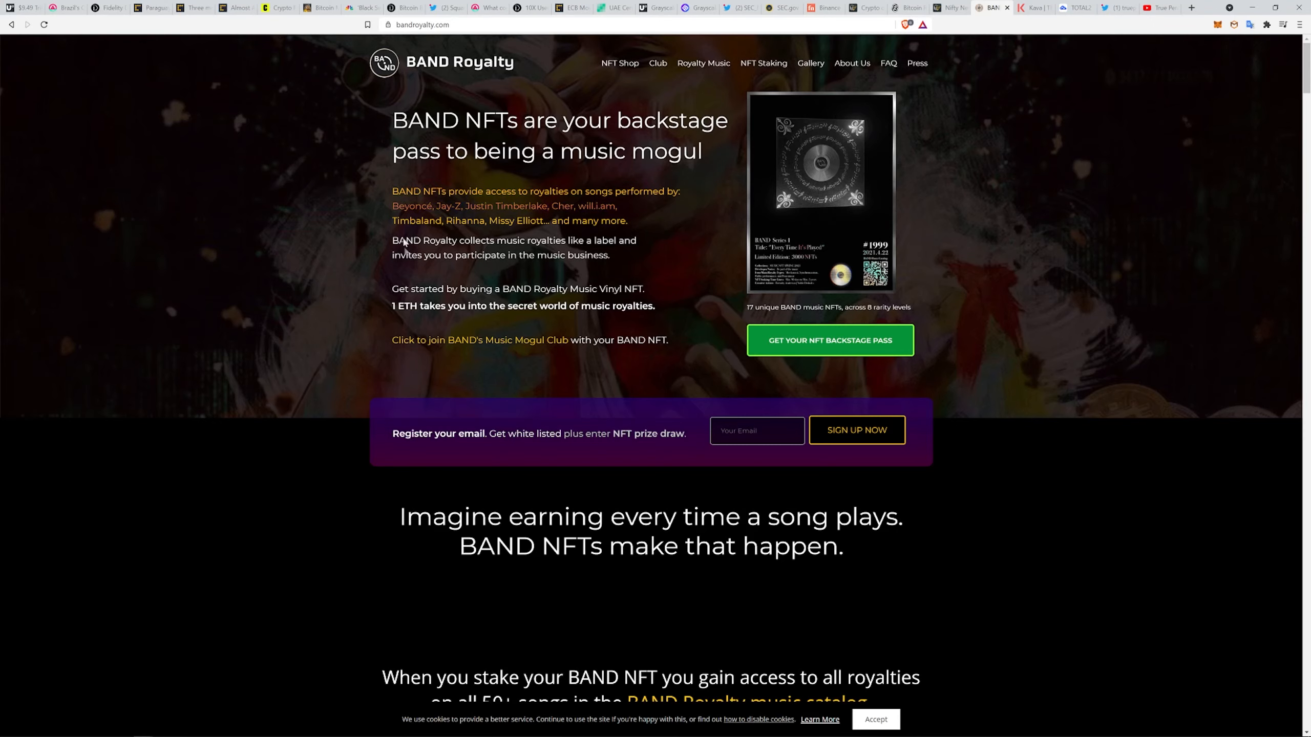
{"action": "mouse_move", "coordinate": [491, 248]}
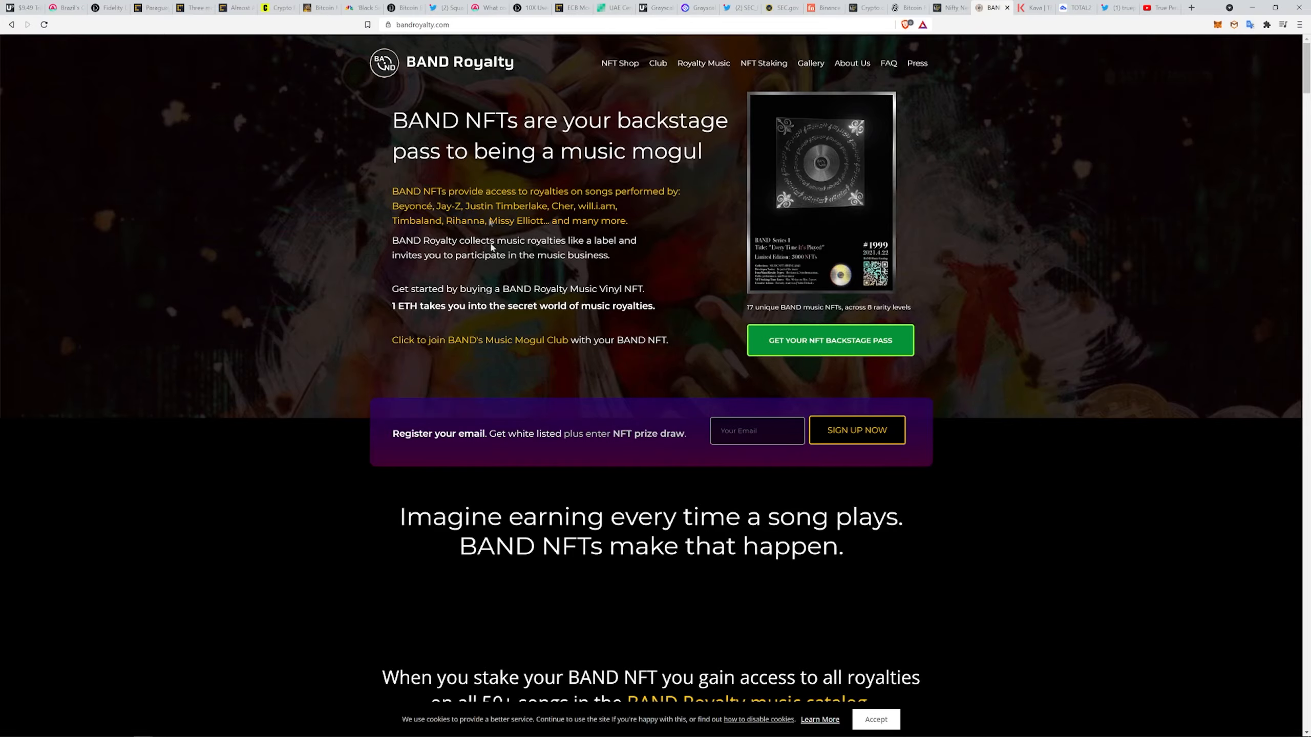
Scroll through BAND Royalty's earning steps and 2021 roadmap, then scroll back up.
{"action": "scroll", "scroll_direction": "down", "scroll_amount": 3}
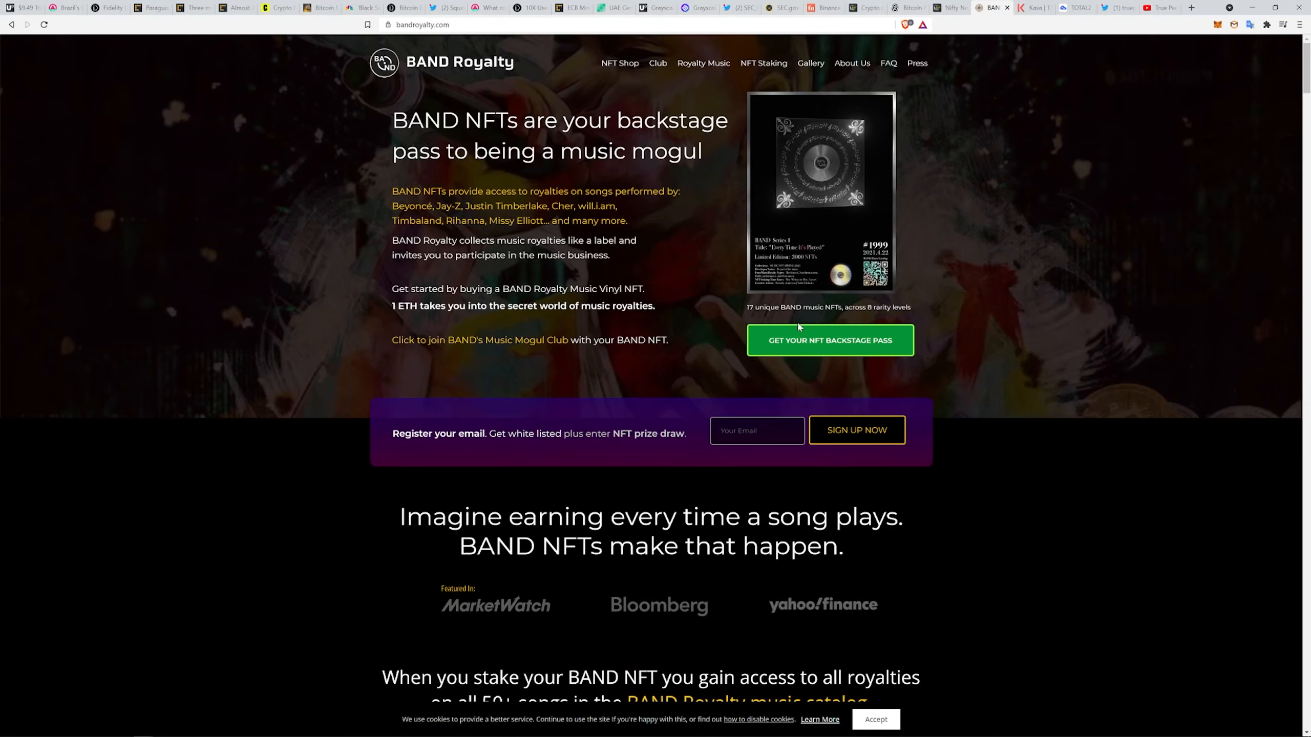
{"action": "mouse_move", "coordinate": [432, 204]}
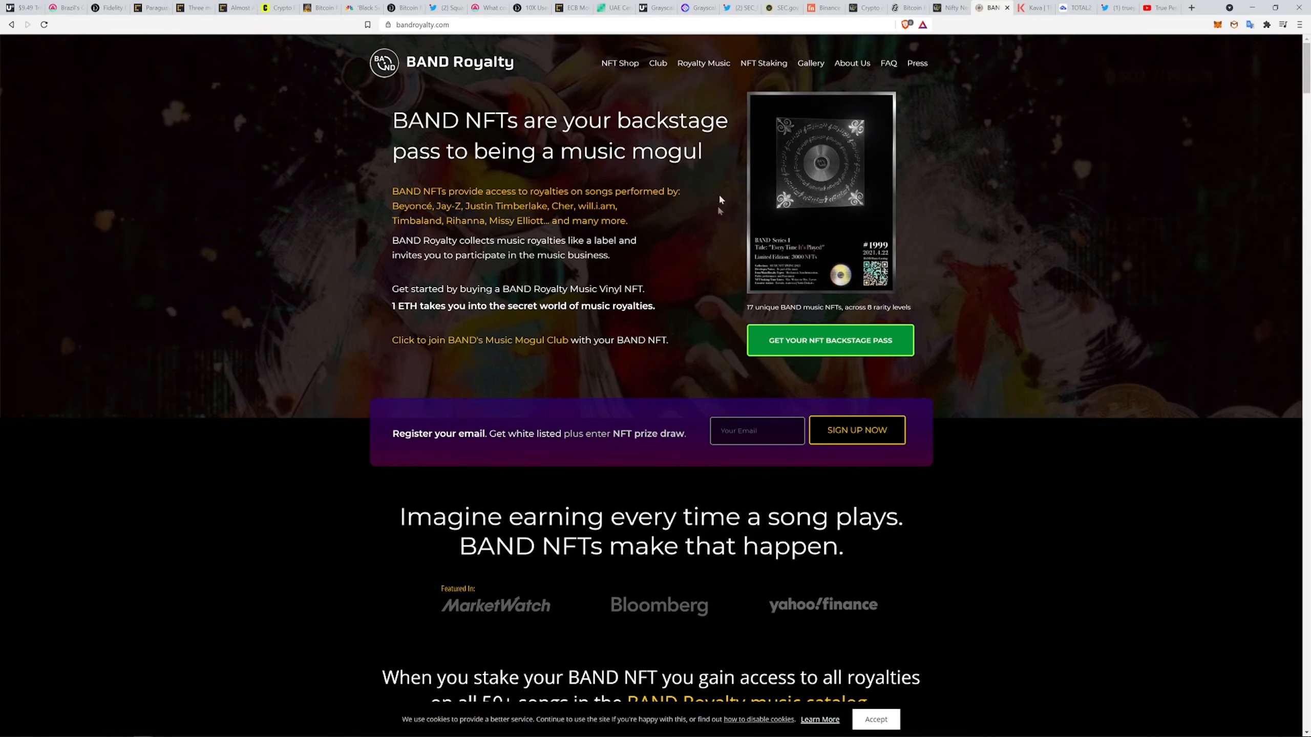
{"action": "scroll", "scroll_direction": "down", "scroll_amount": 3}
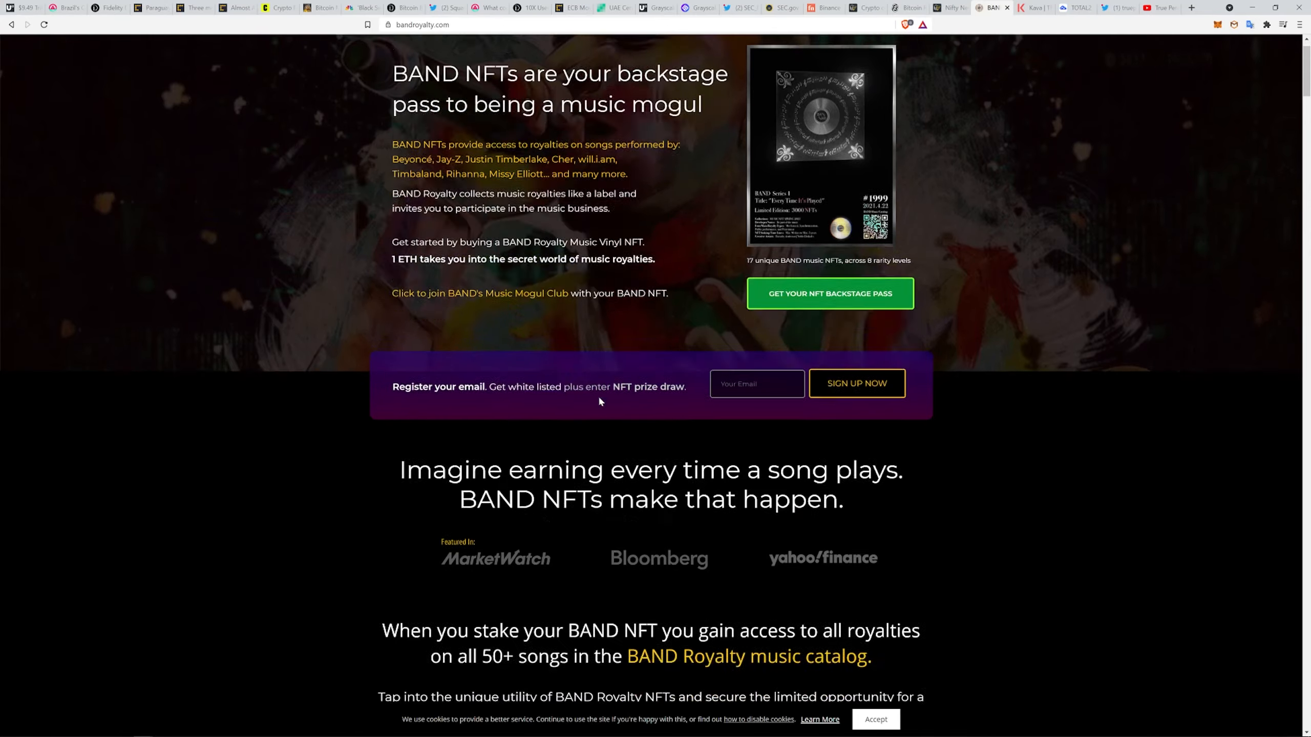
{"action": "scroll", "scroll_direction": "down", "scroll_amount": 3}
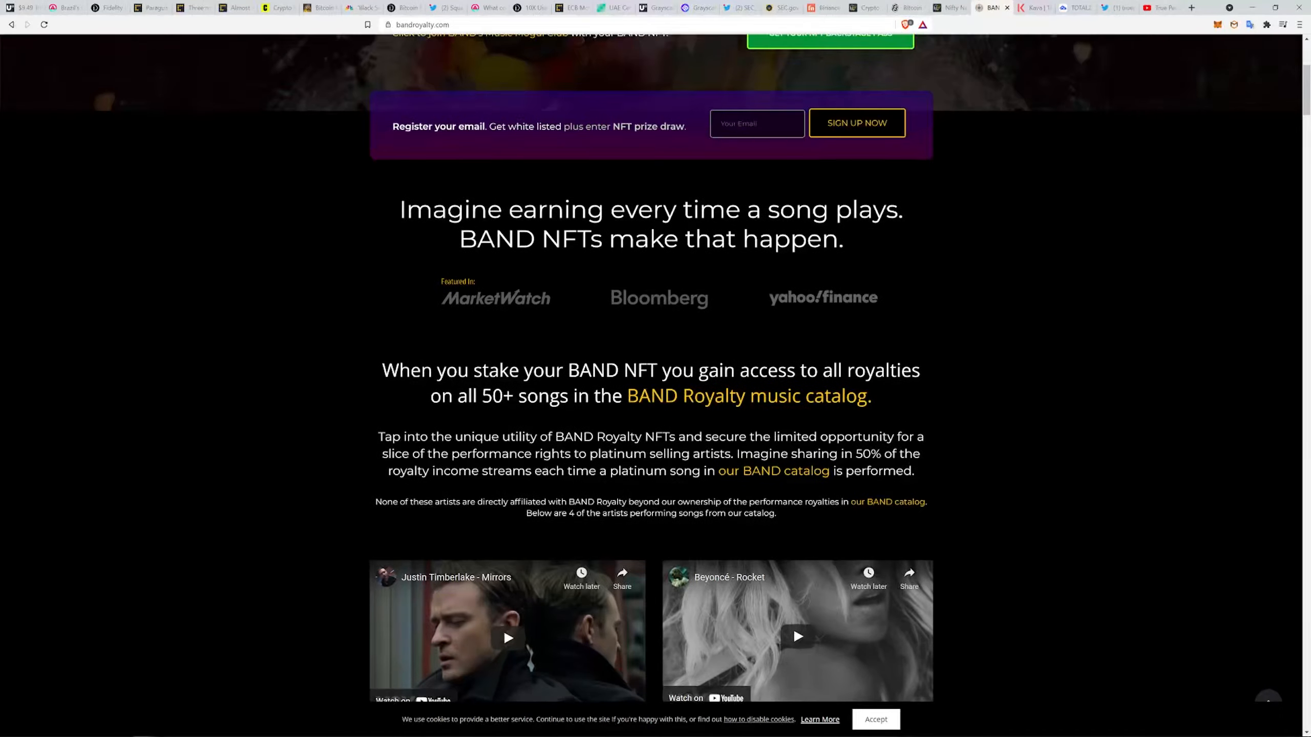
{"action": "scroll", "scroll_direction": "down", "scroll_amount": 3}
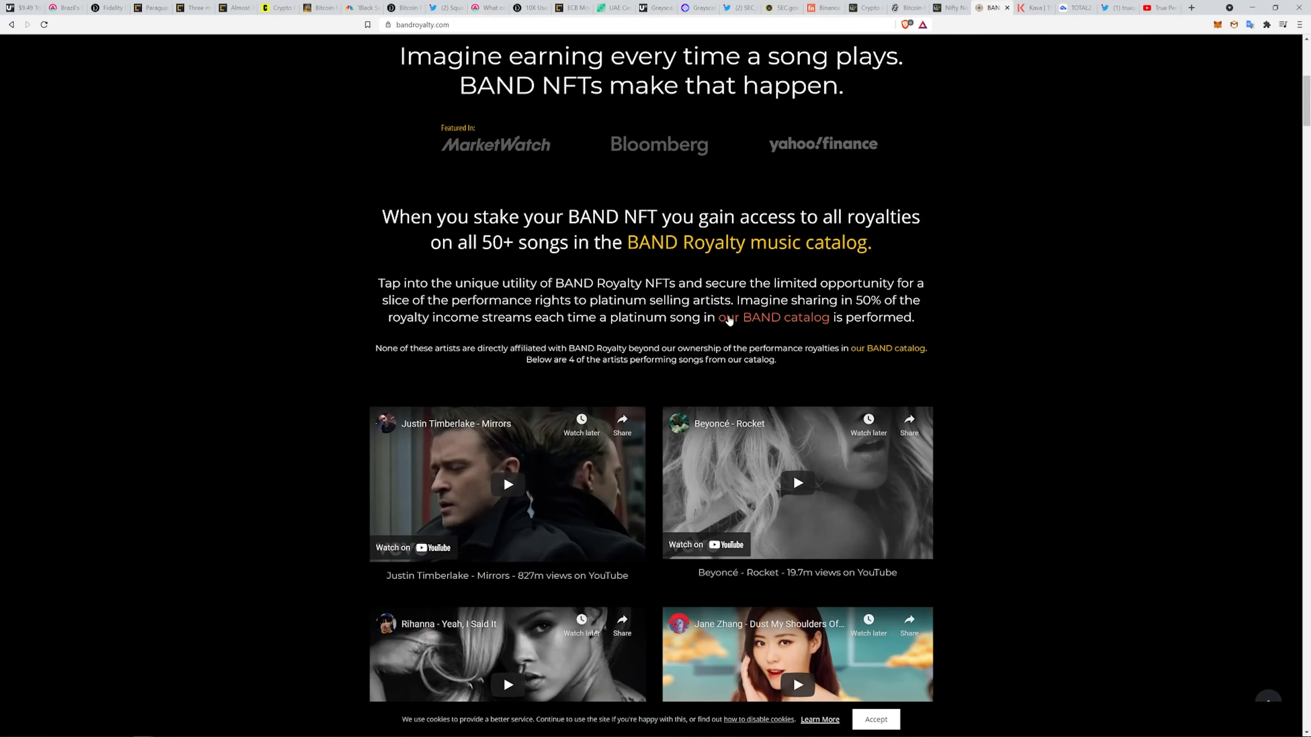
{"action": "mouse_move", "coordinate": [456, 278]}
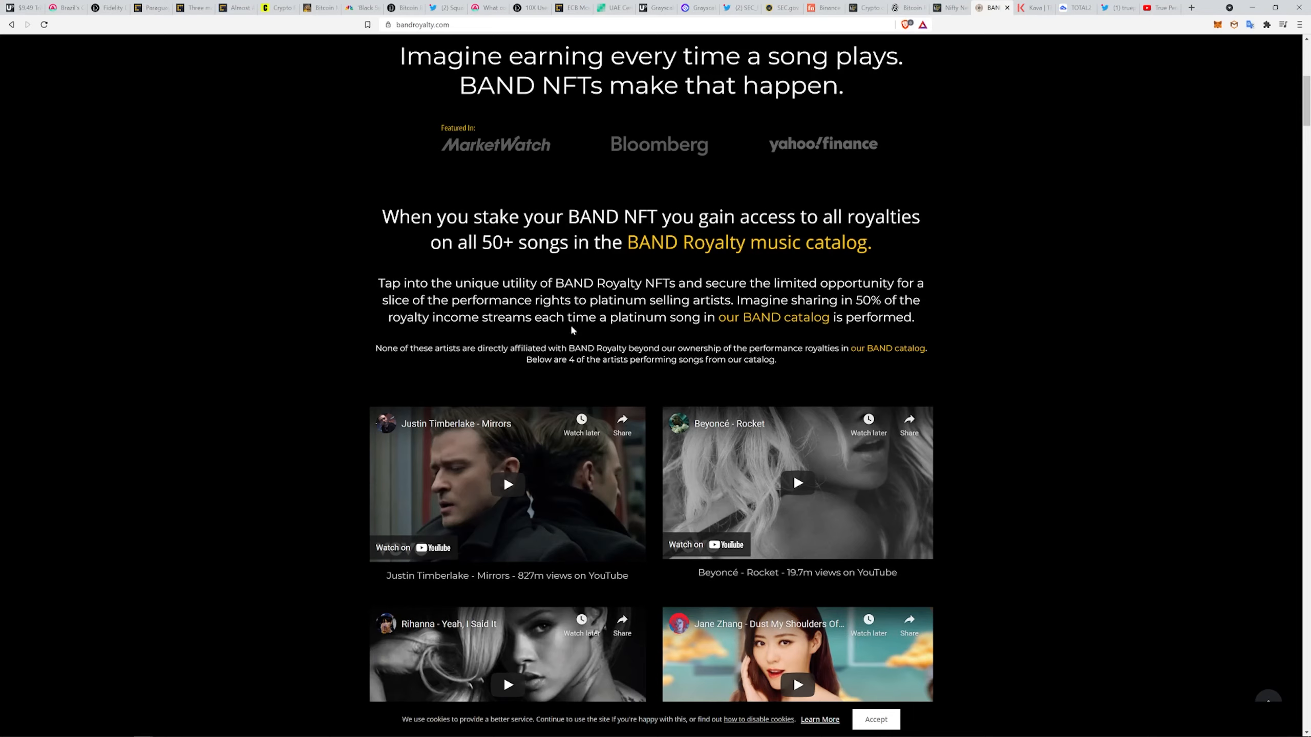
{"action": "mouse_move", "coordinate": [771, 336]}
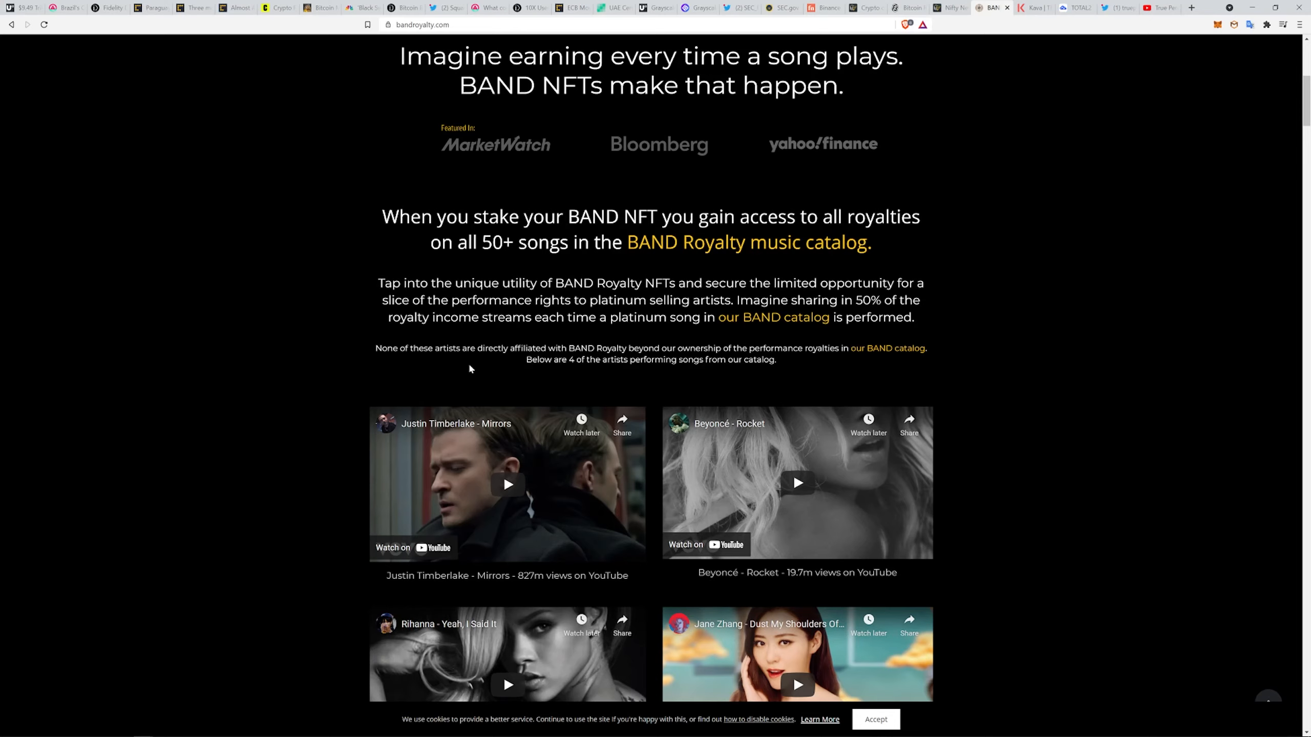
{"action": "mouse_move", "coordinate": [632, 358]}
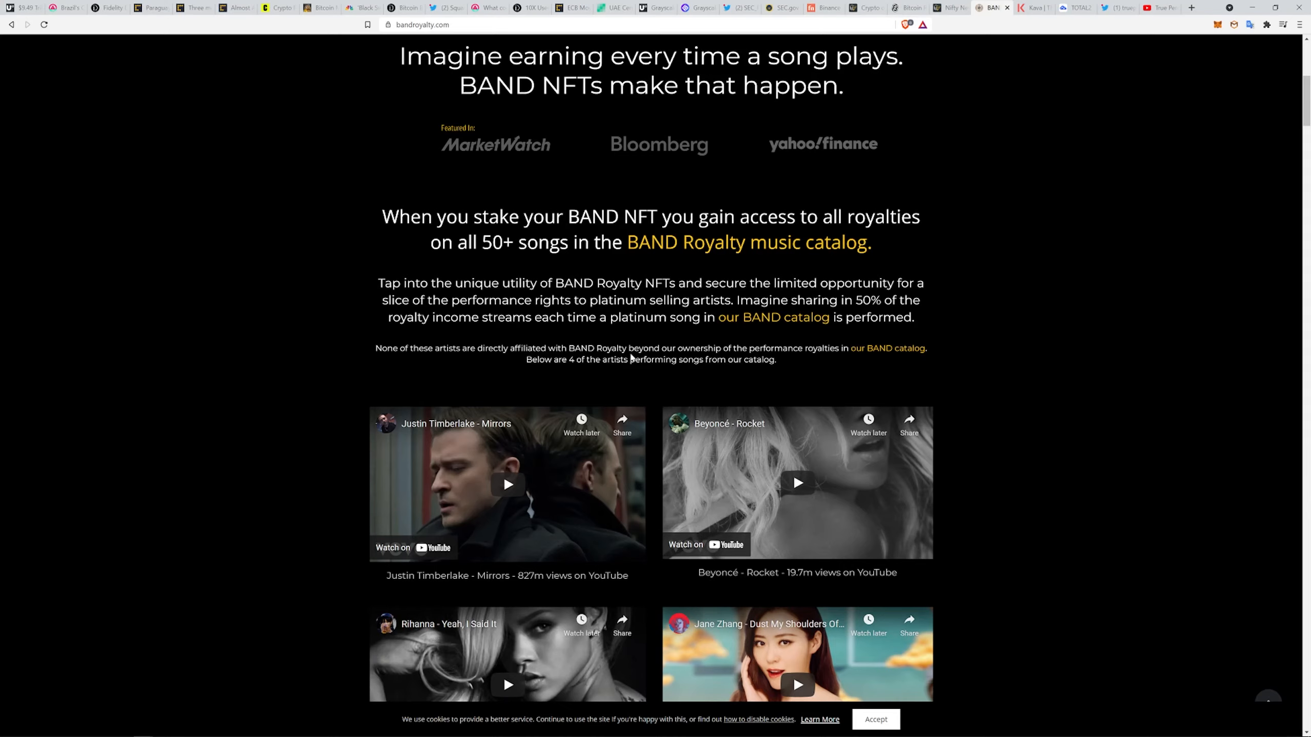
{"action": "mouse_move", "coordinate": [912, 370]}
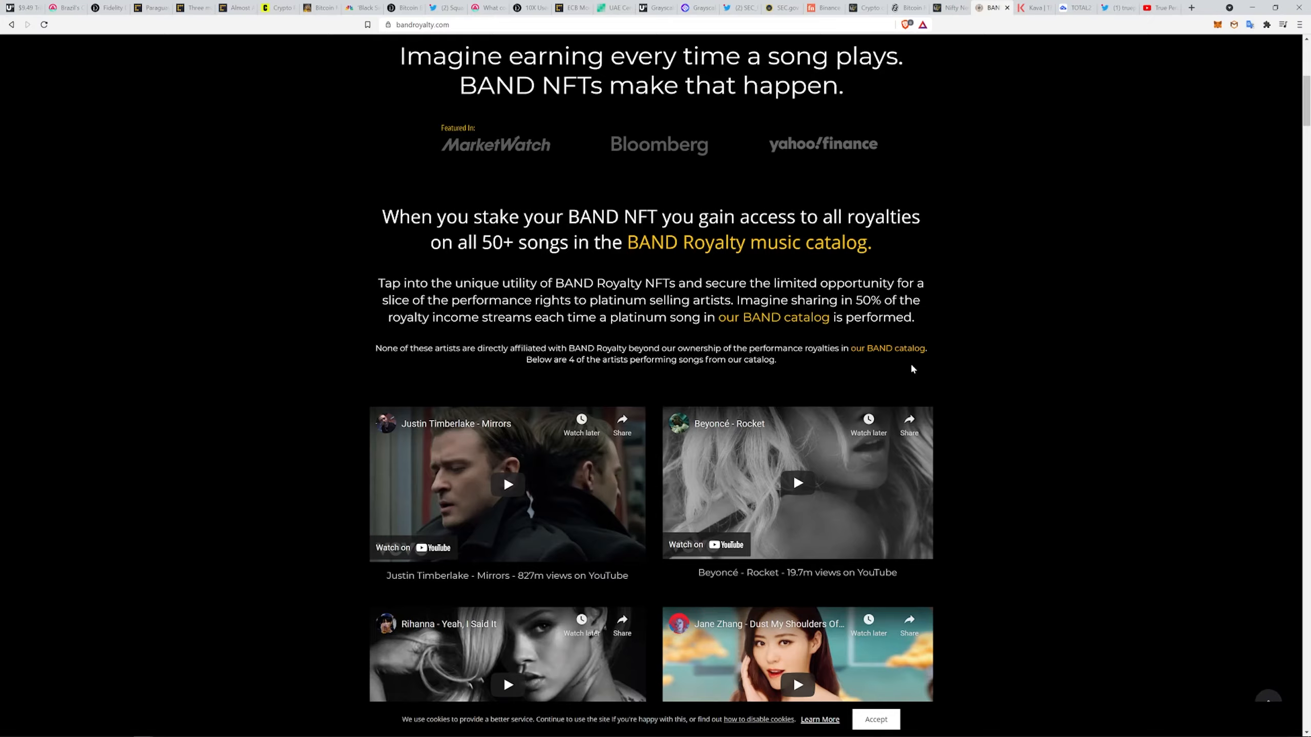
{"action": "mouse_move", "coordinate": [704, 382]}
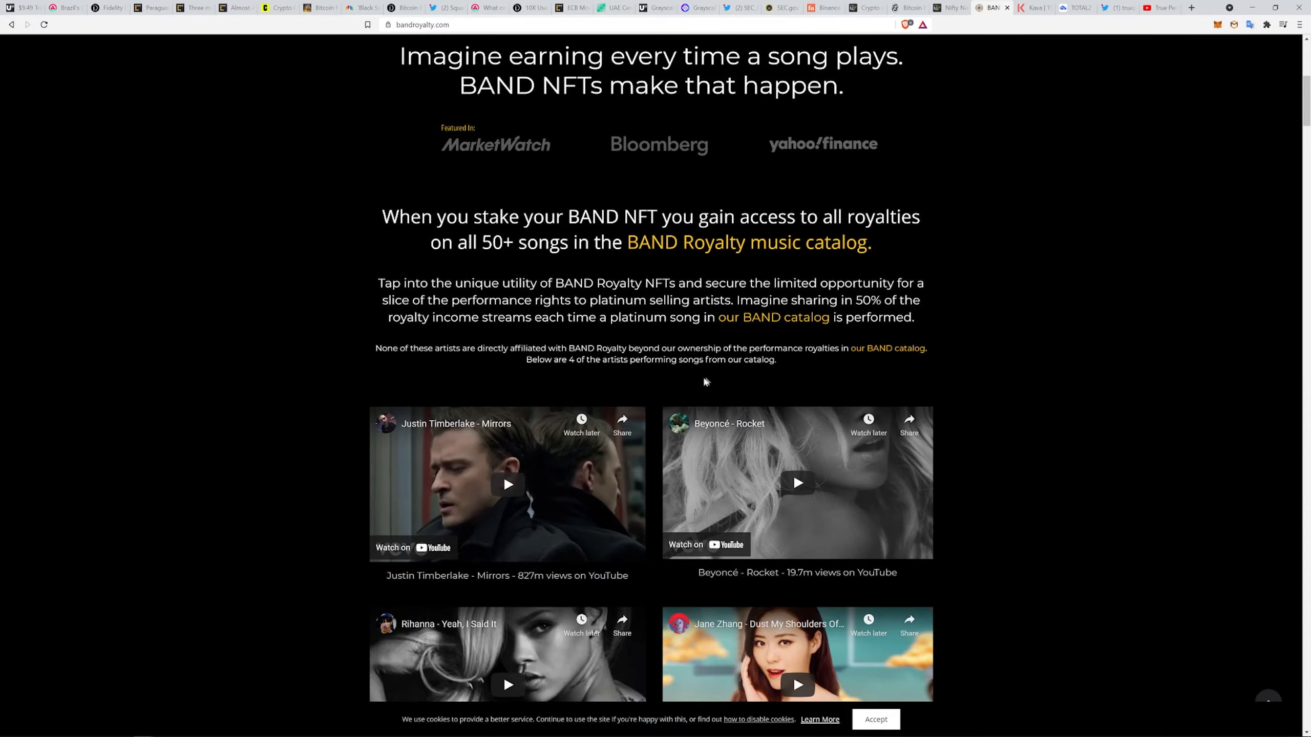
{"action": "scroll", "scroll_direction": "down", "scroll_amount": 3}
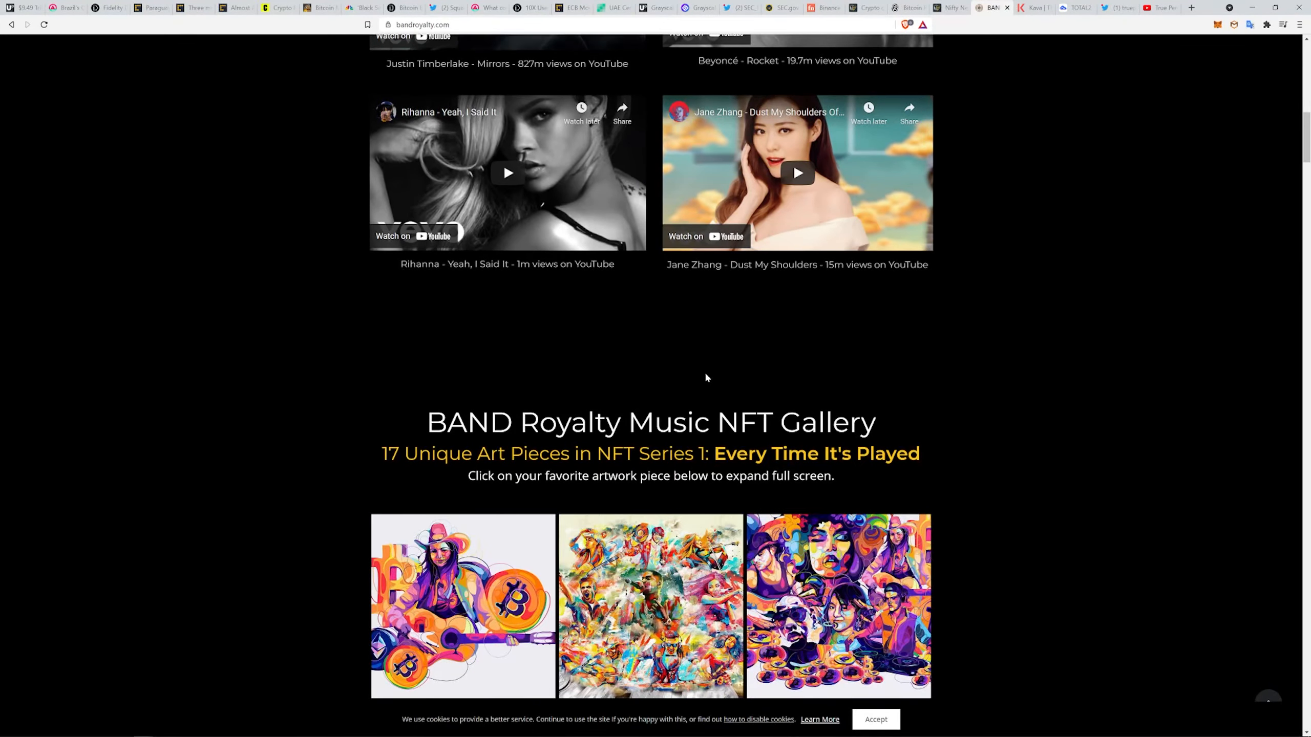
{"action": "scroll", "scroll_direction": "down", "scroll_amount": 3}
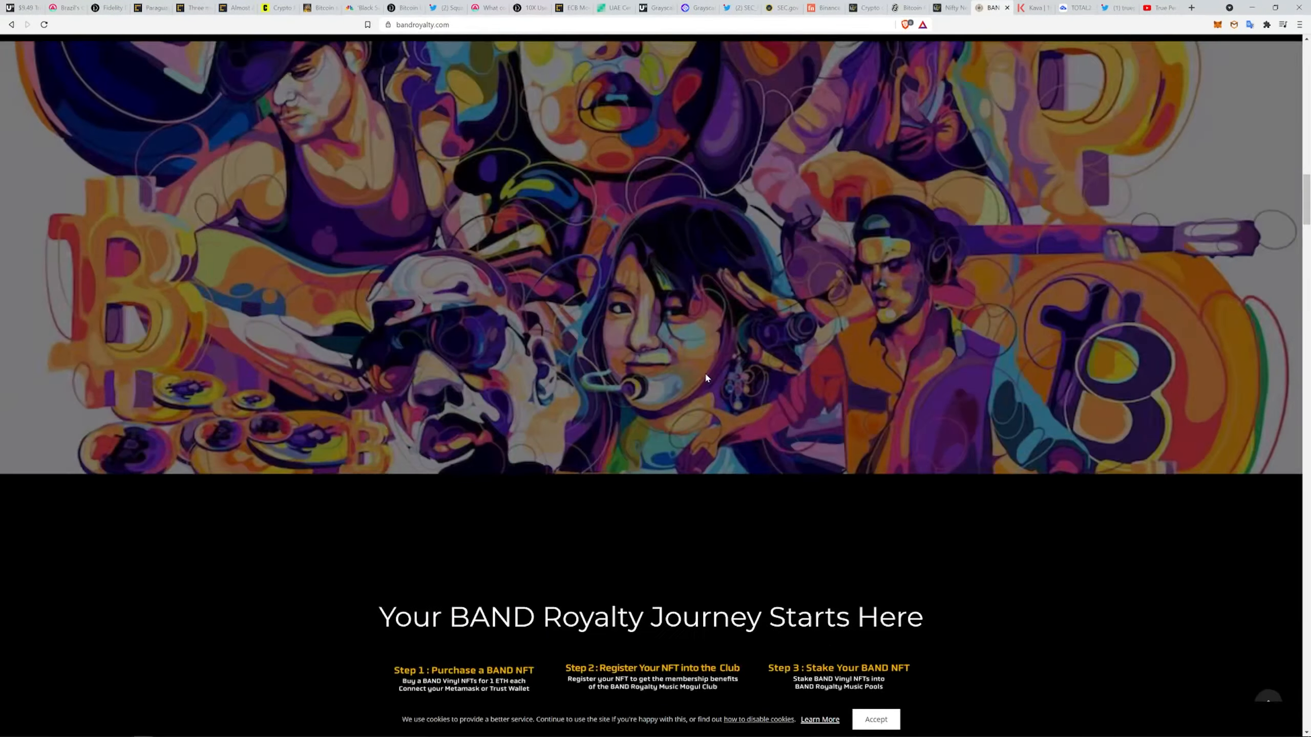
{"action": "scroll", "scroll_direction": "down", "scroll_amount": 3}
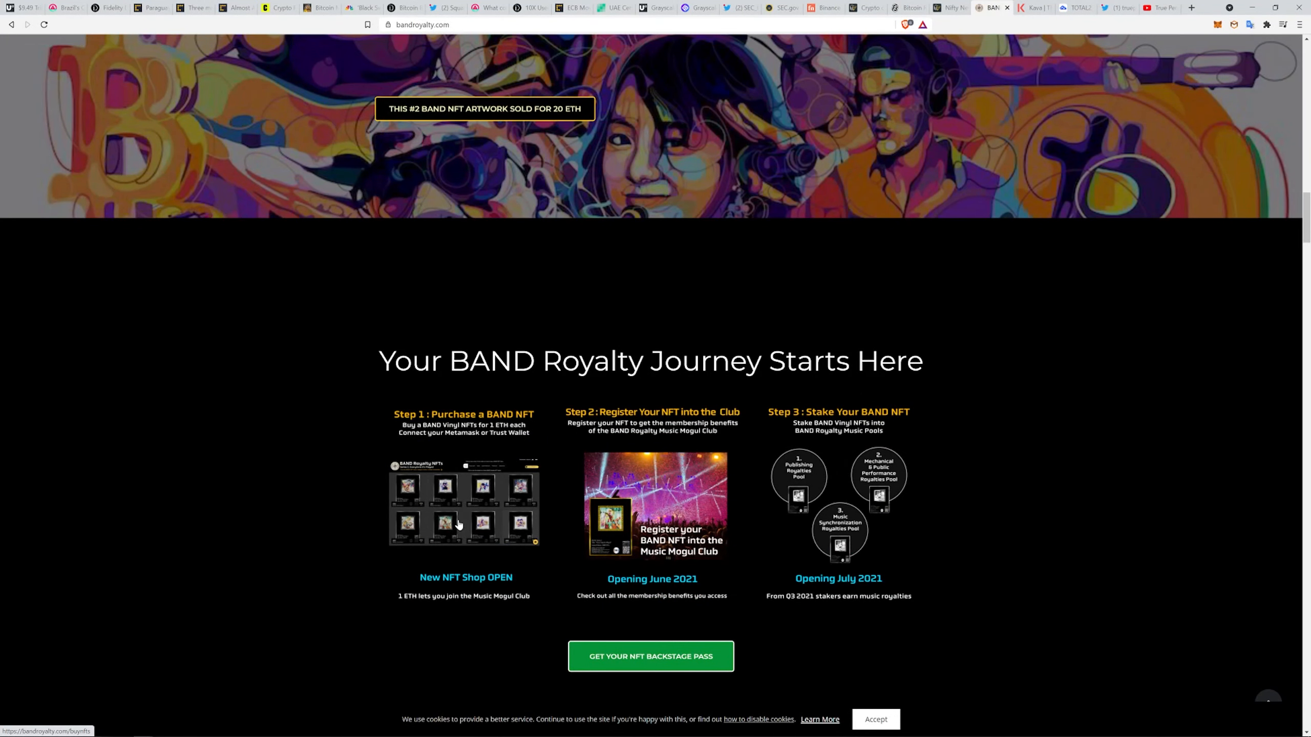
{"action": "scroll", "scroll_direction": "down", "scroll_amount": 3}
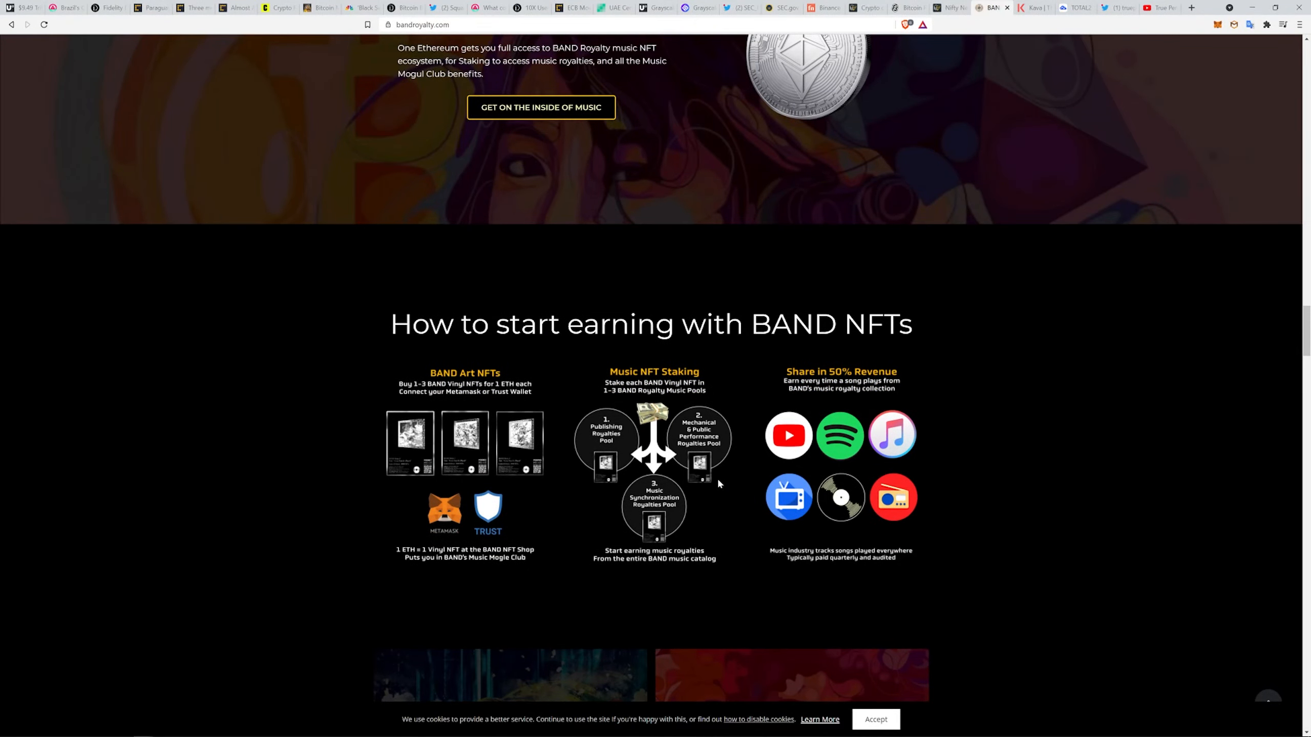
{"action": "mouse_move", "coordinate": [717, 467]}
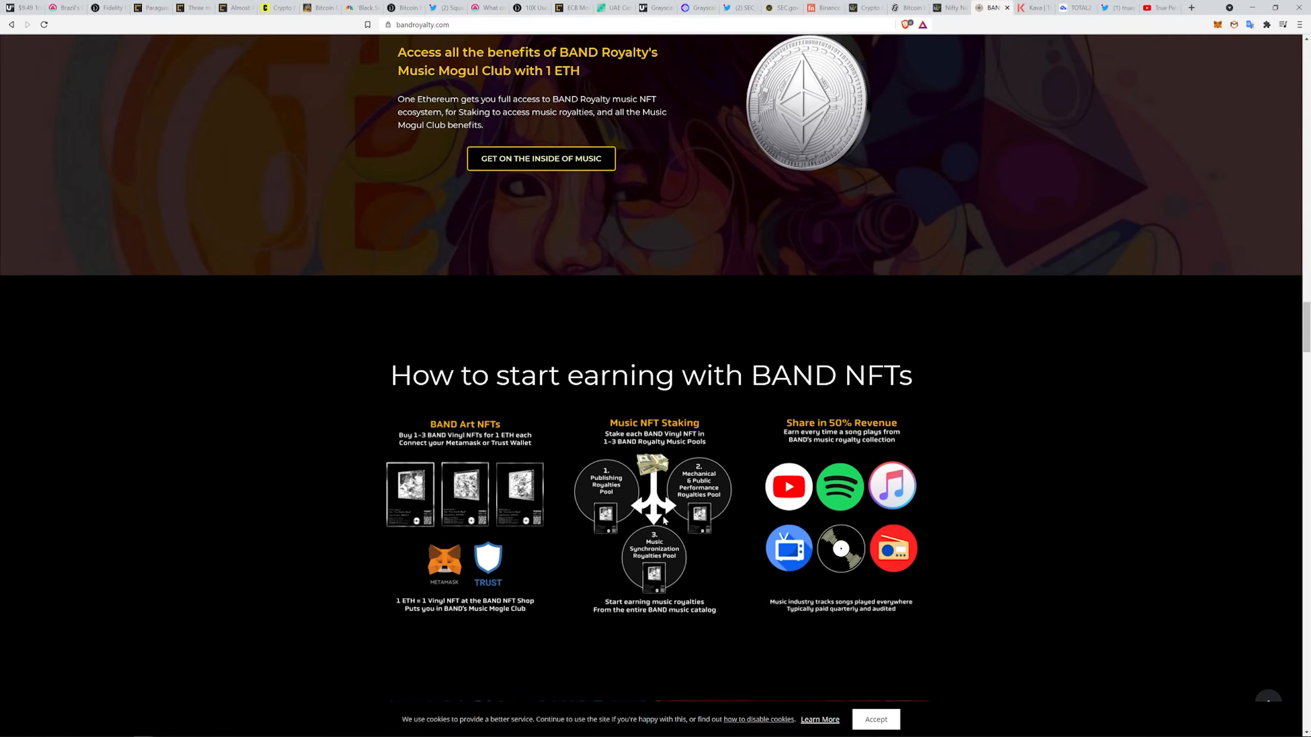
{"action": "mouse_move", "coordinate": [640, 560]}
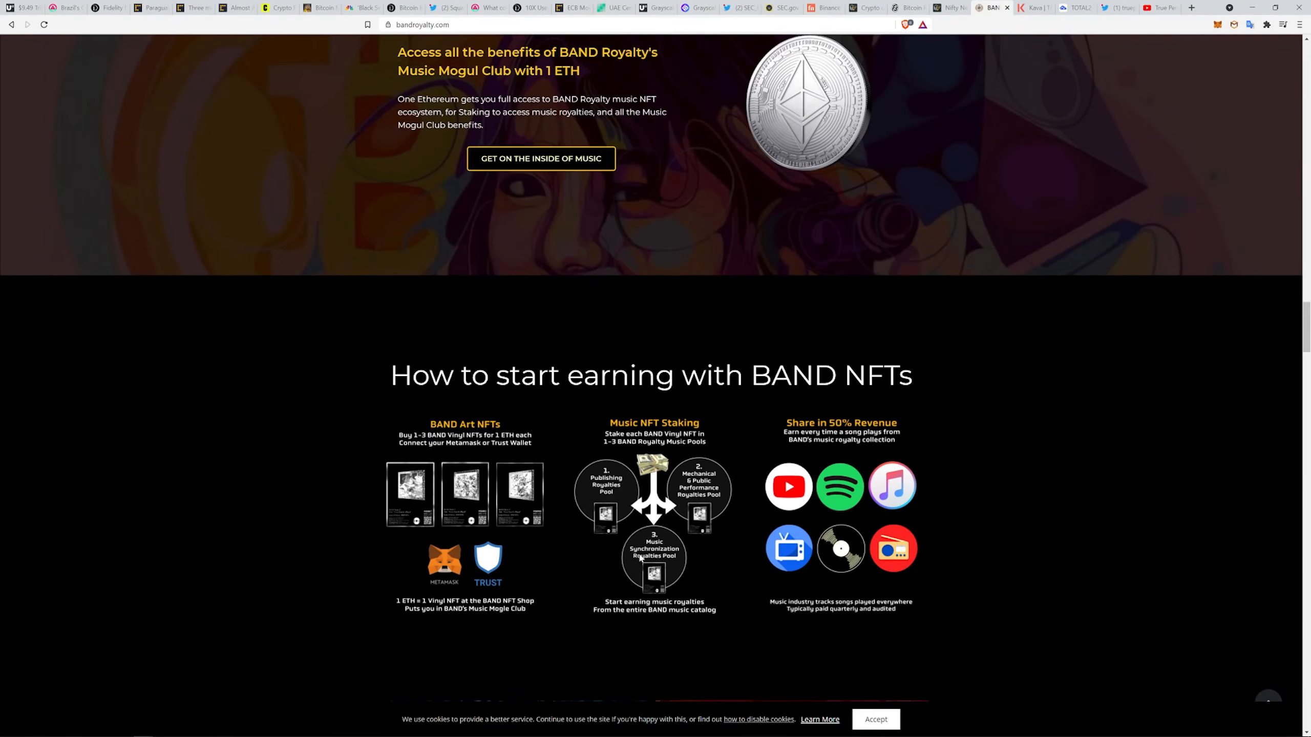
{"action": "scroll", "scroll_direction": "down", "scroll_amount": 3}
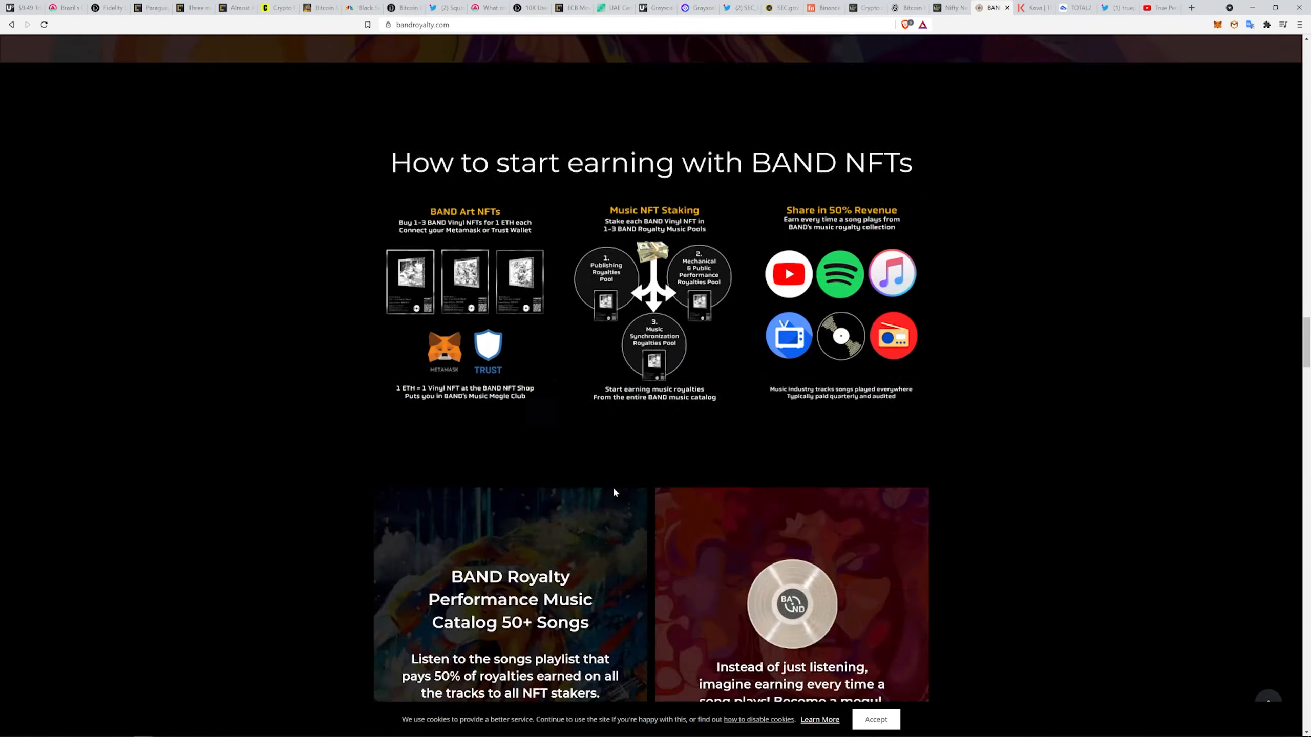
{"action": "scroll", "scroll_direction": "down", "scroll_amount": 3}
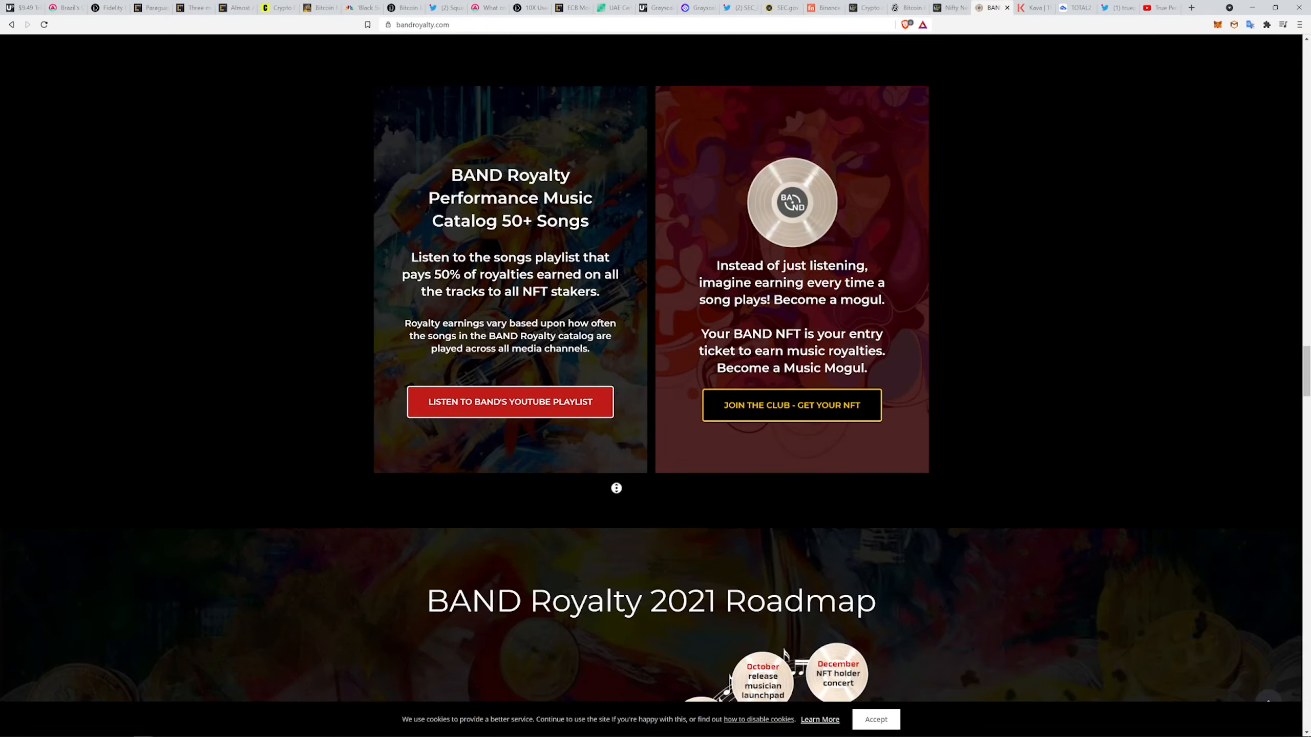
{"action": "scroll", "scroll_direction": "down", "scroll_amount": 3}
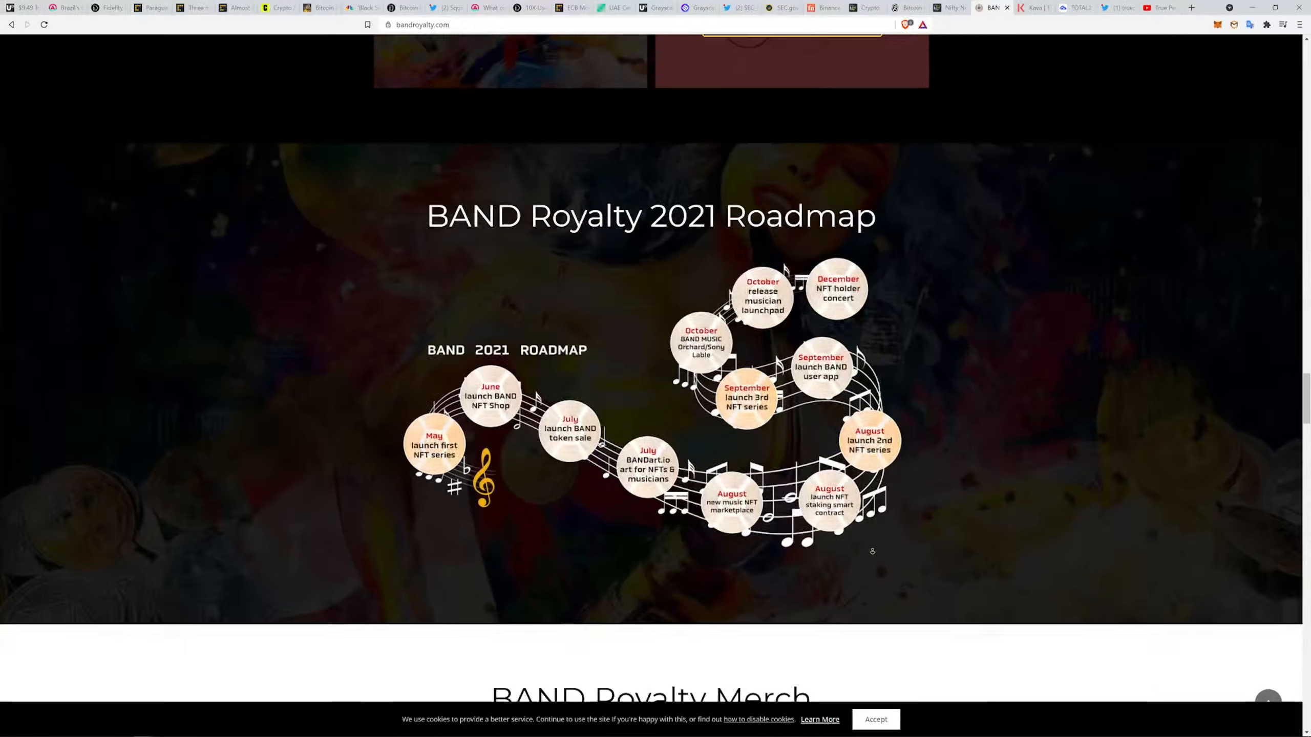
{"action": "scroll", "scroll_direction": "up", "scroll_amount": 3}
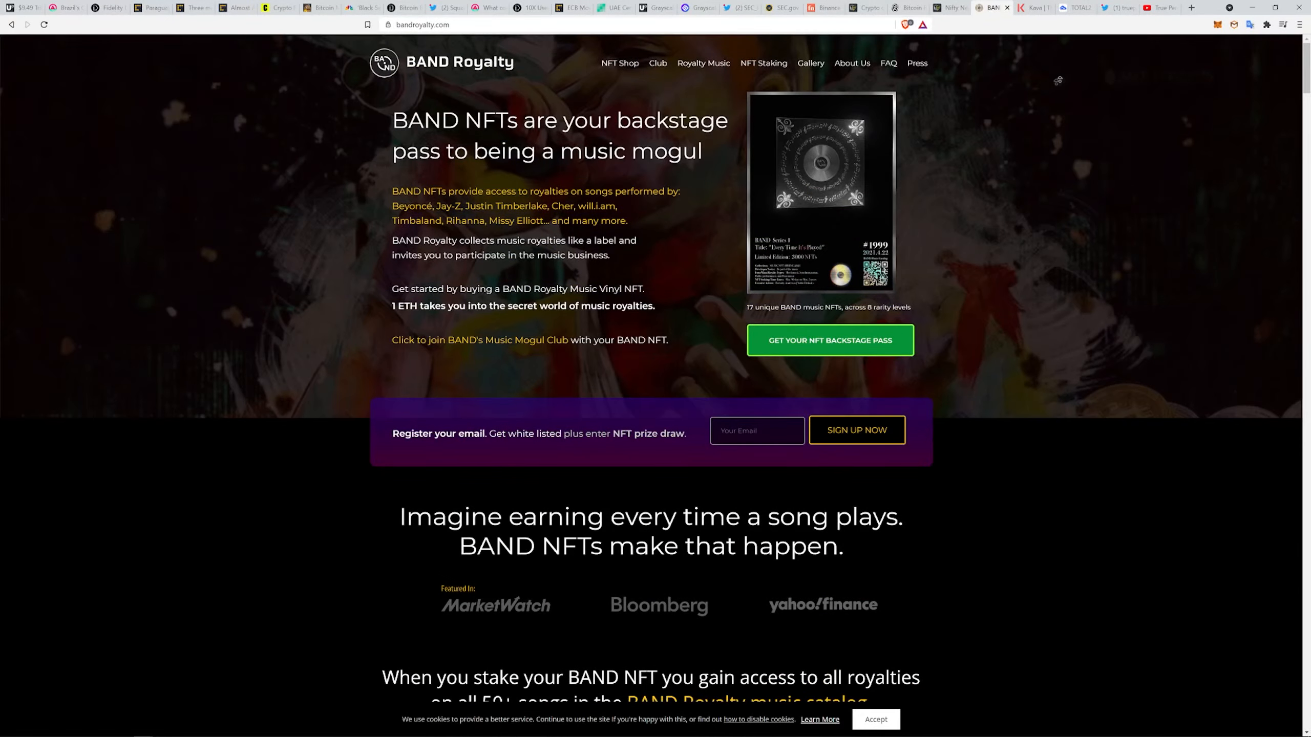
{"action": "mouse_move", "coordinate": [1034, 7]}
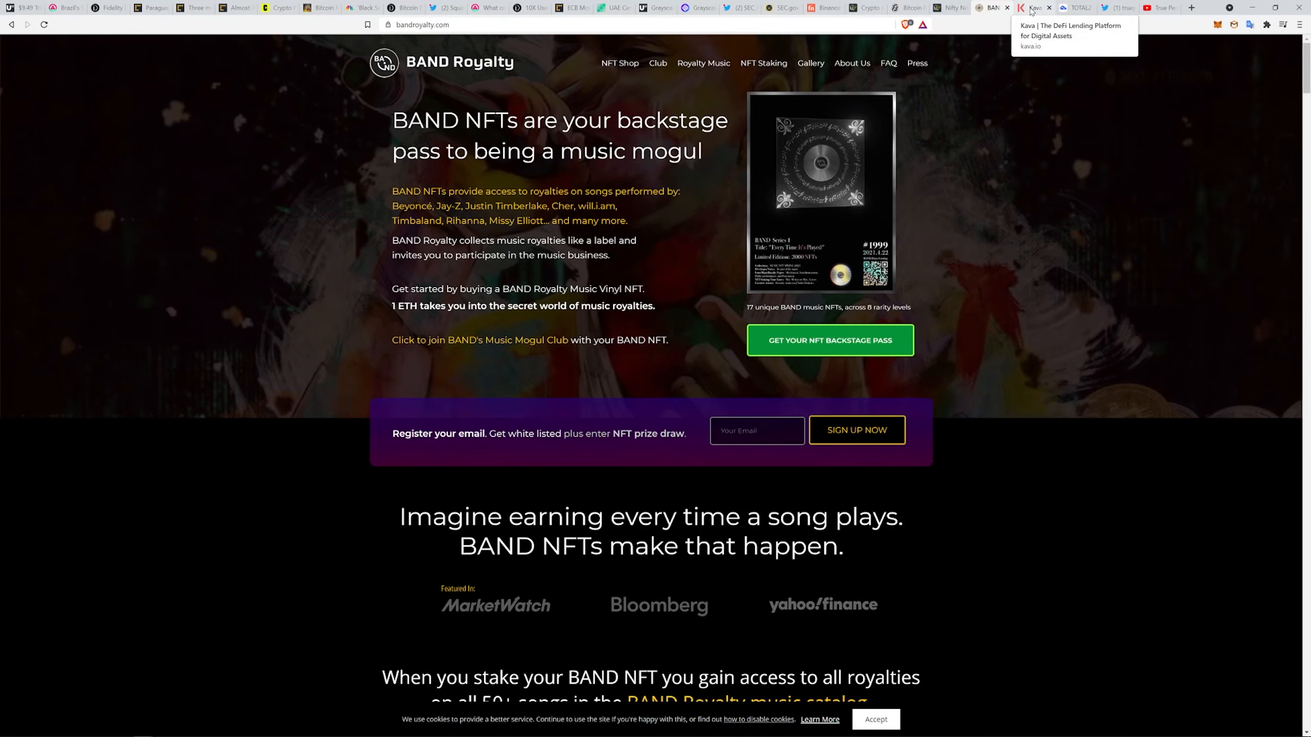
Switch to the Kava tab showing the most-trusted DeFi platform headline.
{"action": "left_click", "coordinate": [1035, 8]}
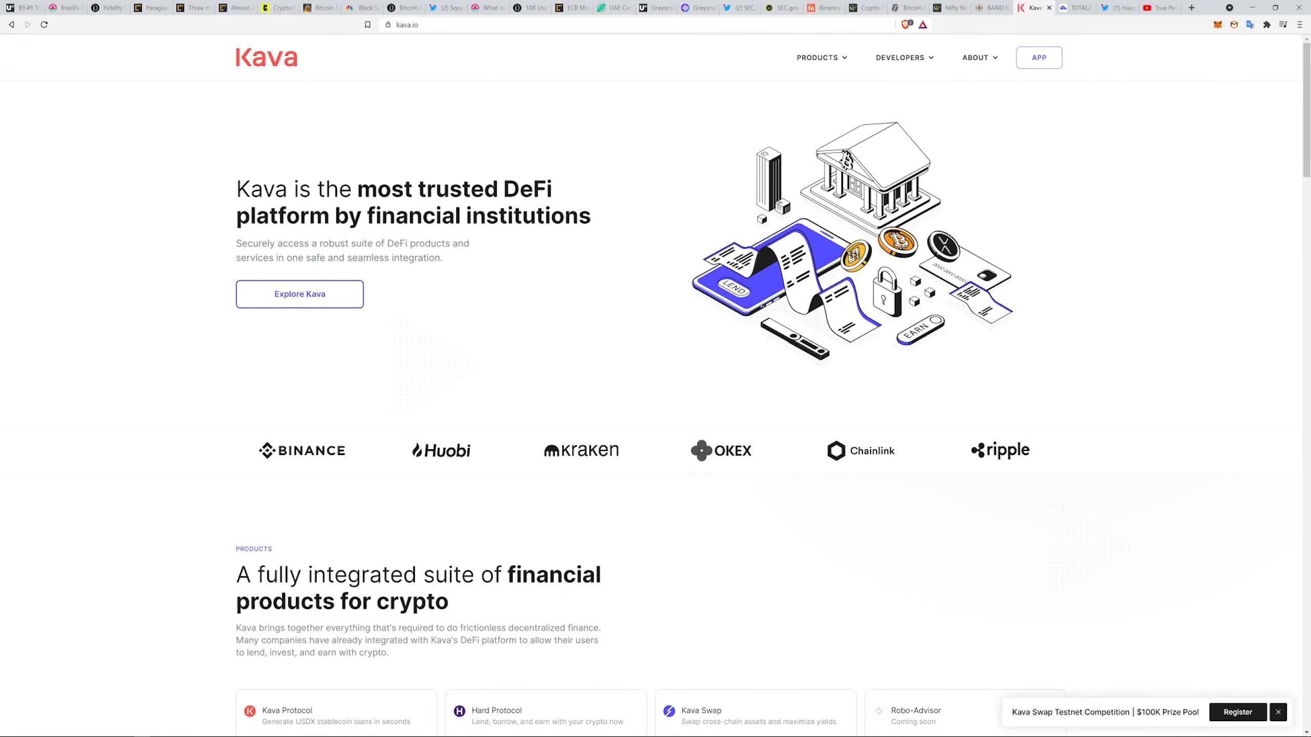
{"action": "mouse_move", "coordinate": [576, 303]}
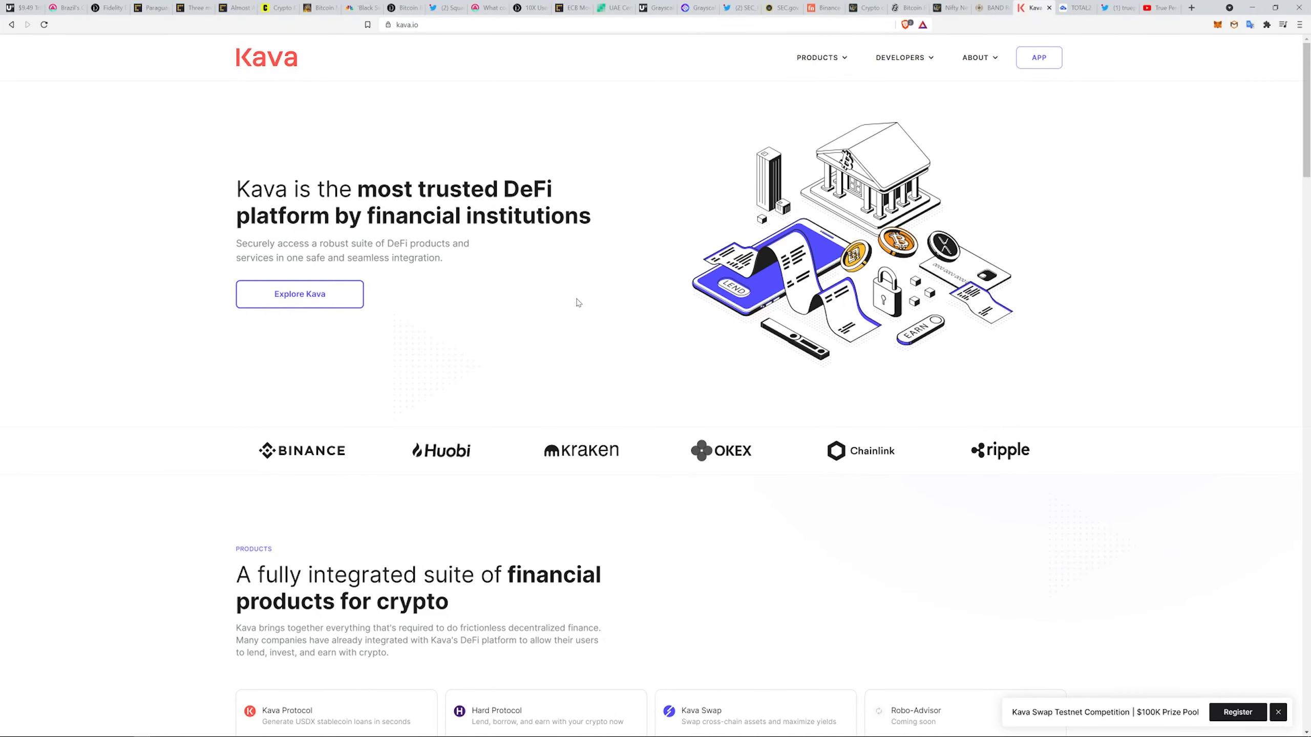
{"action": "mouse_move", "coordinate": [751, 393]}
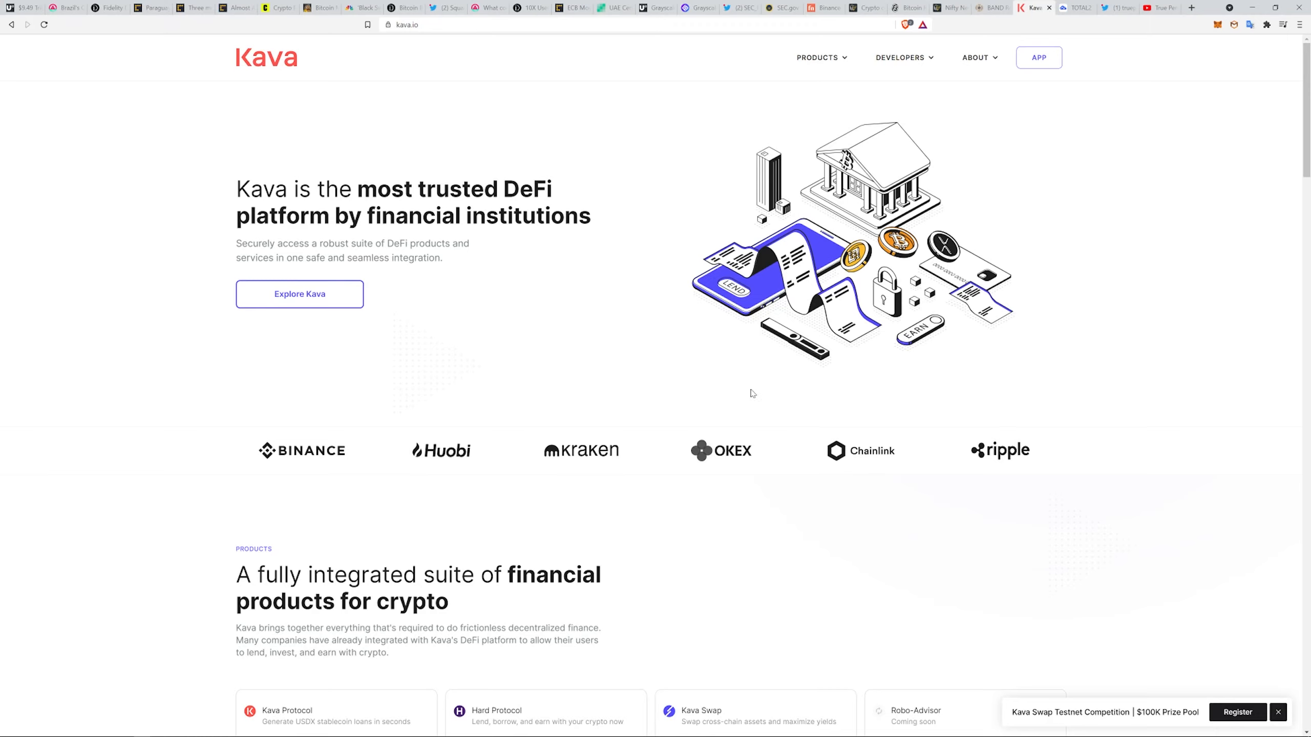
{"action": "mouse_move", "coordinate": [887, 496]}
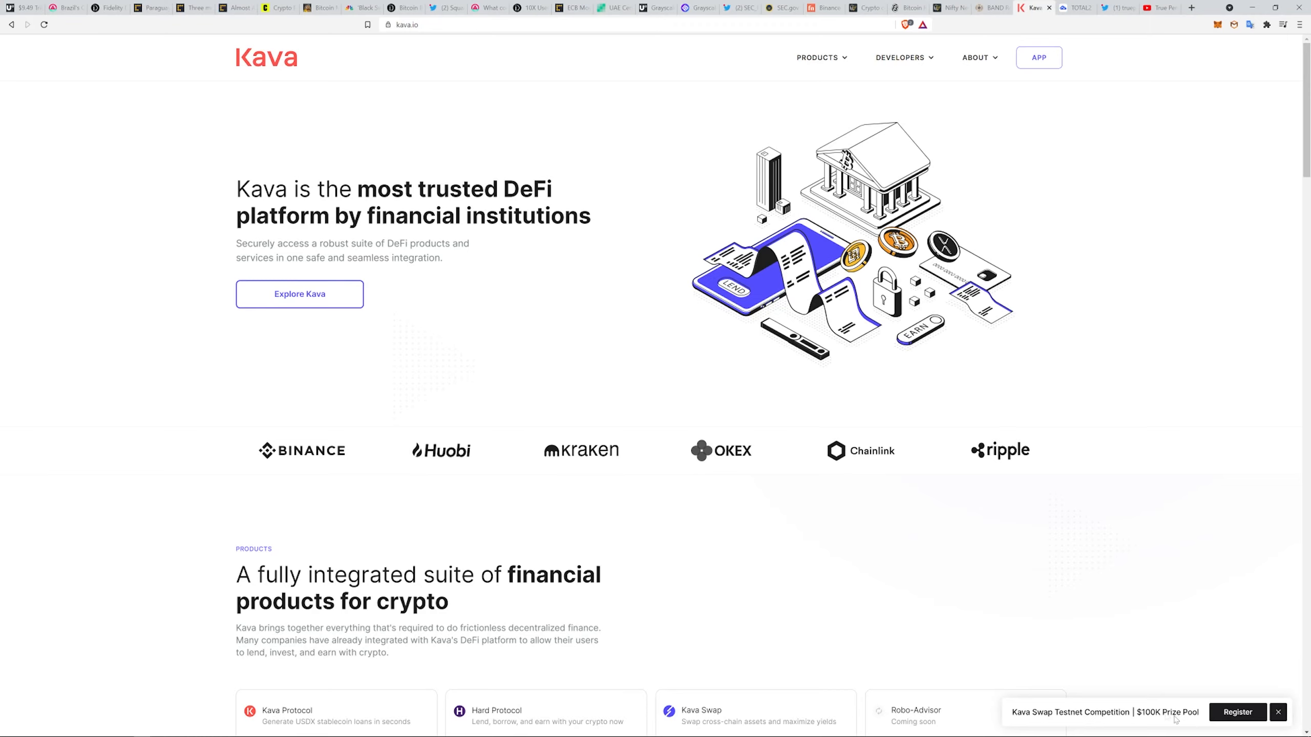
{"action": "mouse_move", "coordinate": [1055, 727]}
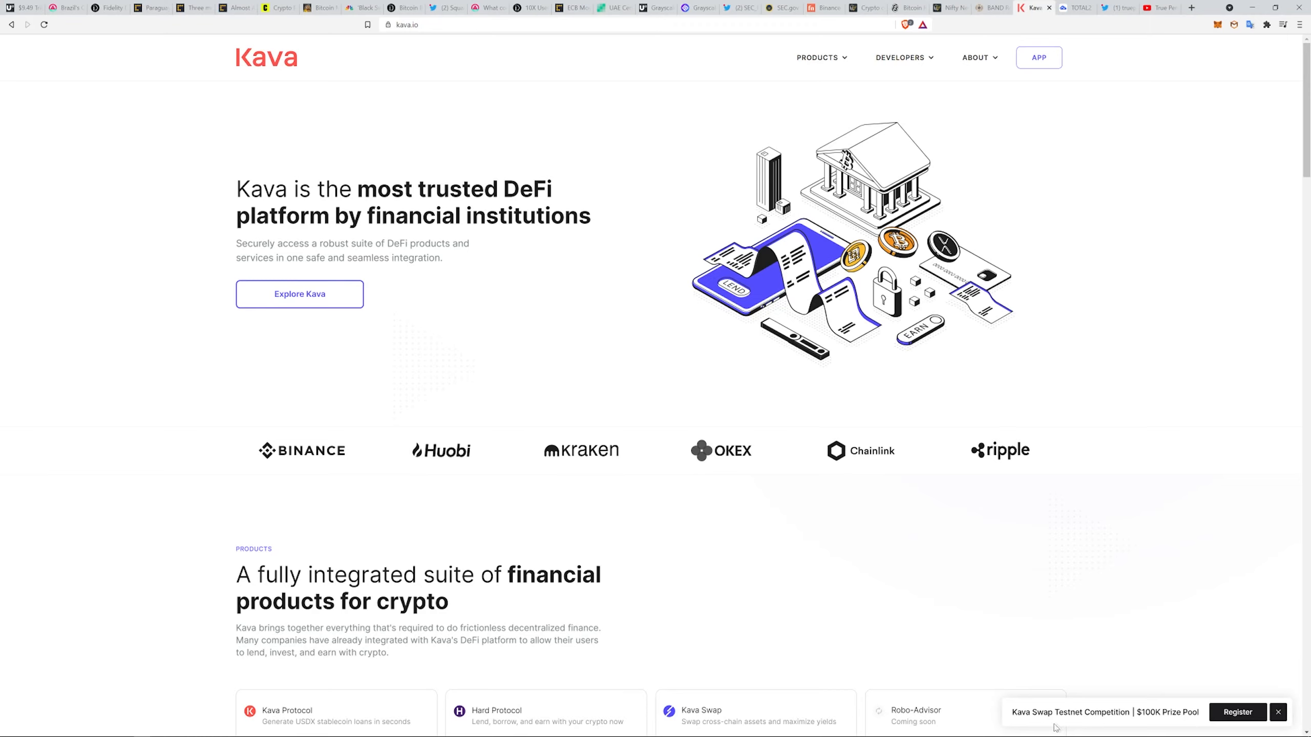
{"action": "mouse_move", "coordinate": [959, 608]}
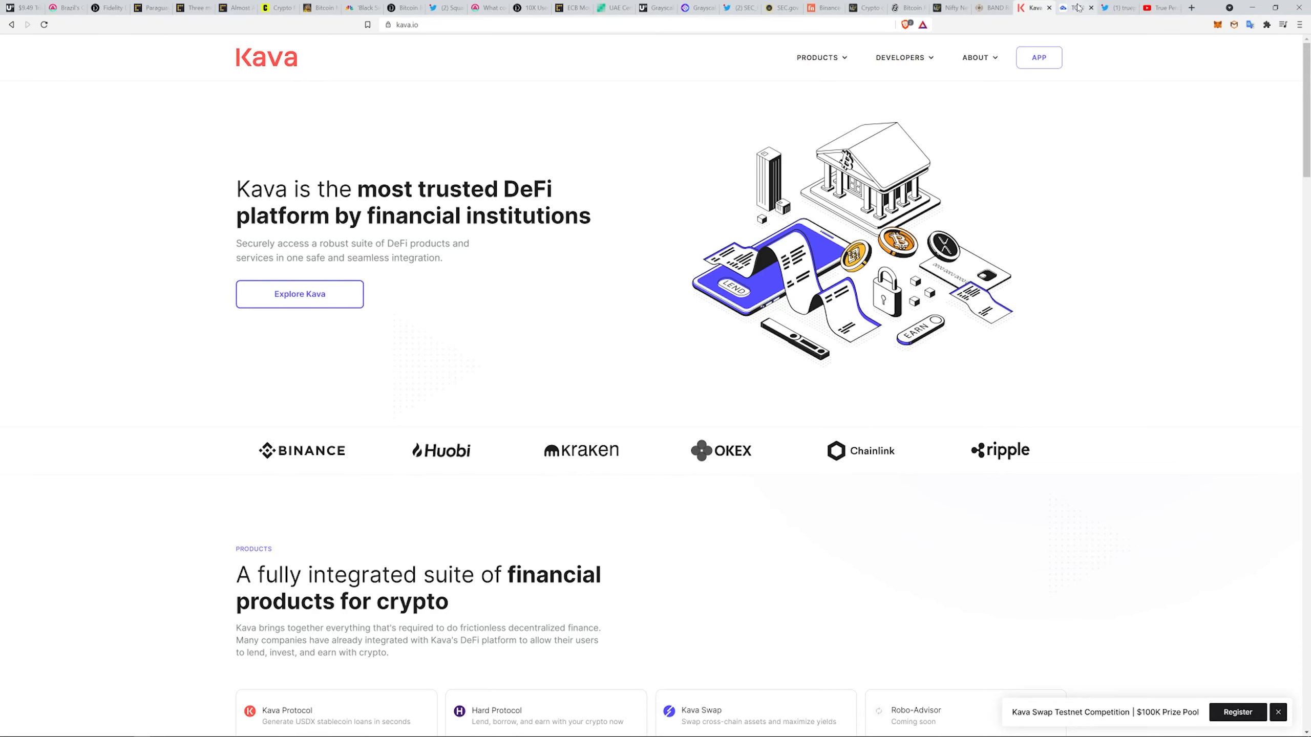
Switch to the TradingView TOTAL2 market cap chart with Fibonacci retracement levels.
{"action": "left_click", "coordinate": [1071, 8]}
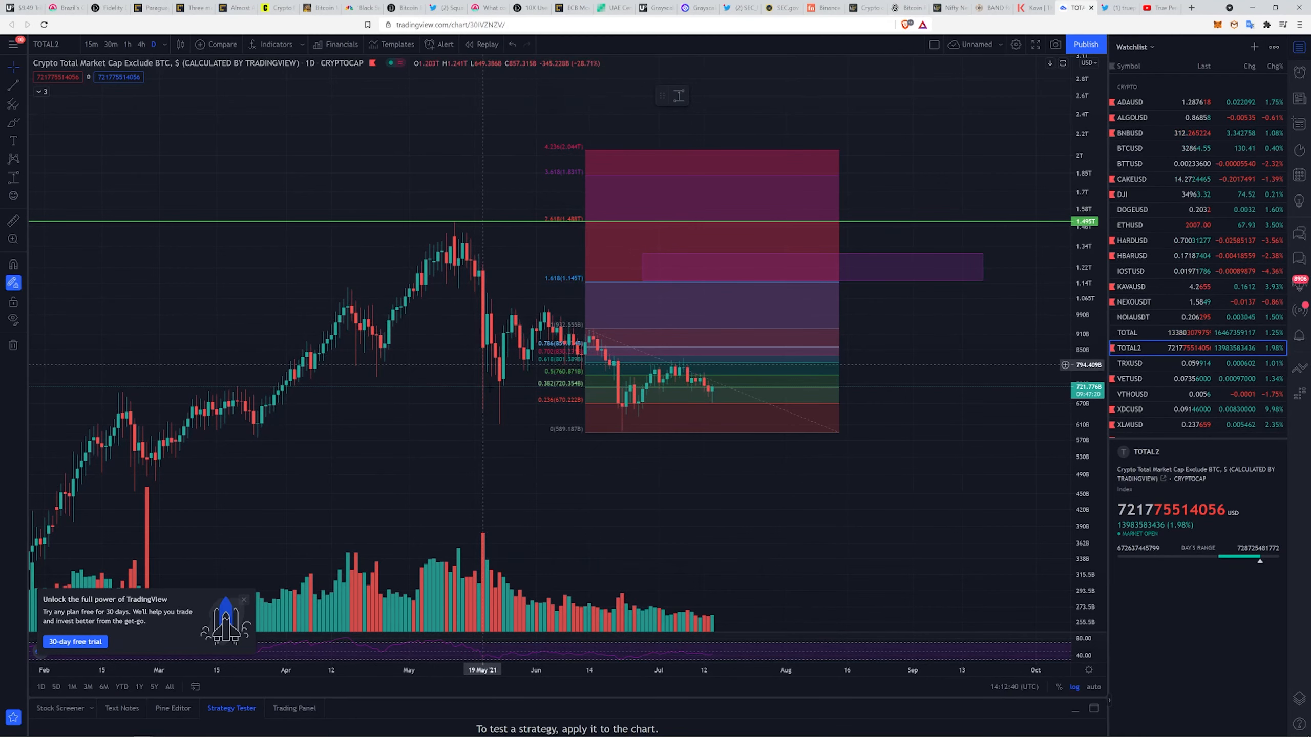
{"action": "mouse_move", "coordinate": [588, 340]}
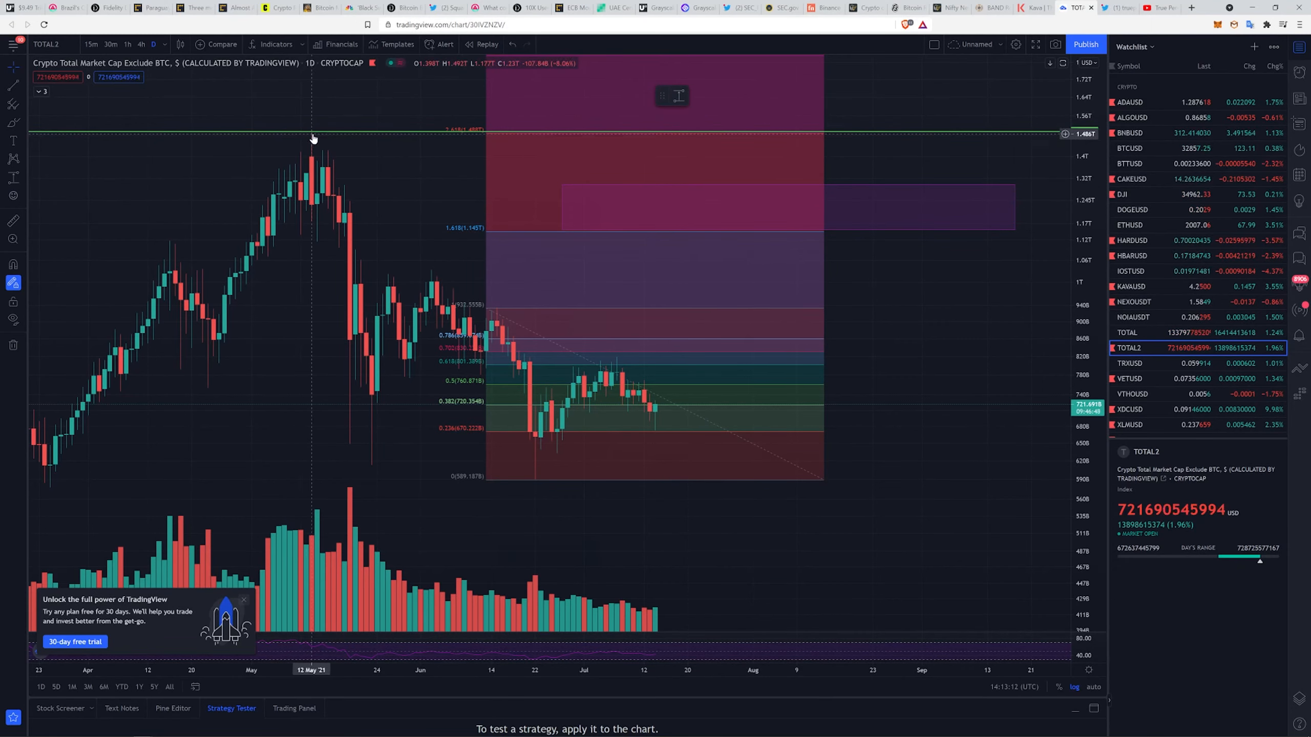
{"action": "mouse_move", "coordinate": [705, 349]}
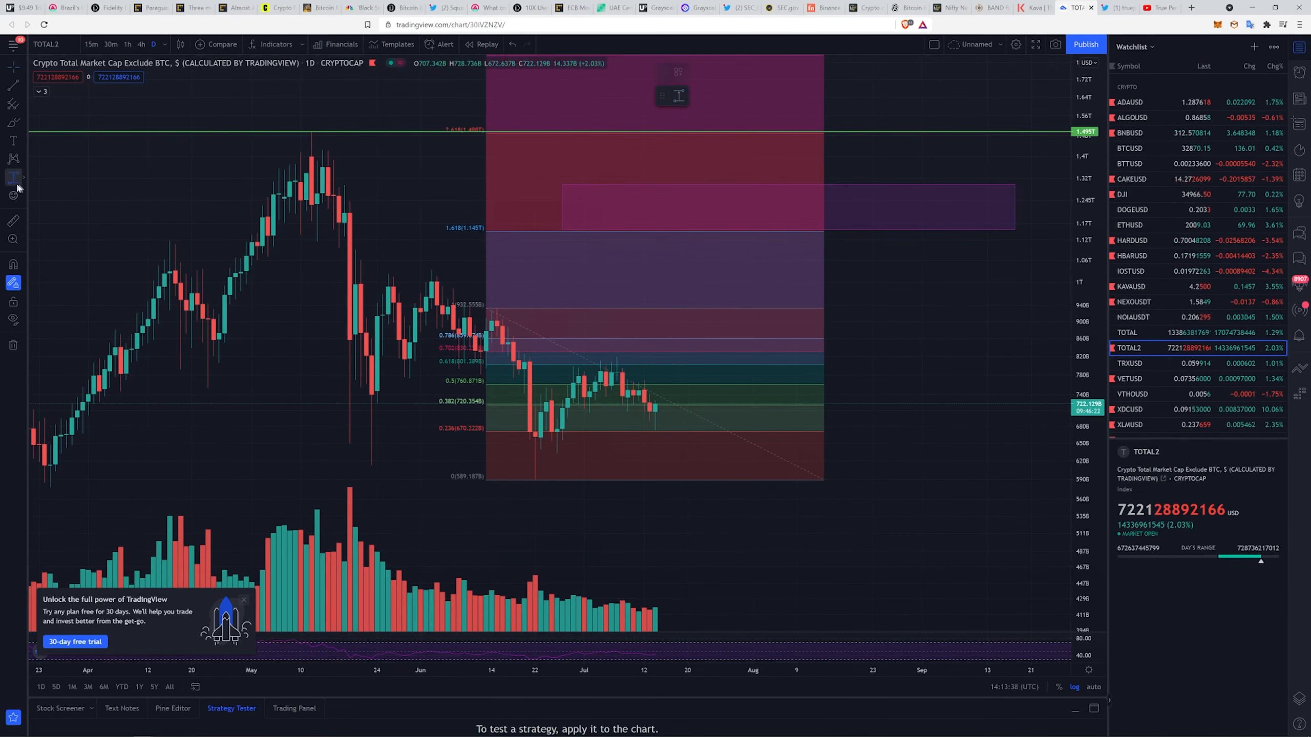
Select the Price Range tool from the left toolbar's measuring group.
{"action": "left_click", "coordinate": [13, 177]}
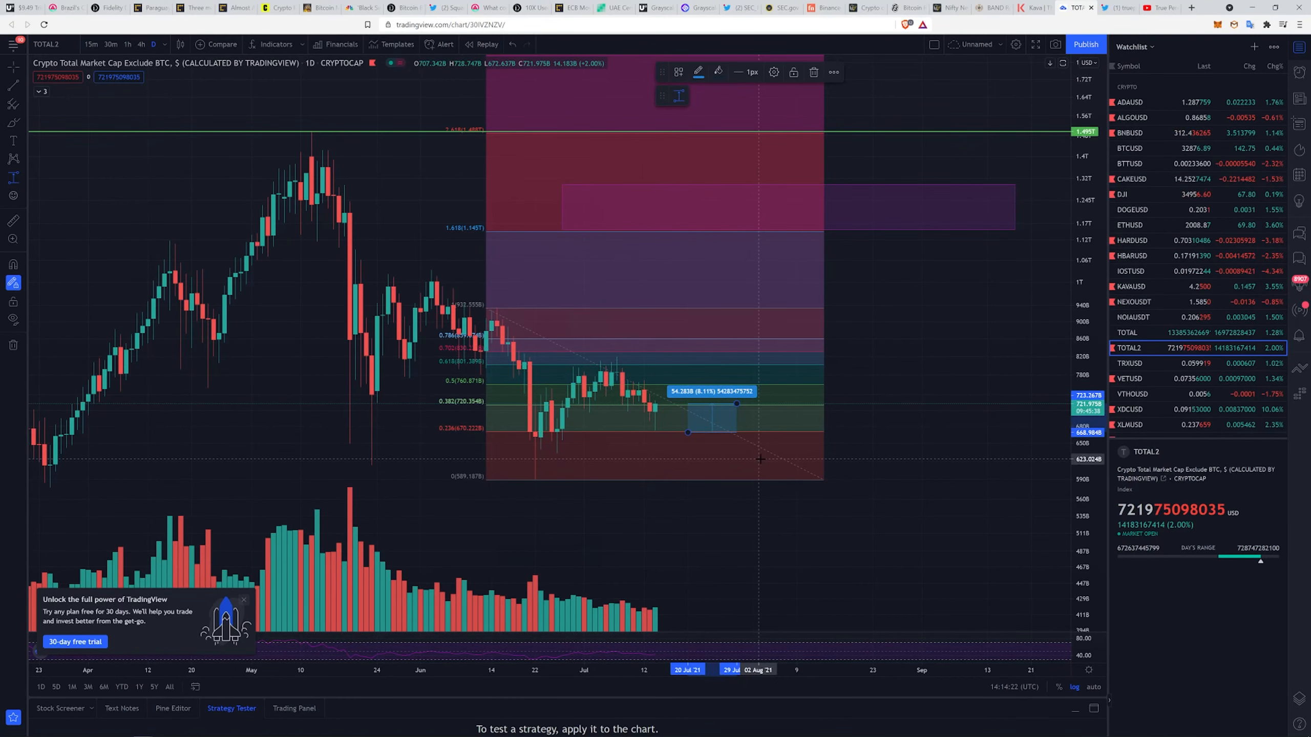
{"action": "mouse_move", "coordinate": [577, 207]}
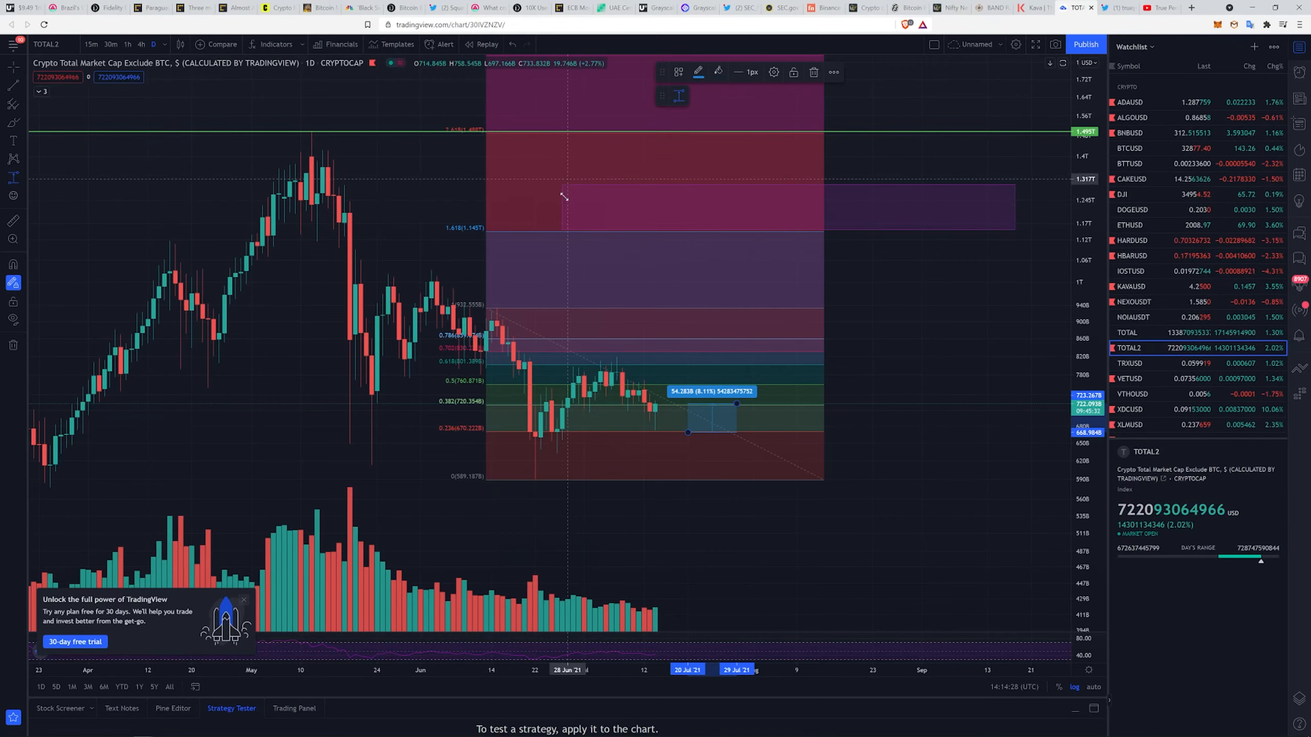
{"action": "mouse_move", "coordinate": [627, 214]}
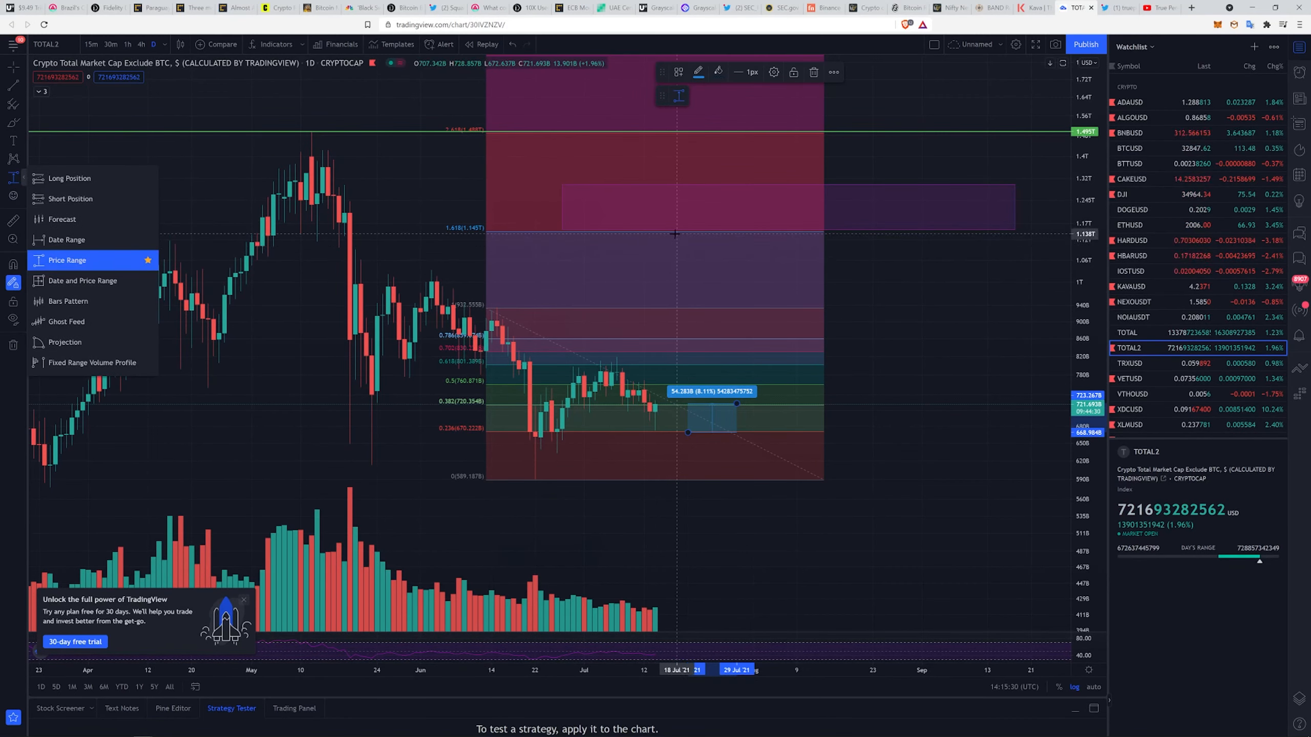
Drag an 8.11% price range box beside the latest TOTAL2 candles.
{"action": "left_click_drag", "start_coordinate": [737, 429], "coordinate": [824, 479]}
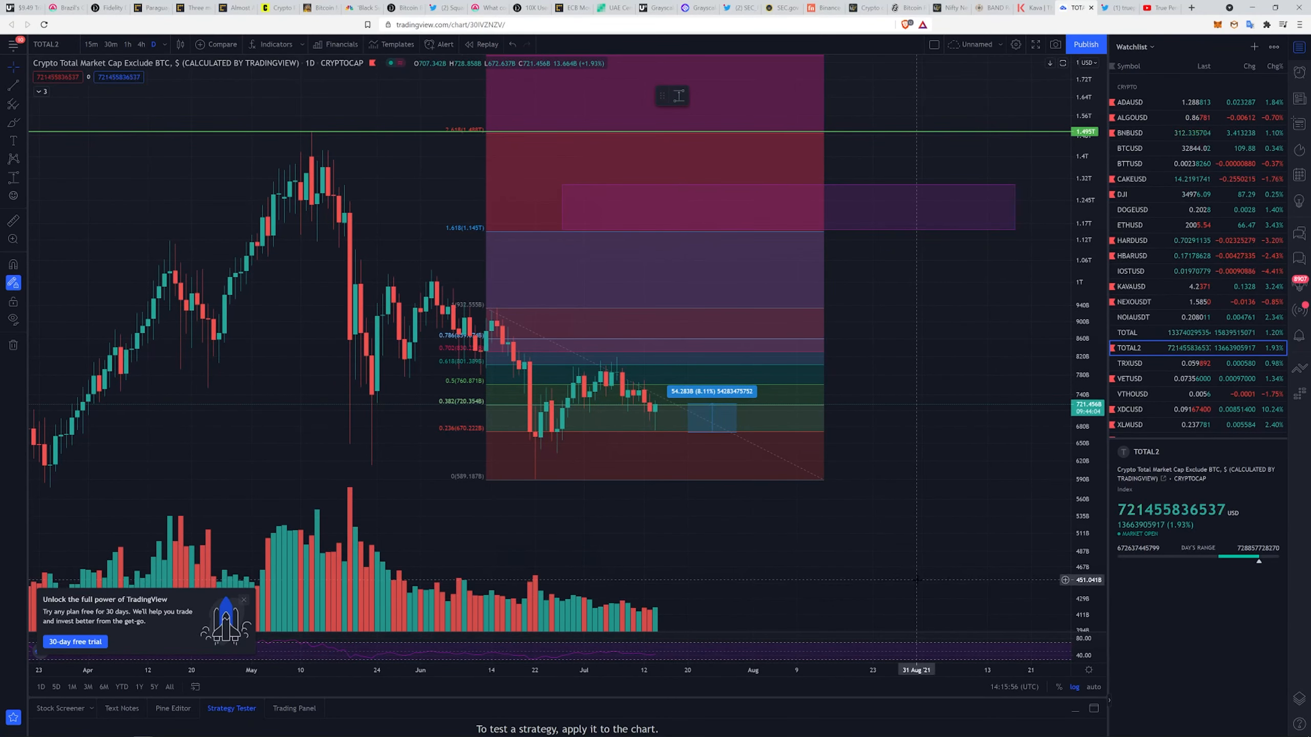
{"action": "mouse_move", "coordinate": [839, 543]}
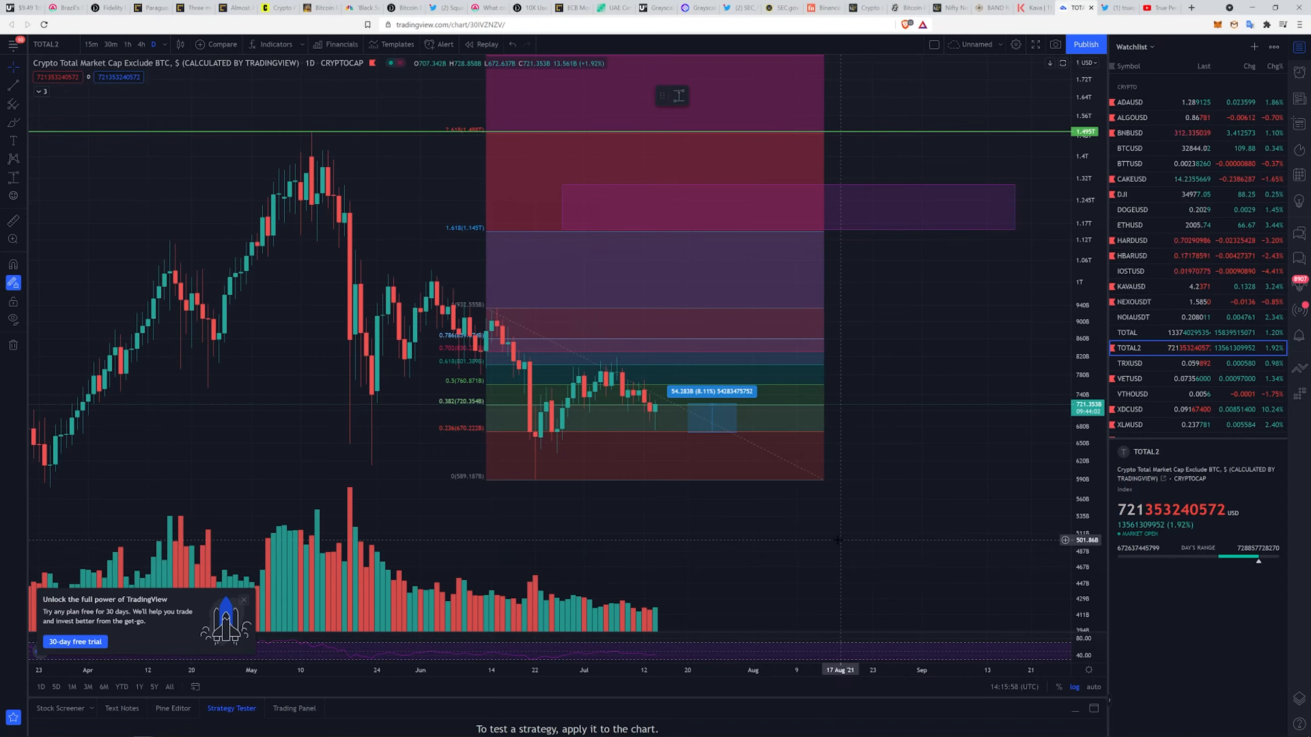
{"action": "mouse_move", "coordinate": [667, 331]}
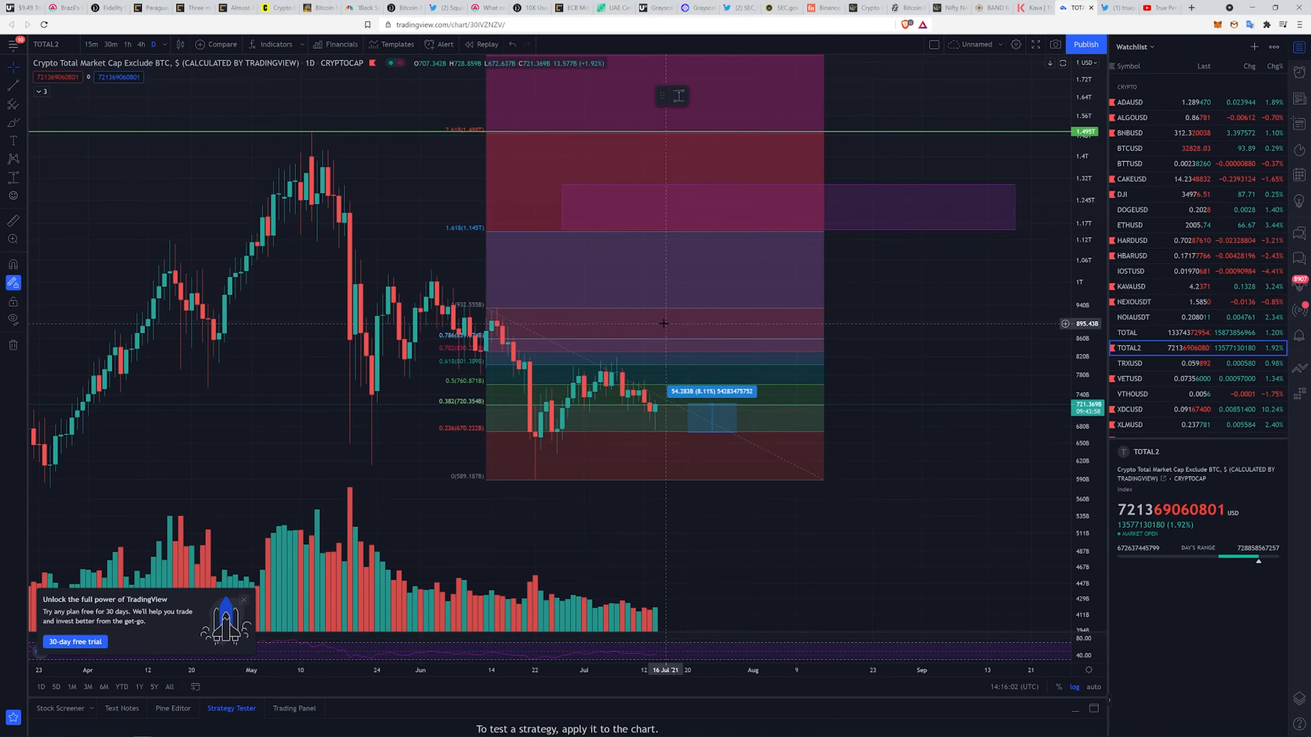
{"action": "mouse_move", "coordinate": [664, 312]}
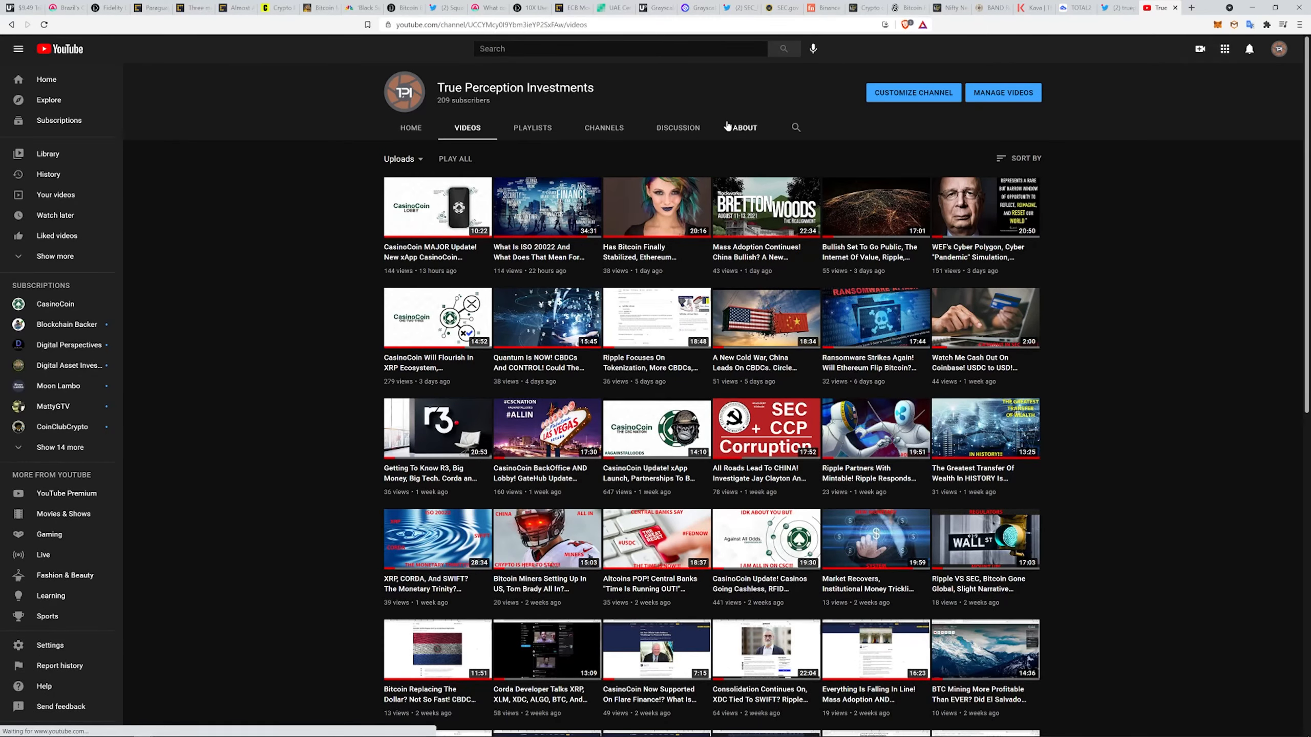
View the channel's Playlists and About page, open its private Facebook group, then return to Kava.
{"action": "left_click", "coordinate": [531, 127]}
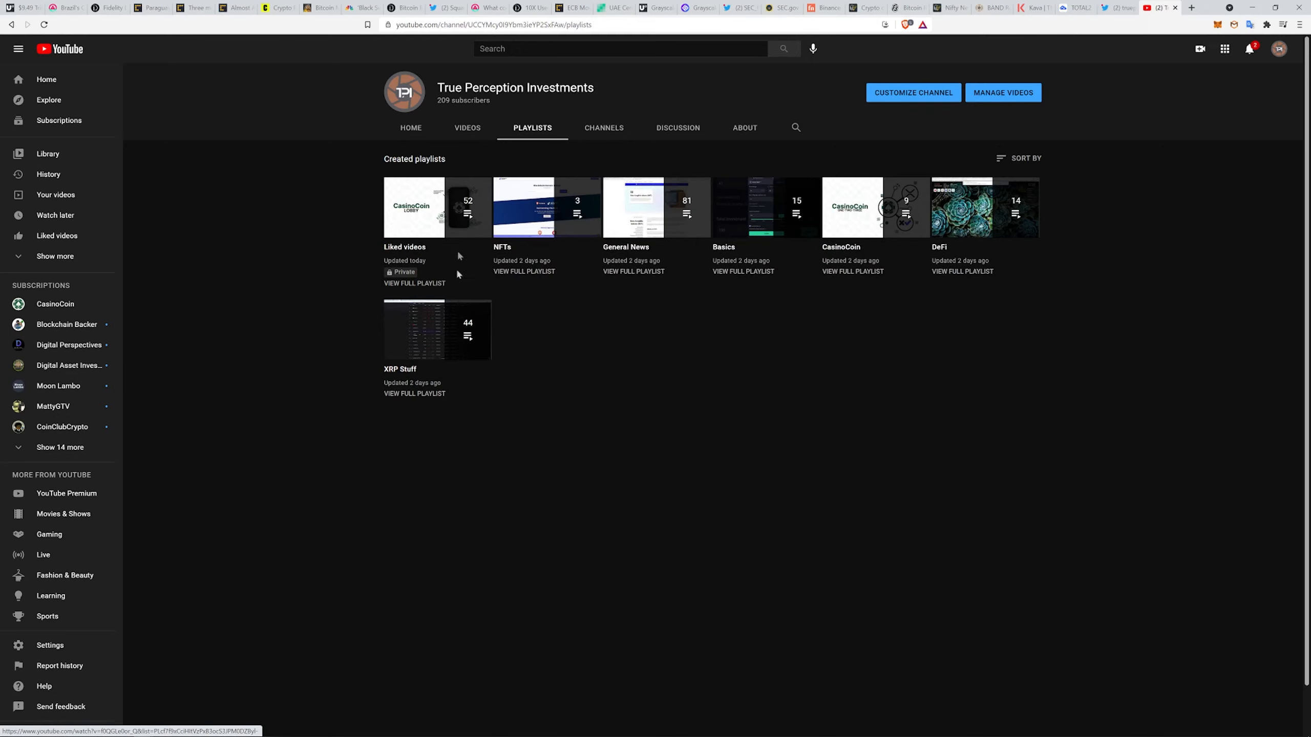
{"action": "mouse_move", "coordinate": [702, 132]}
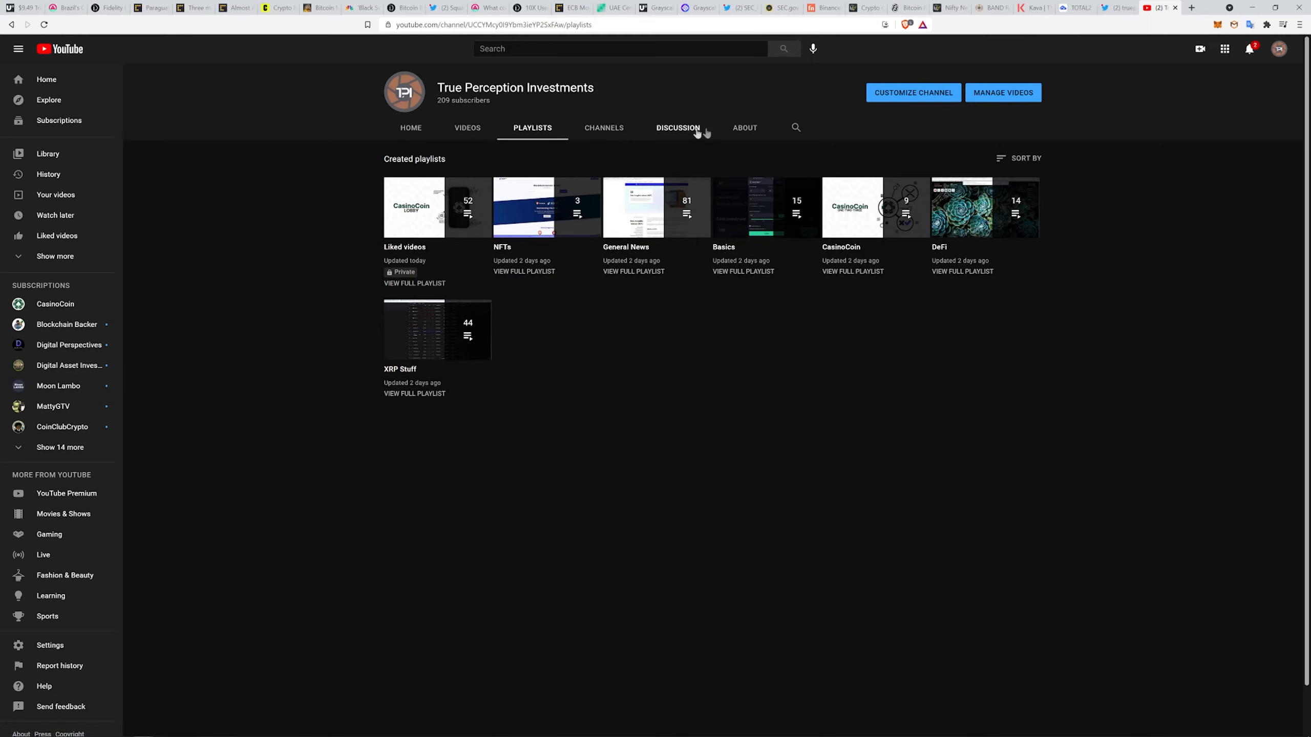
{"action": "left_click", "coordinate": [743, 127]}
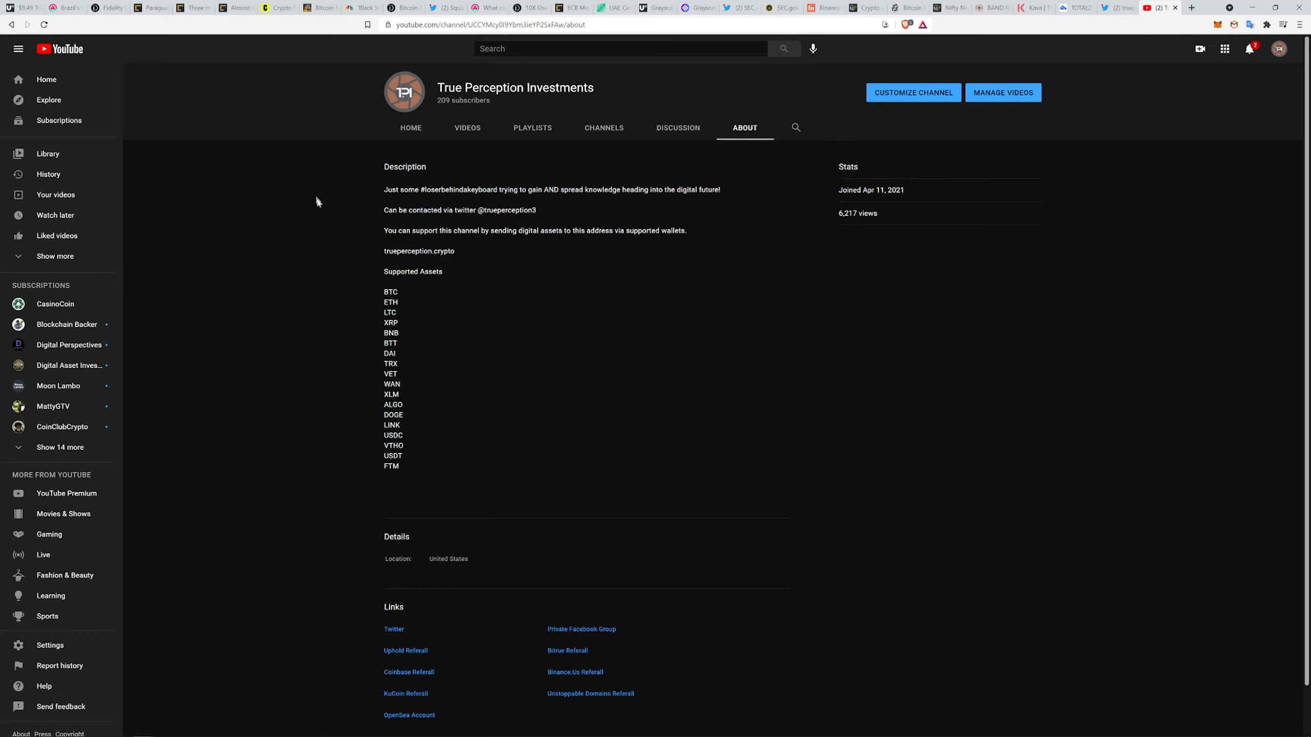
{"action": "scroll", "scroll_direction": "down", "scroll_amount": 3}
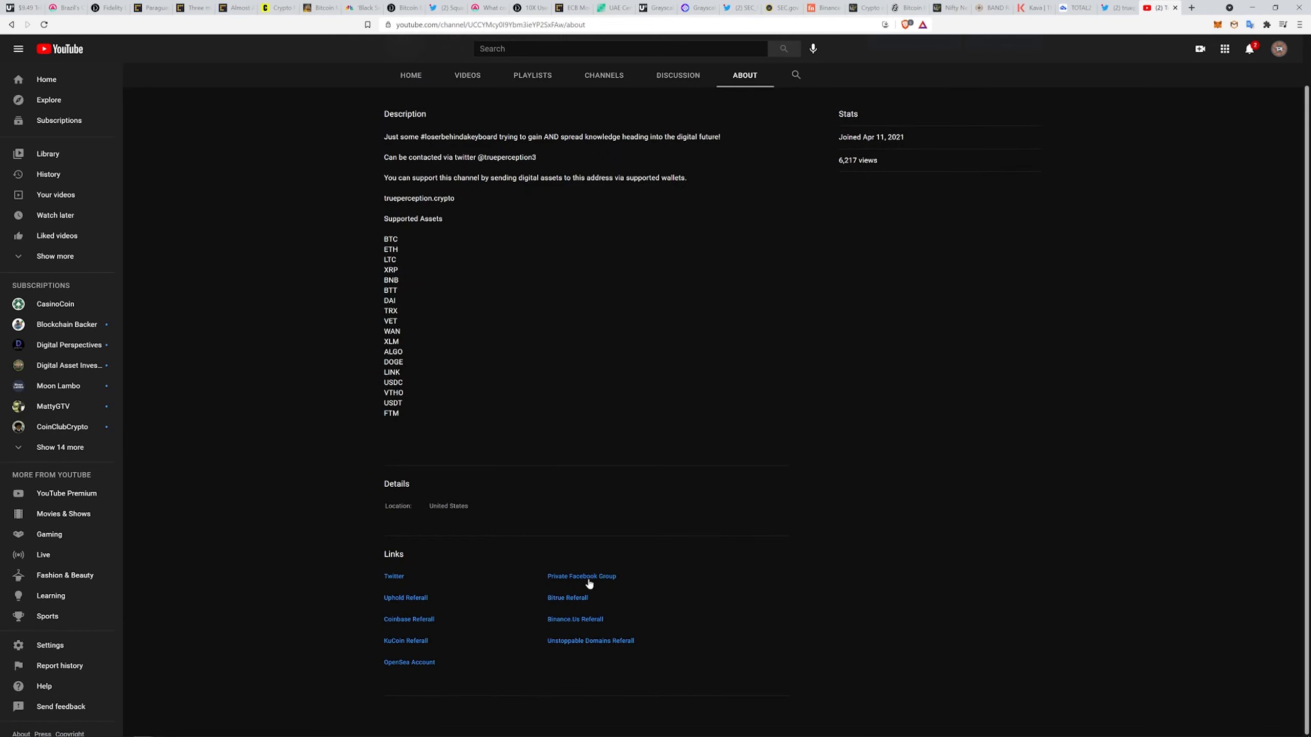
{"action": "left_click", "coordinate": [582, 576]}
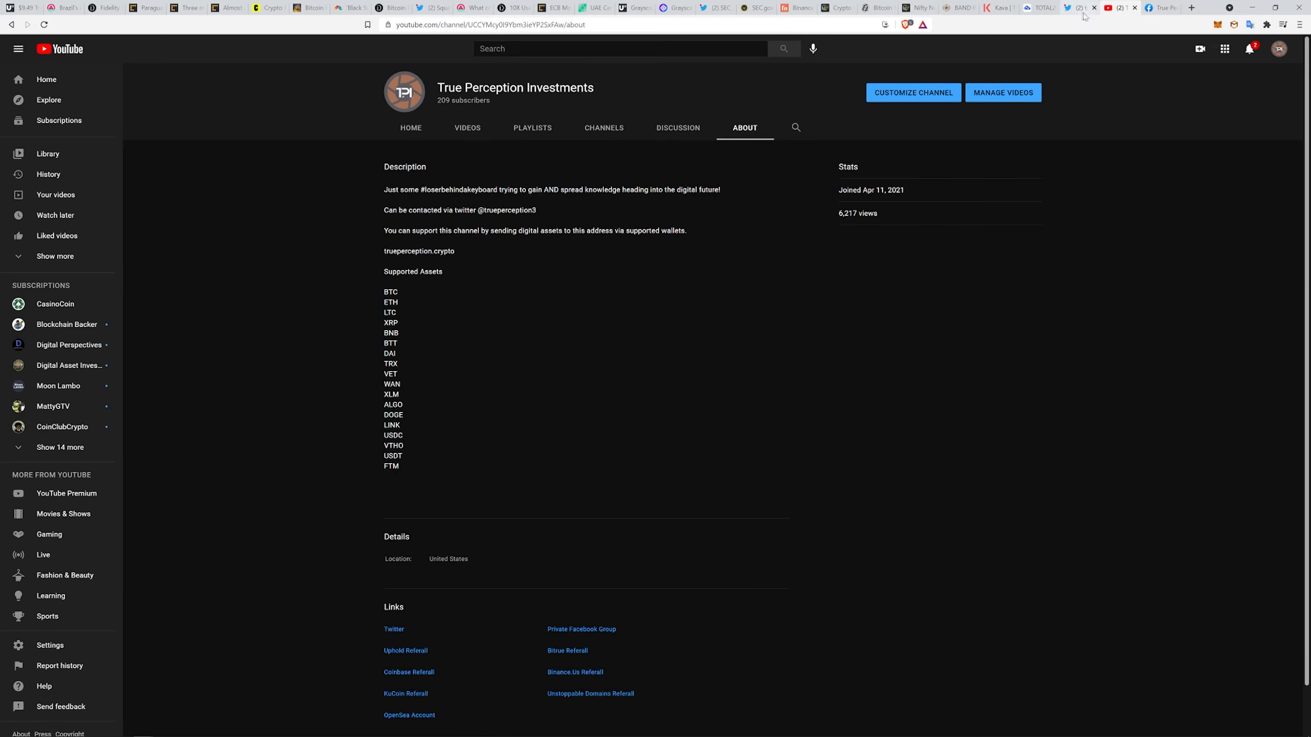
{"action": "left_click", "coordinate": [997, 8]}
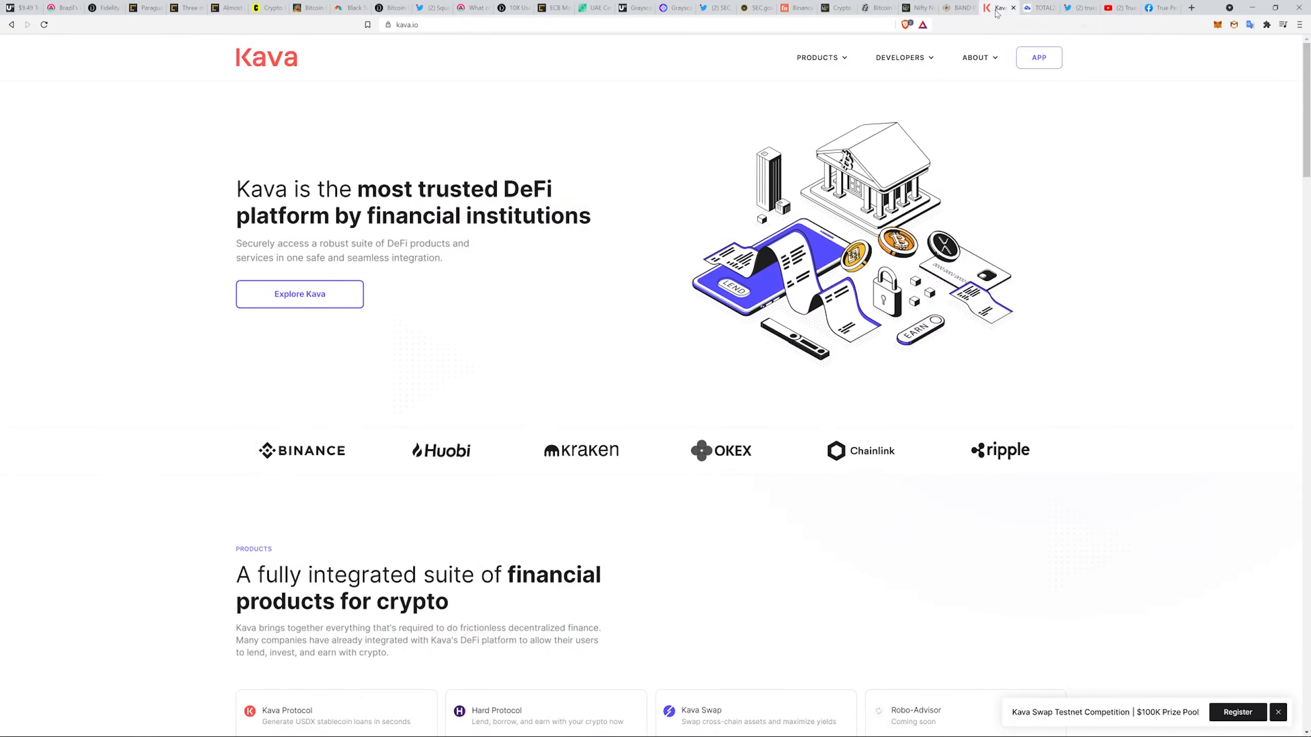
{"action": "mouse_move", "coordinate": [746, 364]}
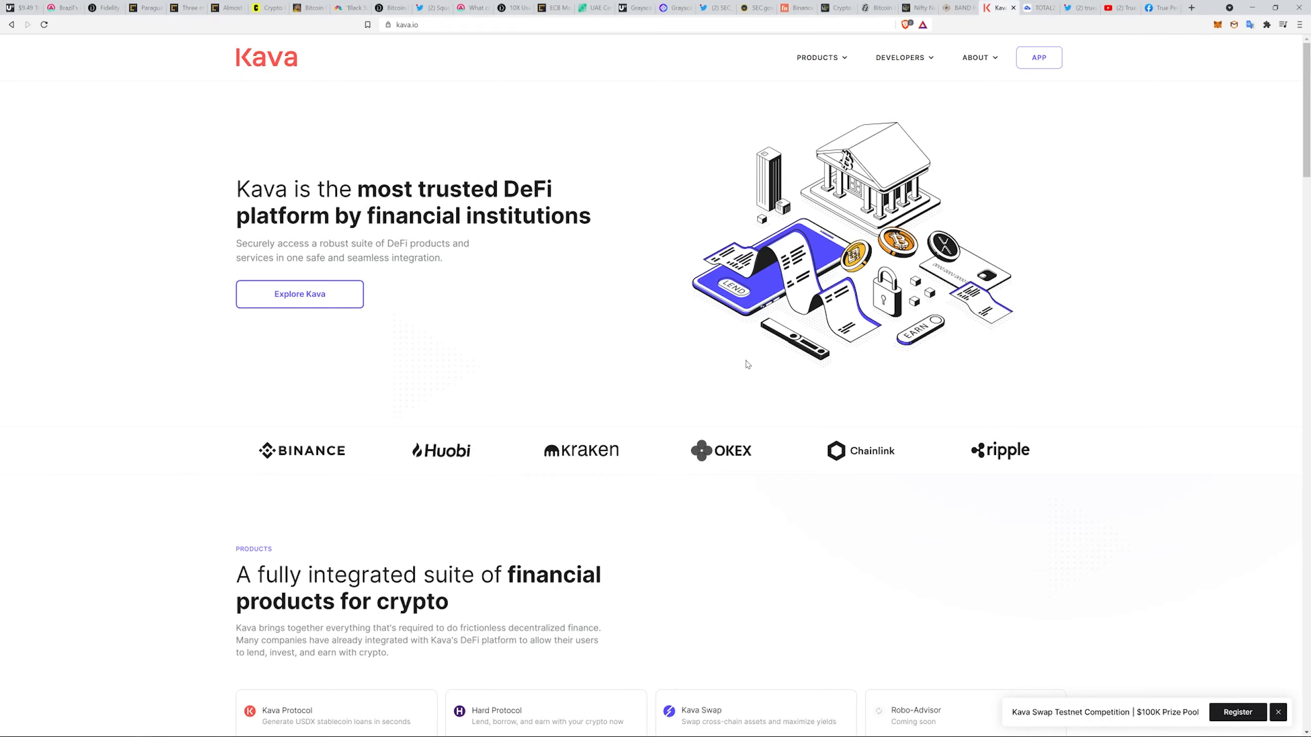
{"action": "mouse_move", "coordinate": [770, 363]}
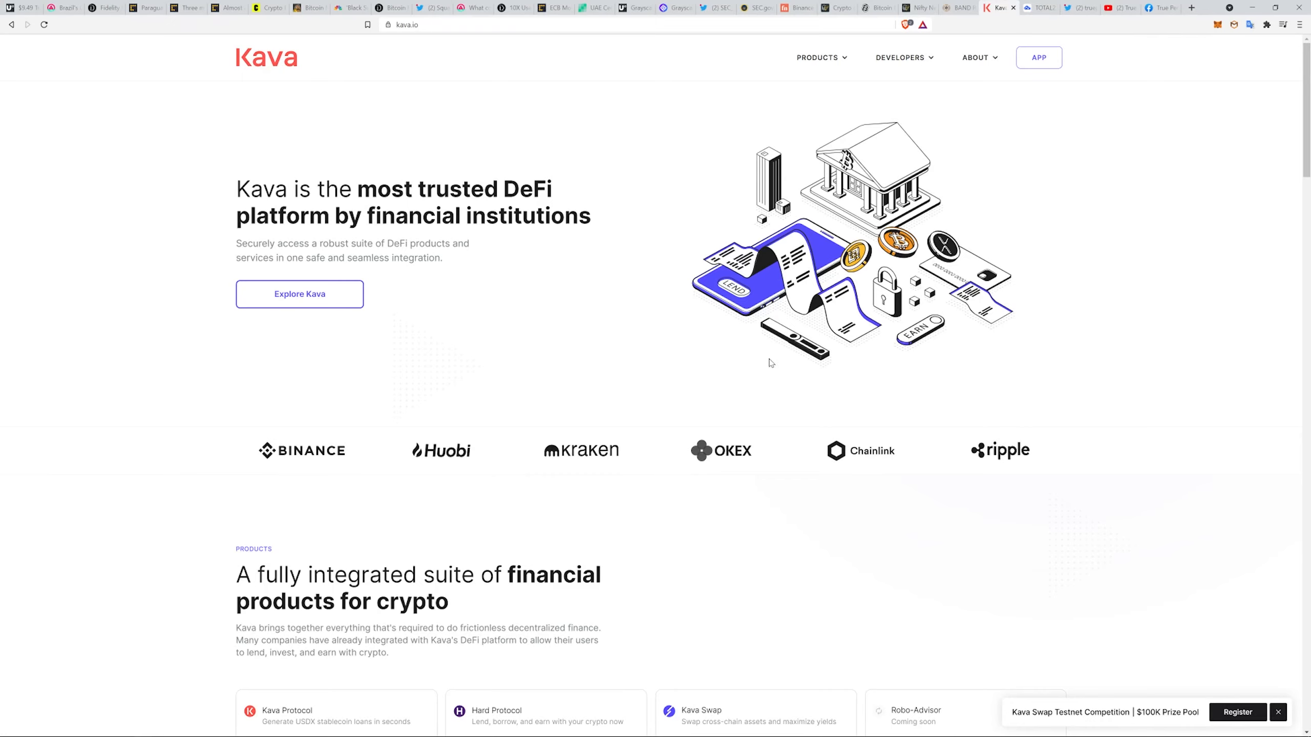
View the private Facebook group page, then return to the YouTube About page.
{"action": "left_click", "coordinate": [1160, 8]}
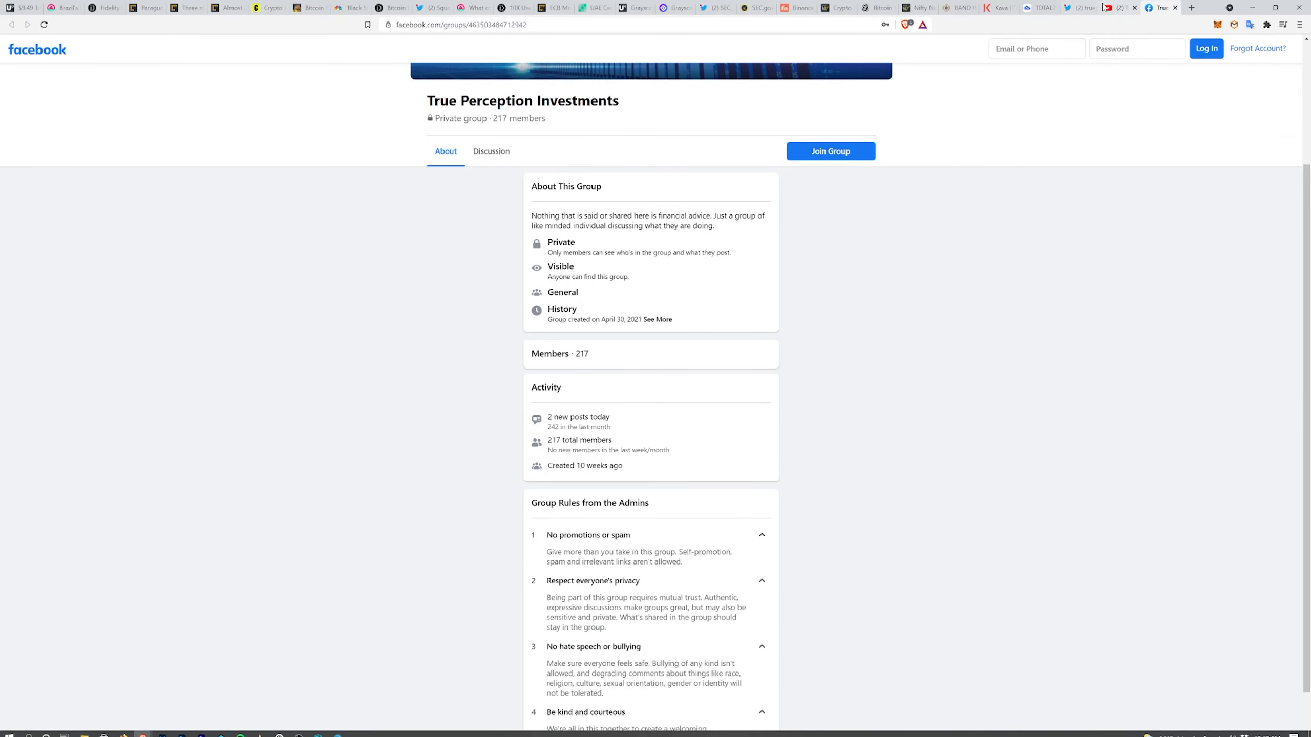
{"action": "left_click", "coordinate": [1120, 8]}
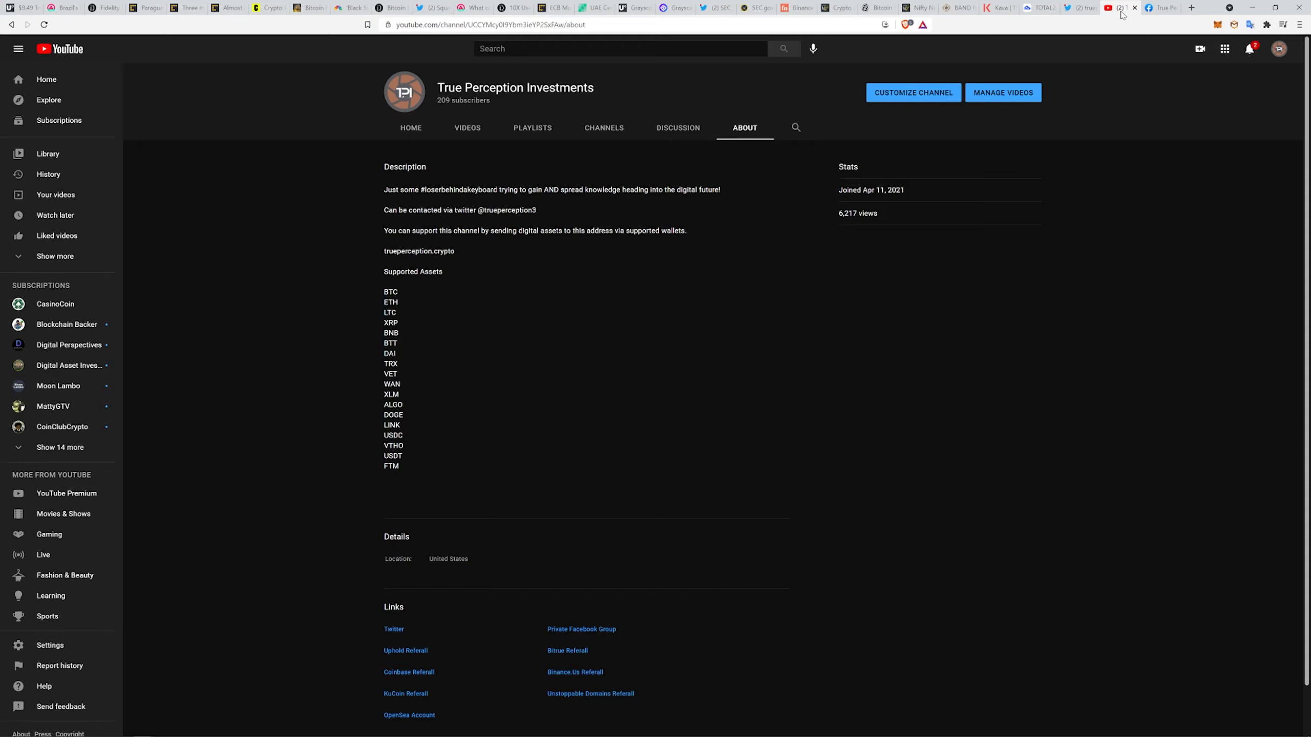